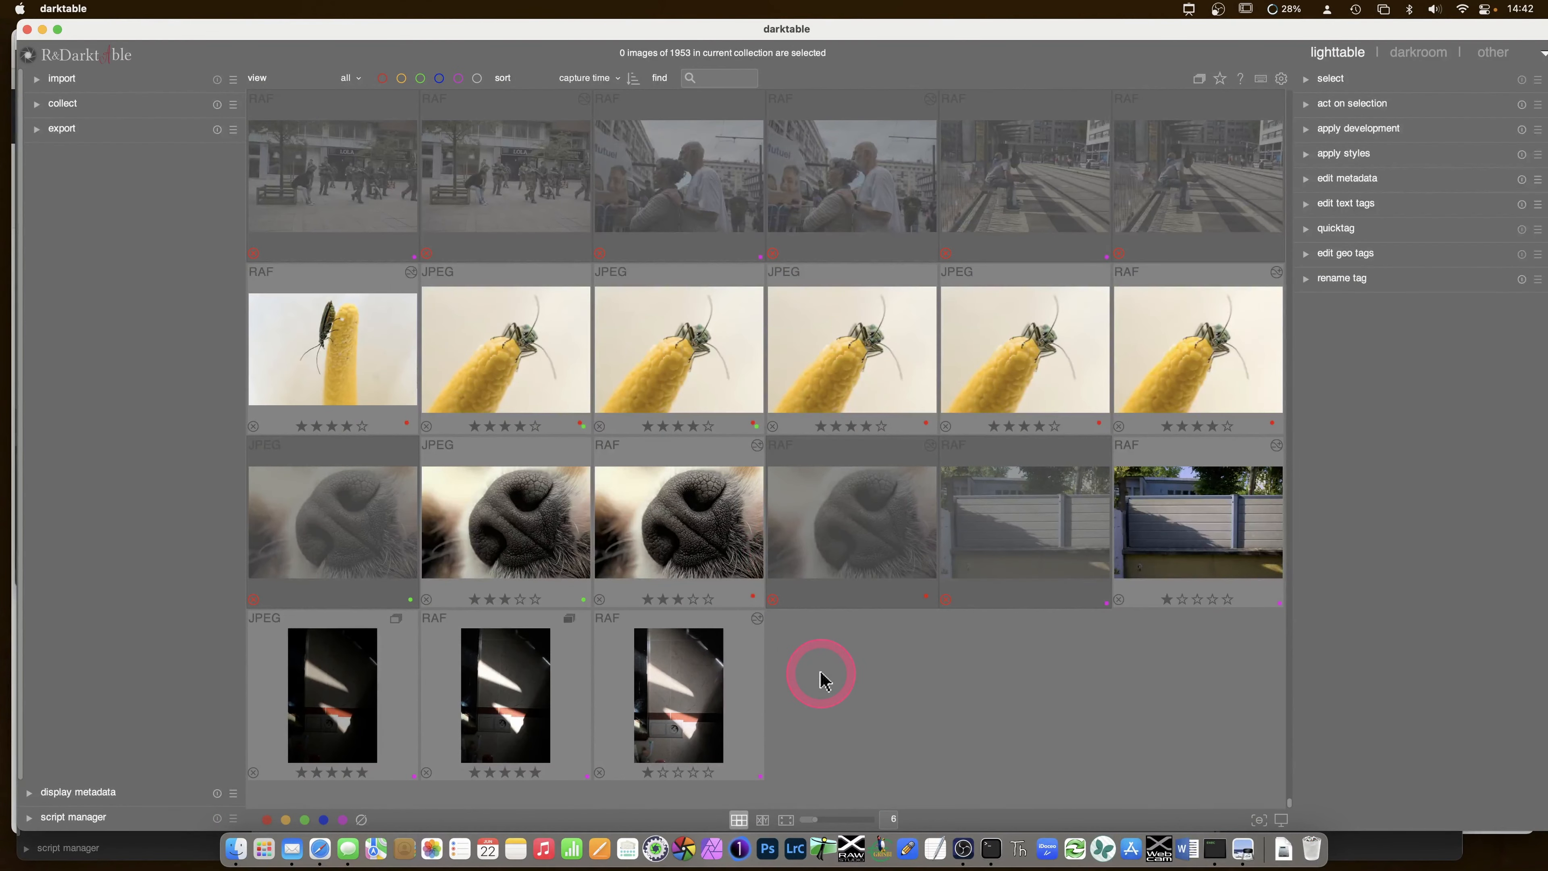
mouse_move(167, 128)
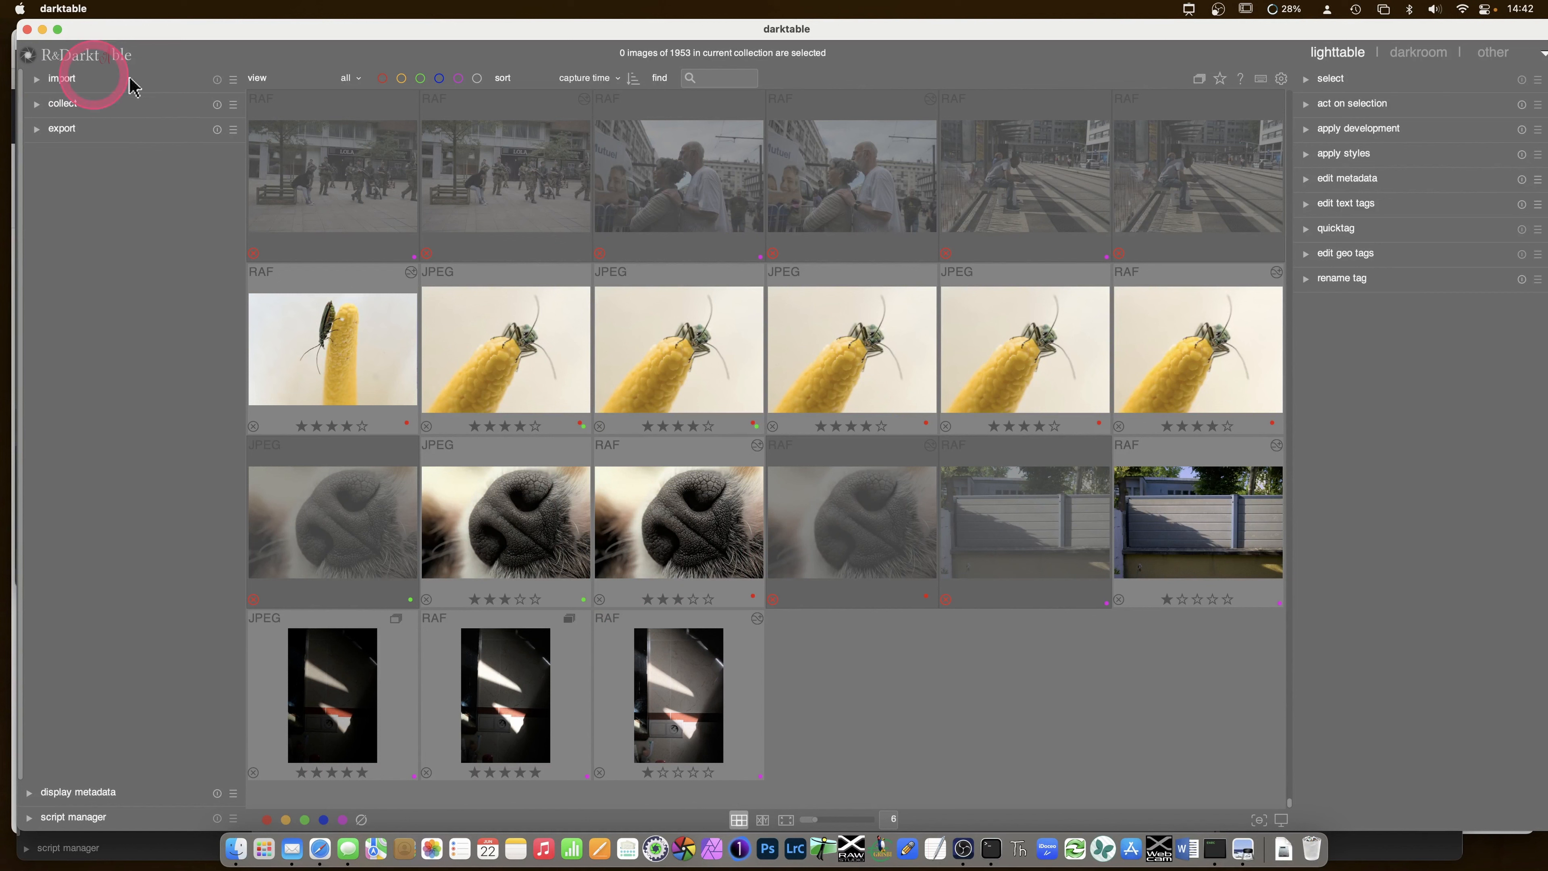
mouse_move(106, 59)
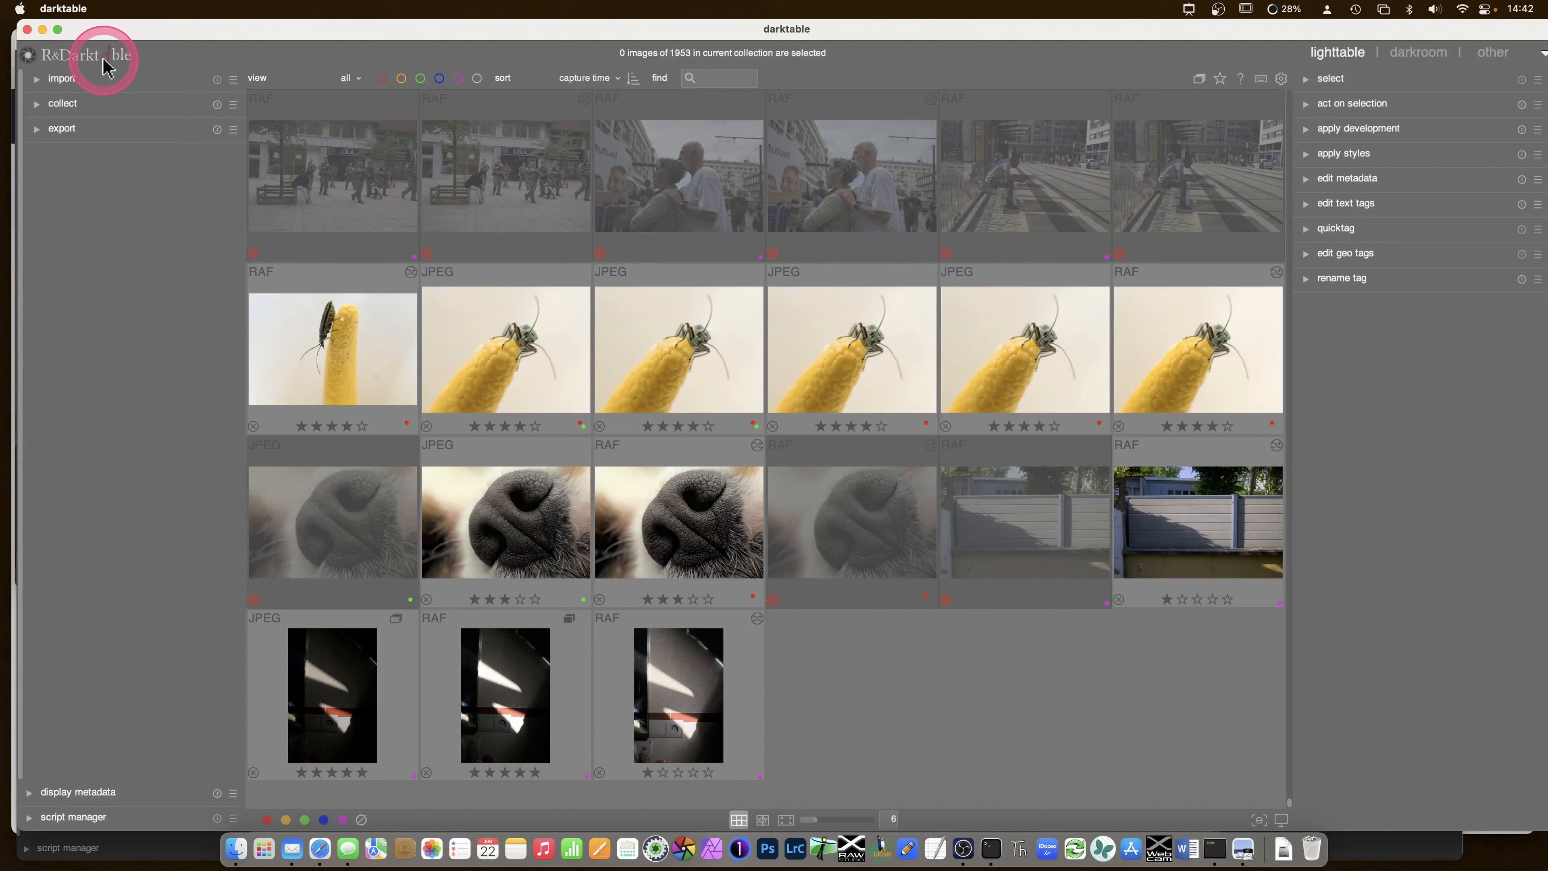
mouse_move(126, 325)
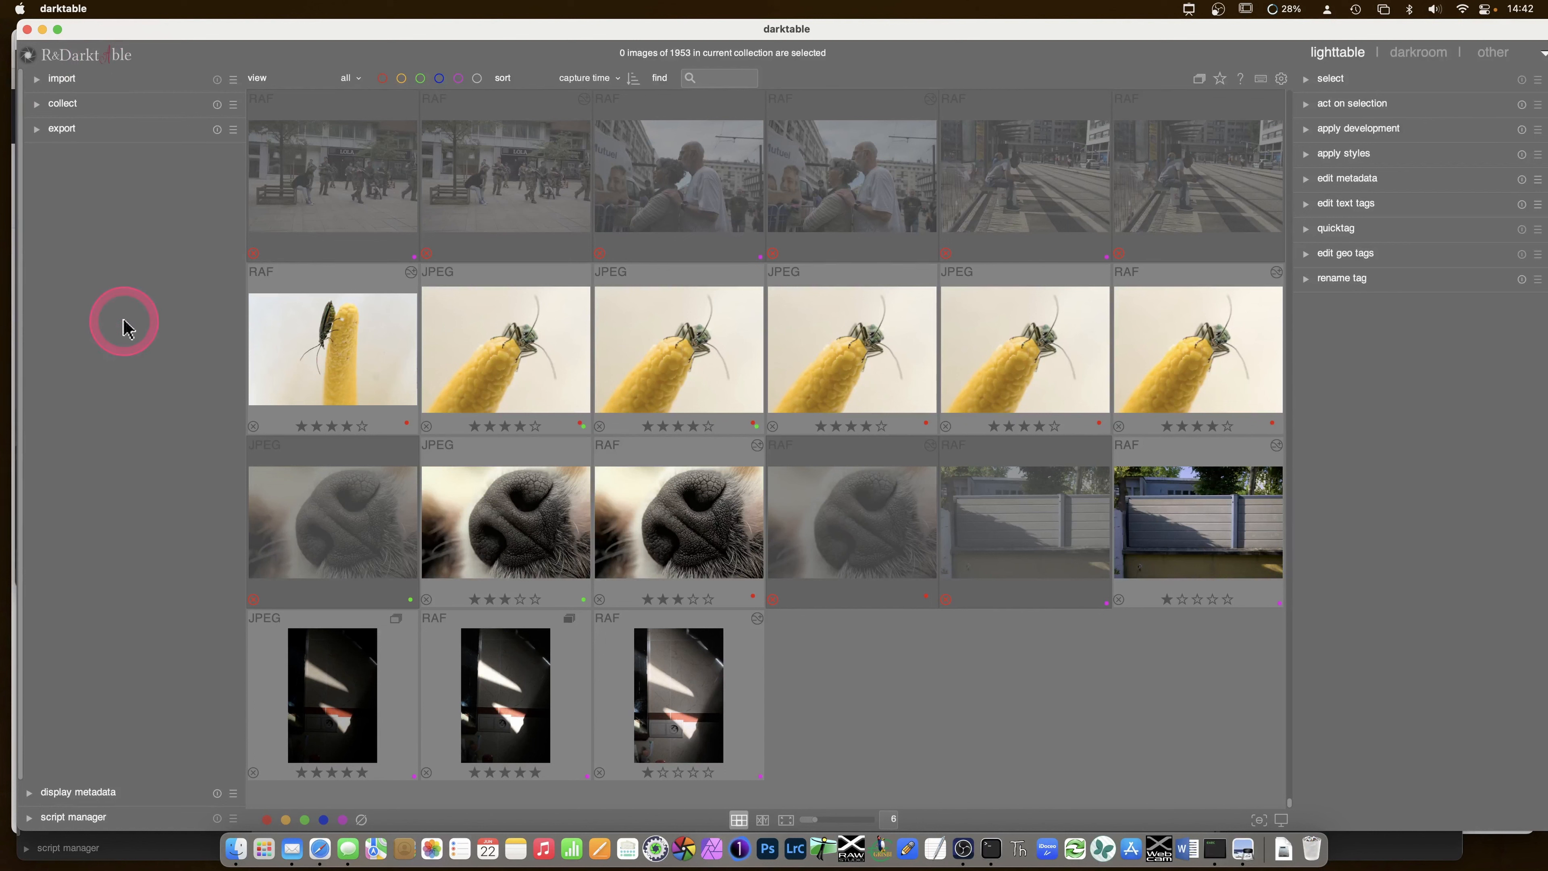
mouse_move(167, 272)
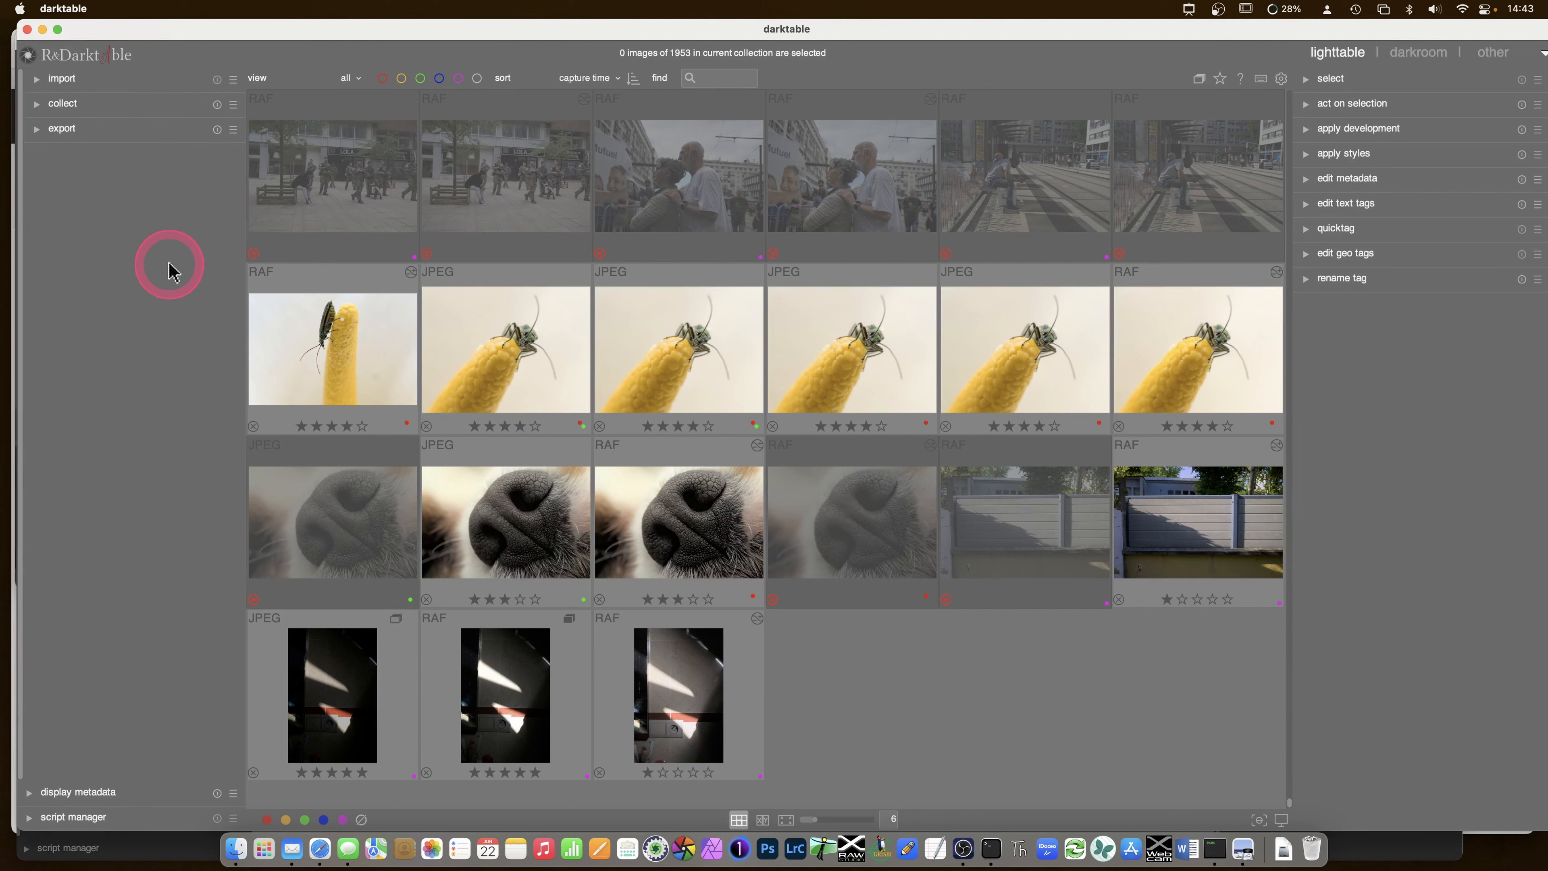
mouse_move(180, 265)
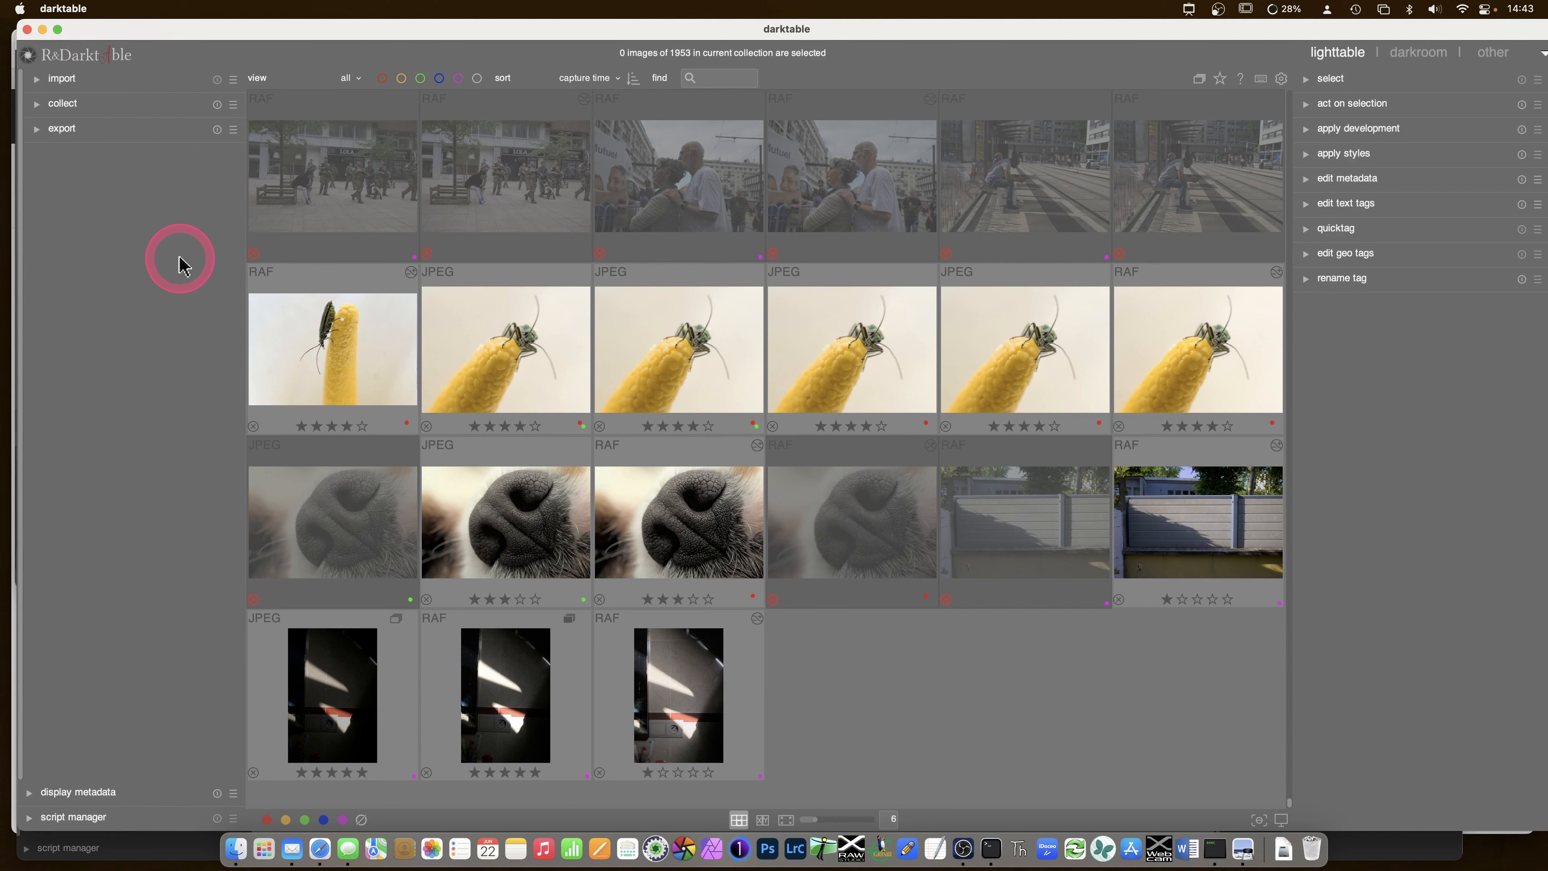
mouse_move(1095, 718)
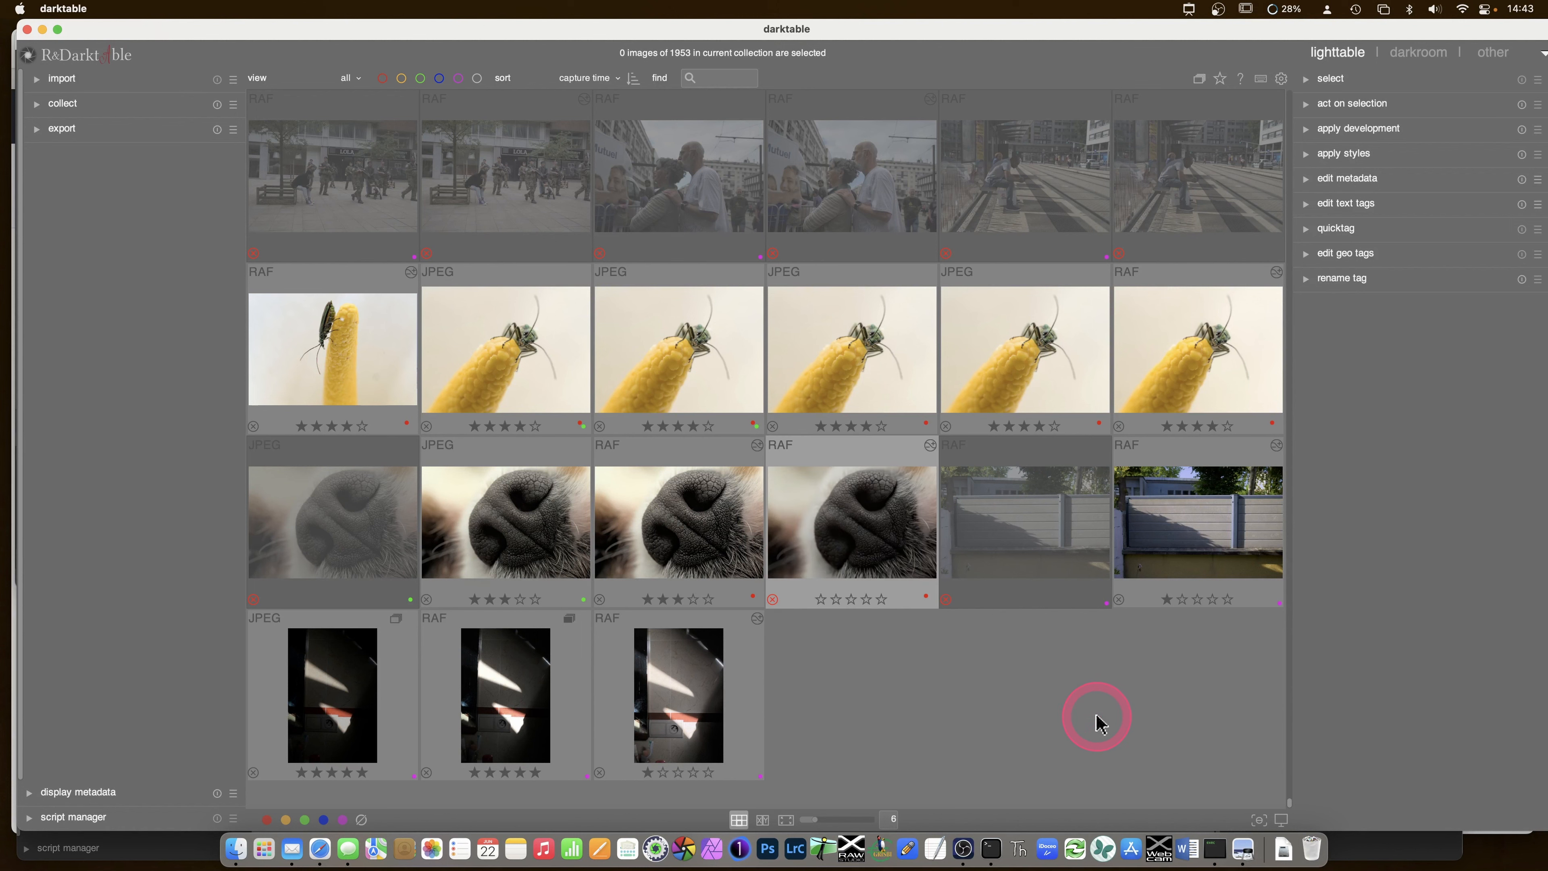
mouse_move(1256, 849)
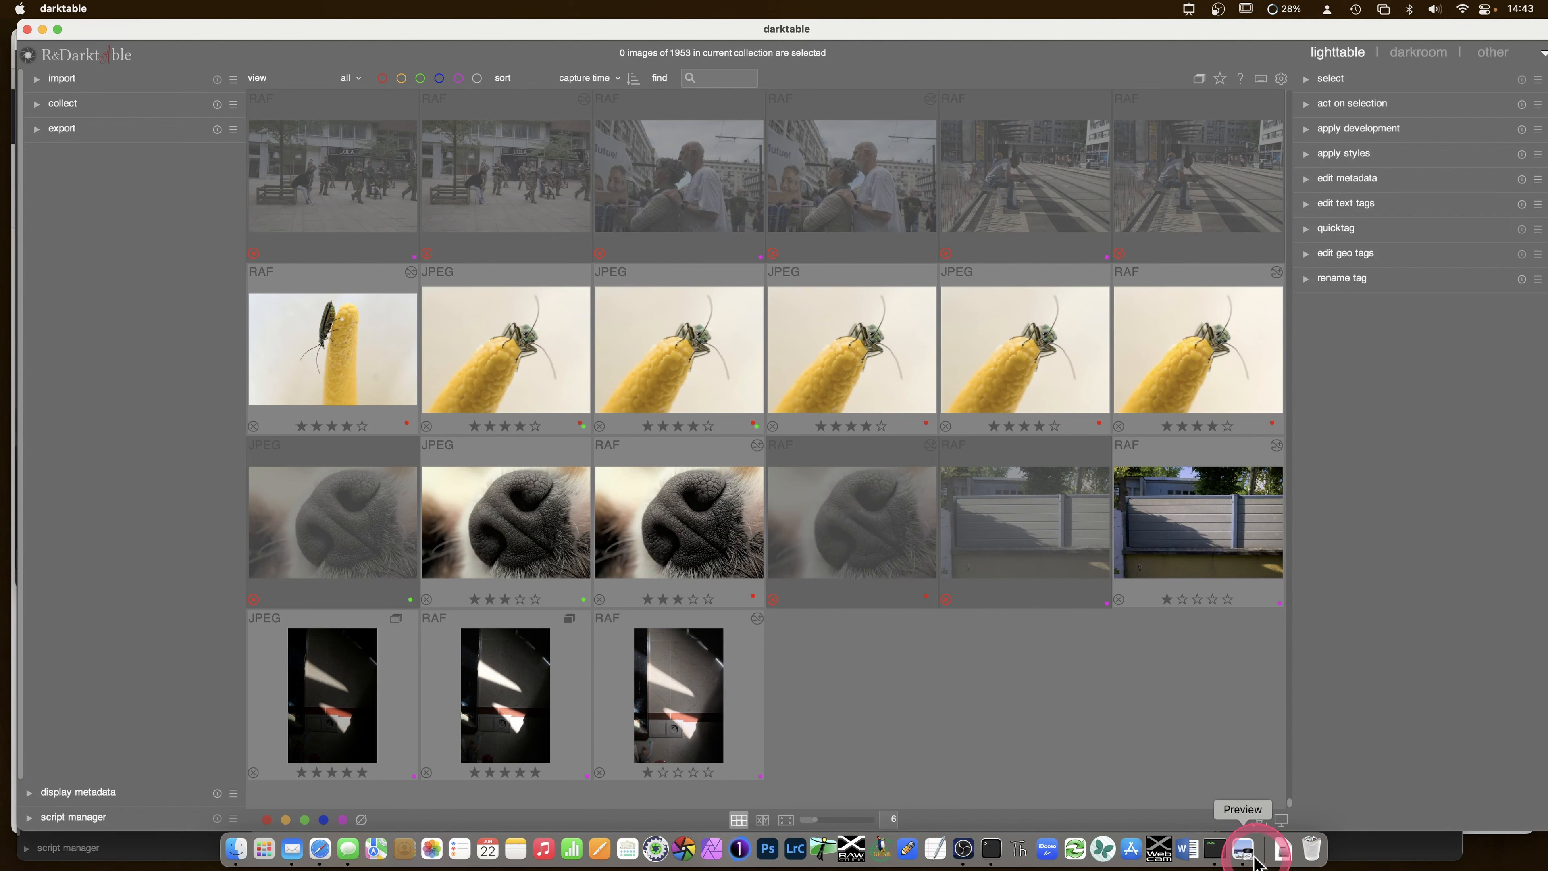
- Bring up the darktable classic.jpg lighttable screenshot and inspect its panels against R&Darktable's
click(1243, 847)
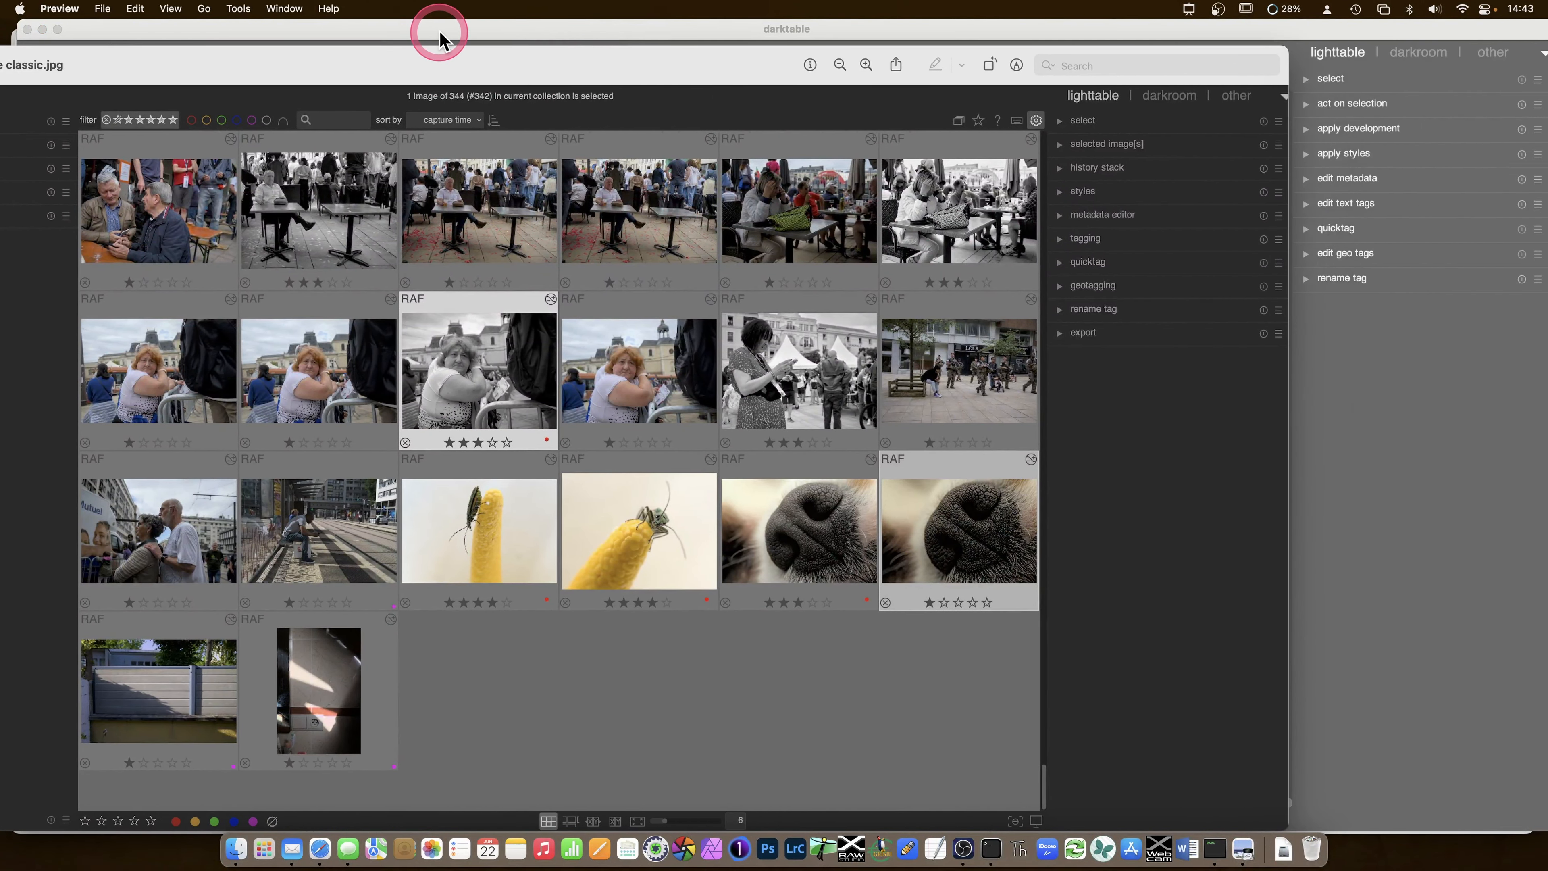
mouse_move(1148, 290)
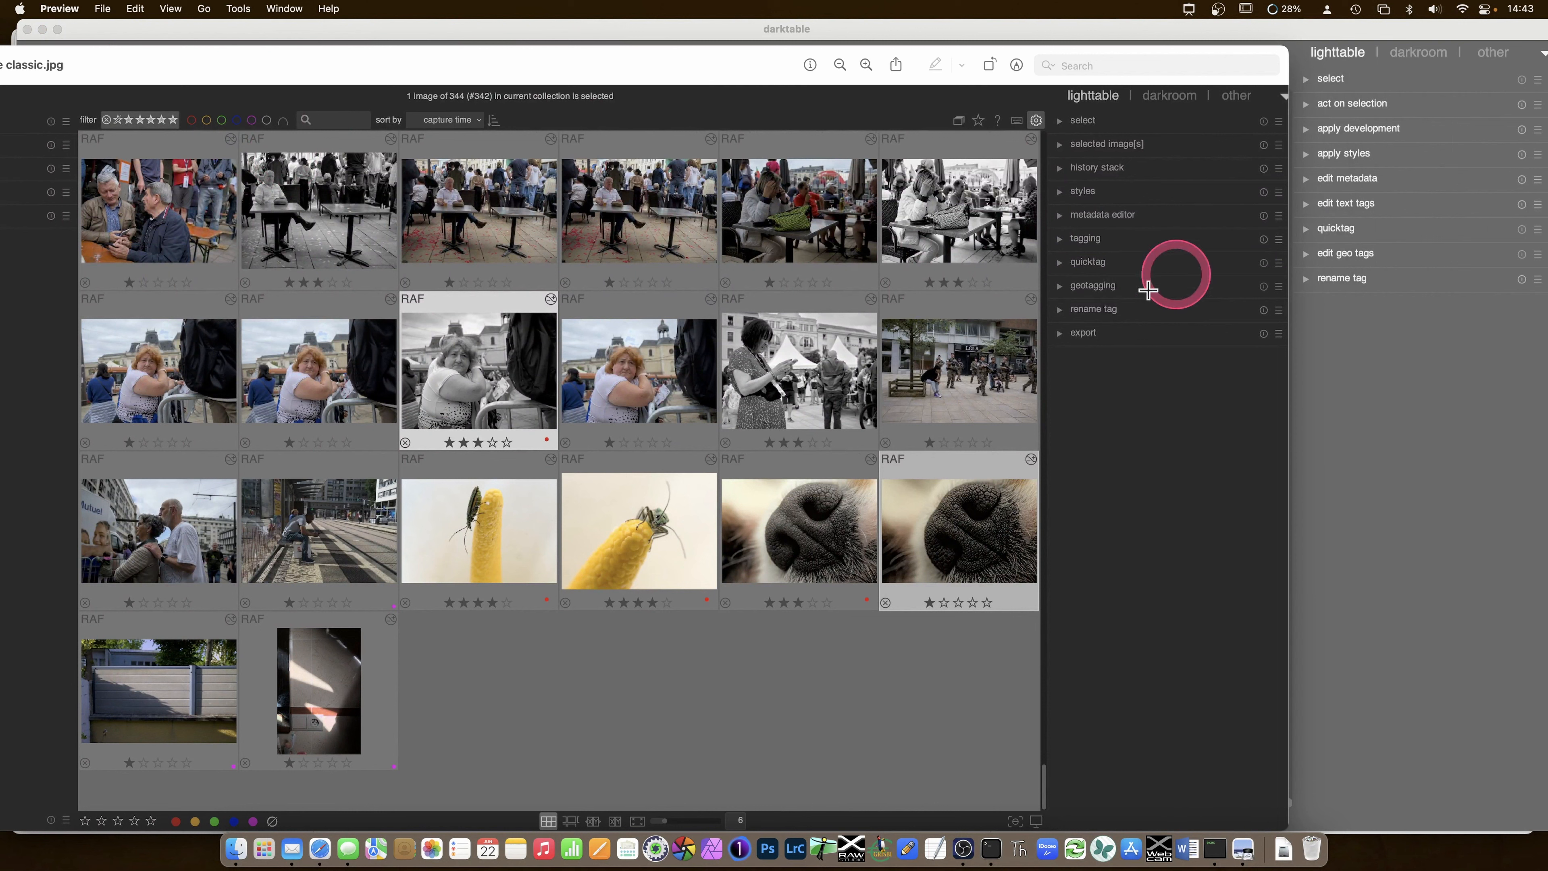
mouse_move(1120, 126)
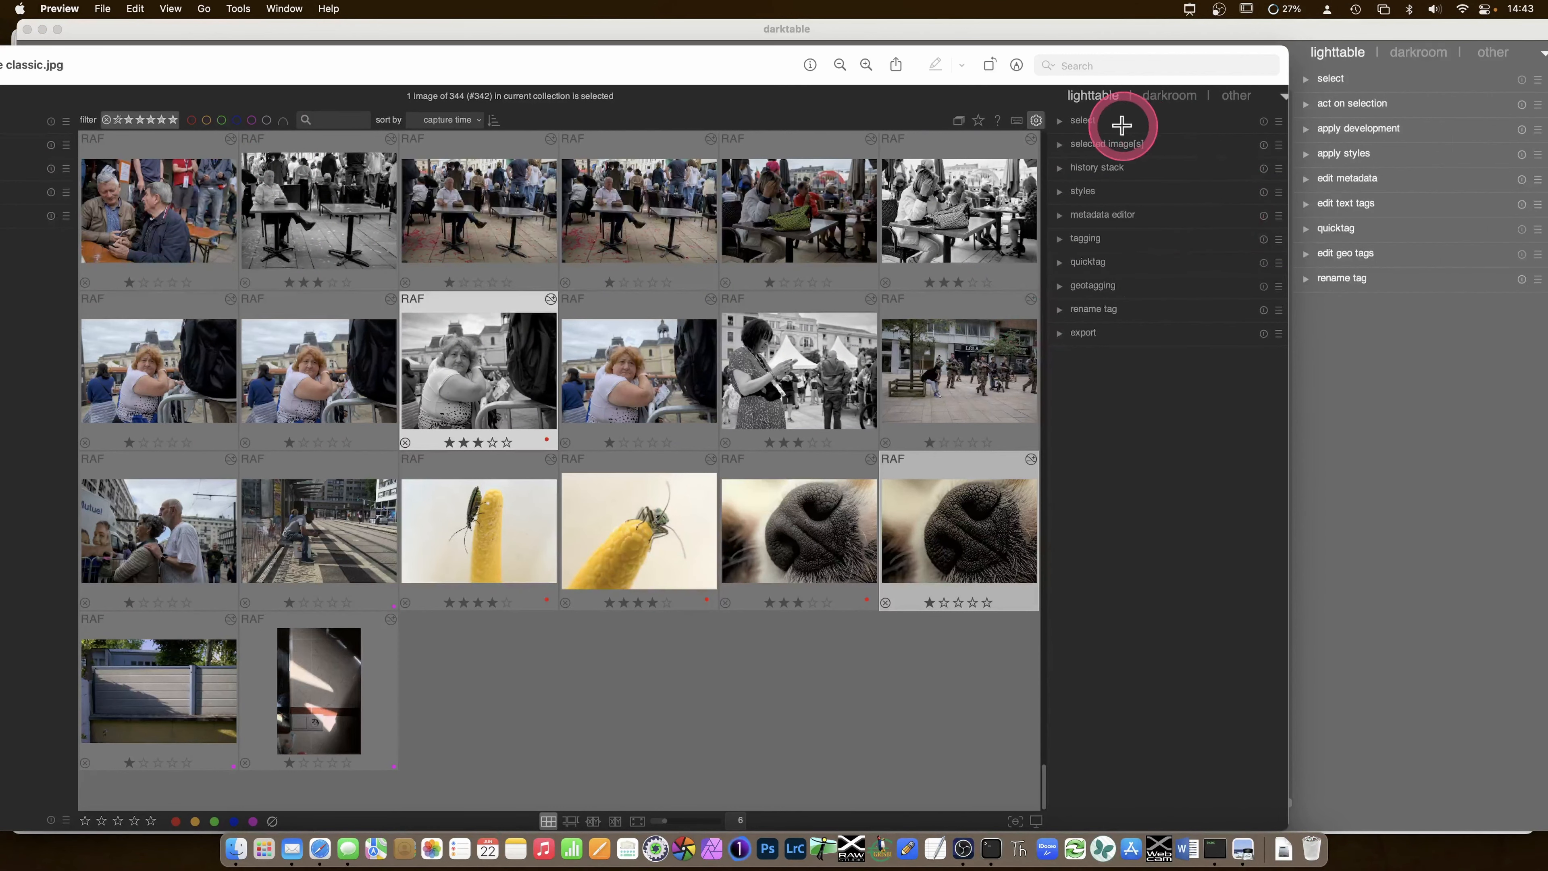
mouse_move(1120, 104)
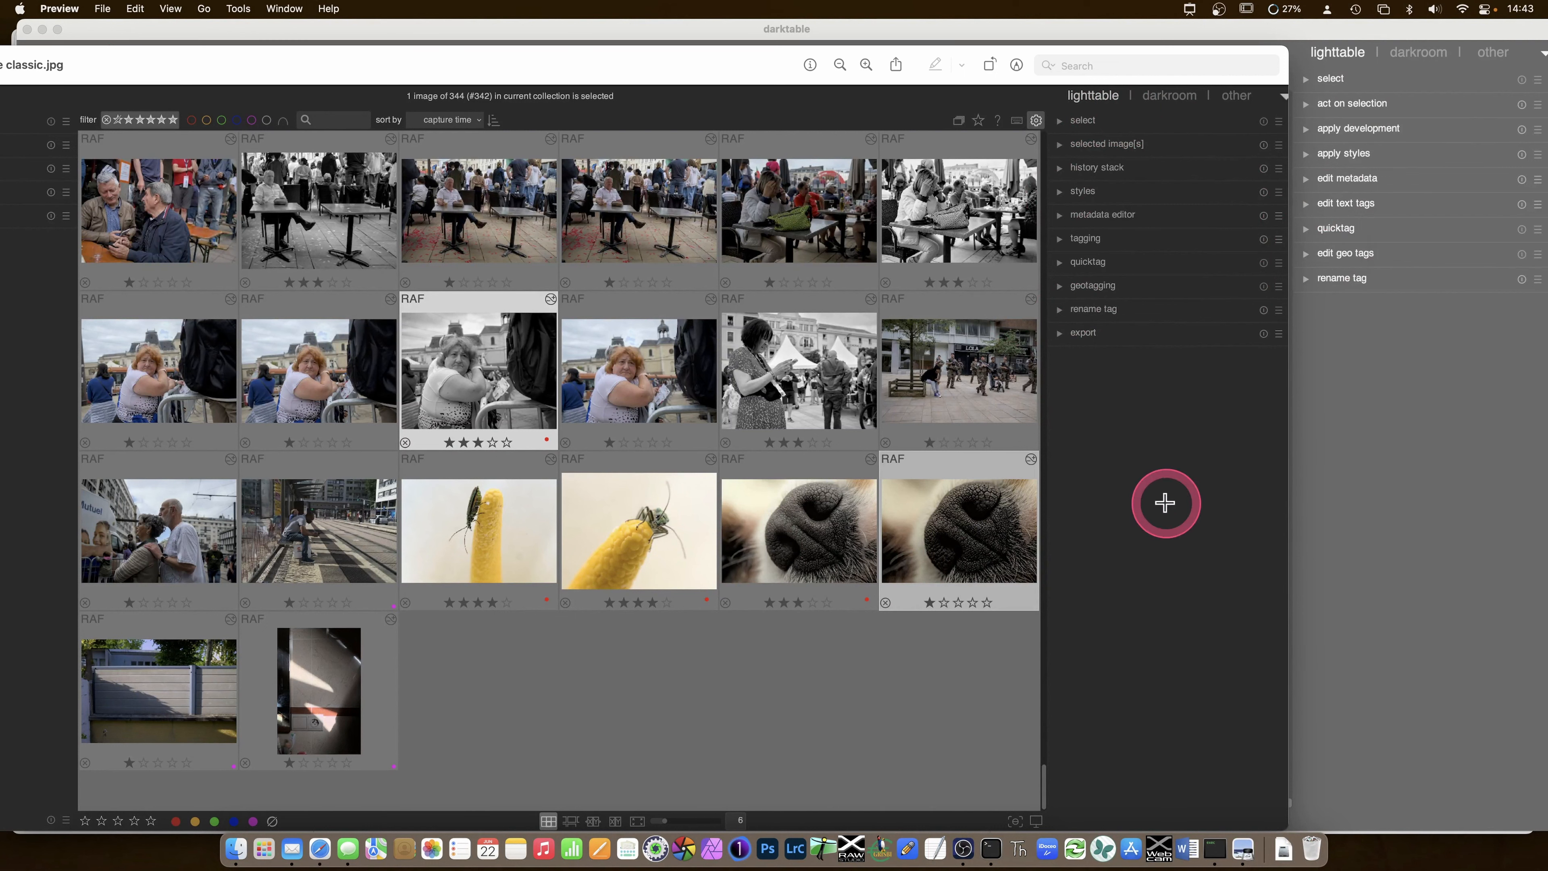
mouse_move(1186, 506)
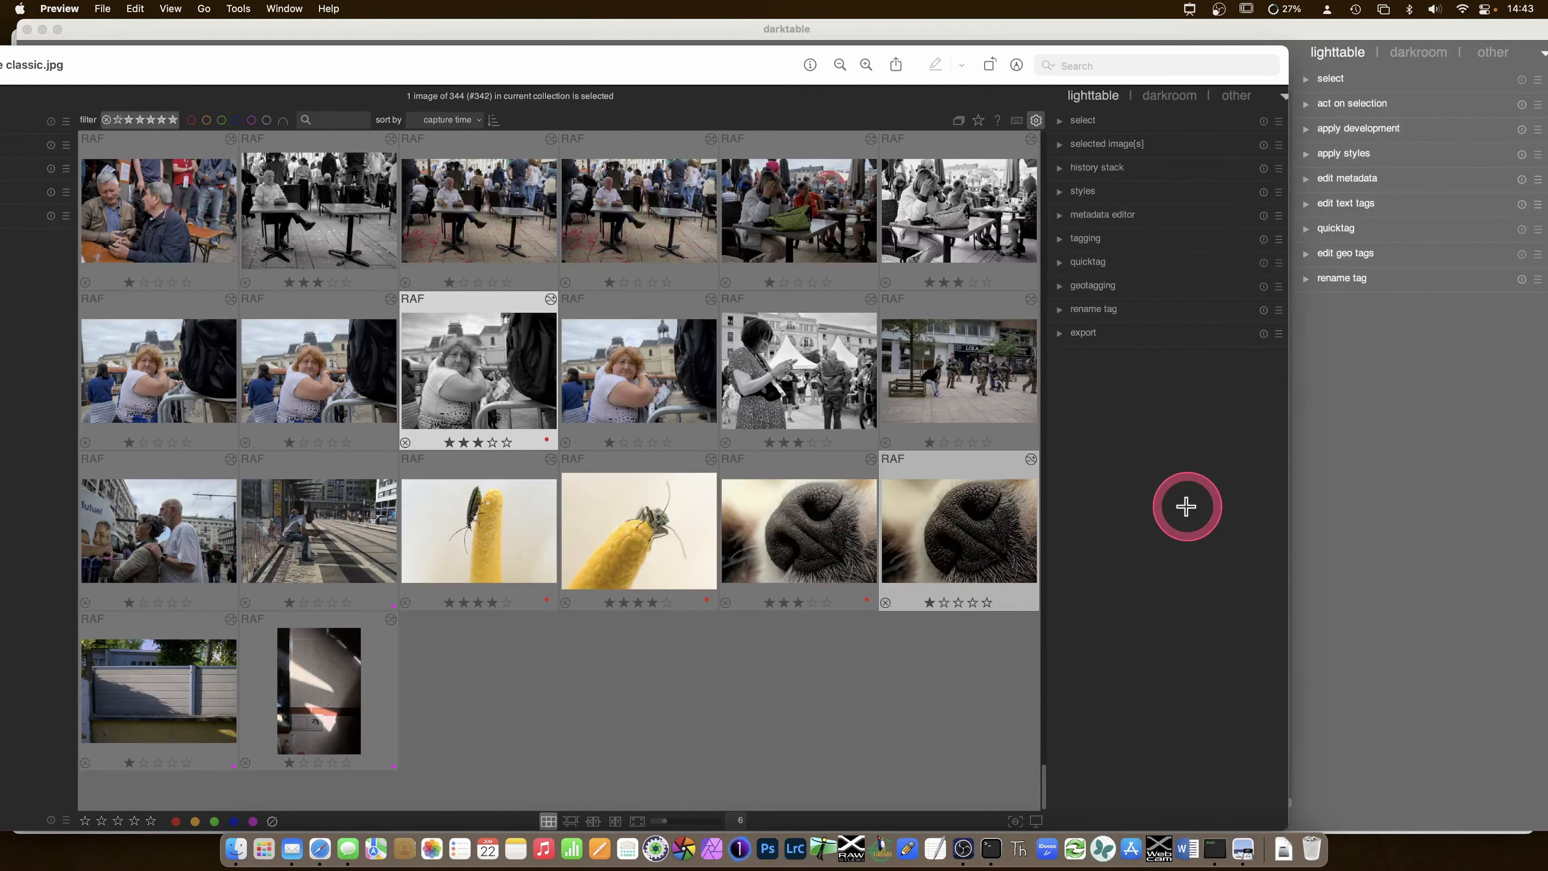
mouse_move(1185, 507)
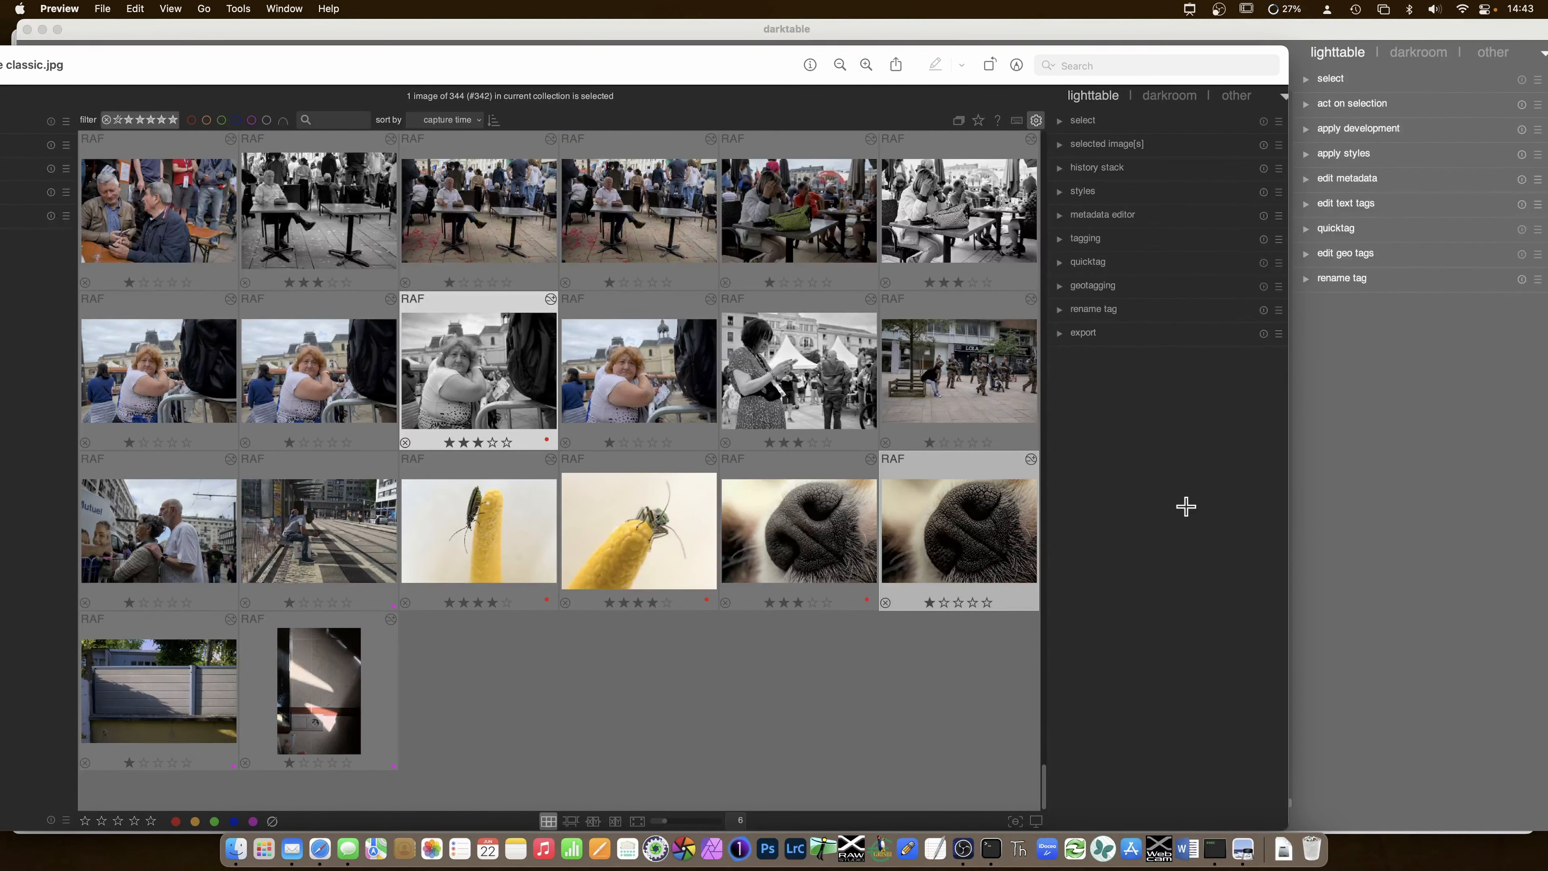
click(1182, 506)
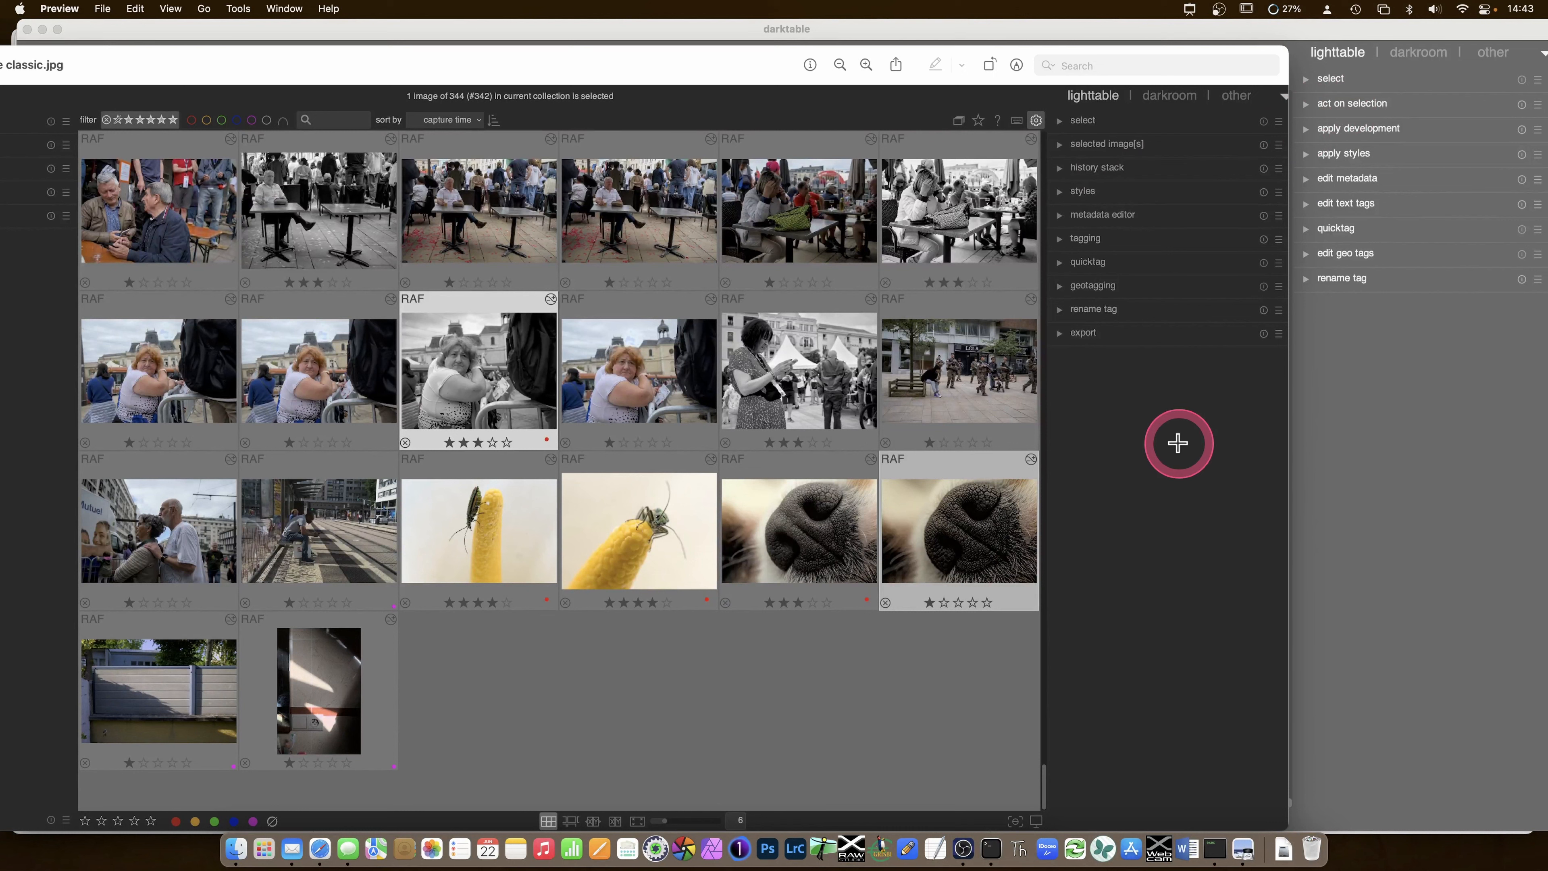
click(1177, 443)
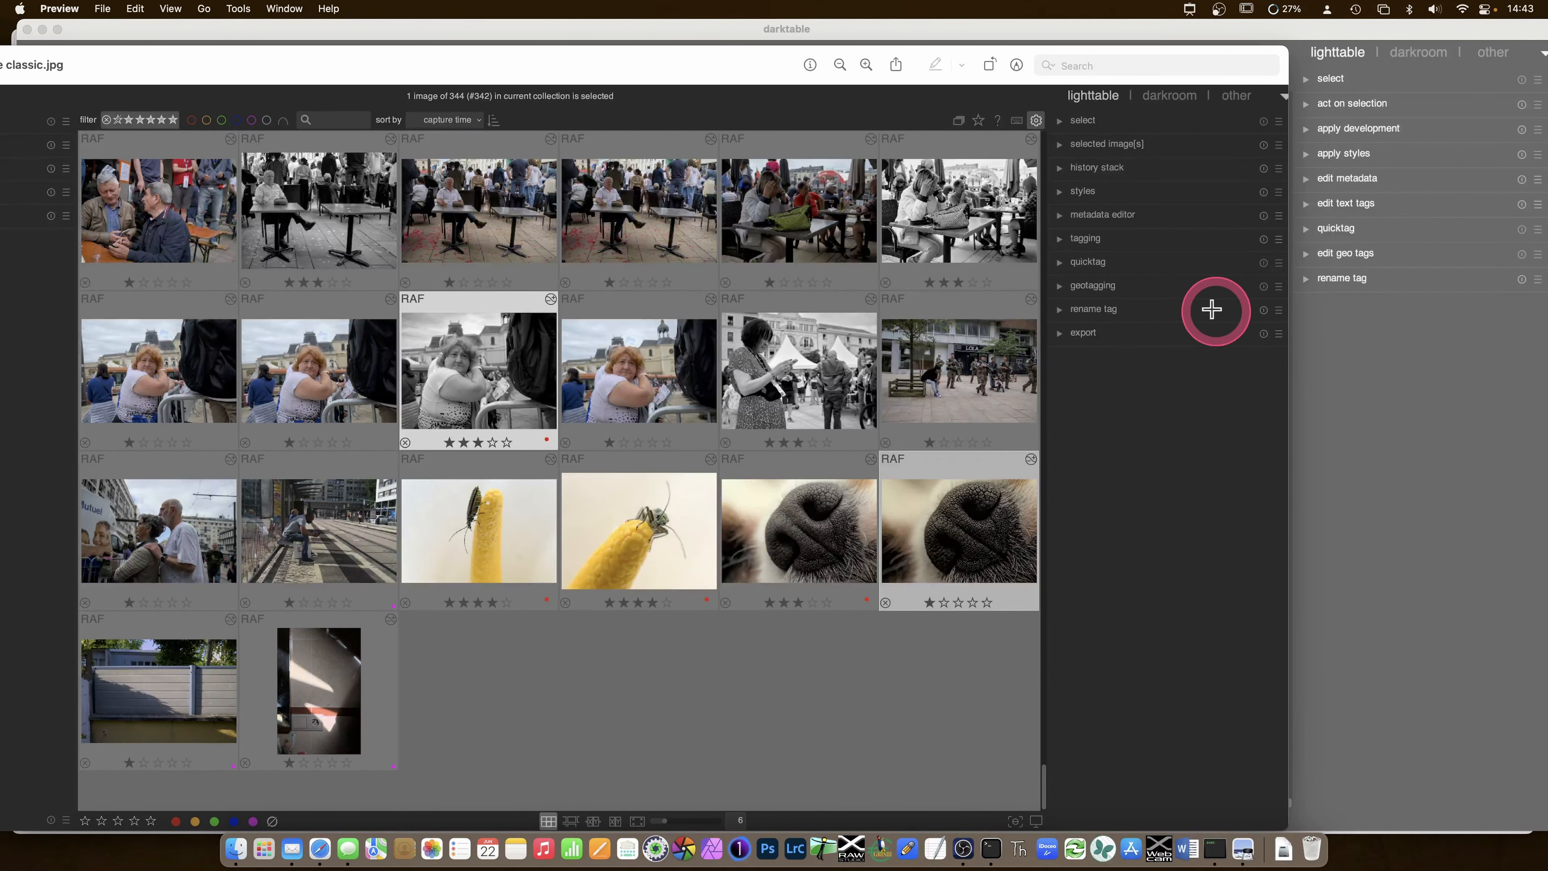
mouse_move(1092, 283)
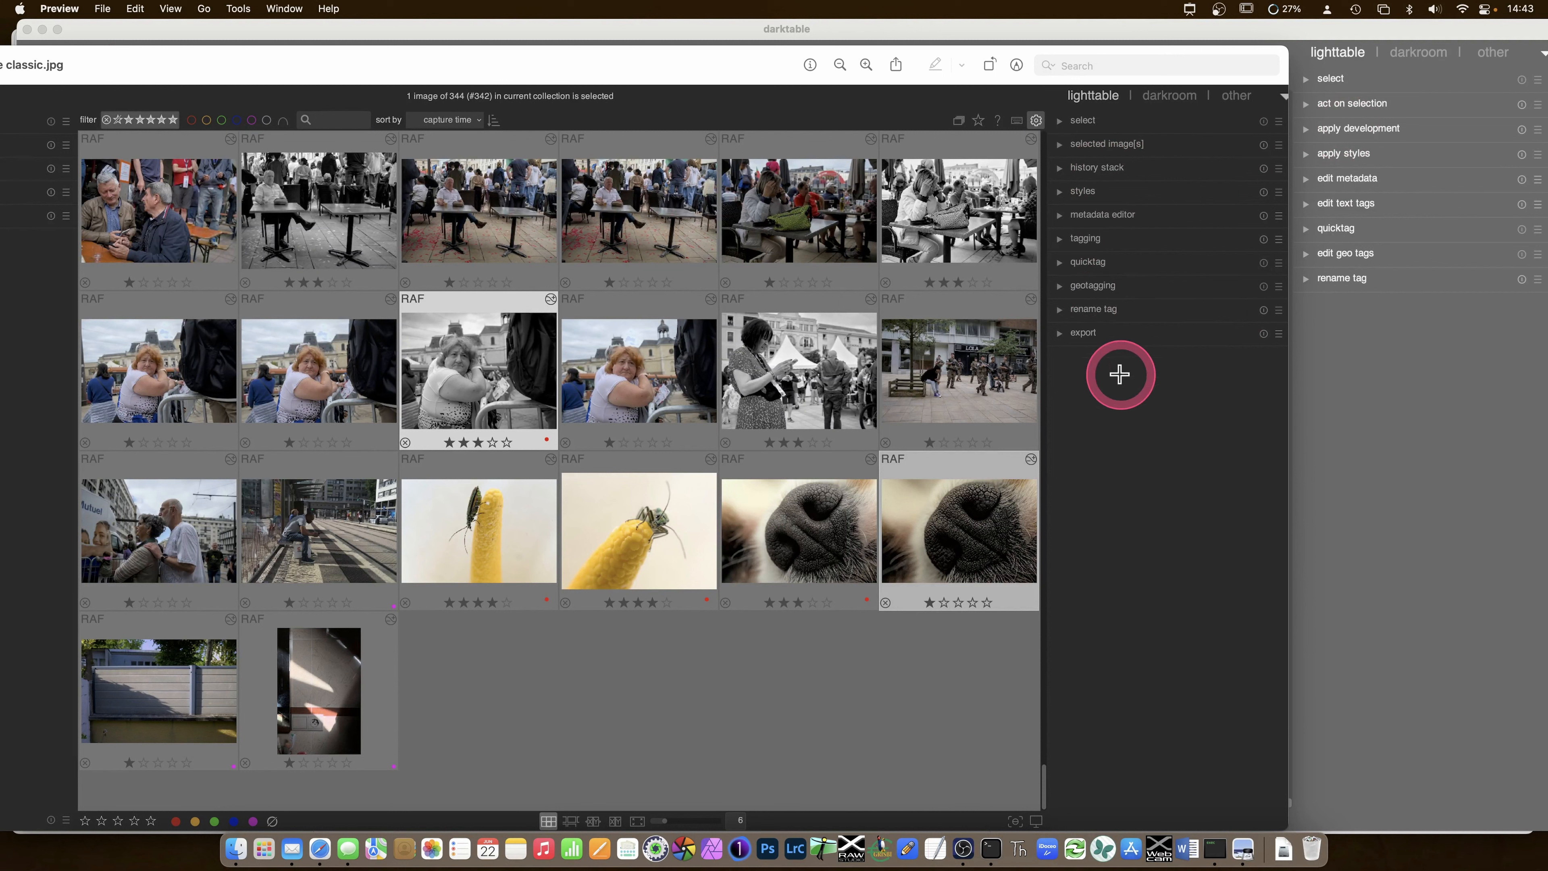
mouse_move(1023, 564)
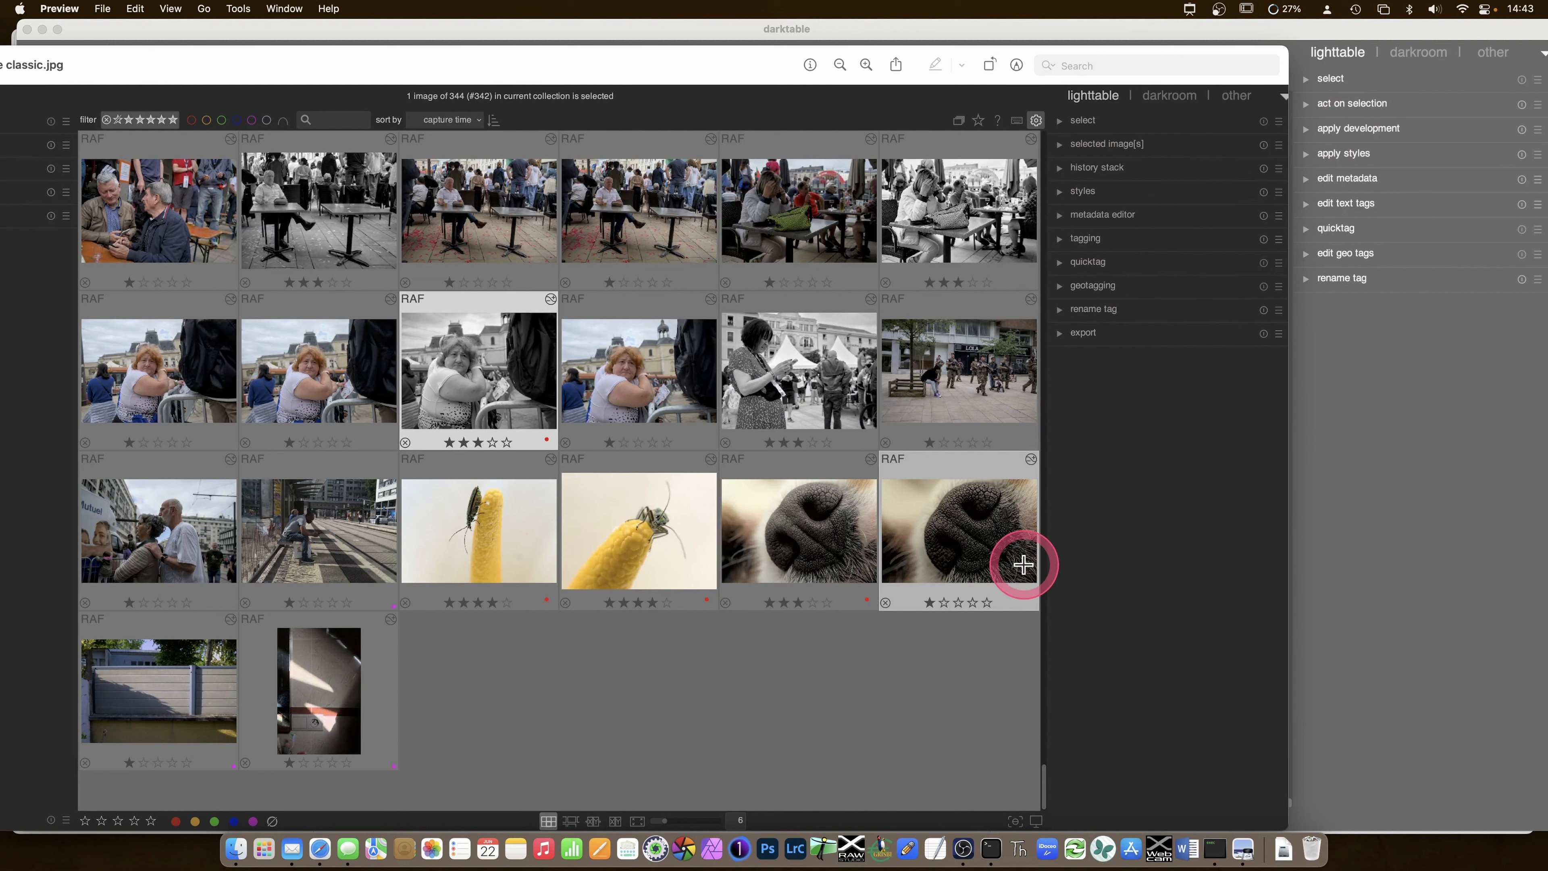
mouse_move(844, 116)
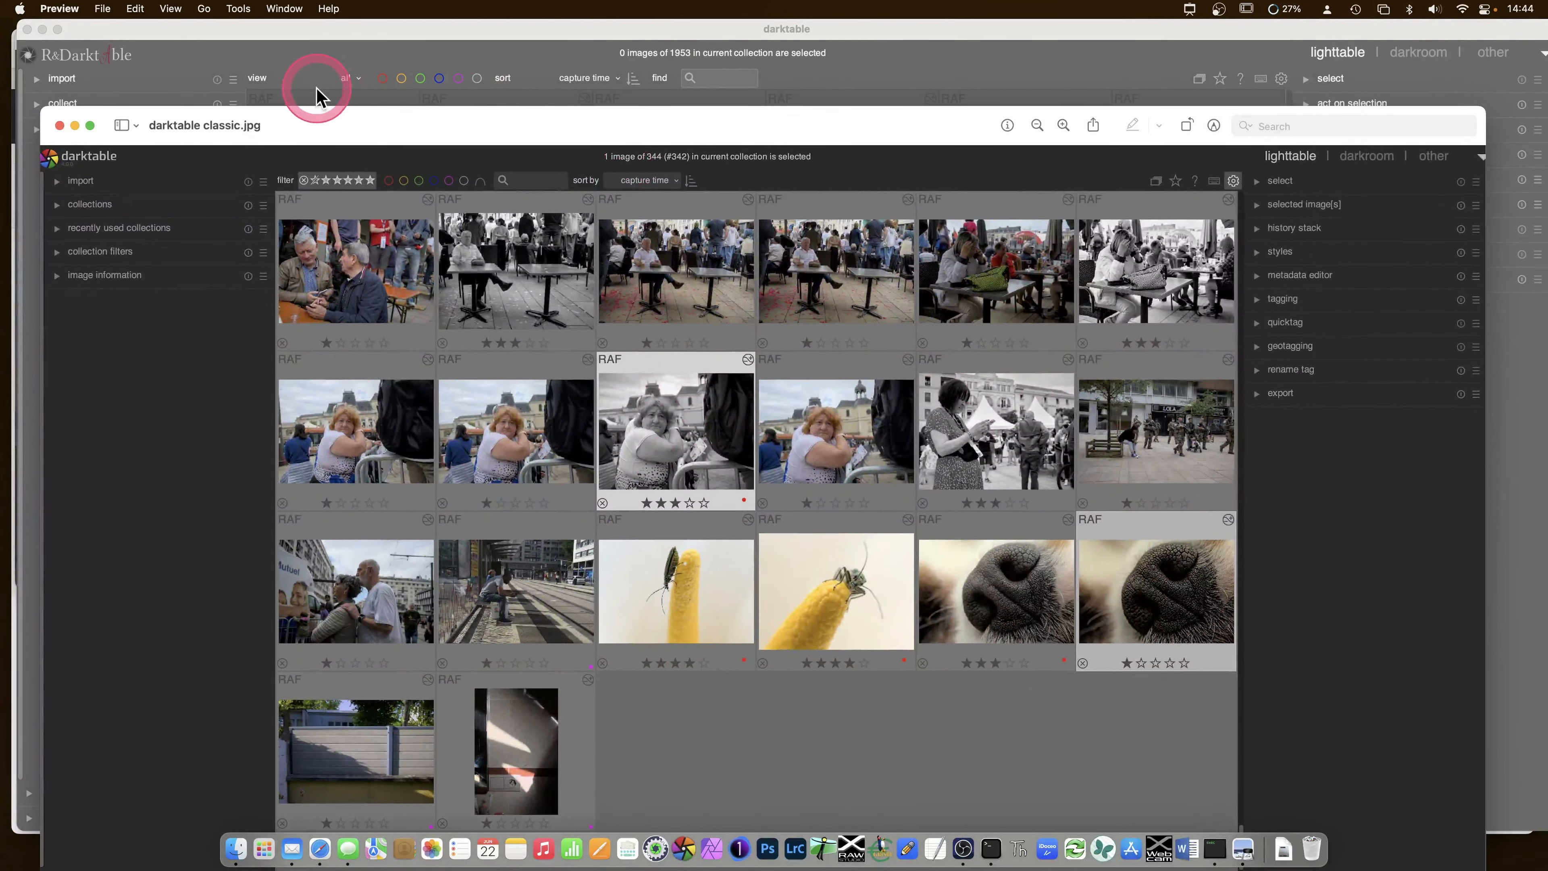
mouse_move(395, 104)
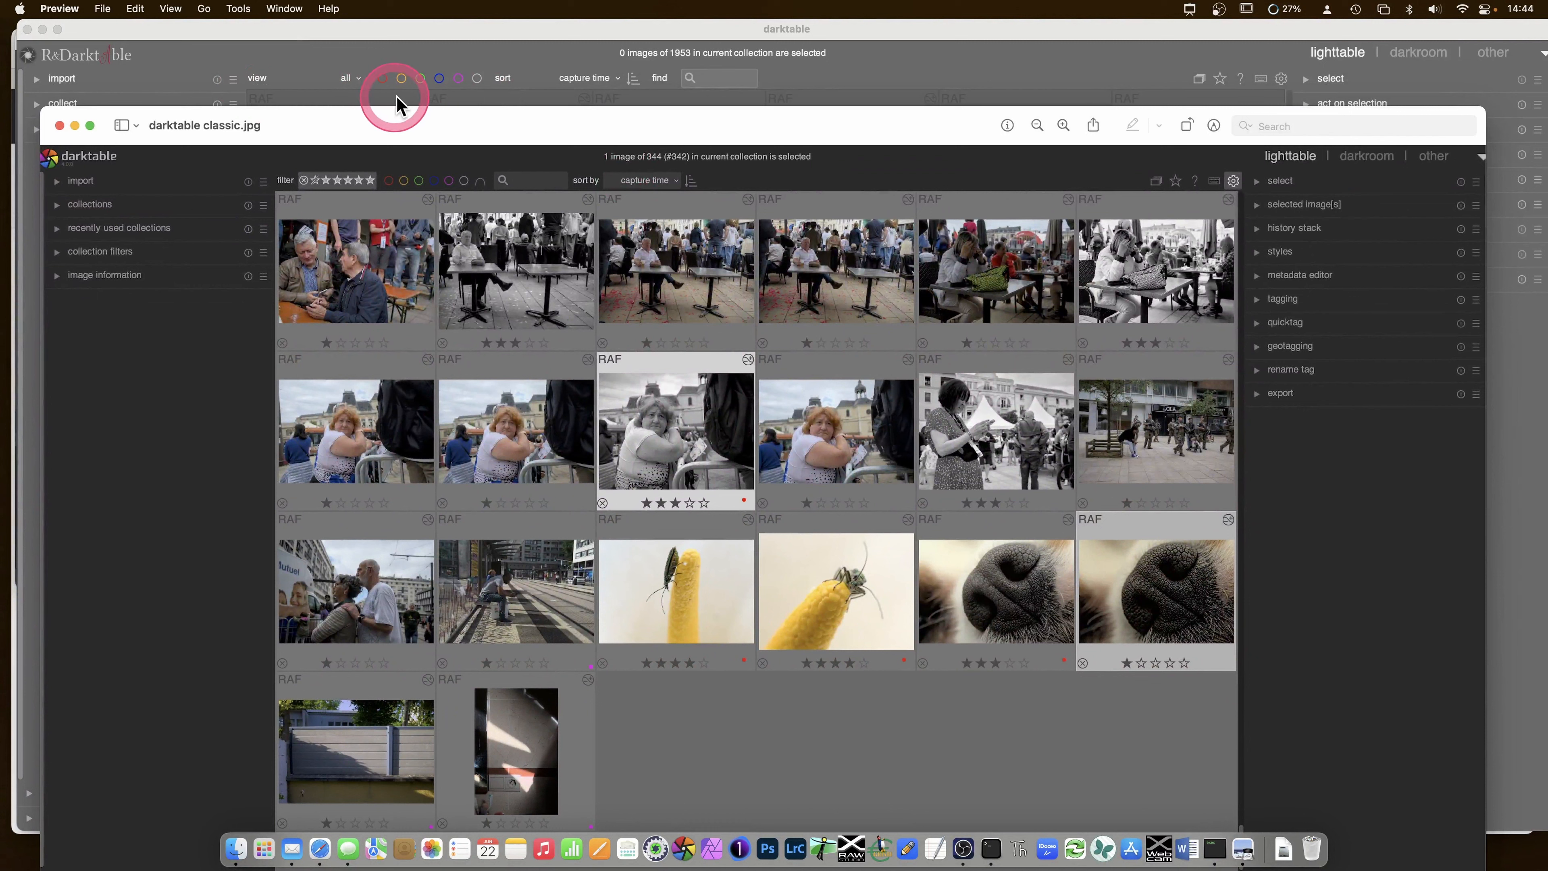
mouse_move(282, 89)
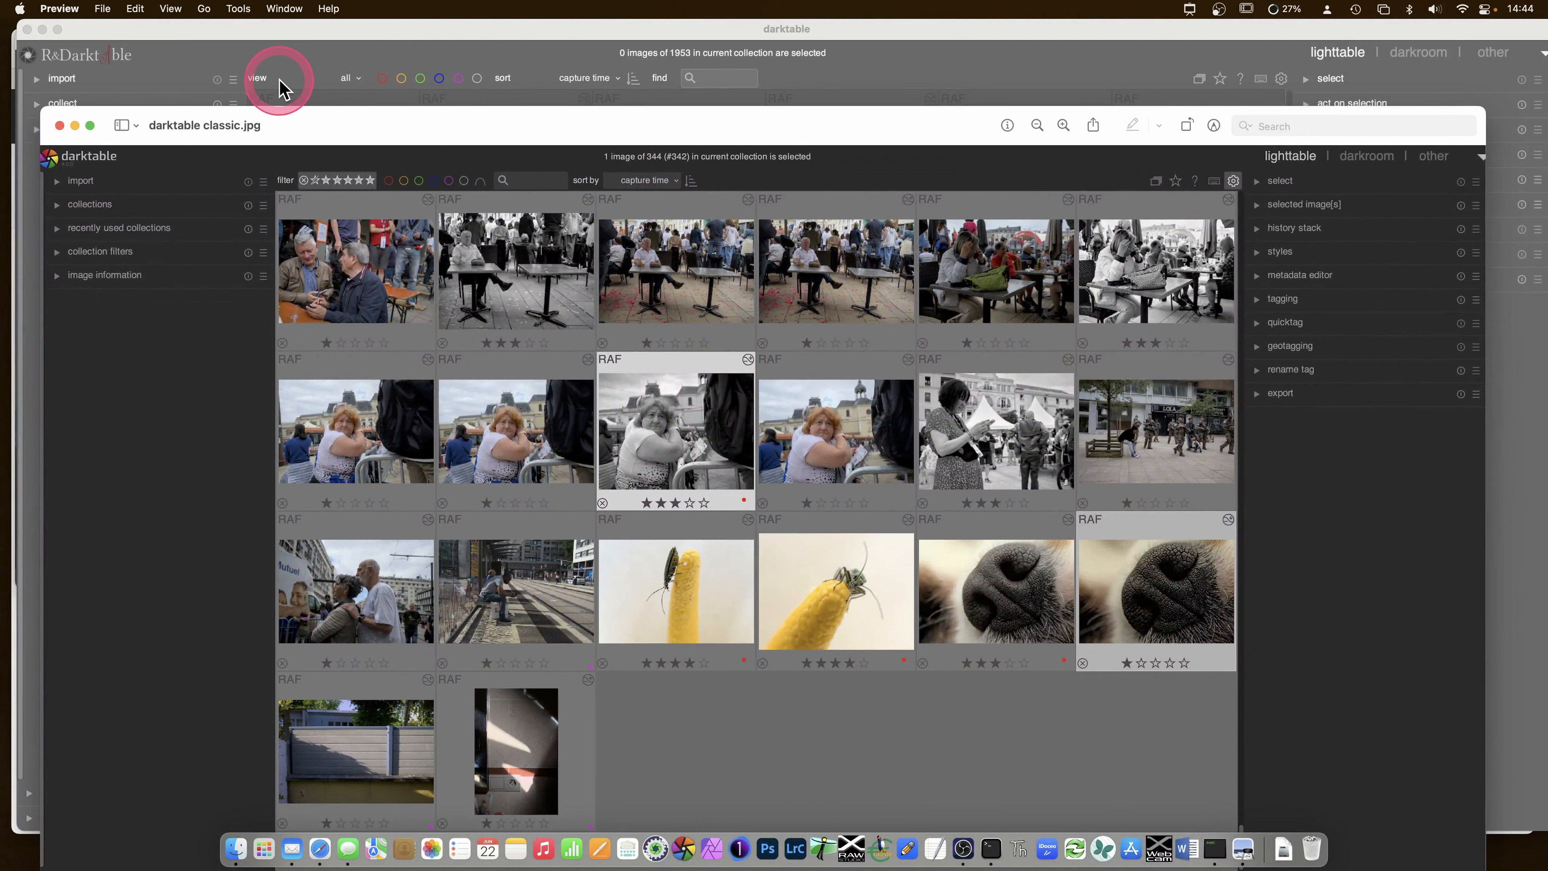
mouse_move(611, 165)
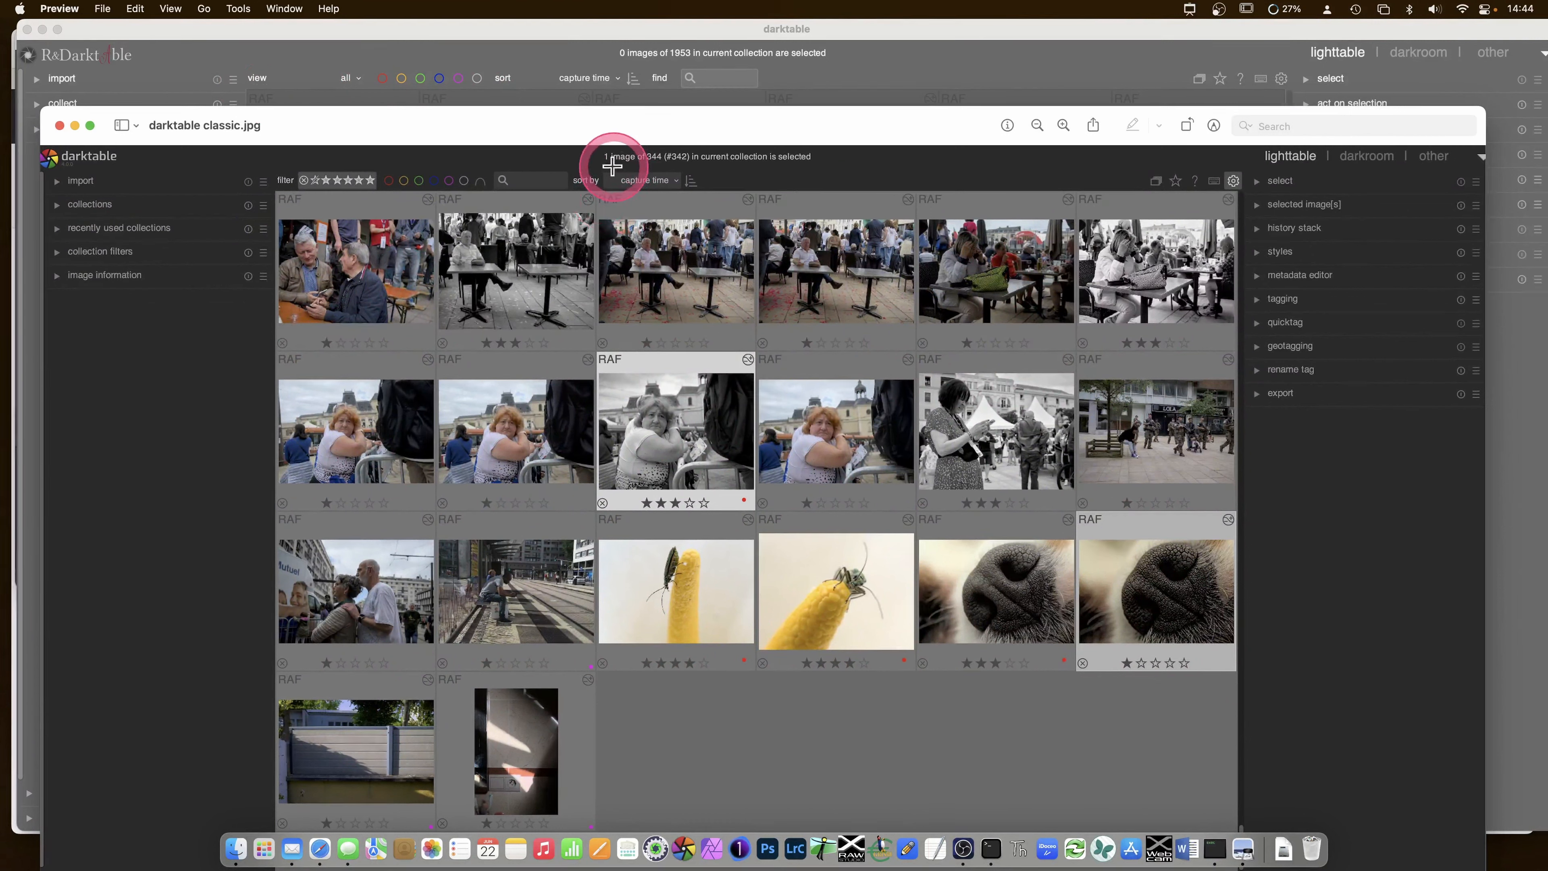
mouse_move(549, 80)
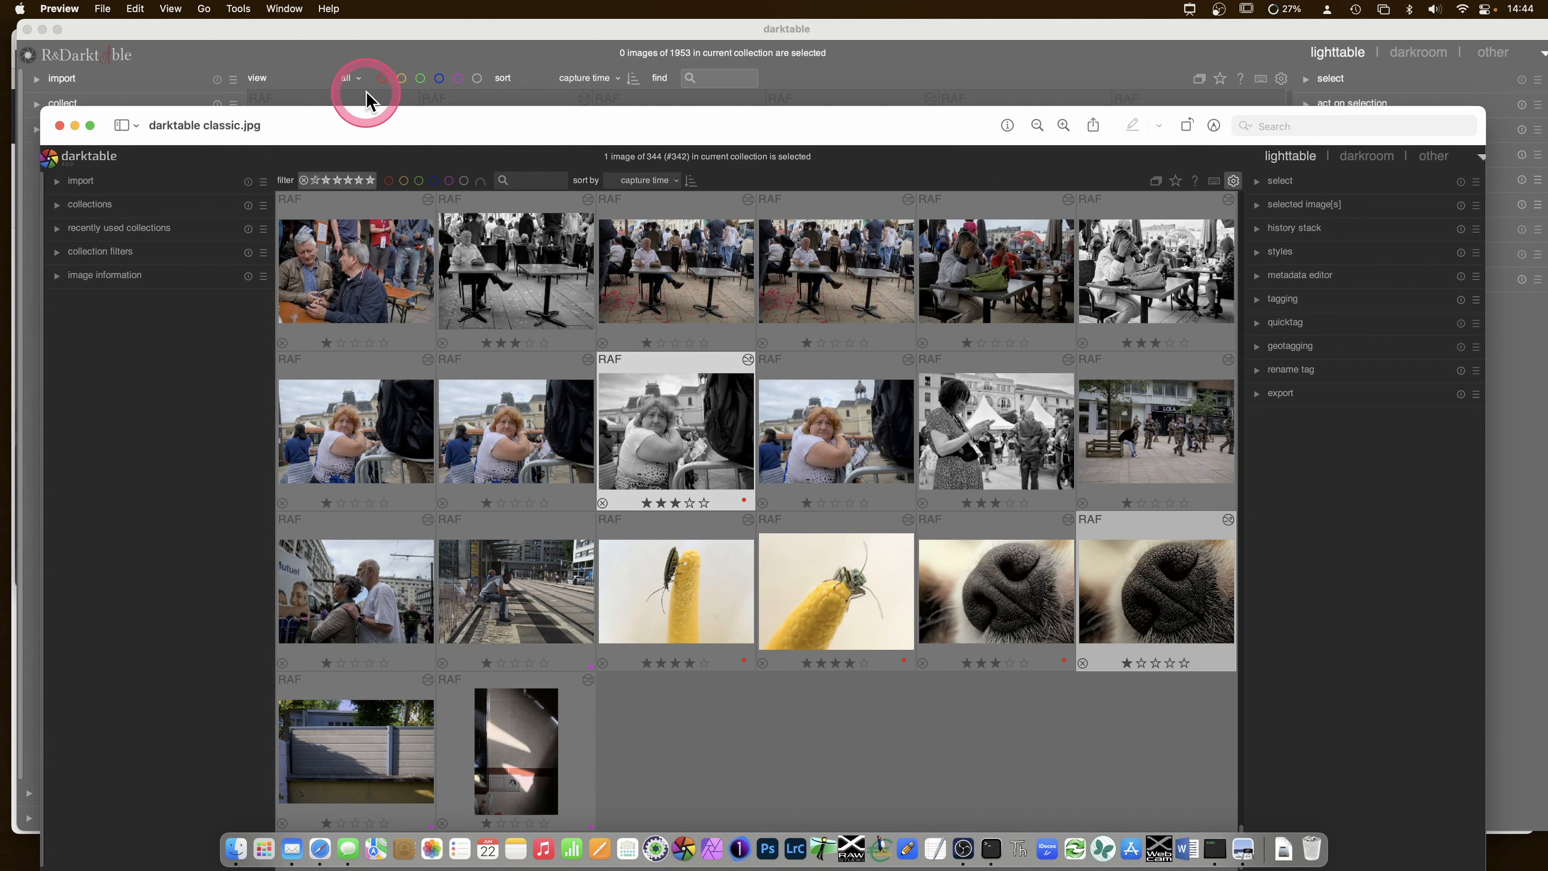
mouse_move(308, 126)
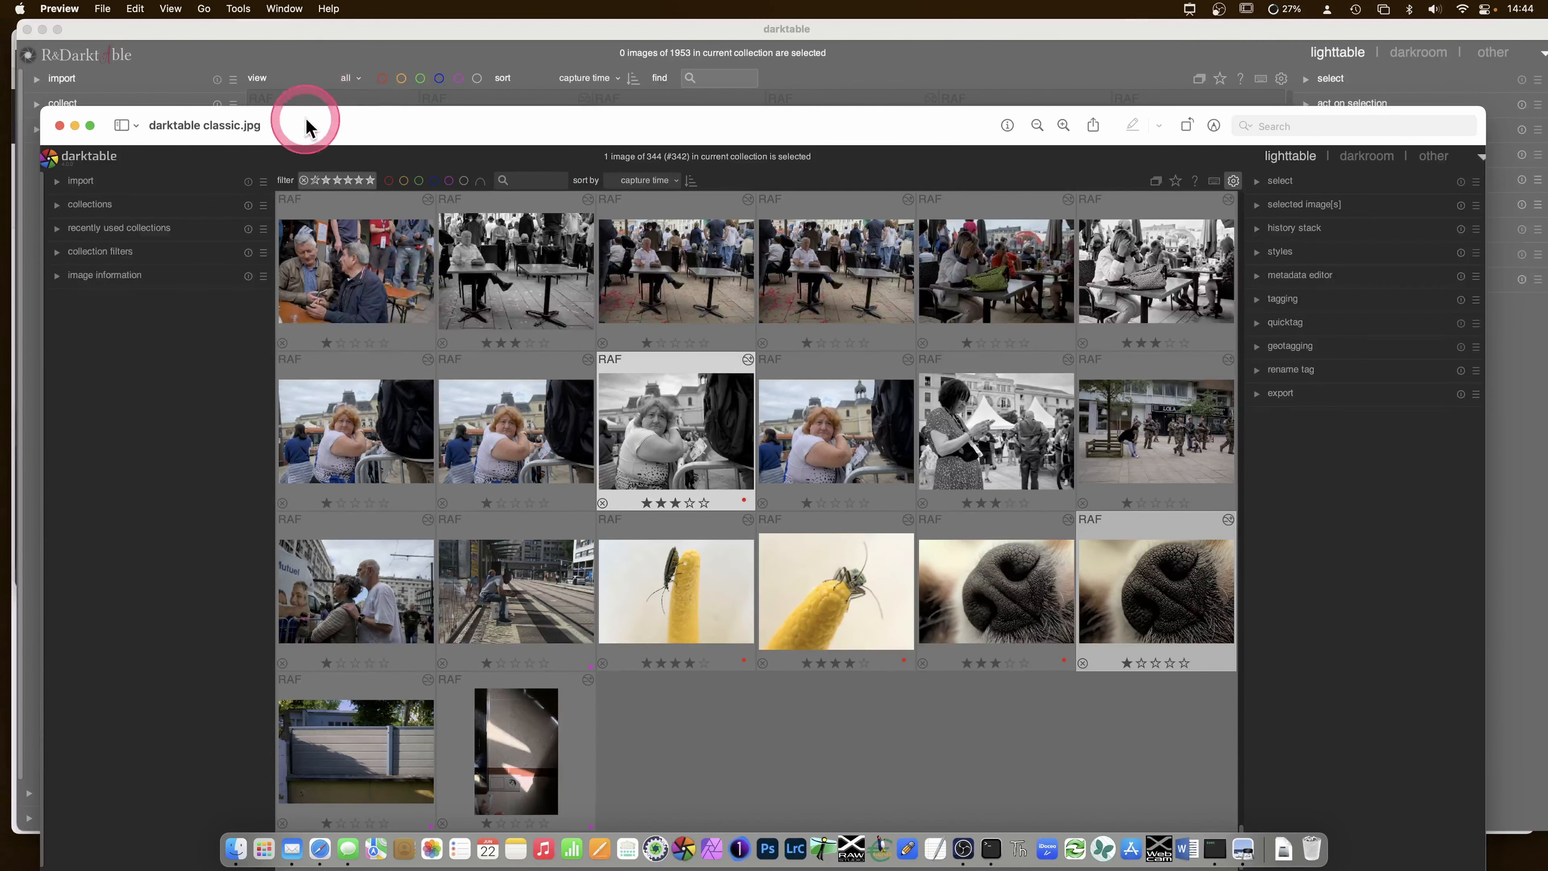
- Shift the classic screenshot window to the right so R&Darktable's lighttable shows beneath it
drag(307, 125, 568, 53)
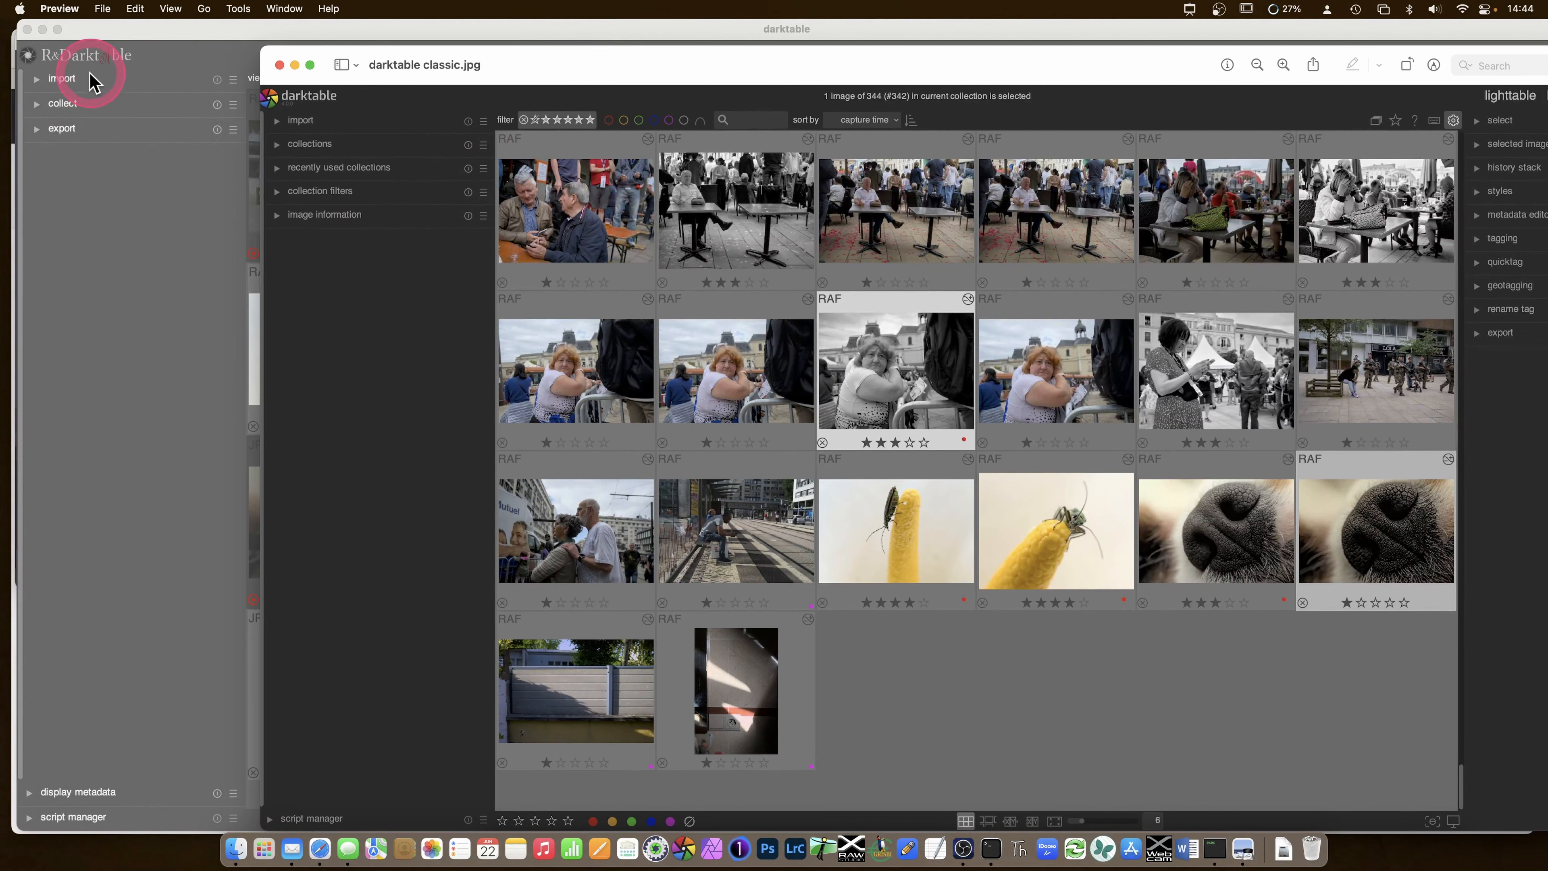
mouse_move(166, 281)
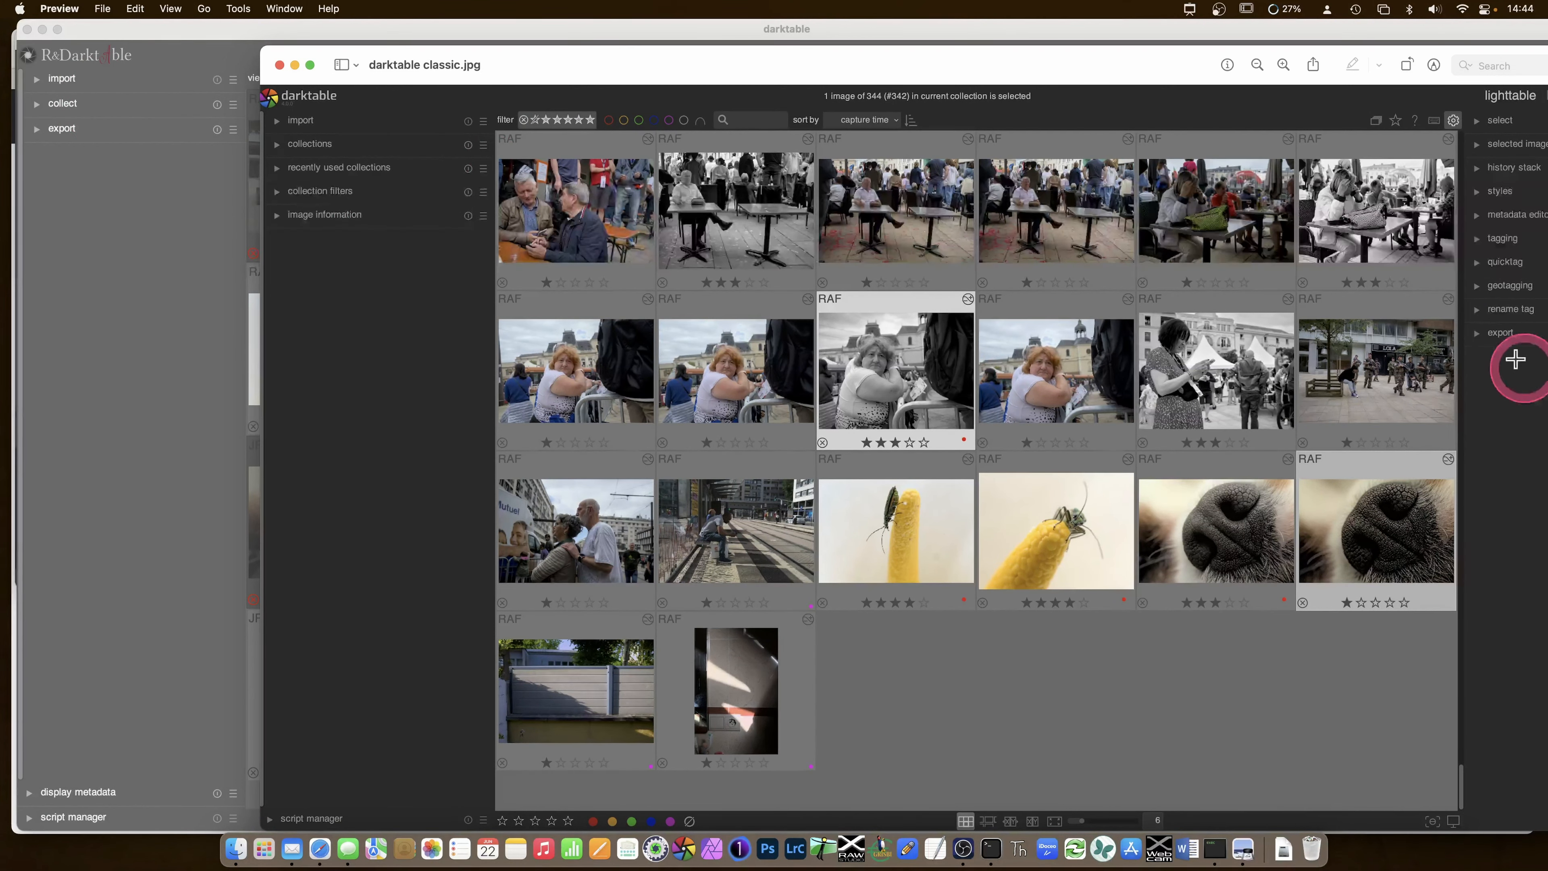
mouse_move(303, 252)
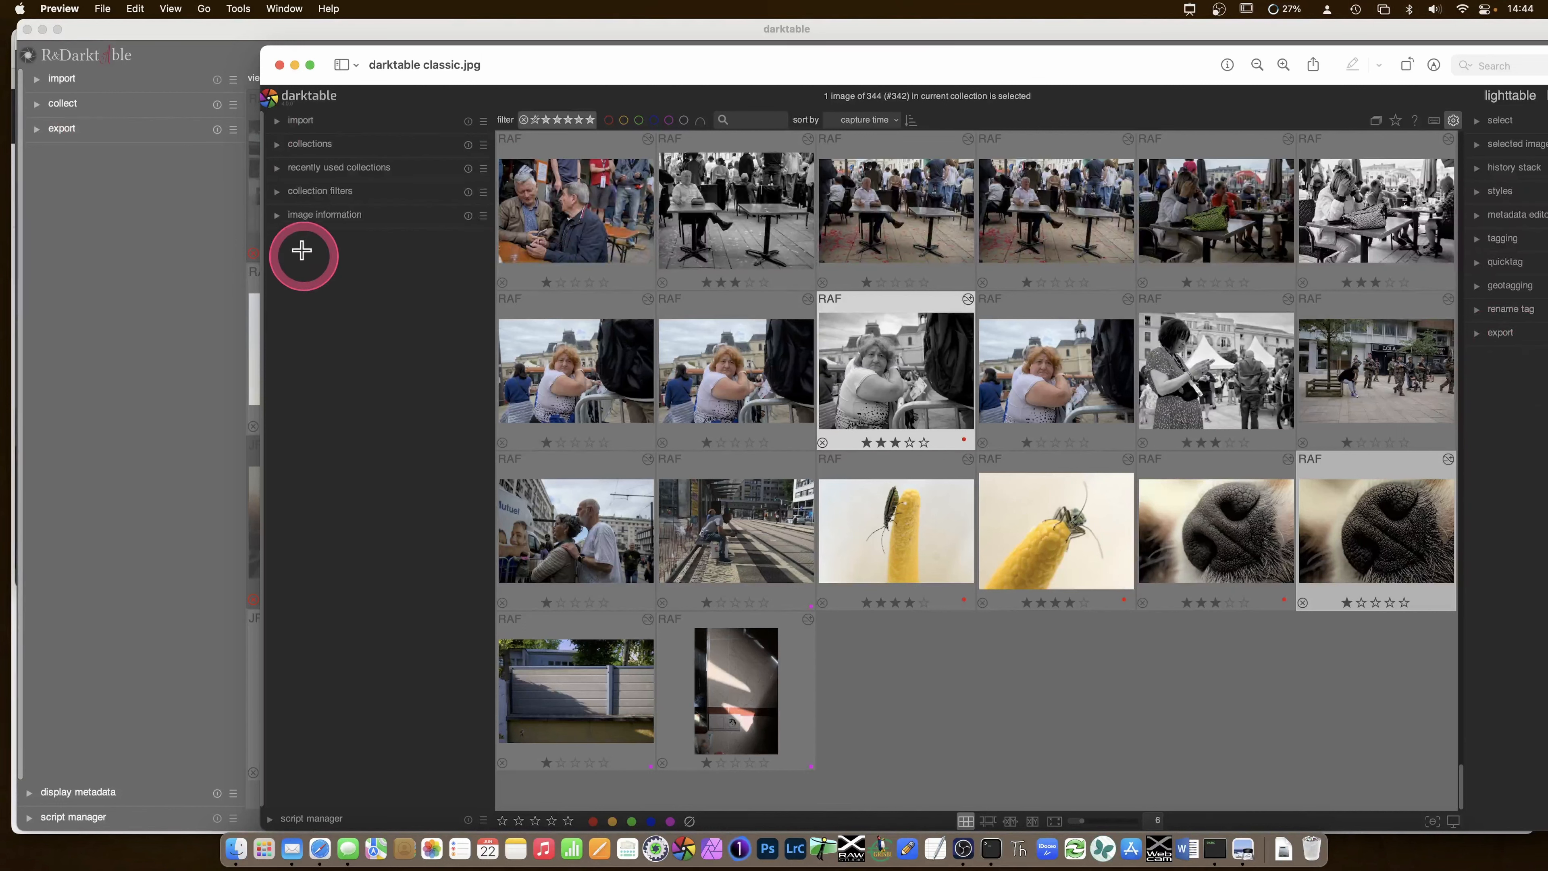
mouse_move(31, 800)
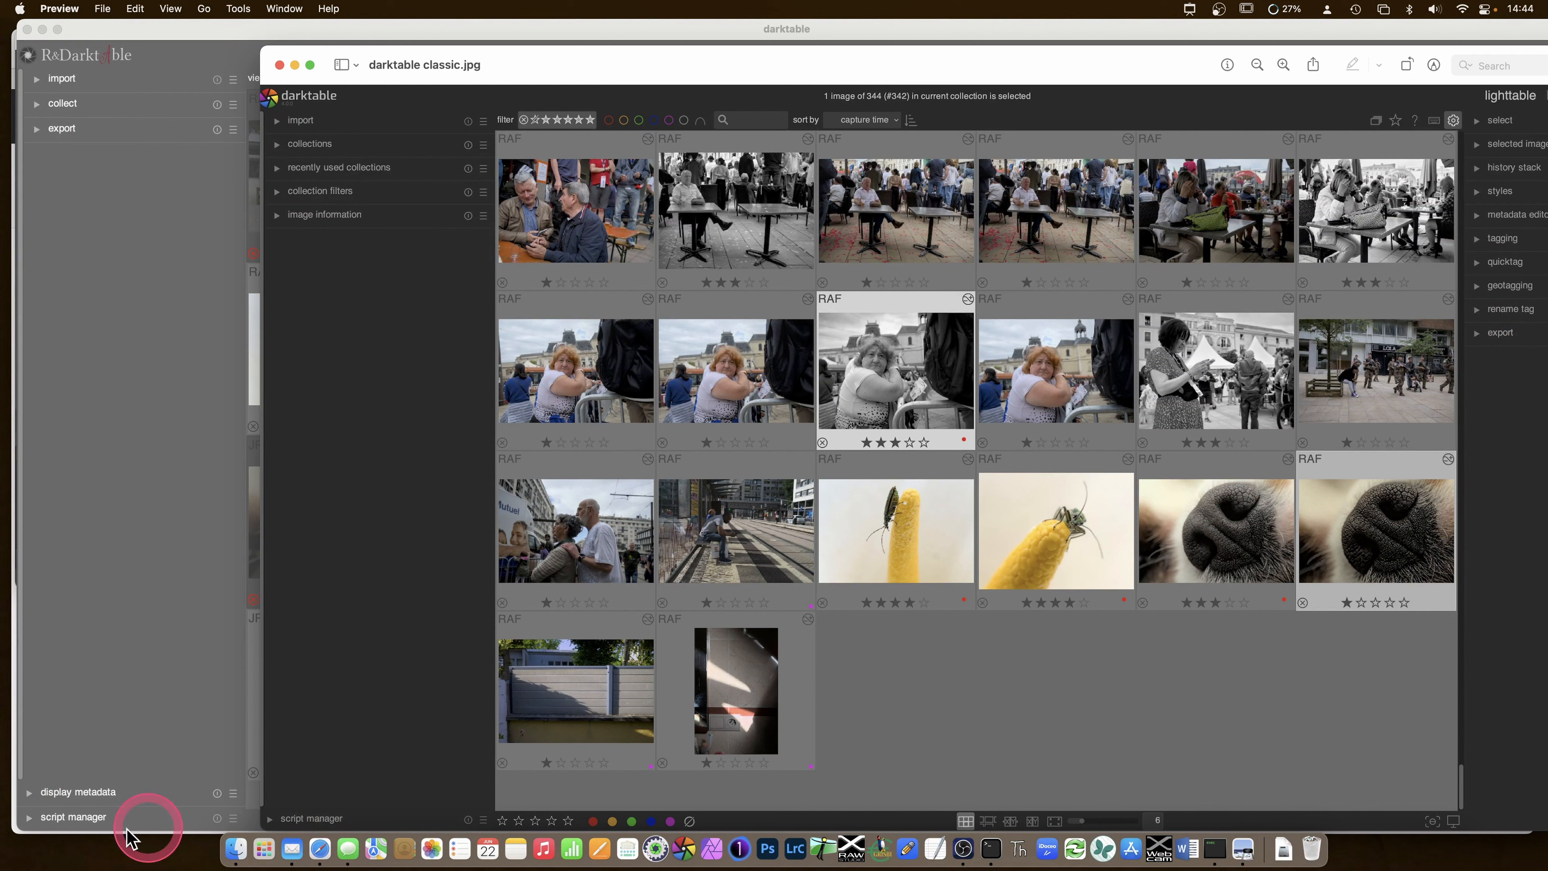
mouse_move(326, 192)
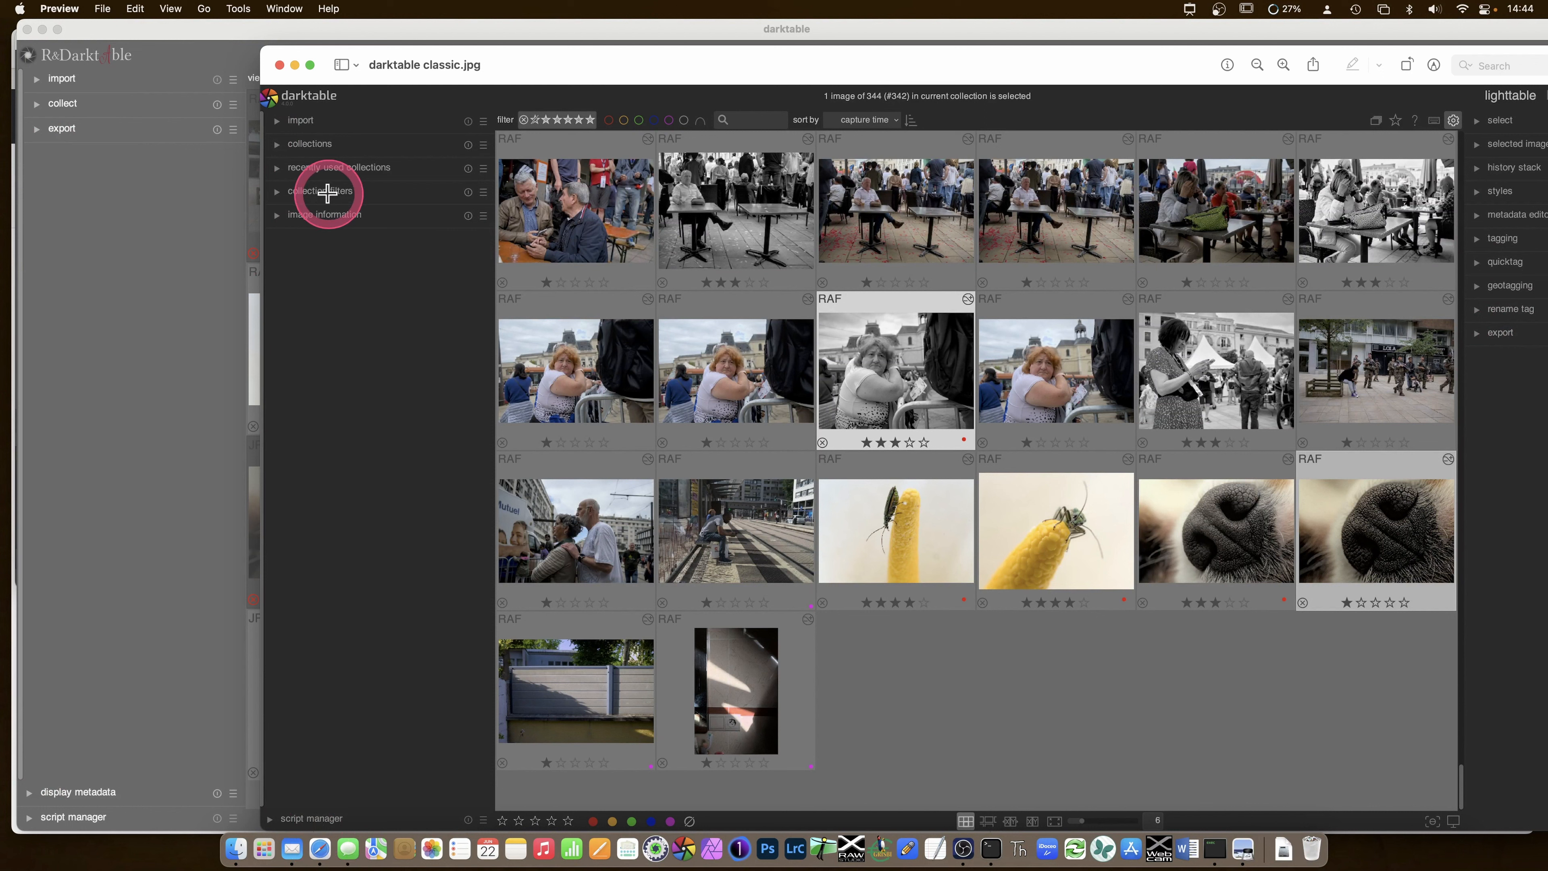
mouse_move(373, 166)
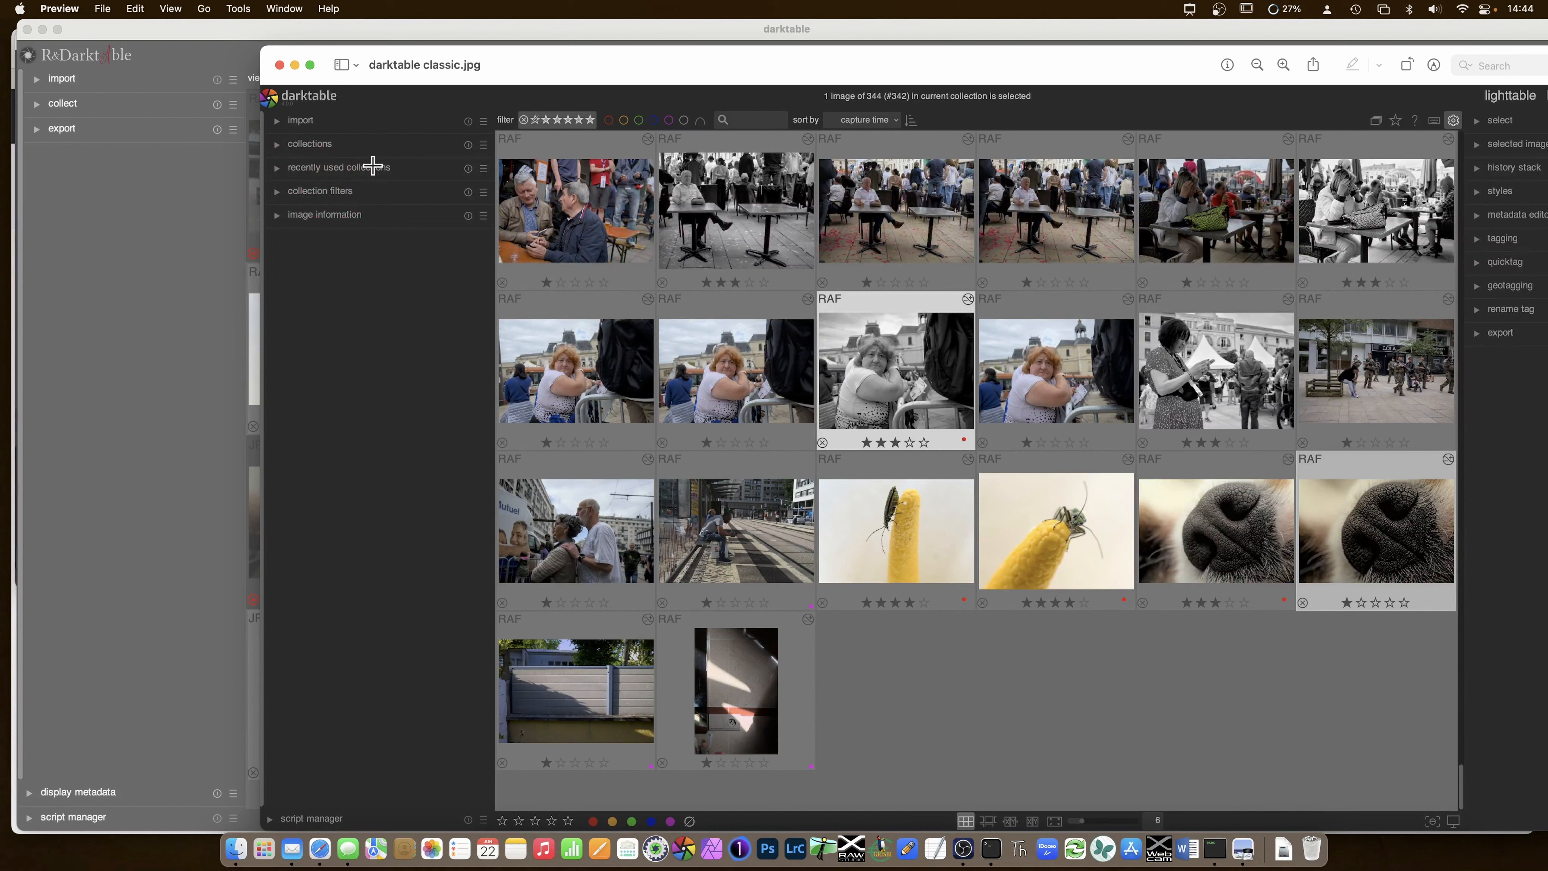
mouse_move(941, 819)
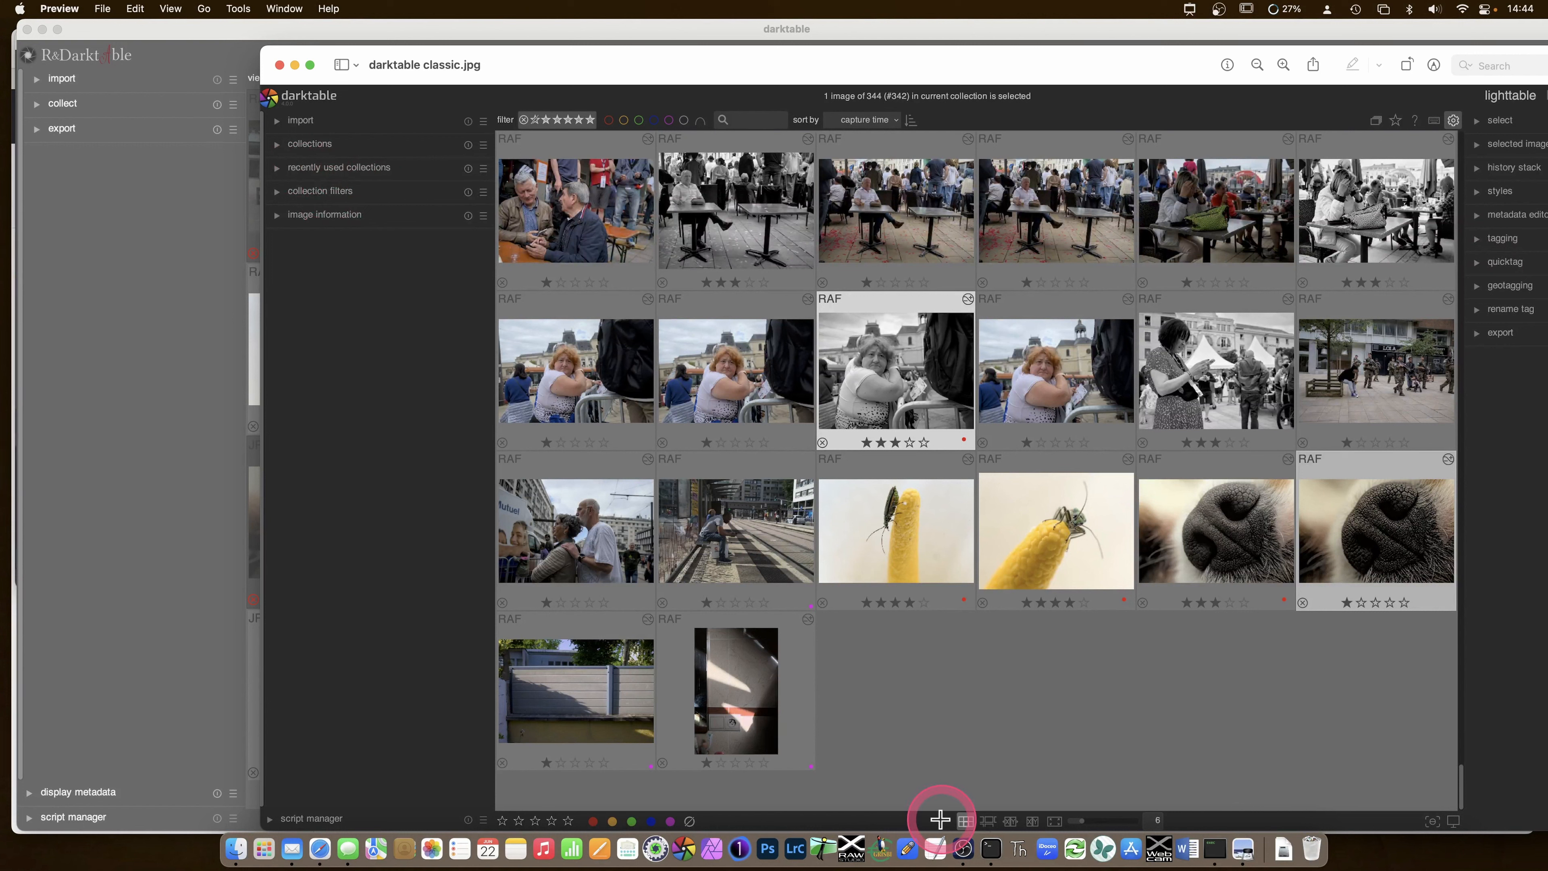
mouse_move(1078, 810)
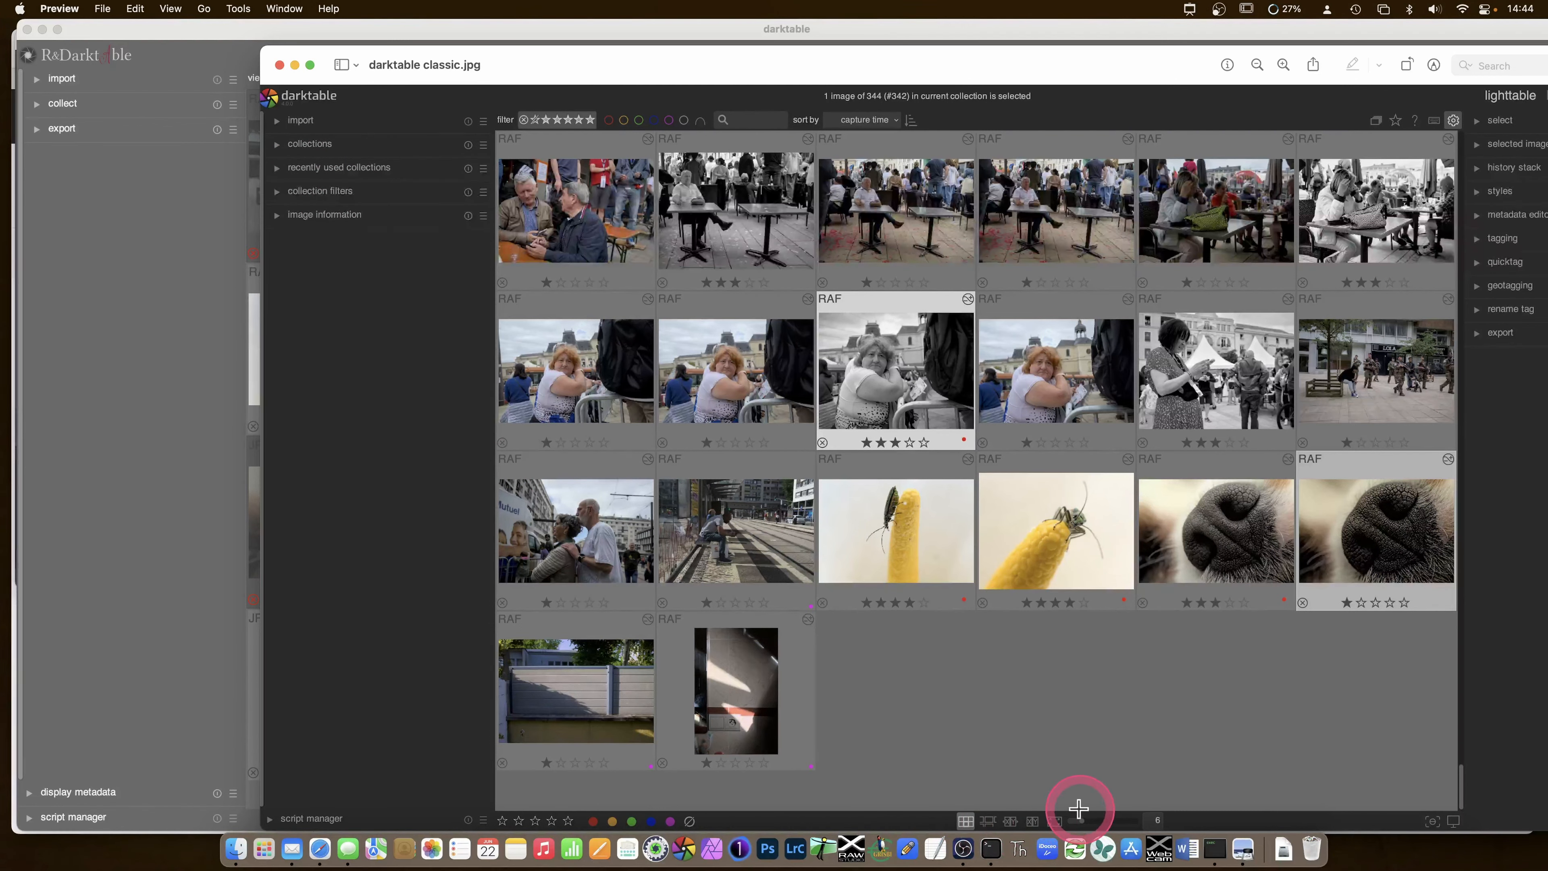
mouse_move(989, 817)
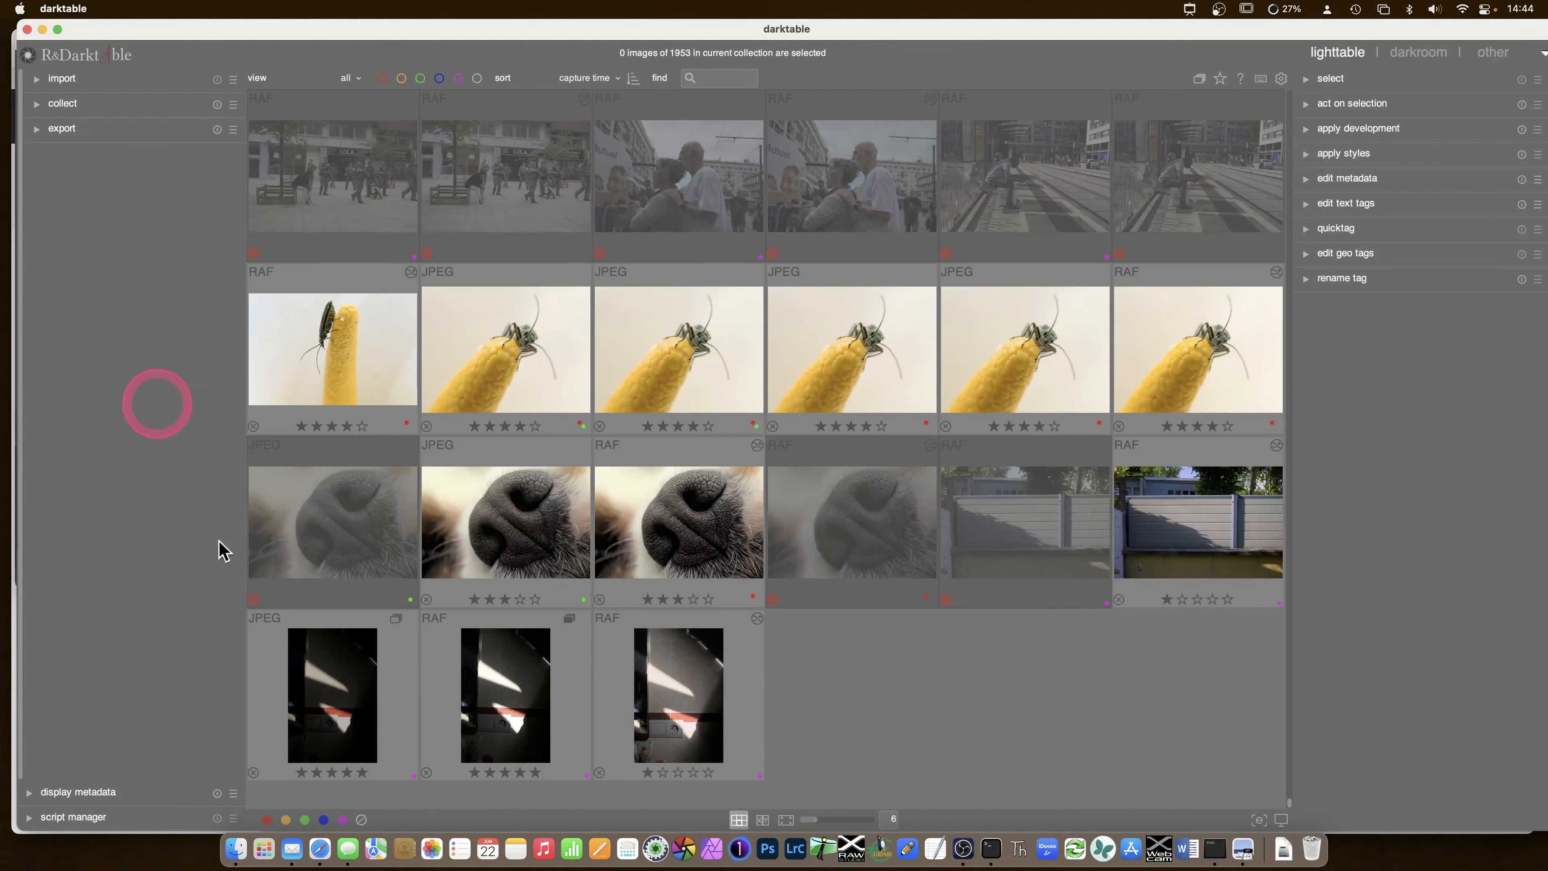
mouse_move(738, 821)
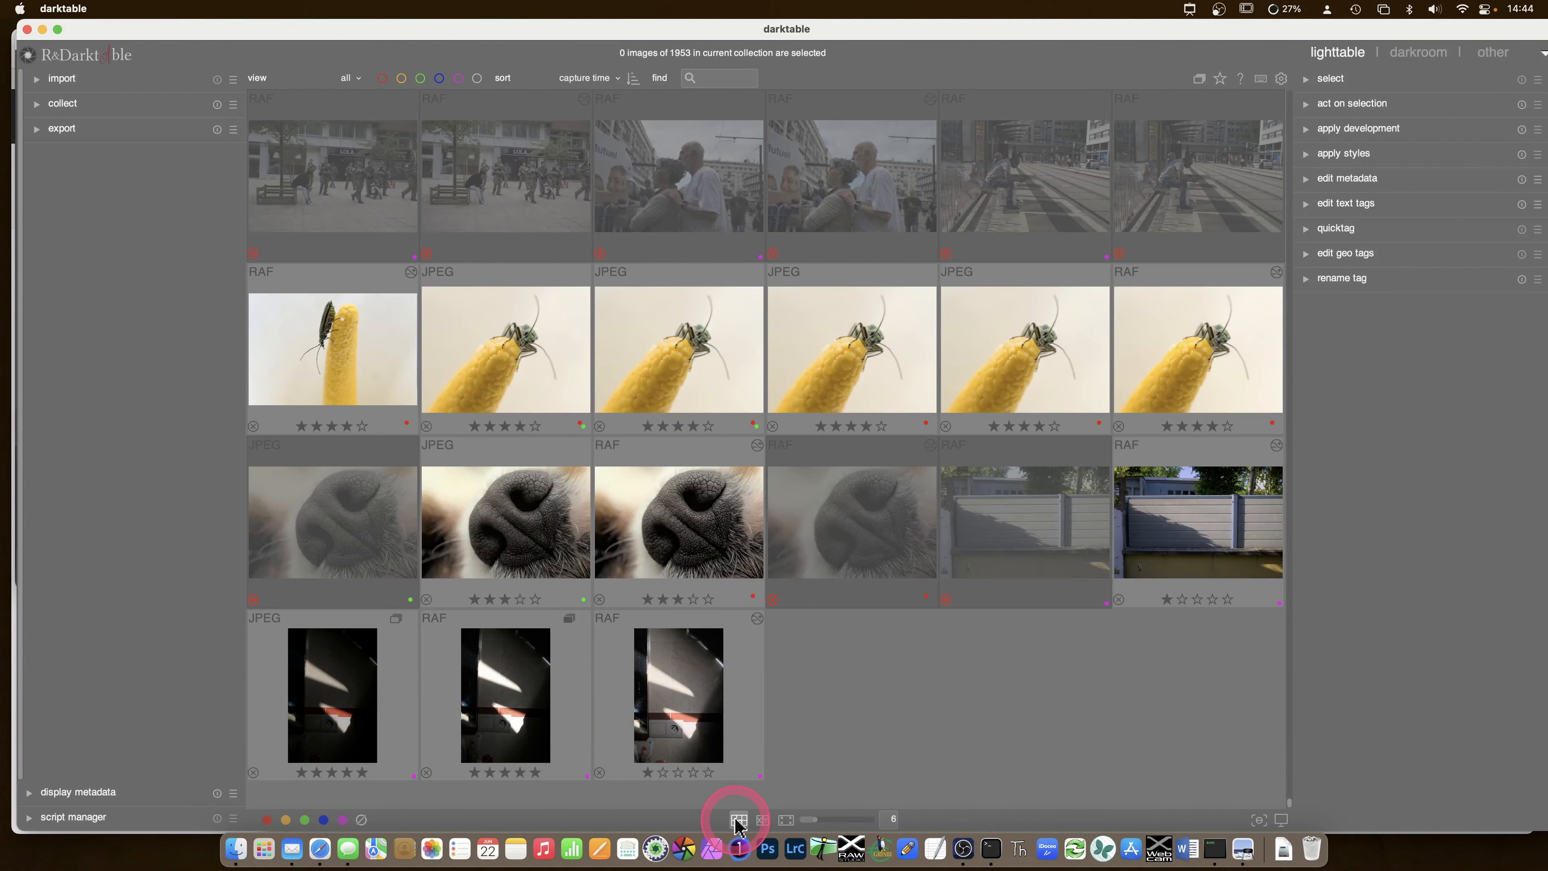
click(772, 819)
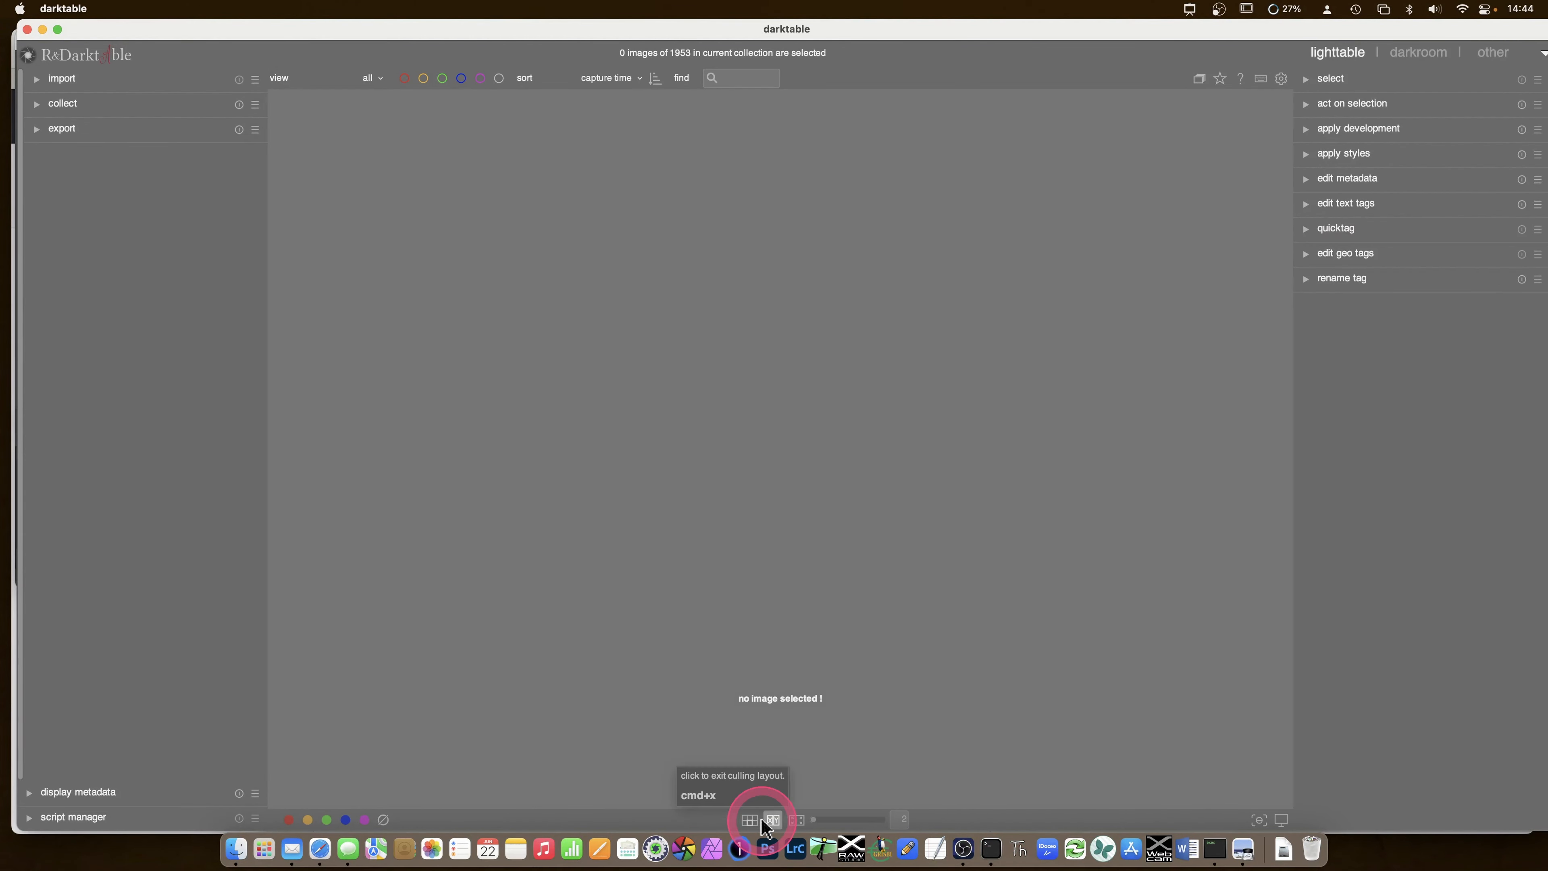
mouse_move(796, 819)
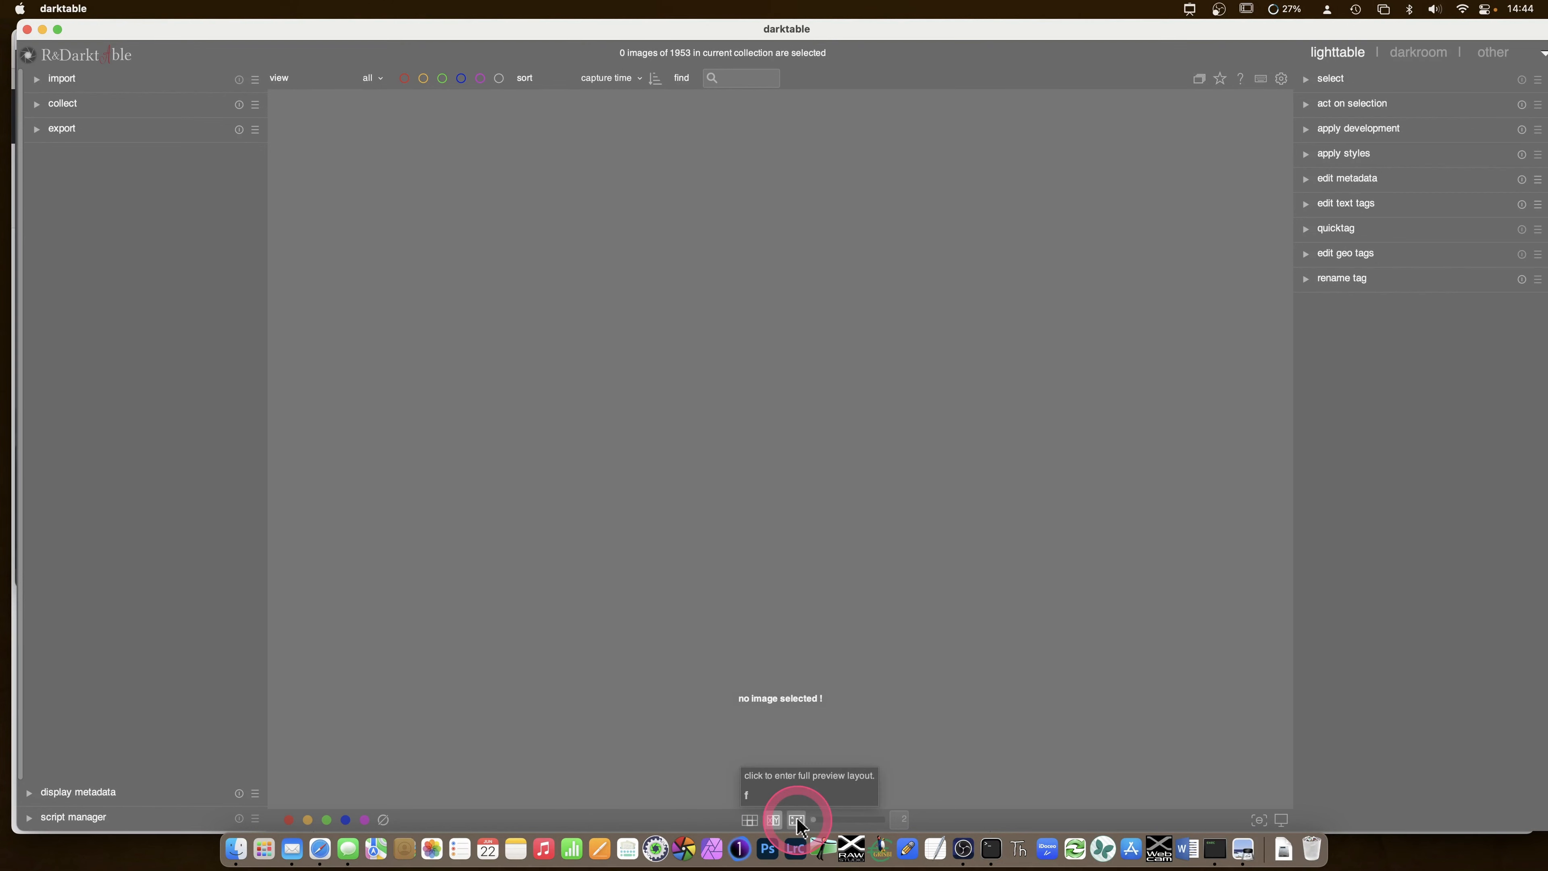
click(749, 819)
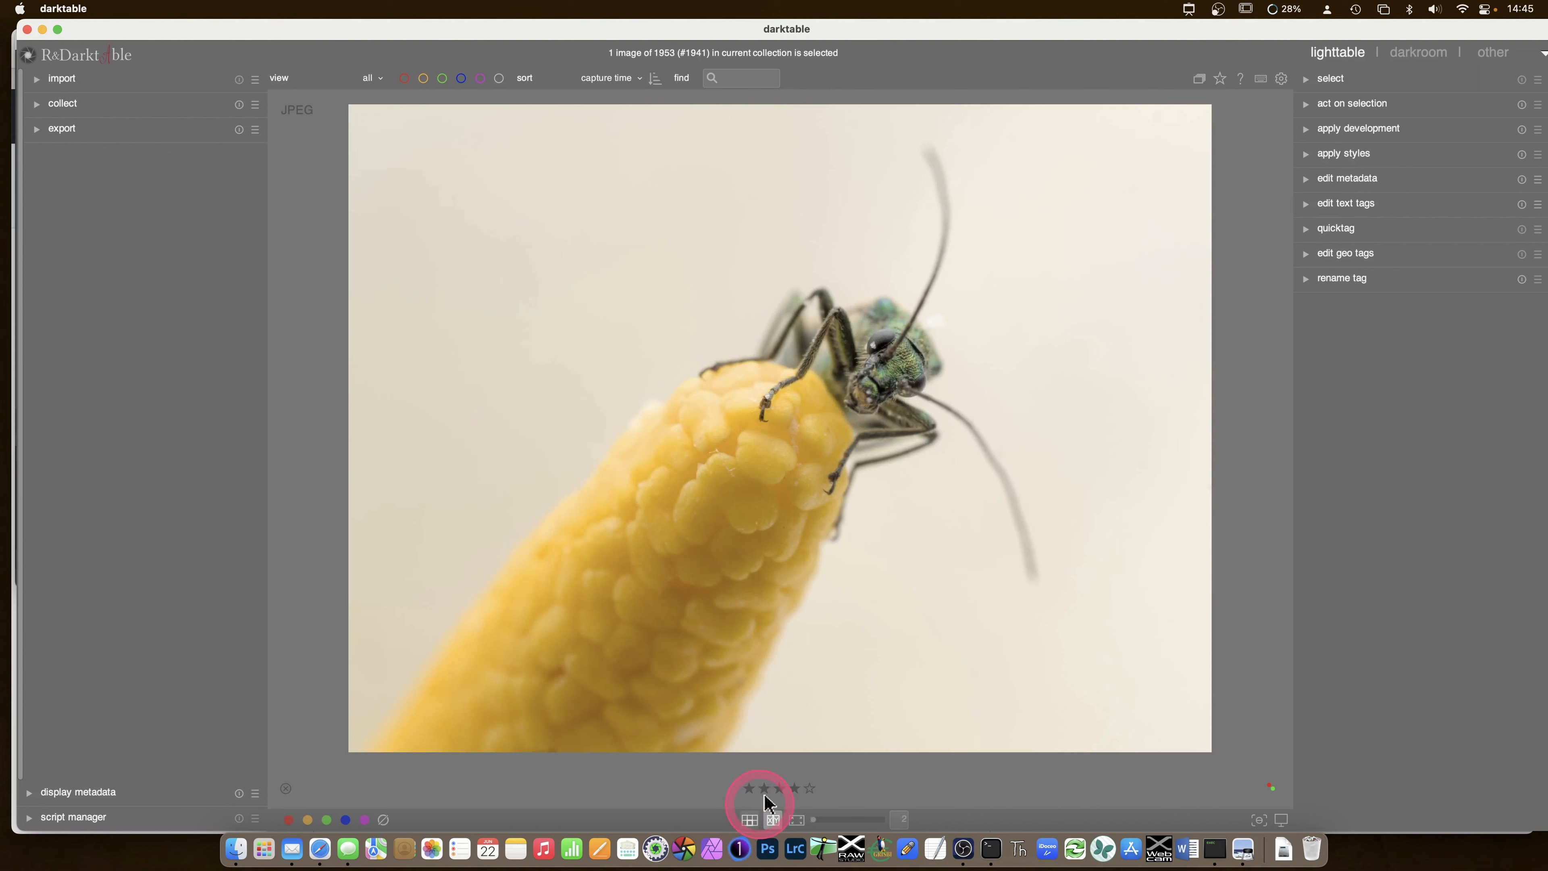
mouse_move(795, 821)
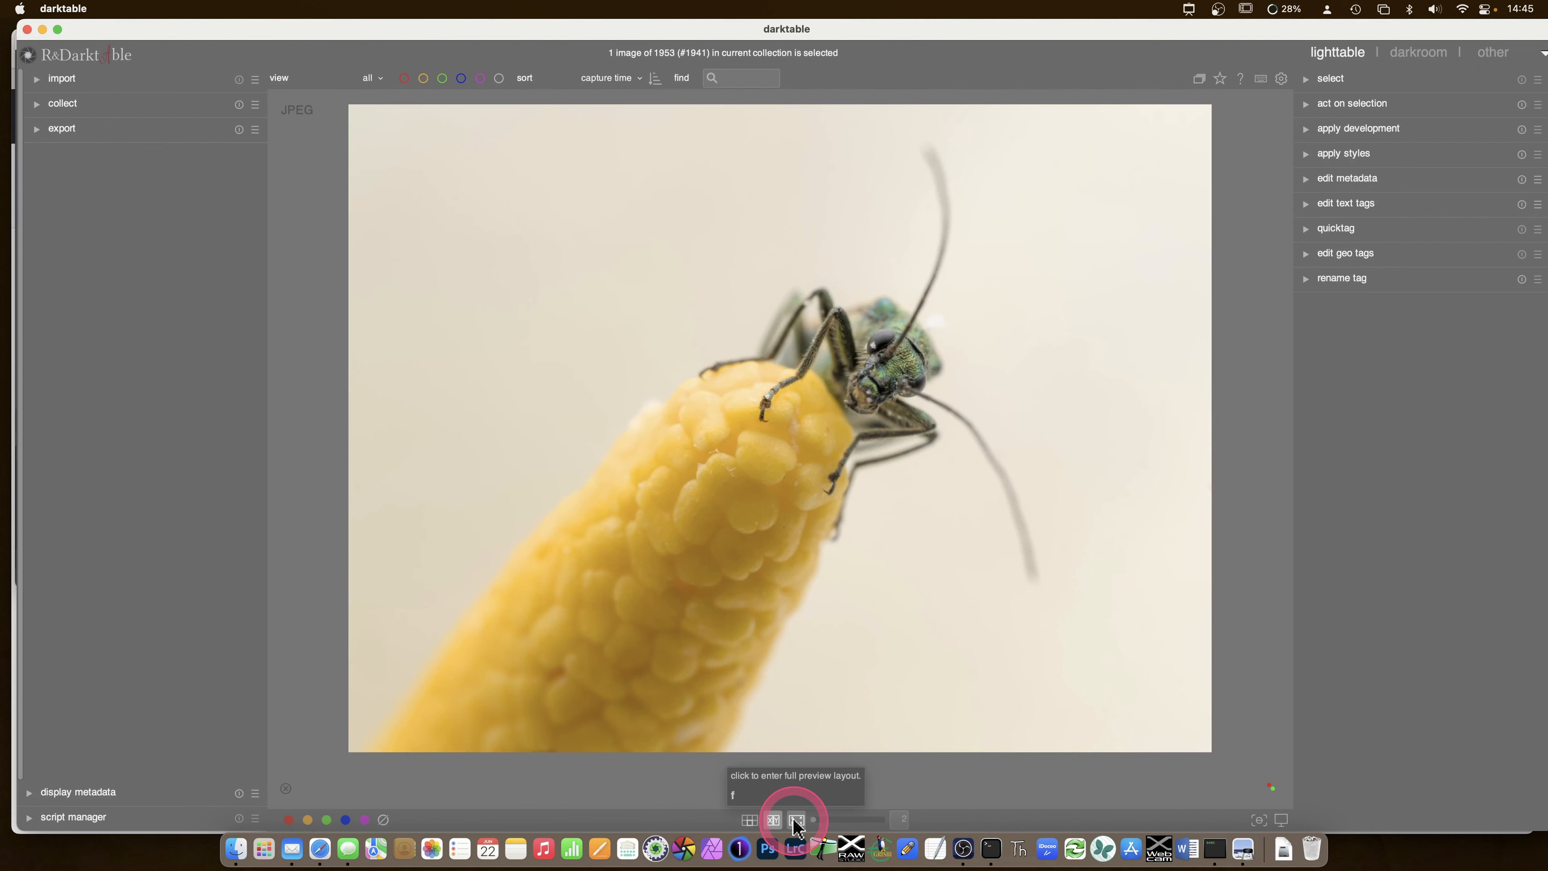
click(751, 821)
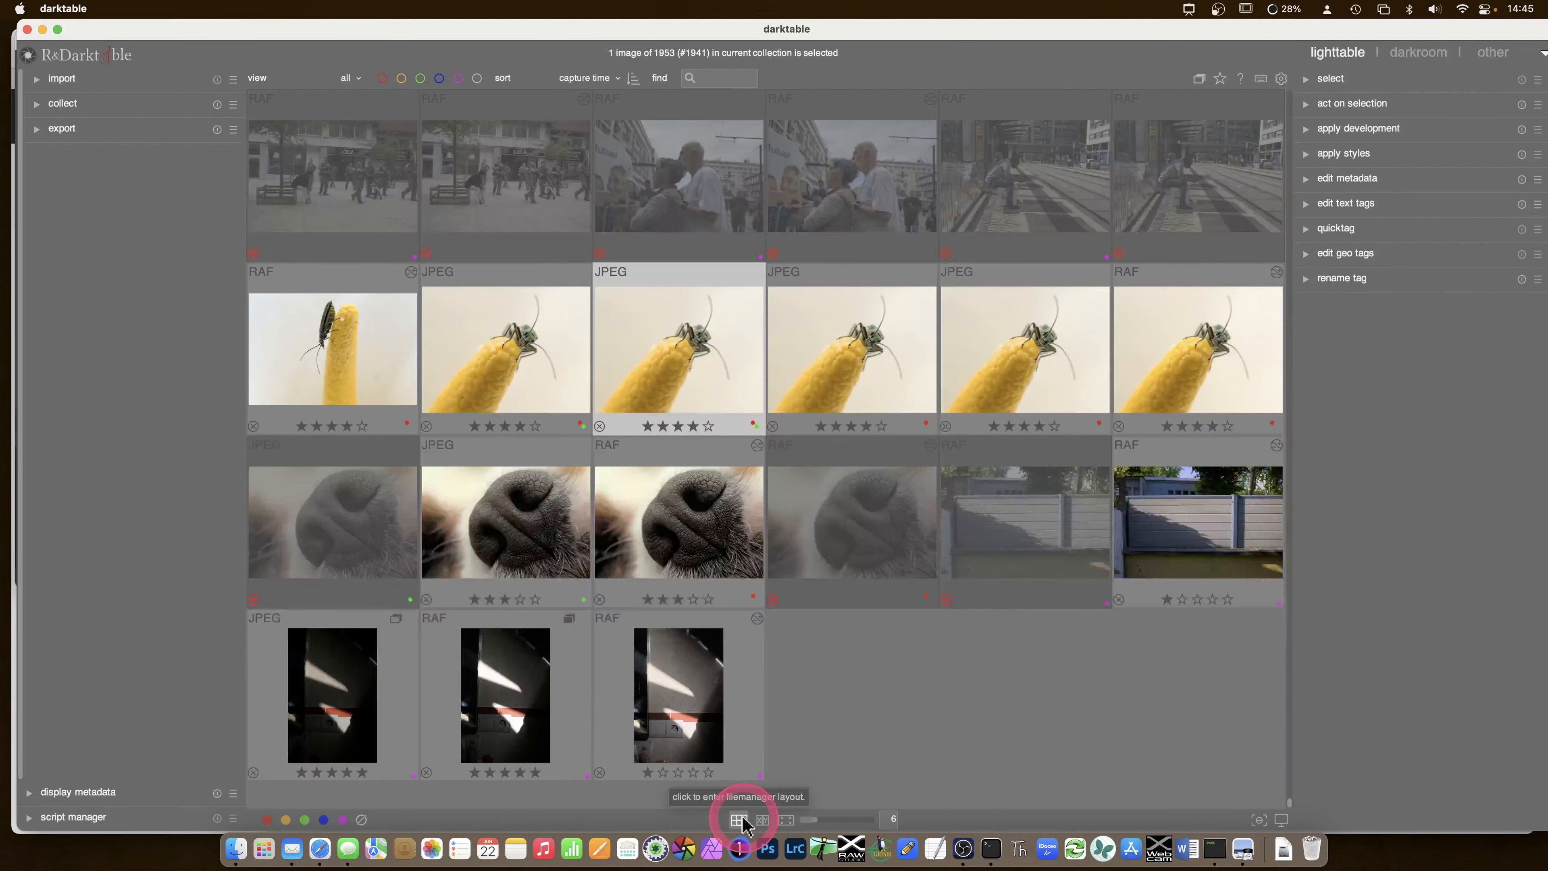
mouse_move(331, 352)
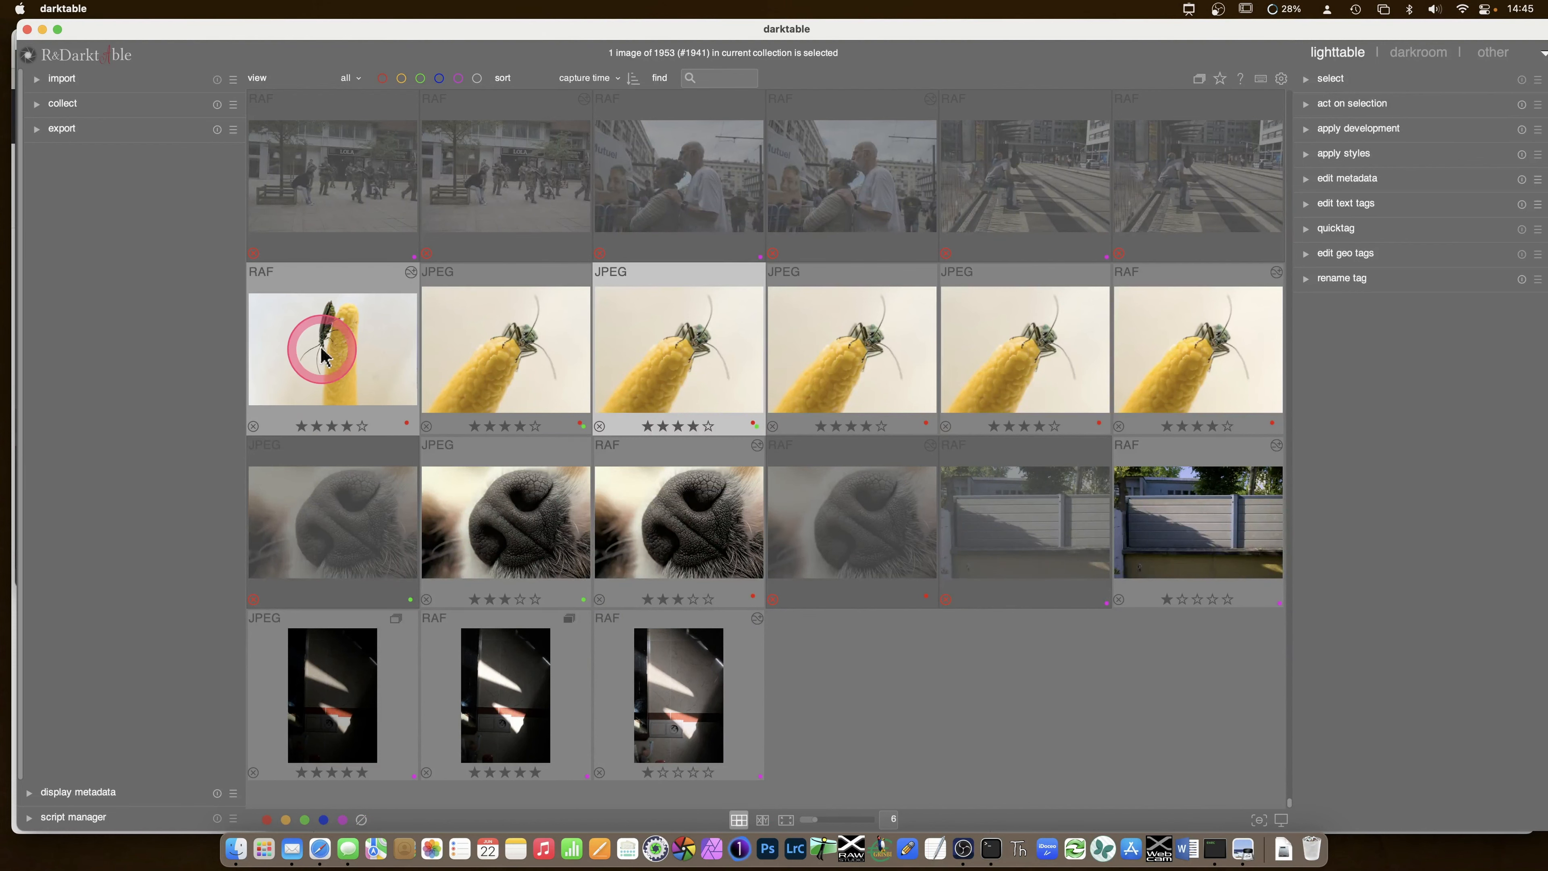
double_click(331, 349)
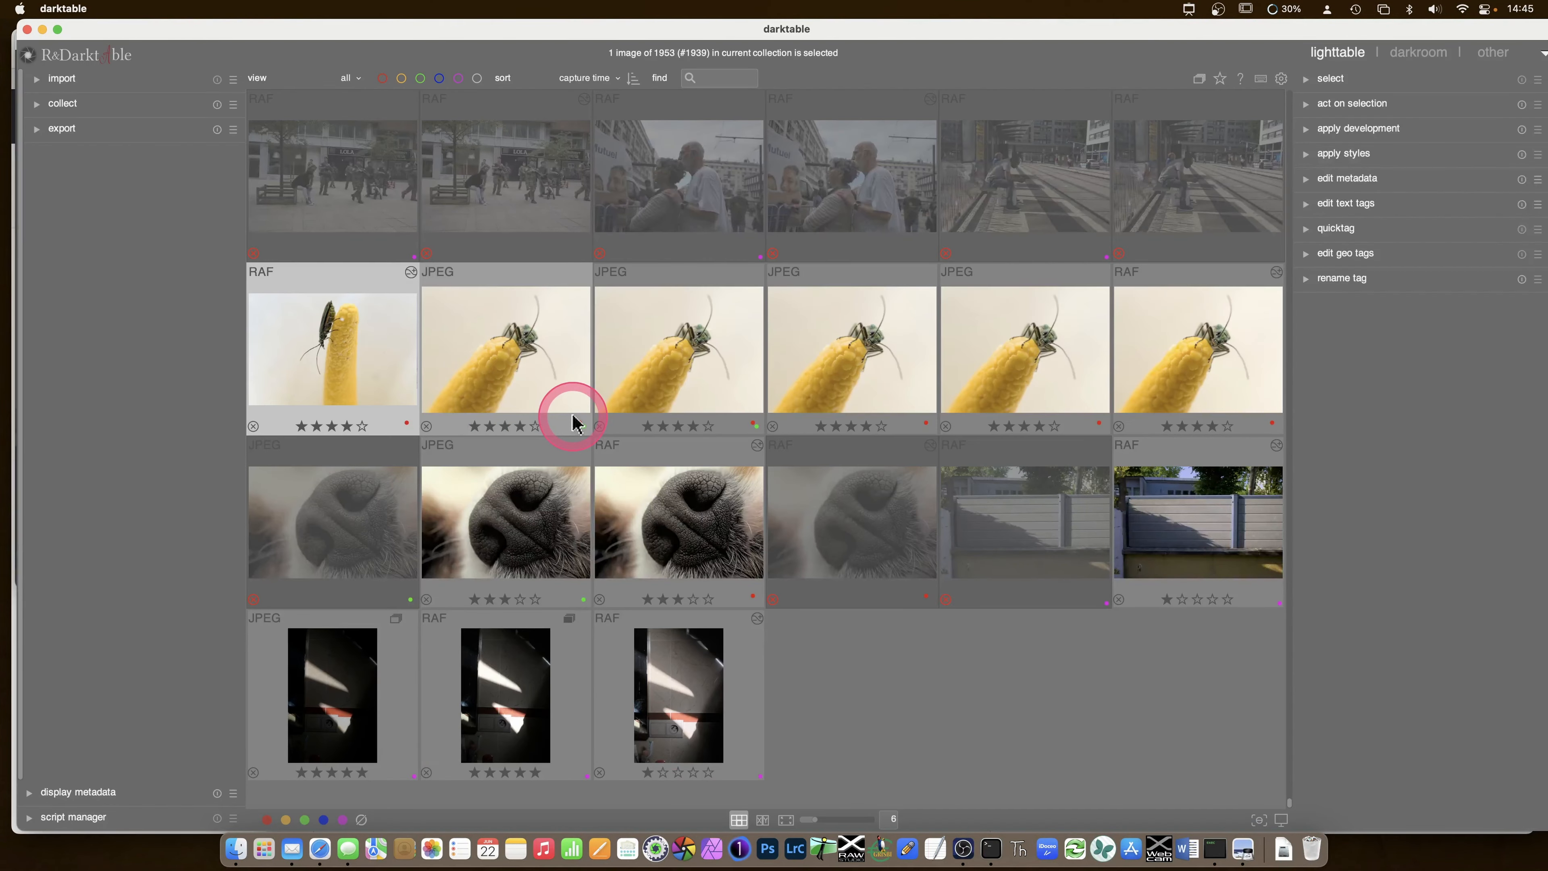
mouse_move(642, 469)
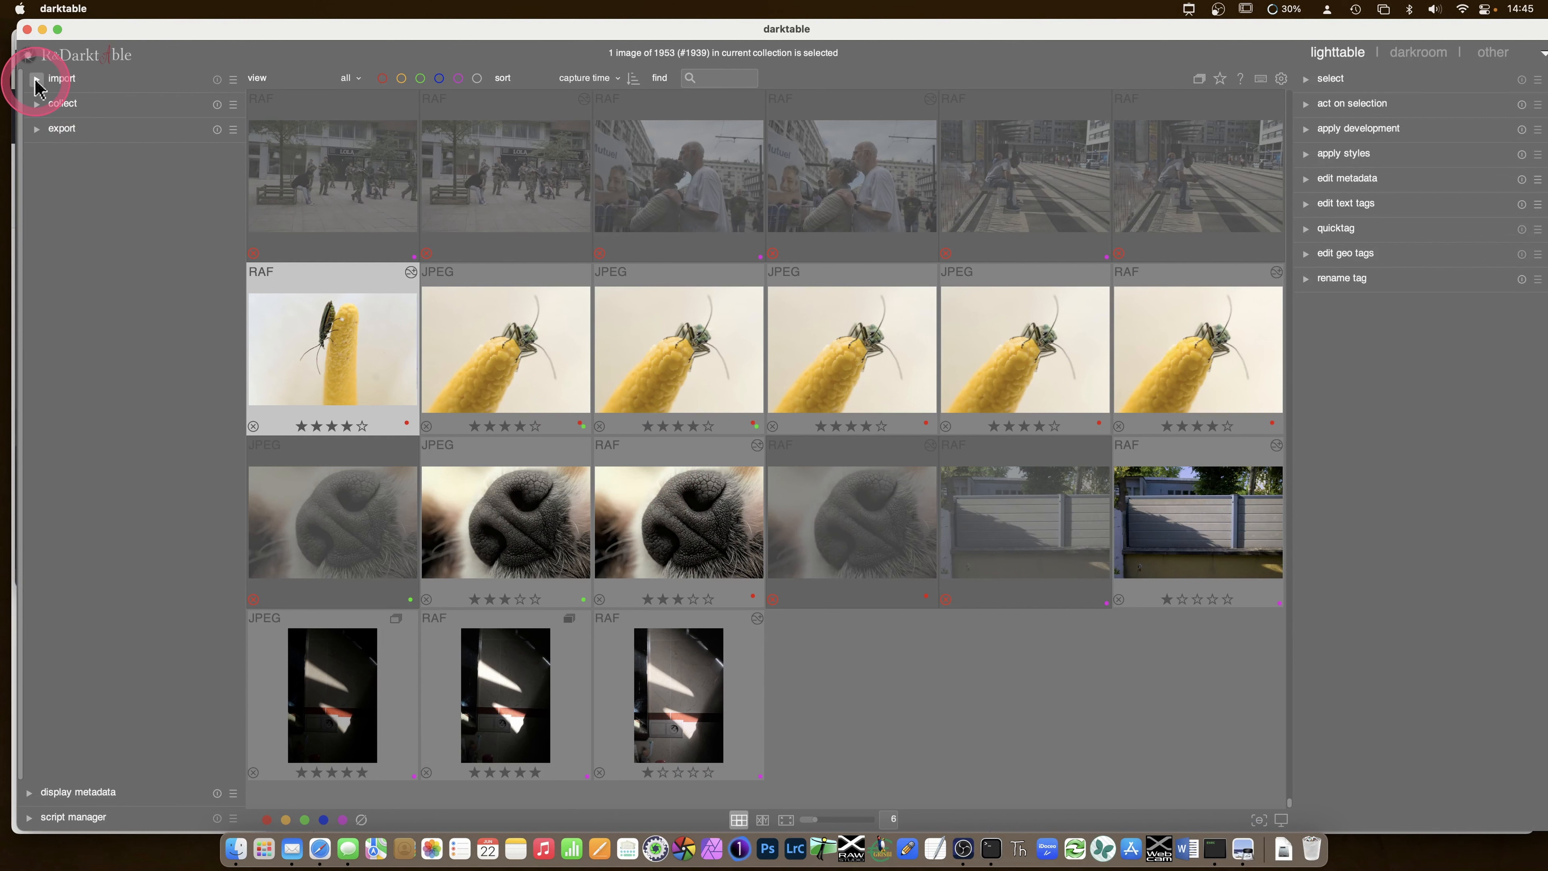
- Expand import, list the shoots folder's 1,462 photos under copy & import, then cancel
click(36, 79)
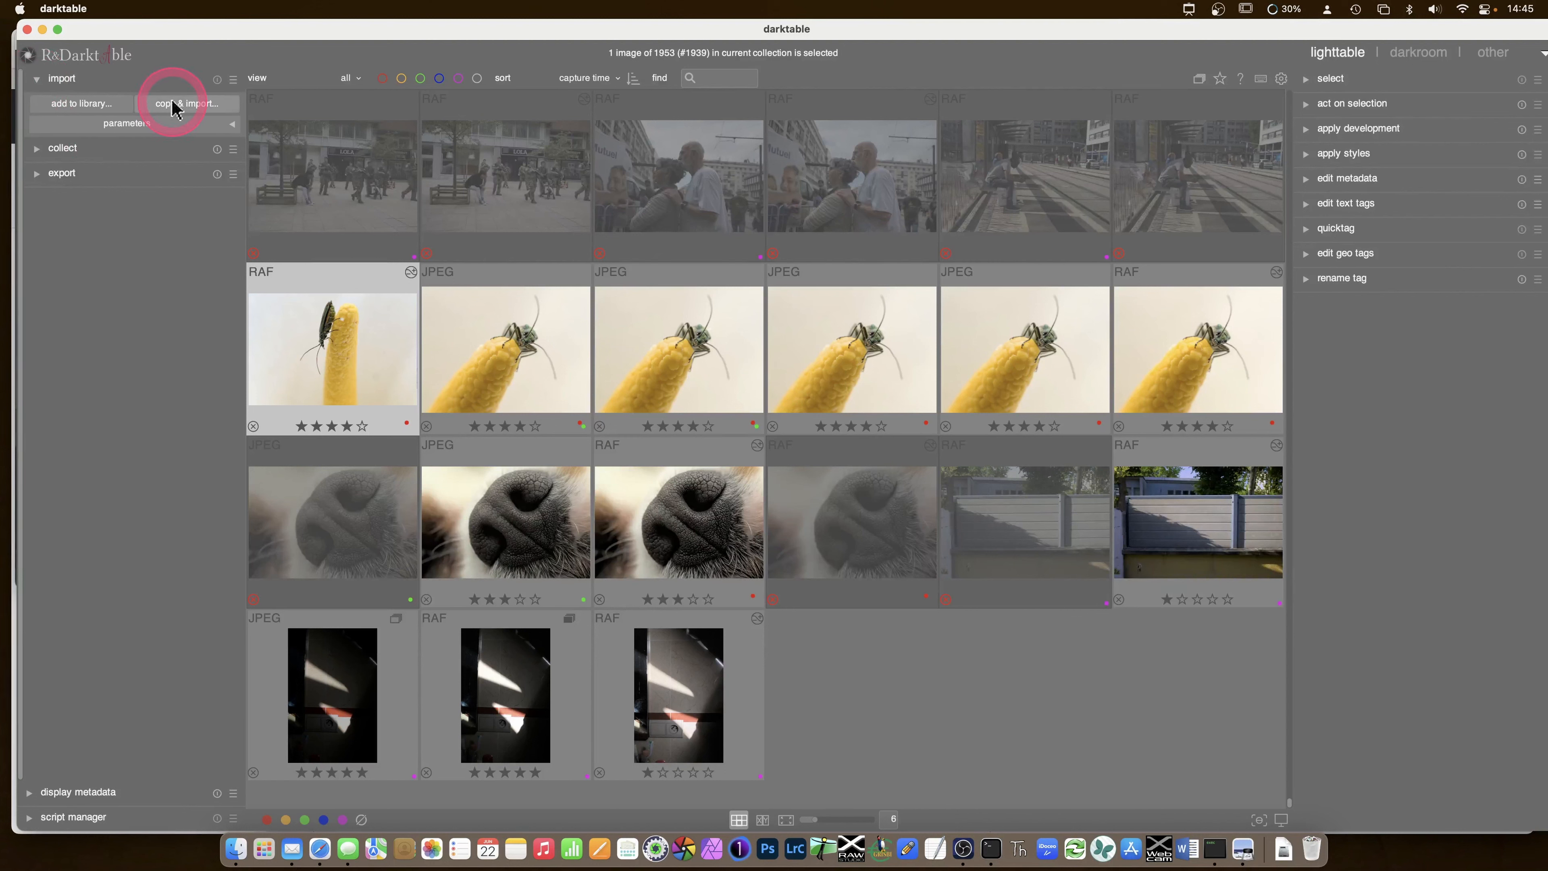
mouse_move(188, 102)
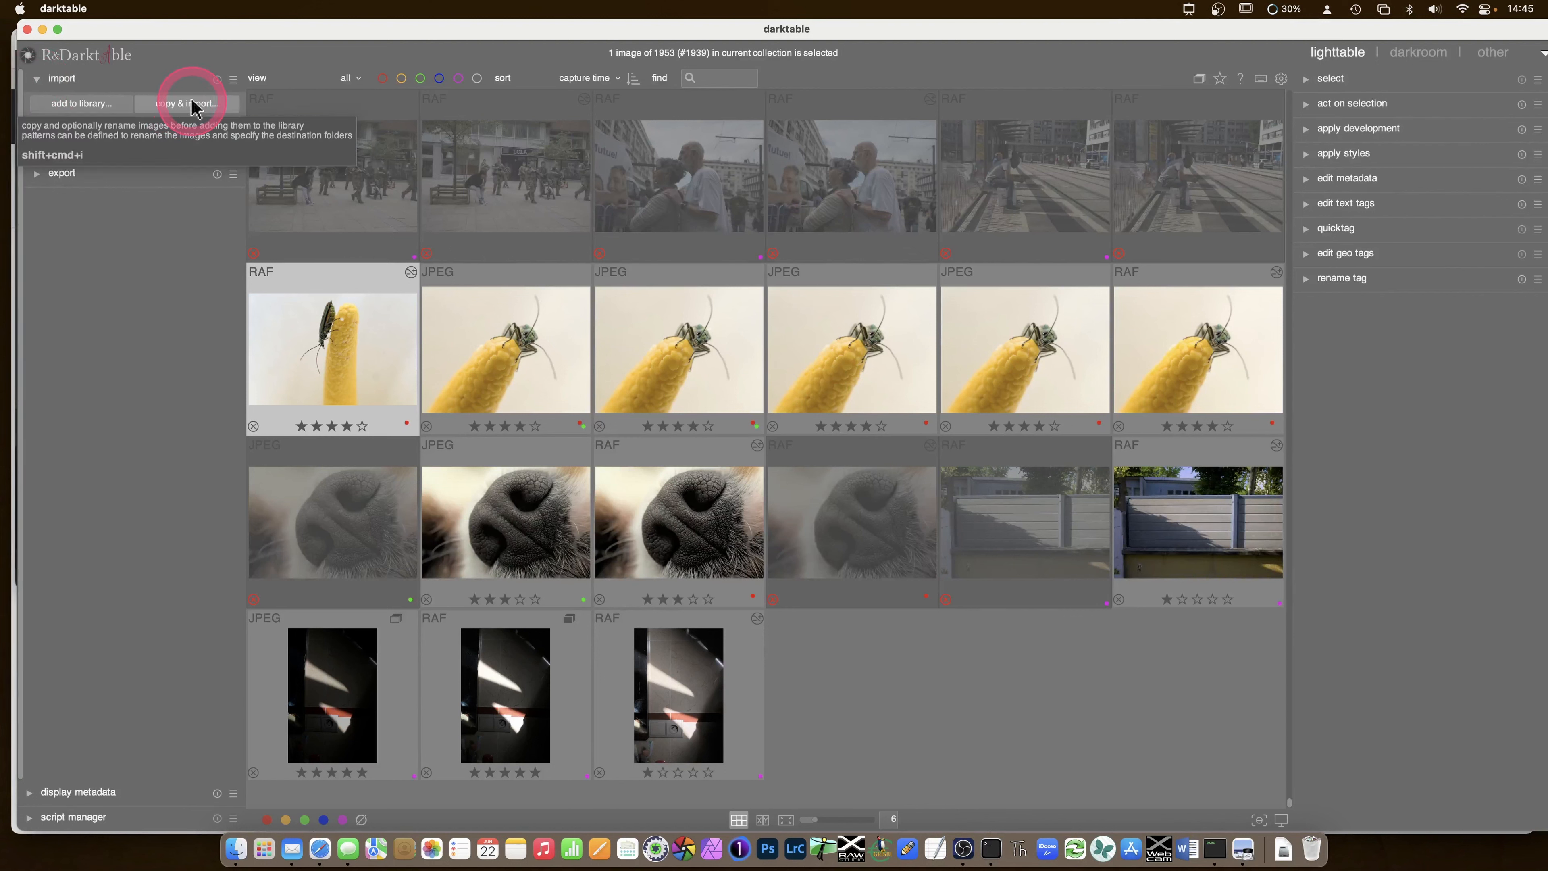
click(188, 102)
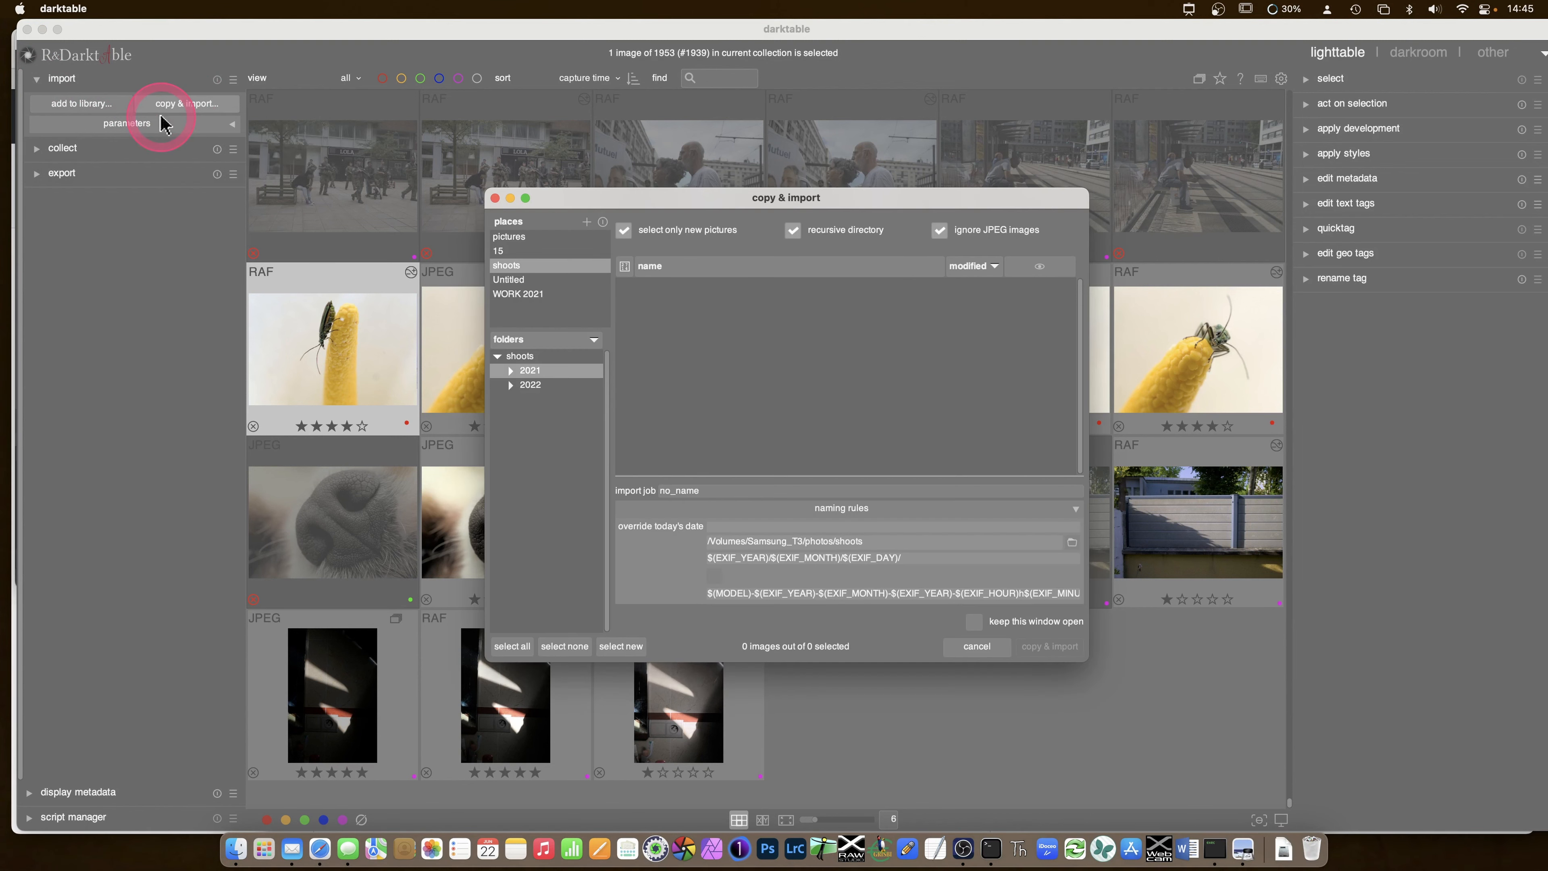
click(531, 370)
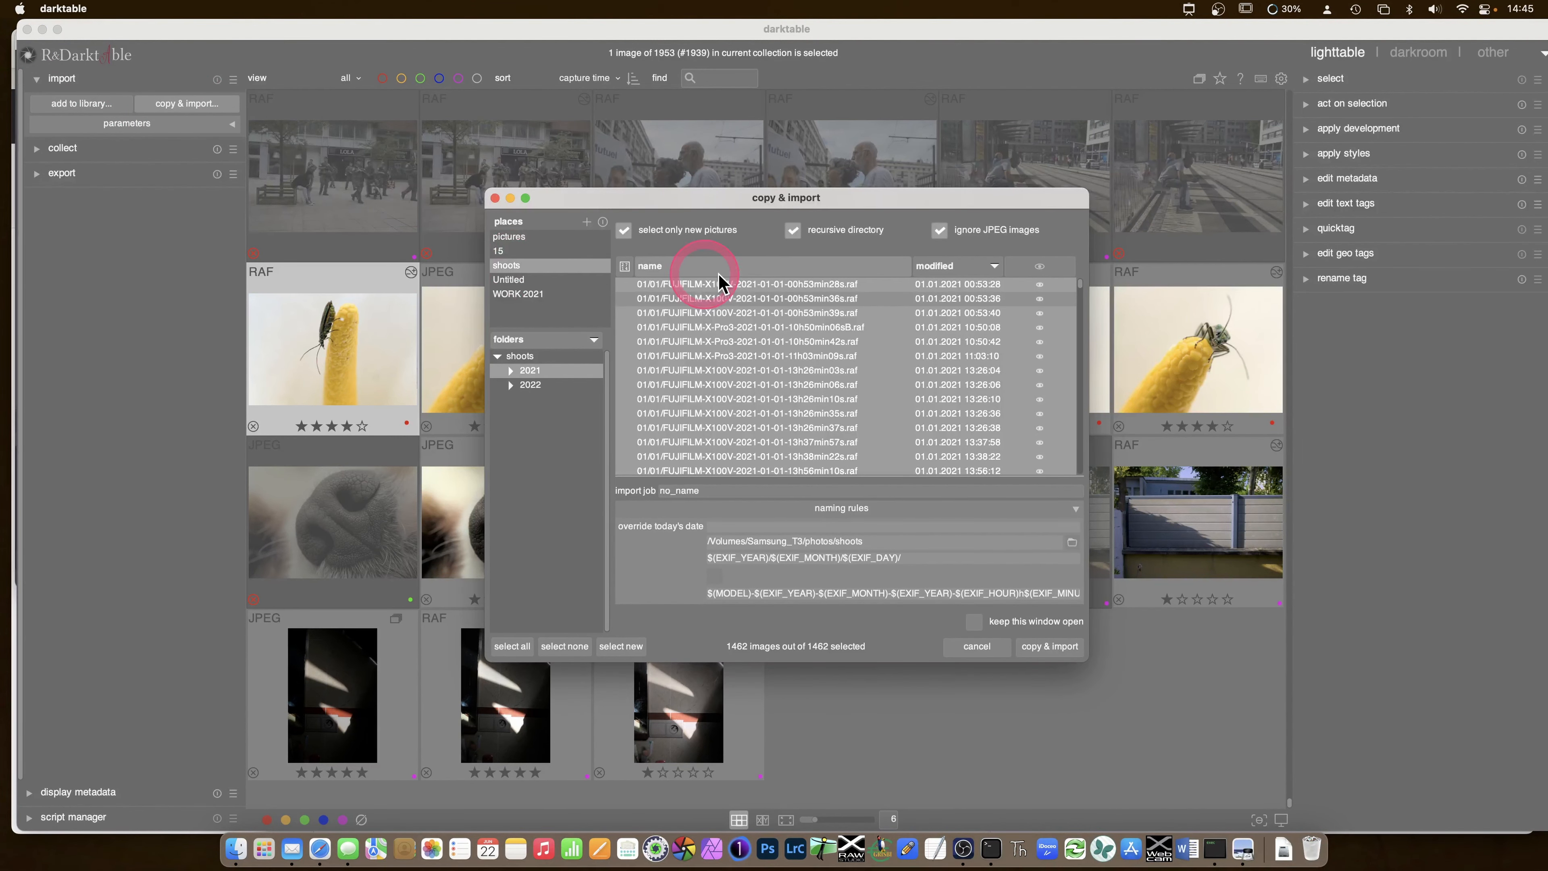
mouse_move(1010, 666)
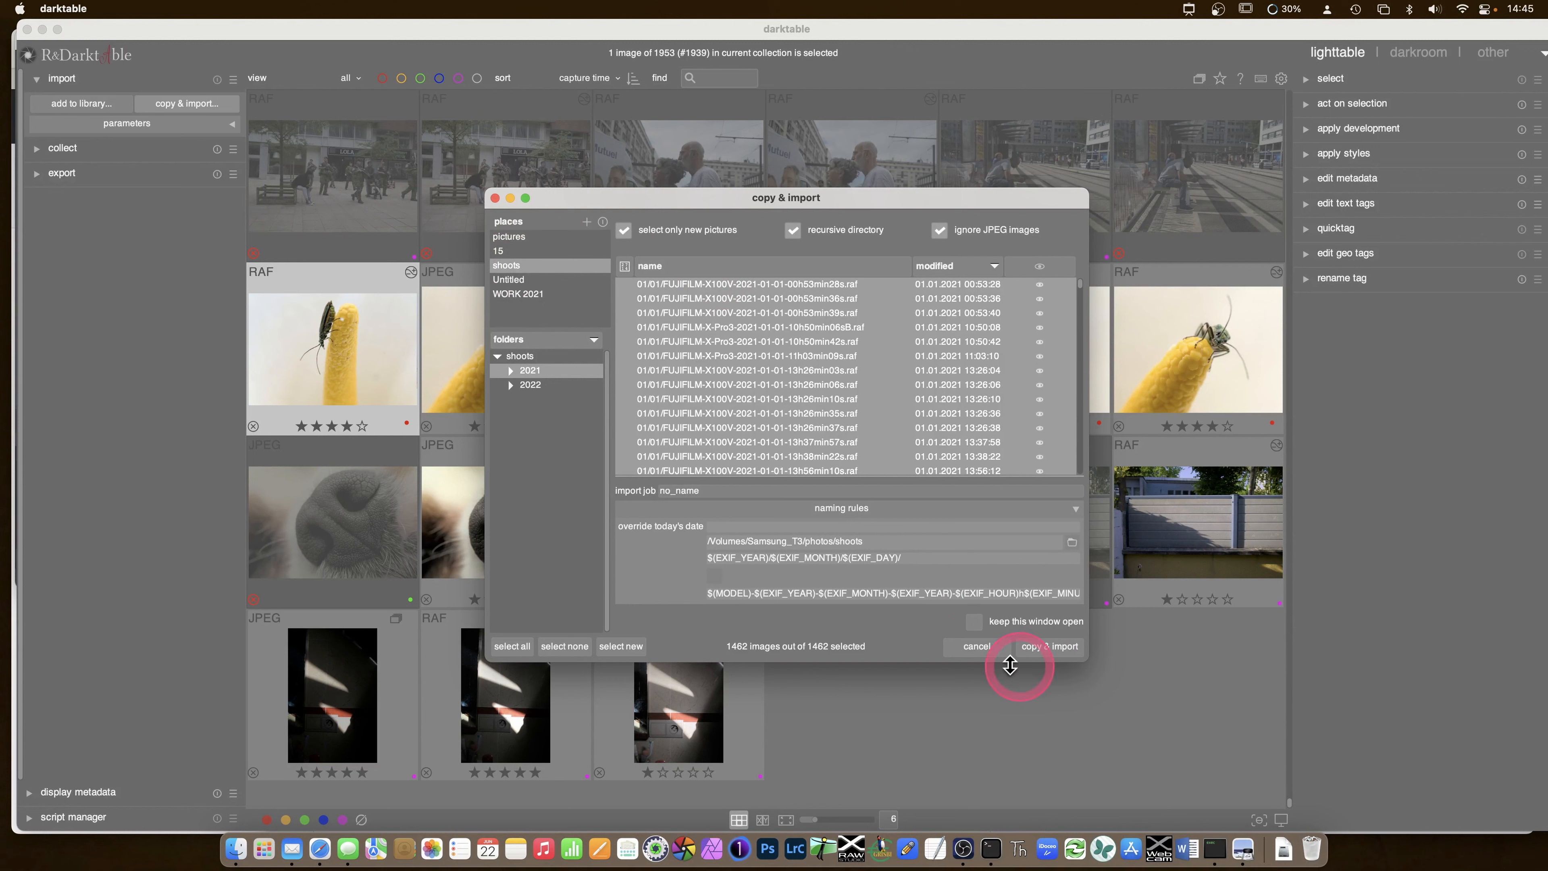
click(976, 646)
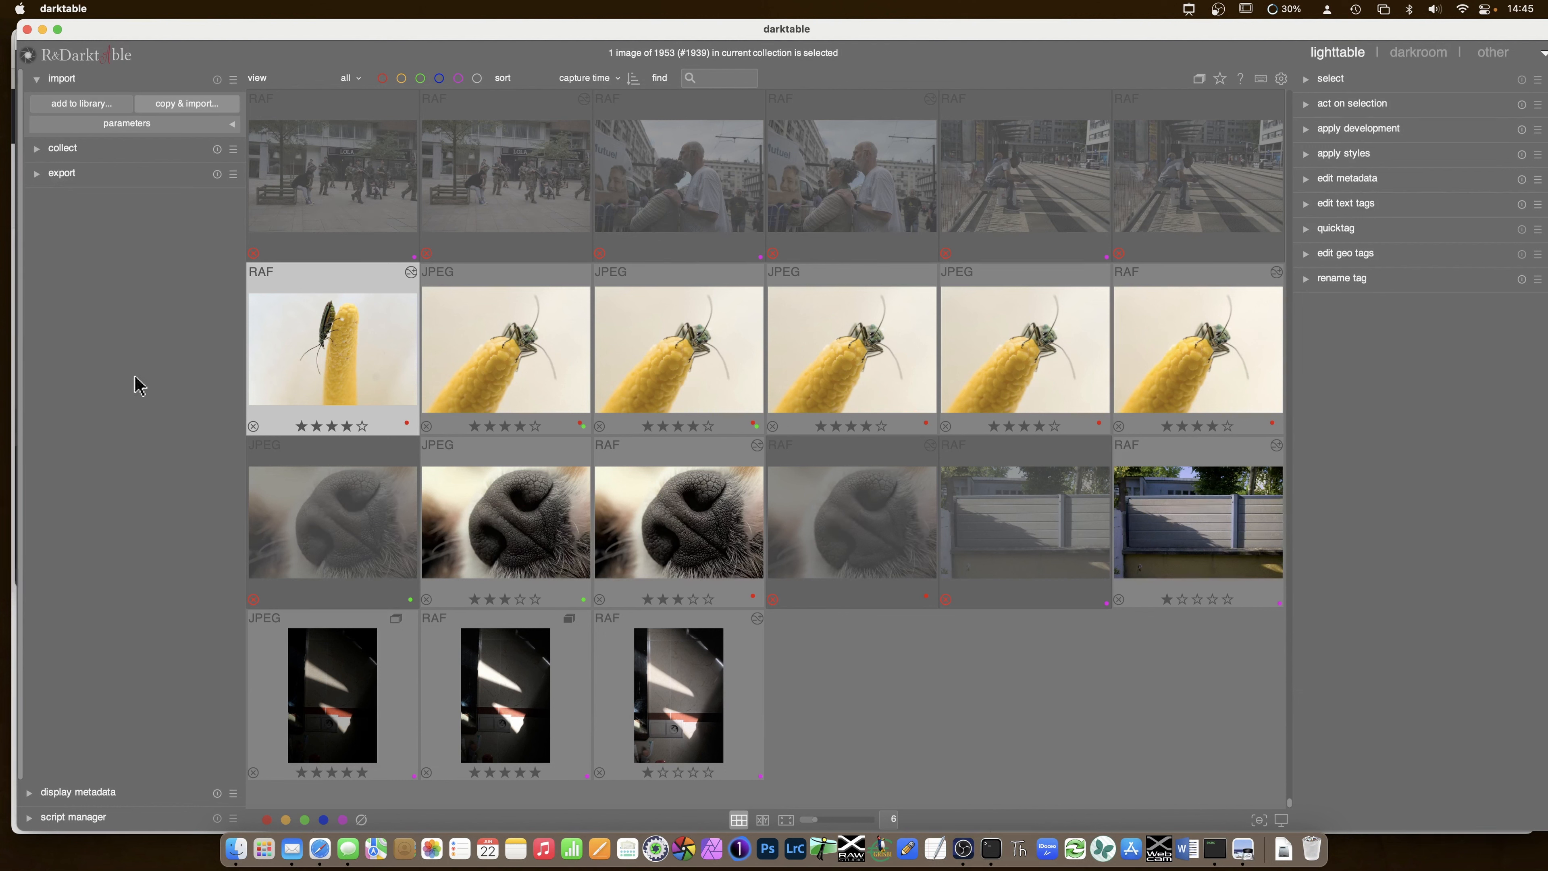
- Switch to Safari and read down the R-Darktable README's sections on why the fork exists
click(136, 383)
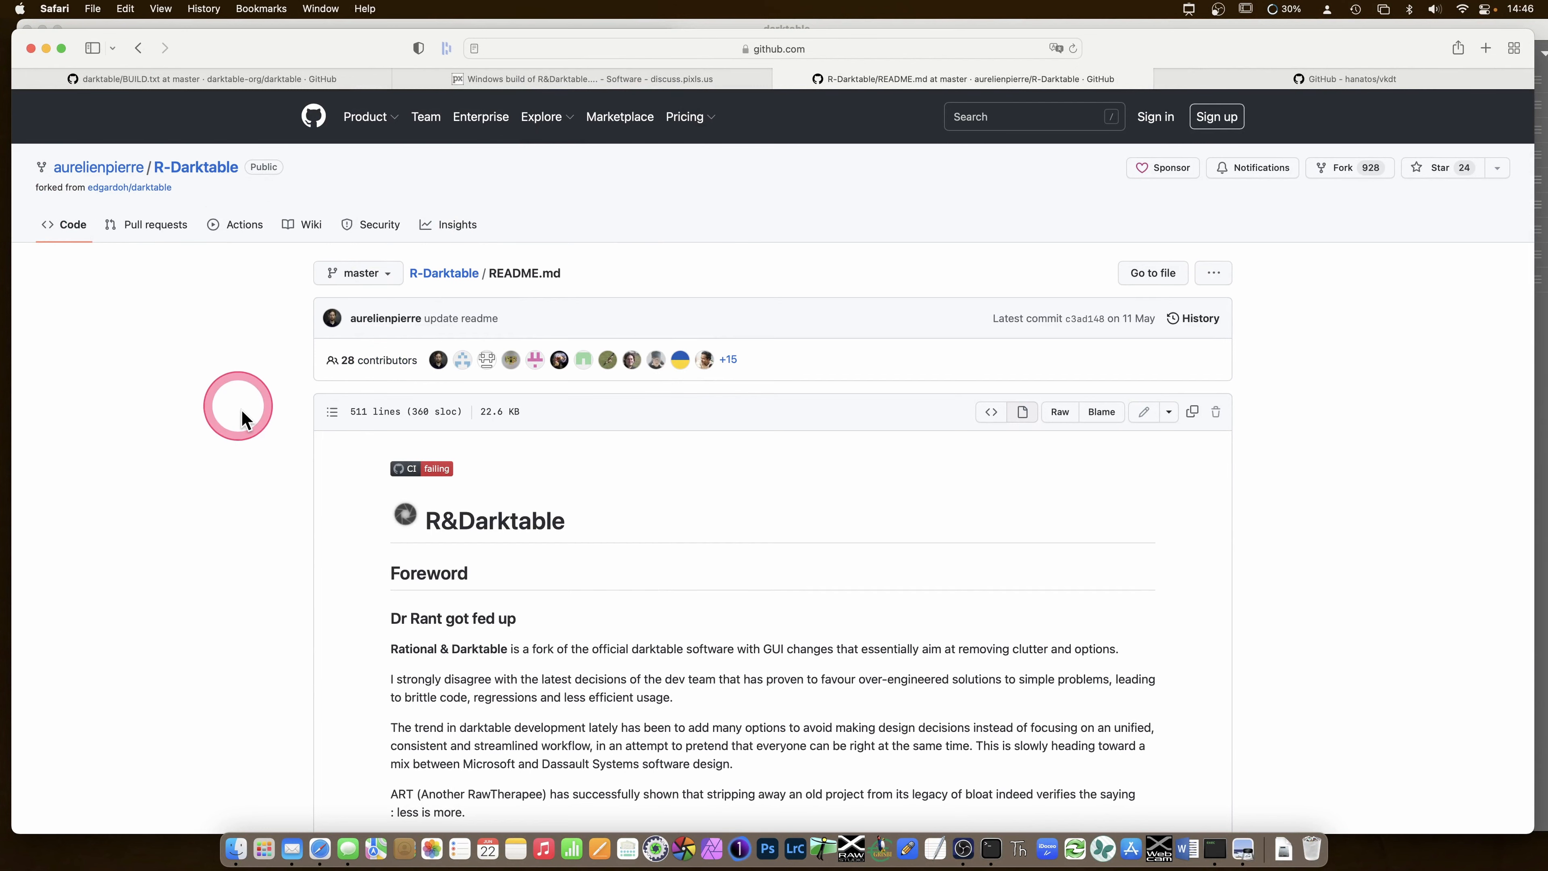
scroll(down, 3)
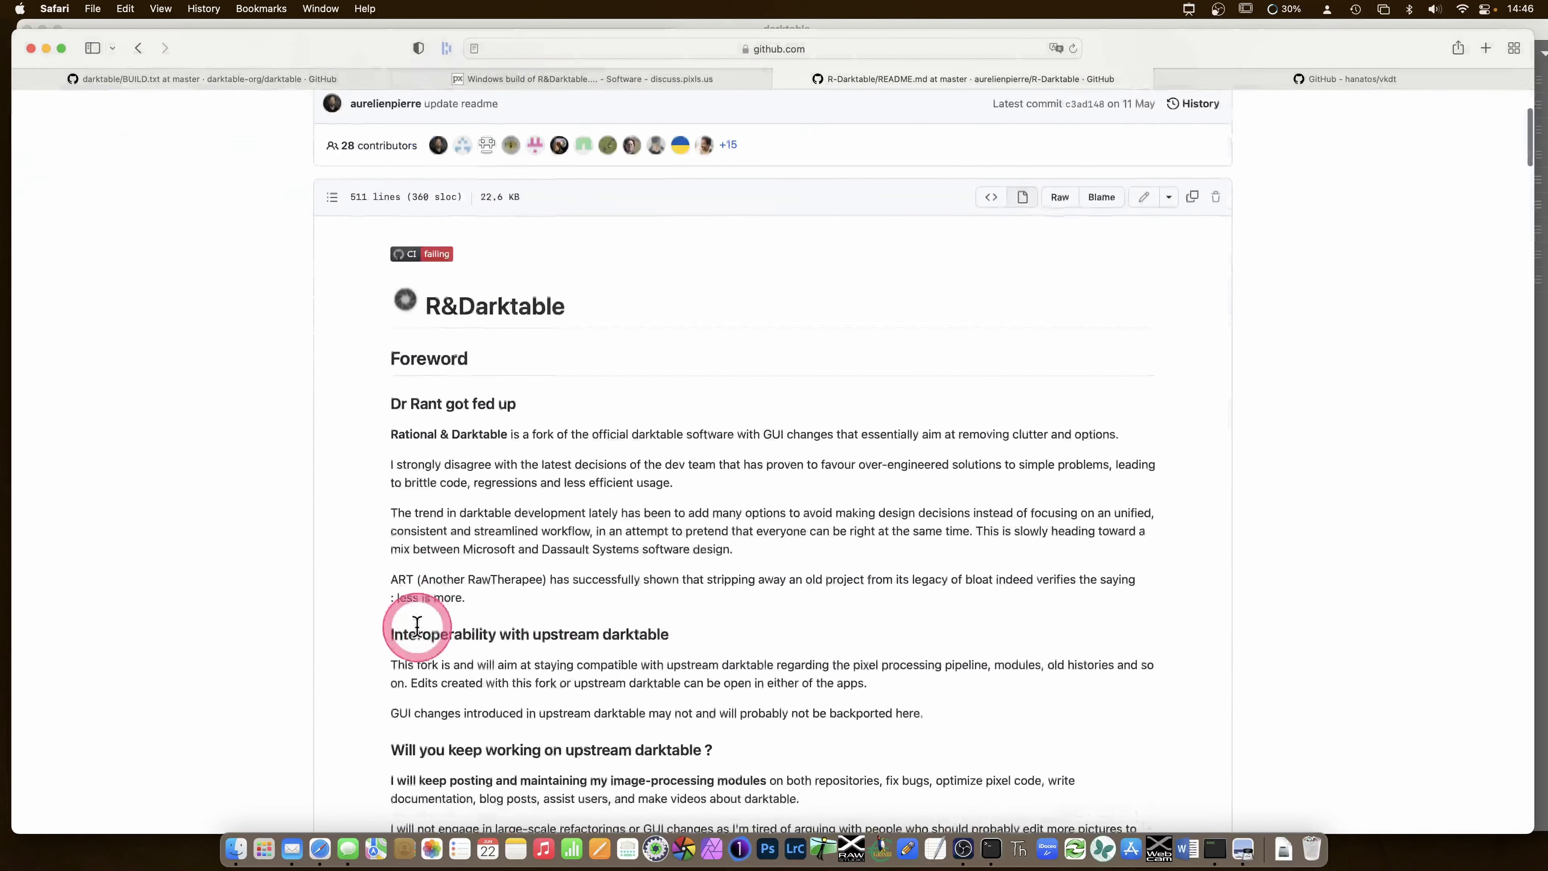
scroll(down, 3)
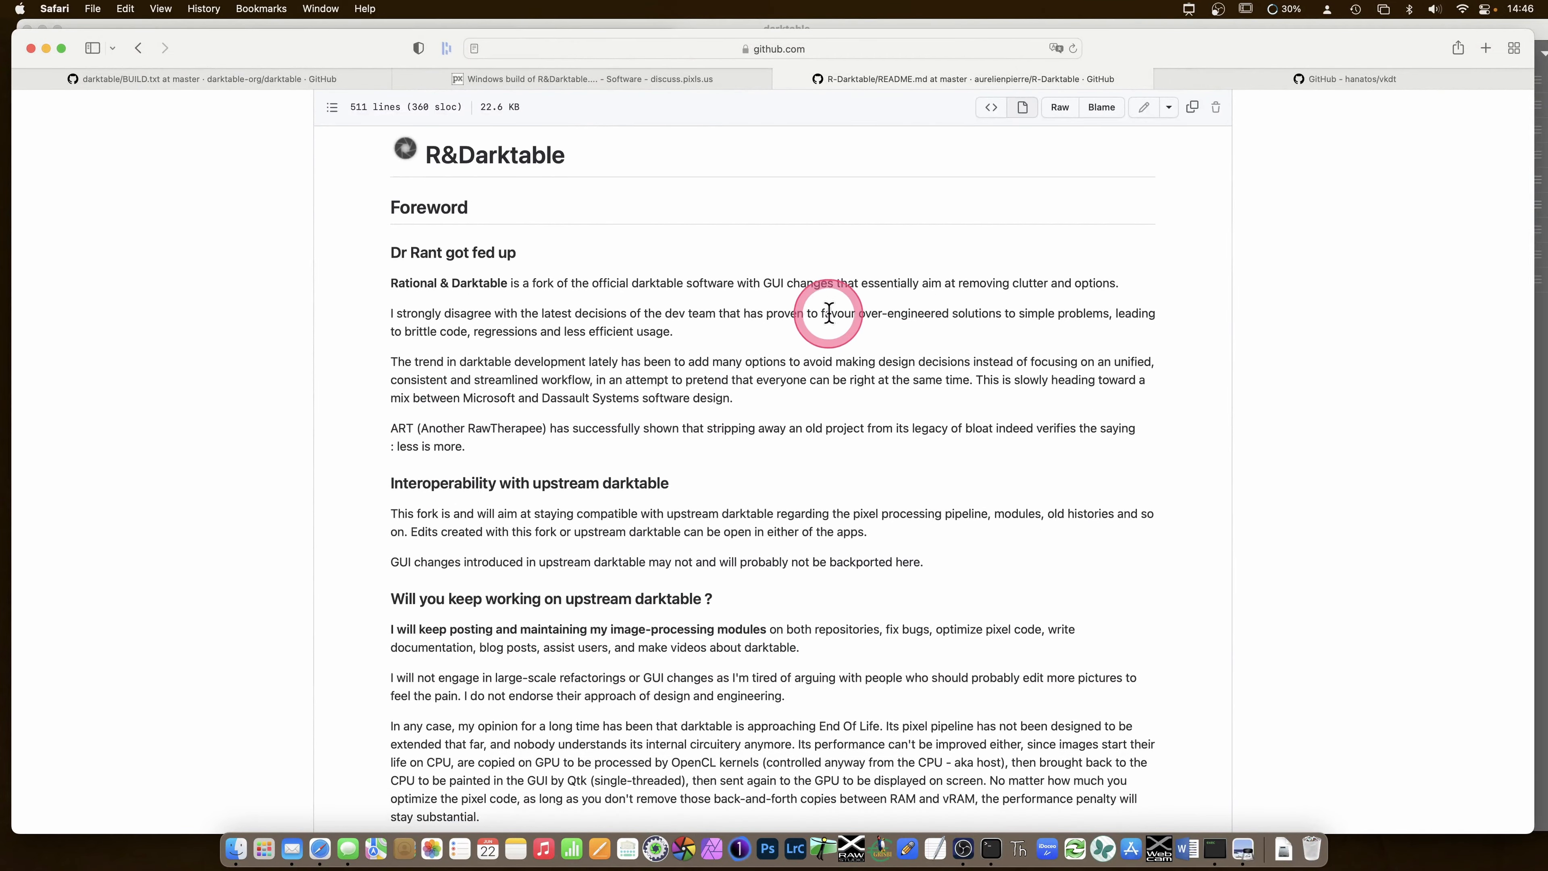
mouse_move(643, 373)
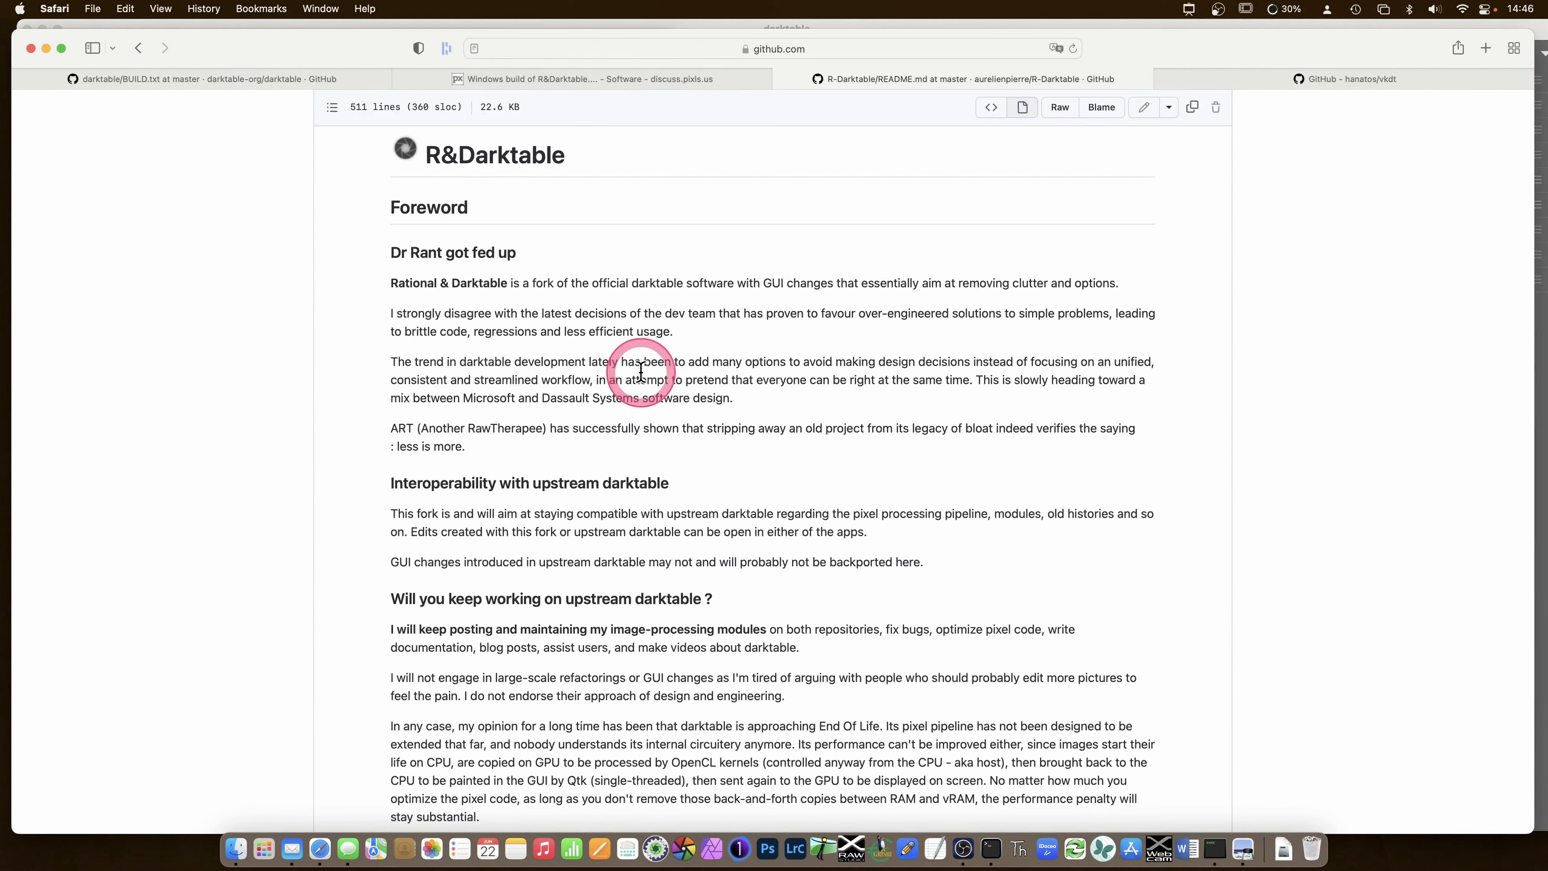
mouse_move(368, 443)
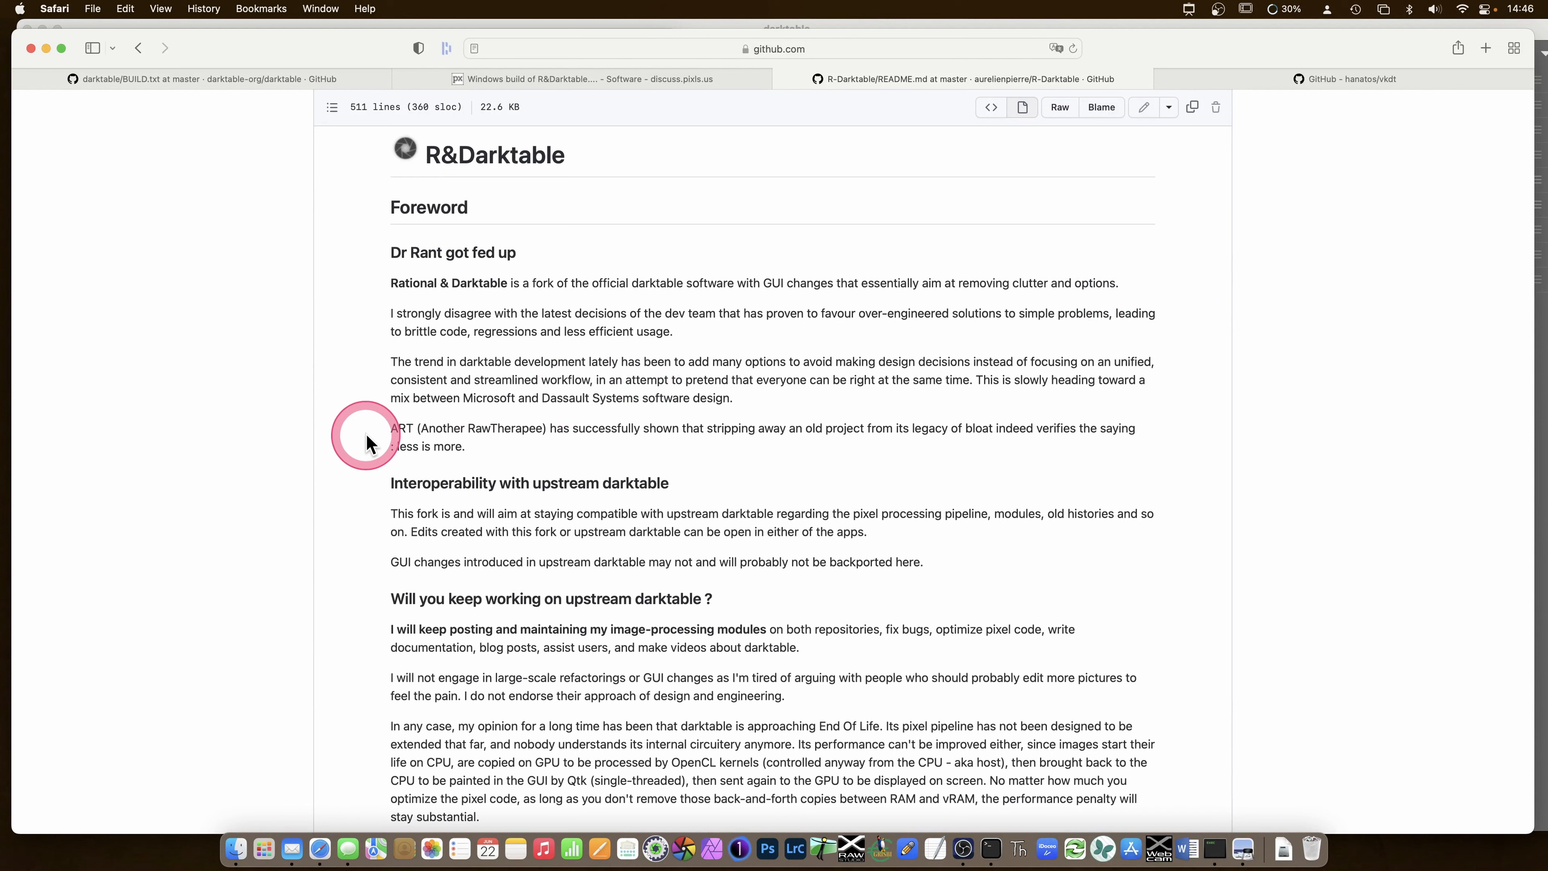
scroll(down, 3)
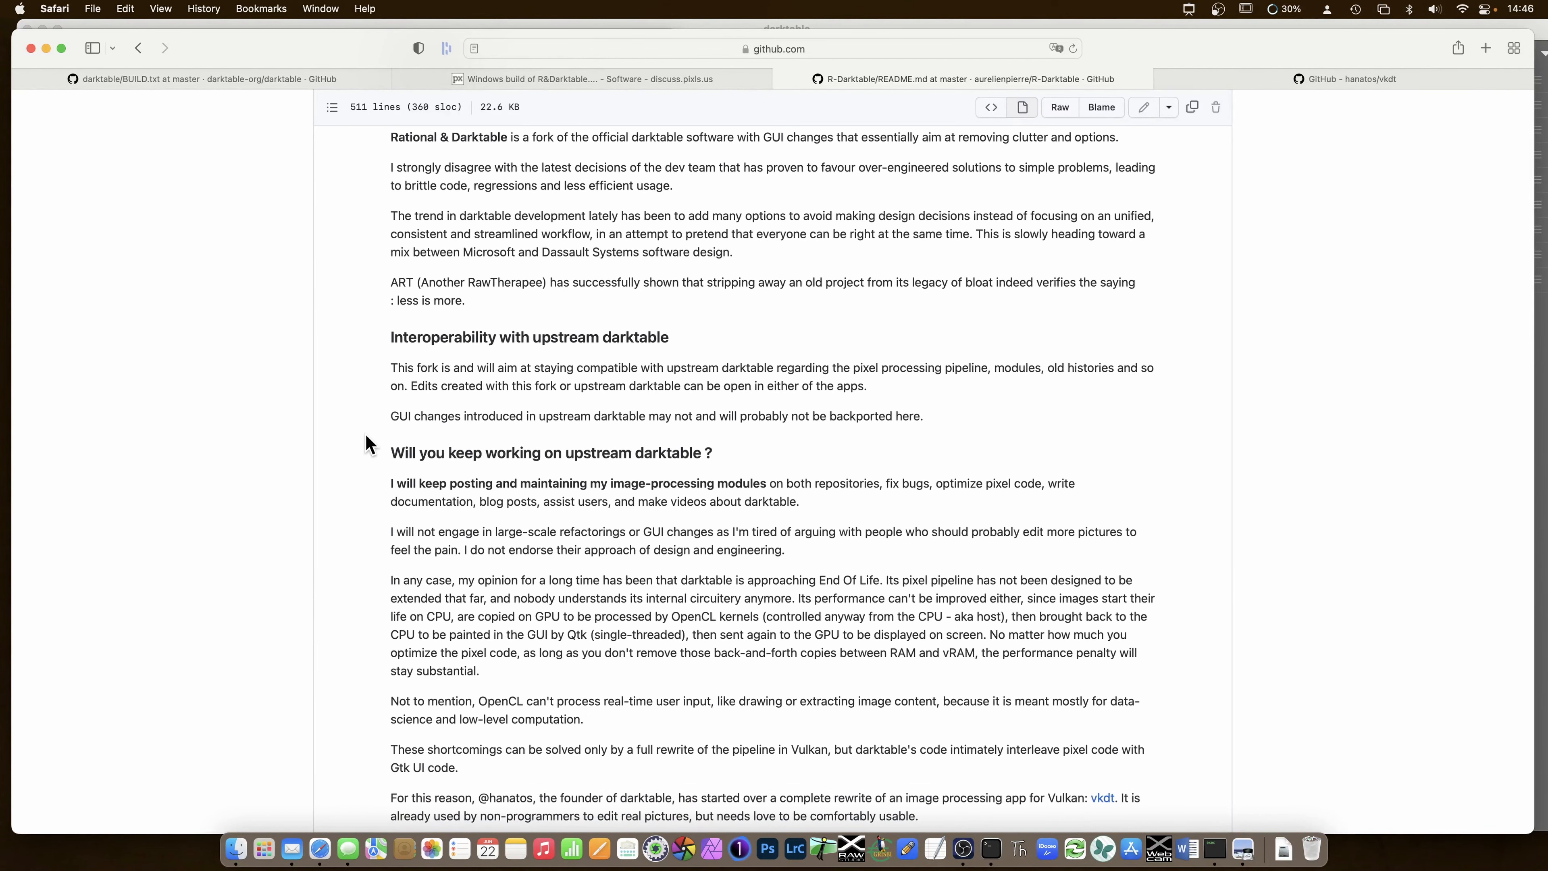
scroll(down, 3)
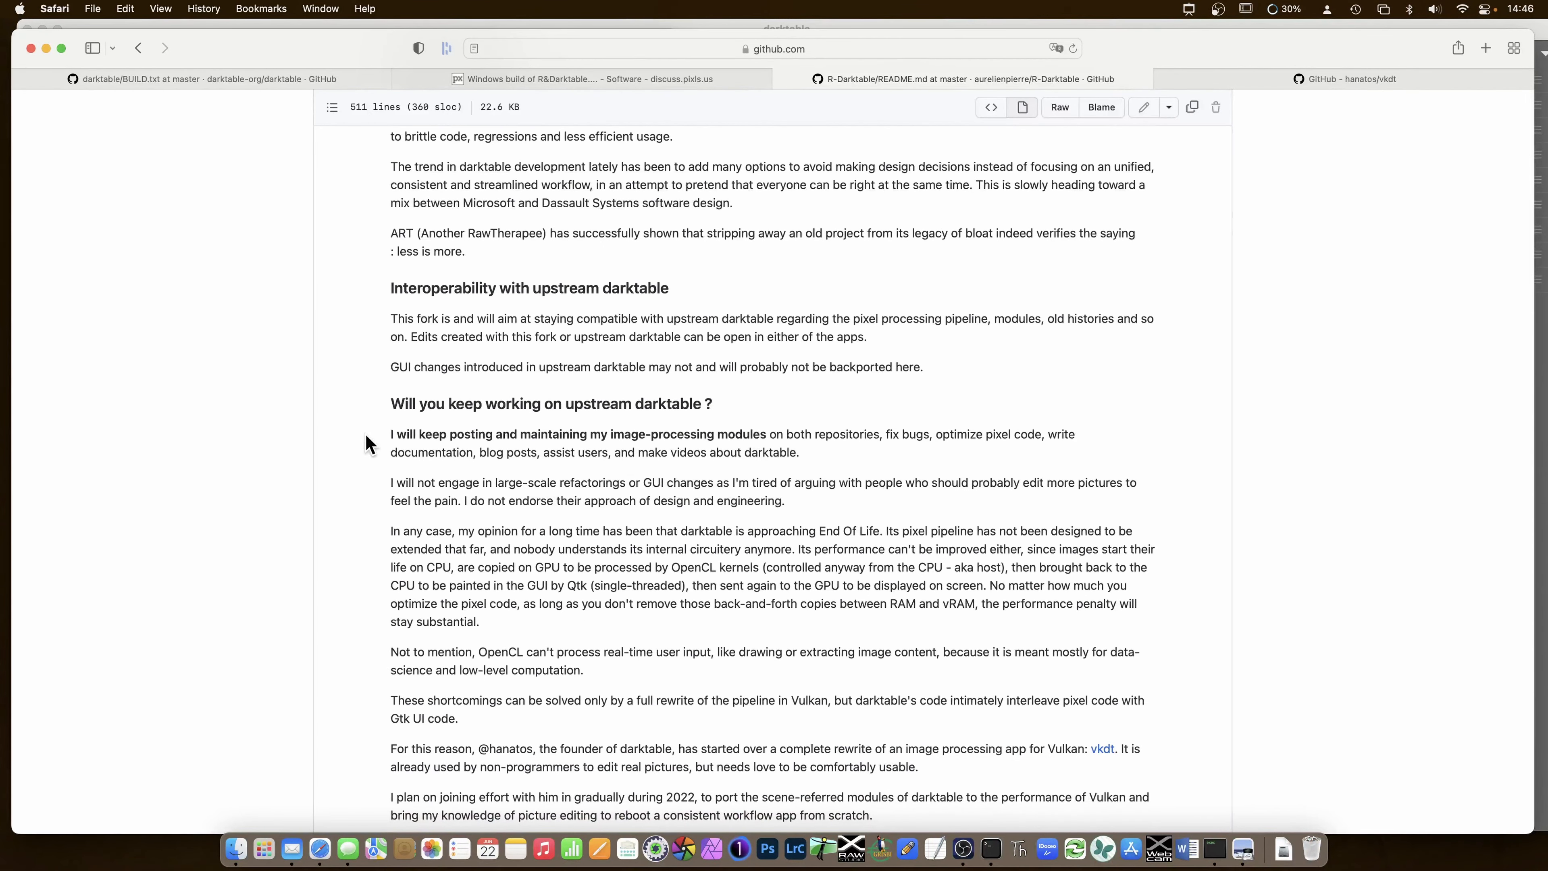
- Read on through the upstream darktable and vkdt sections, then return to the top
click(369, 478)
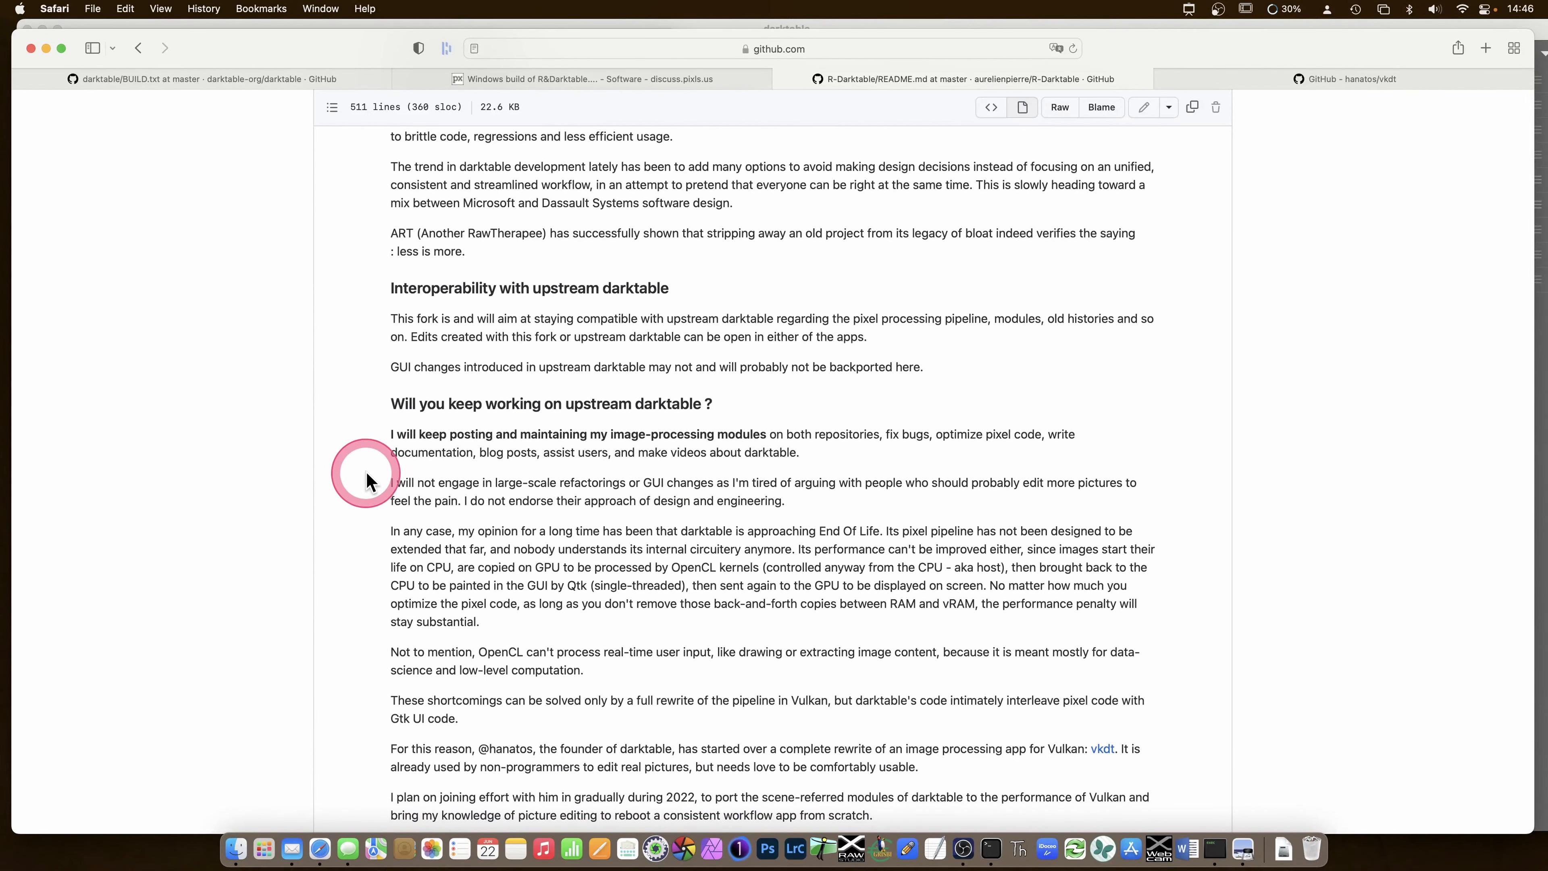
scroll(down, 3)
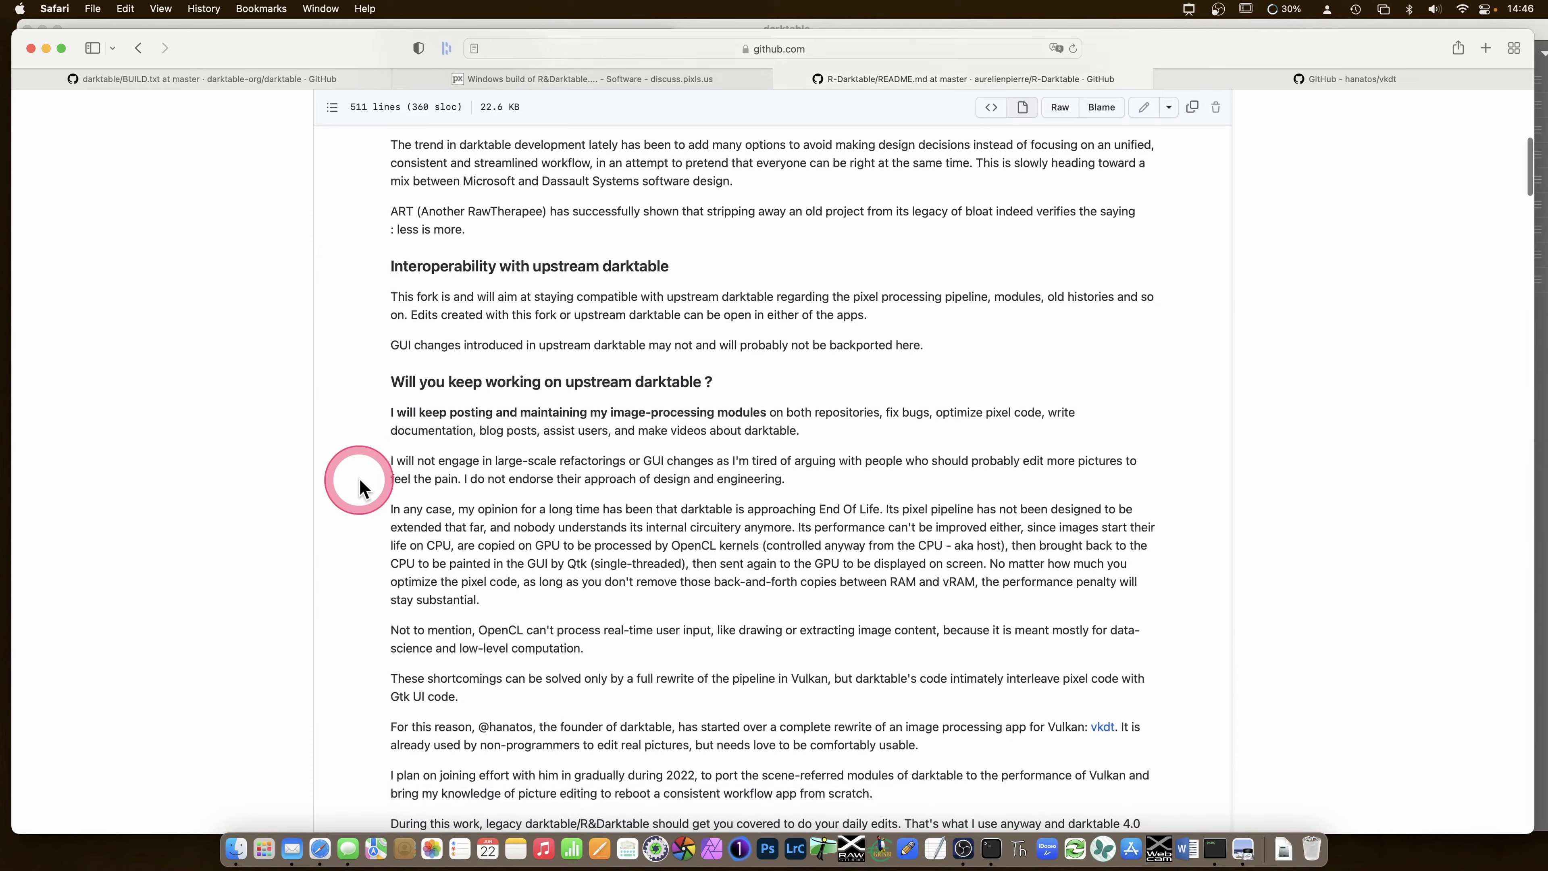
scroll(down, 3)
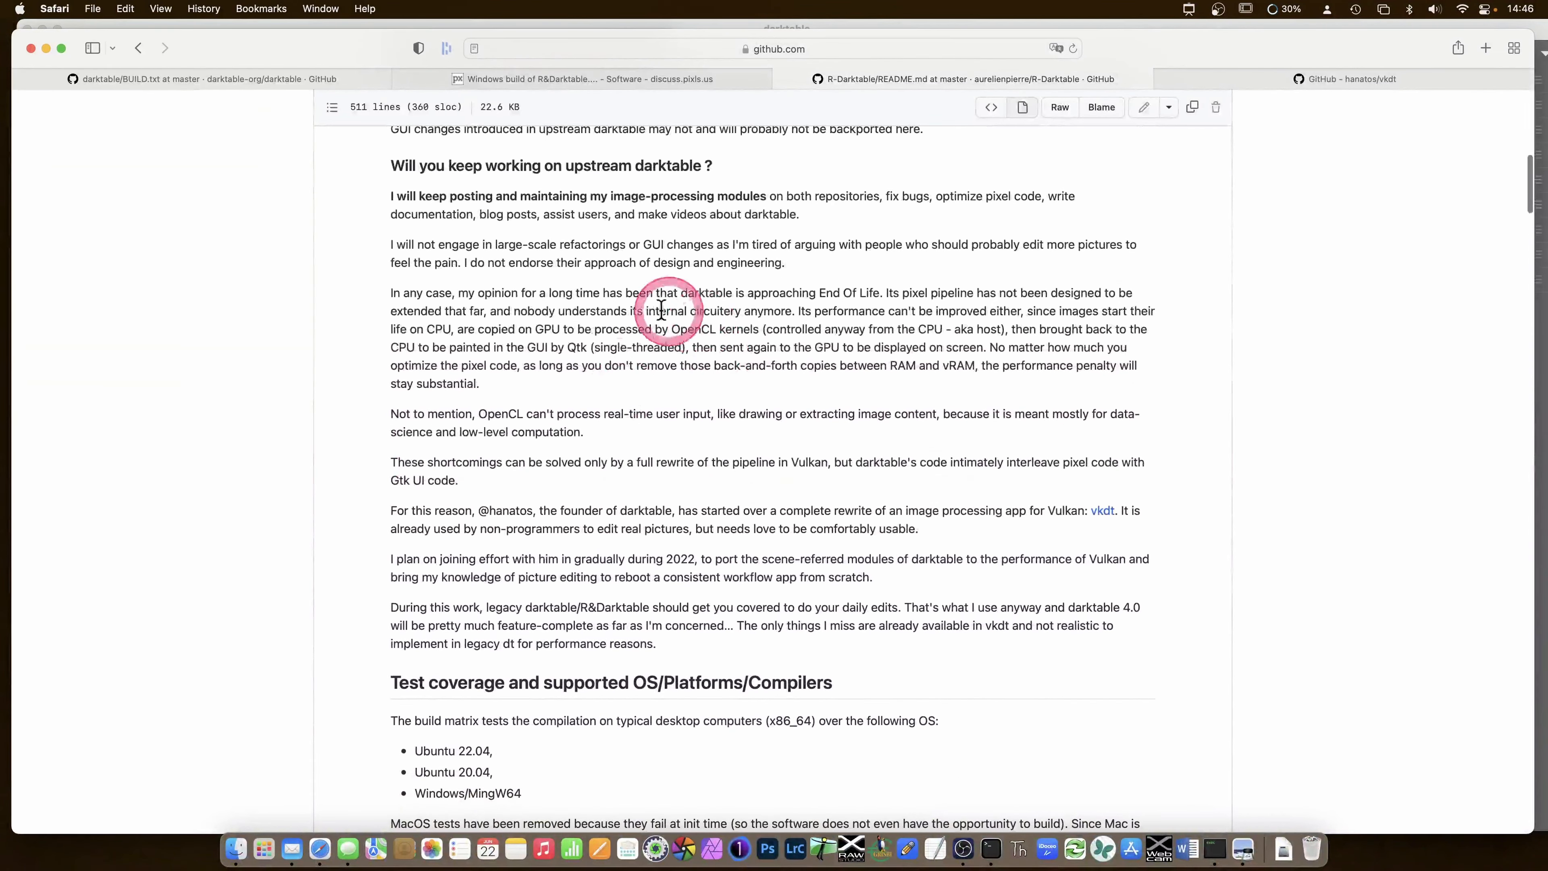
mouse_move(869, 307)
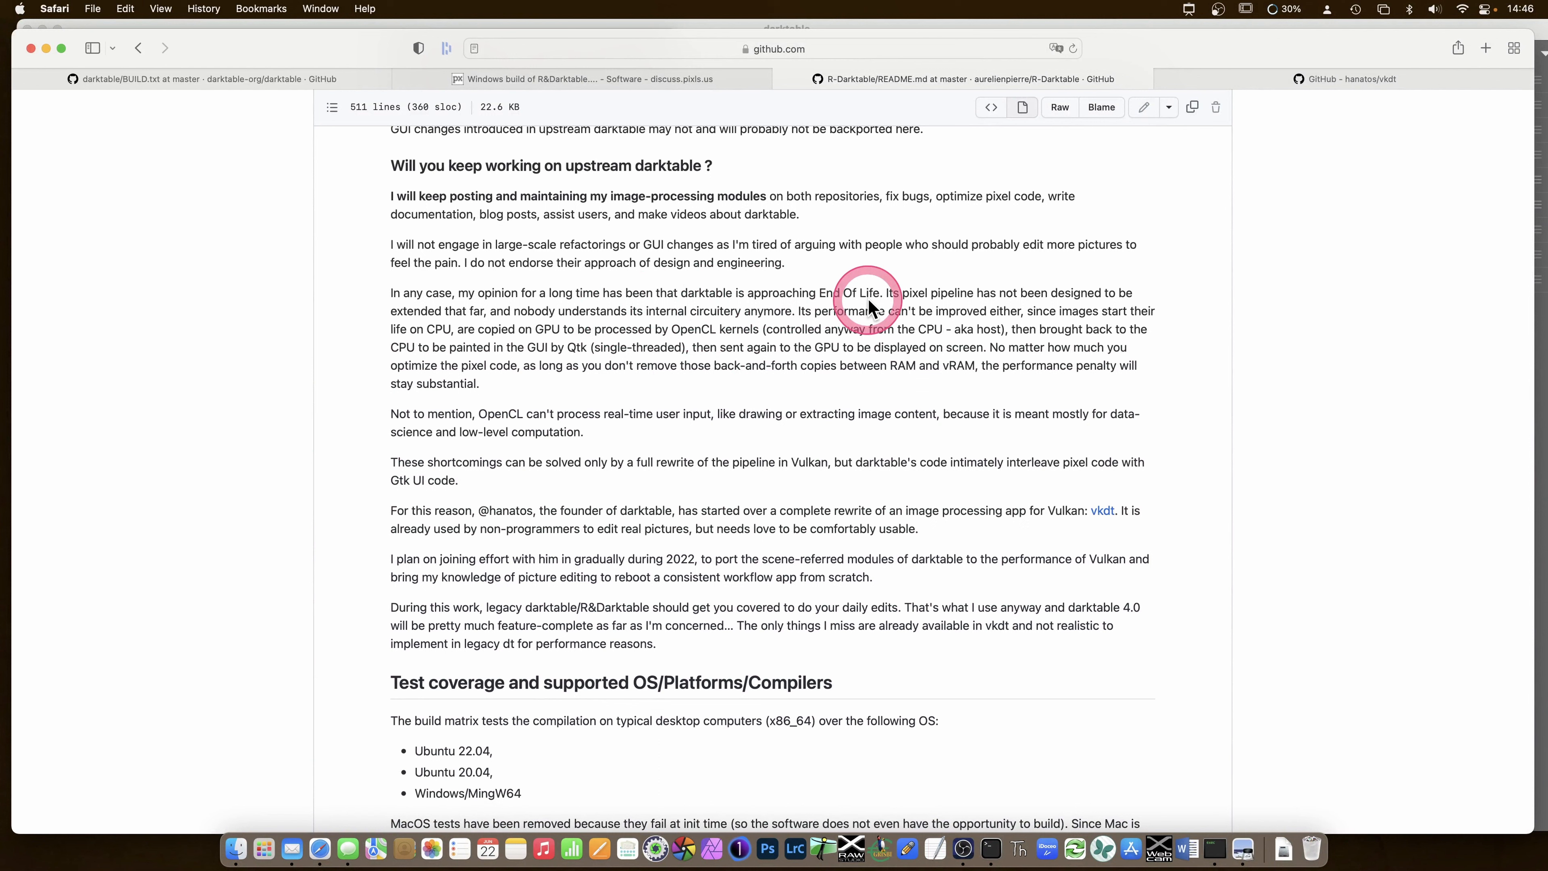
mouse_move(744, 364)
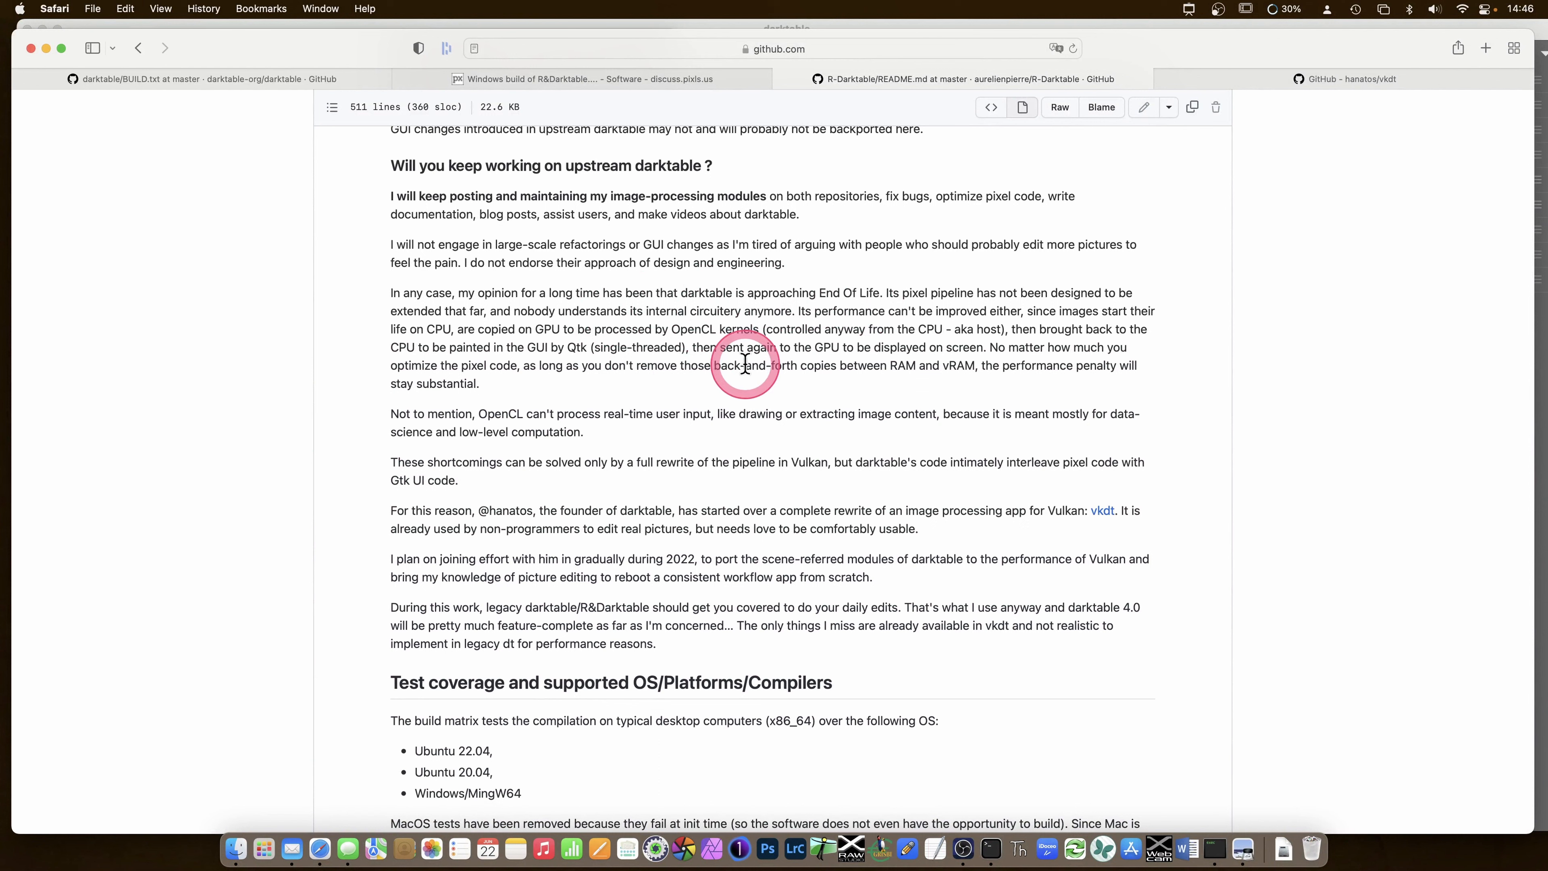
mouse_move(687, 401)
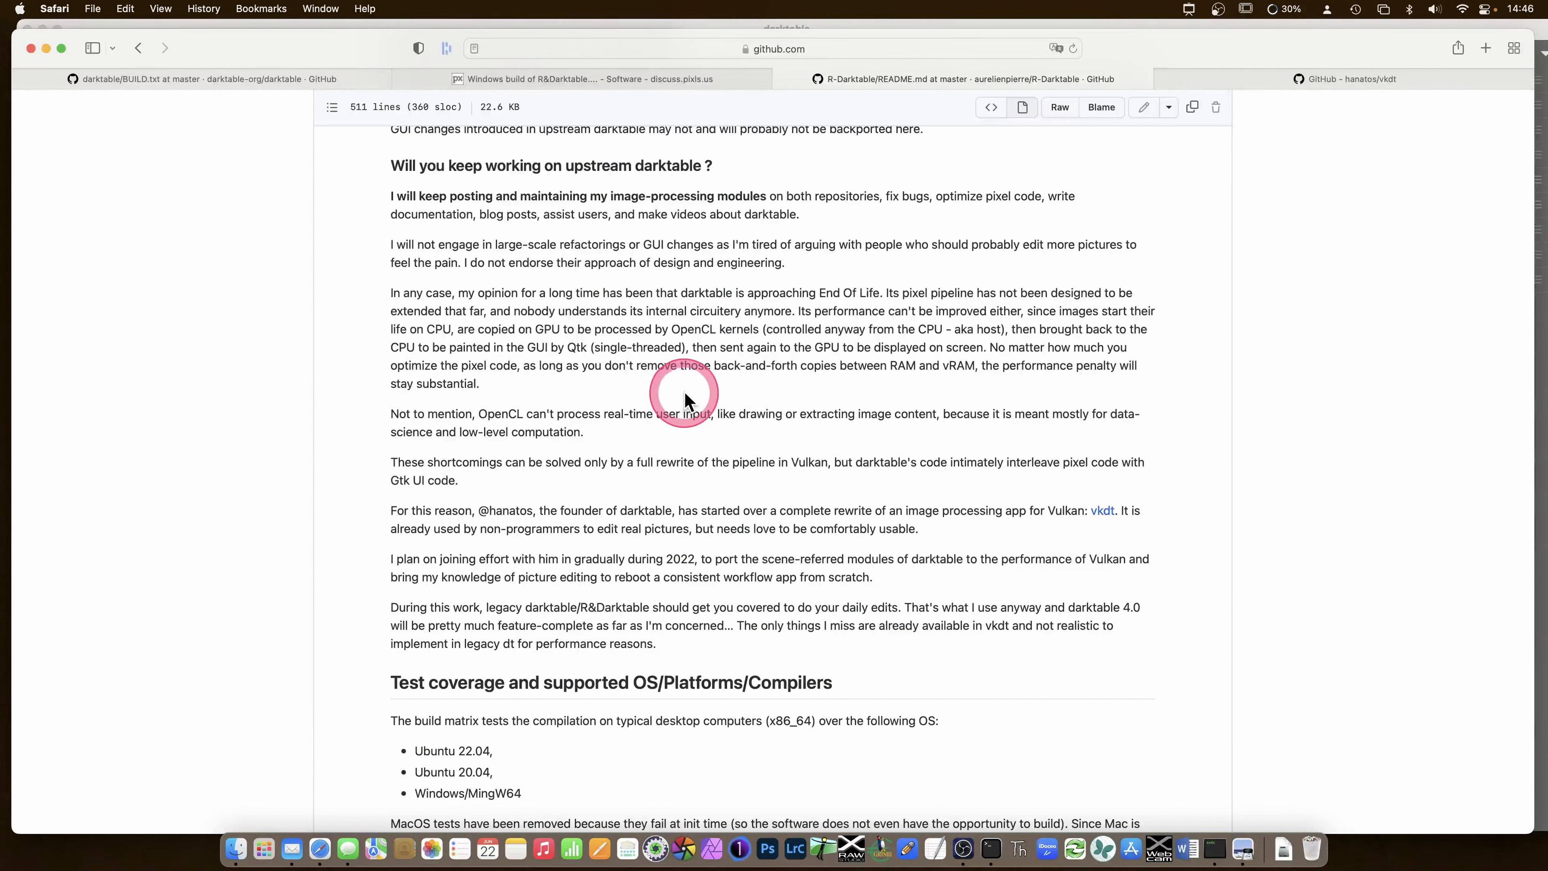
mouse_move(337, 549)
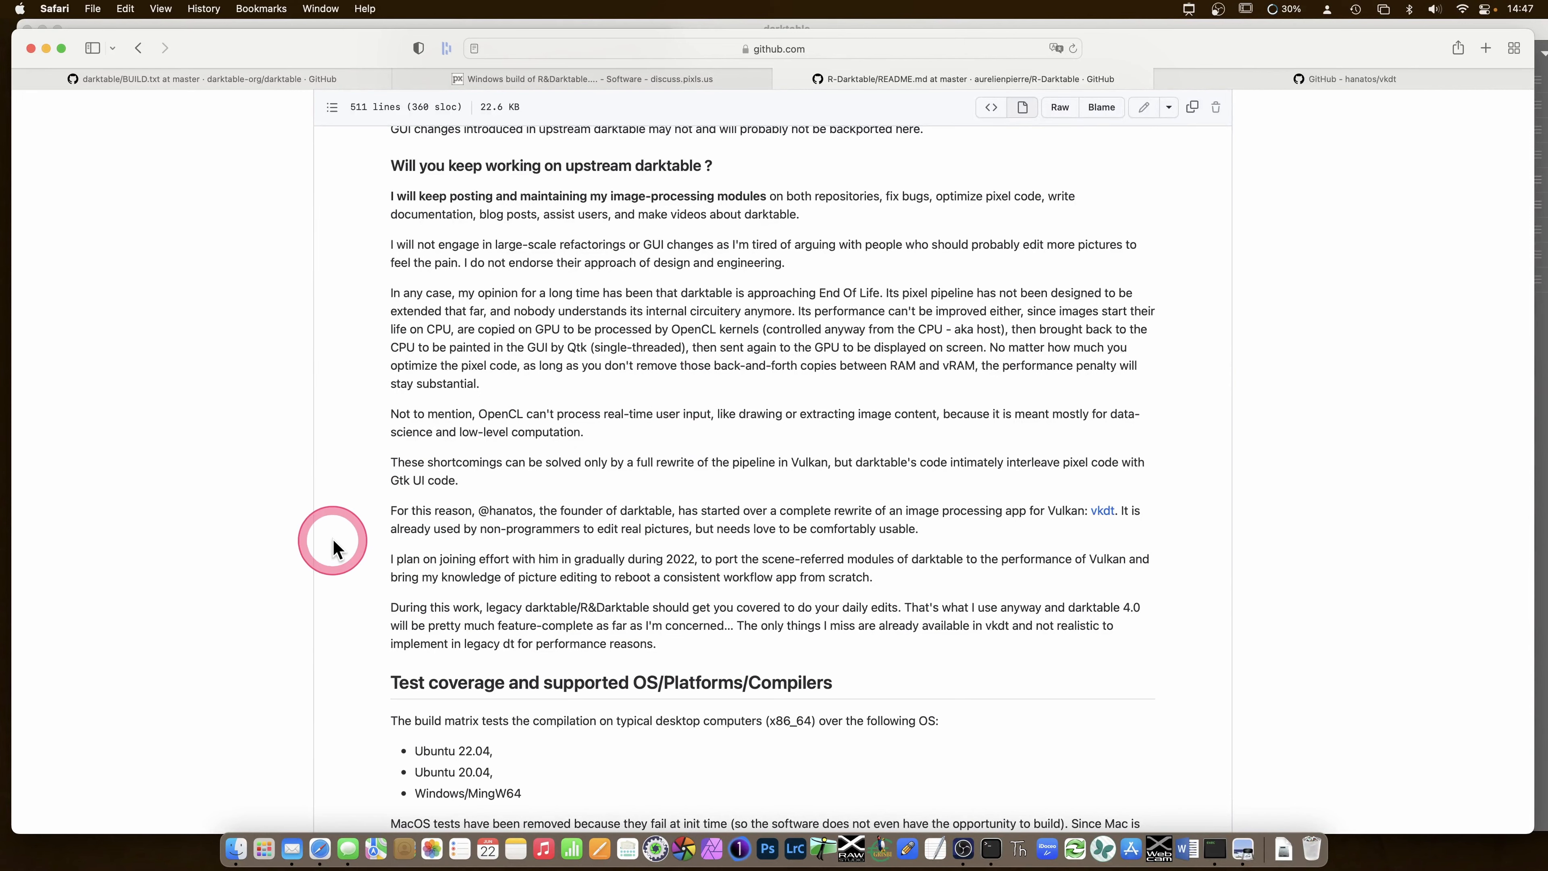
scroll(up, 3)
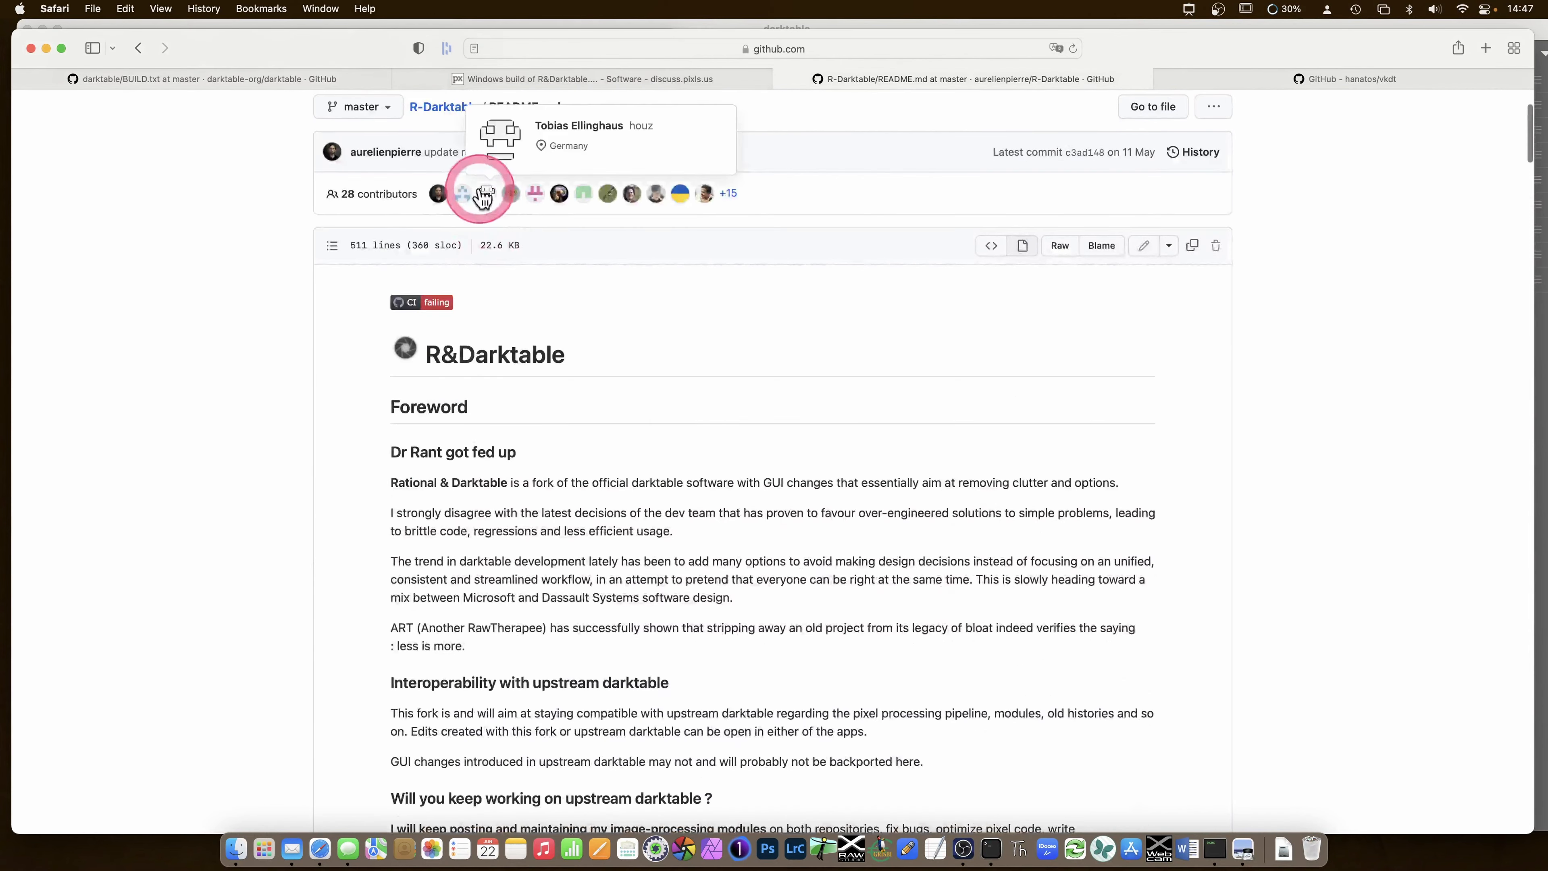
scroll(up, 3)
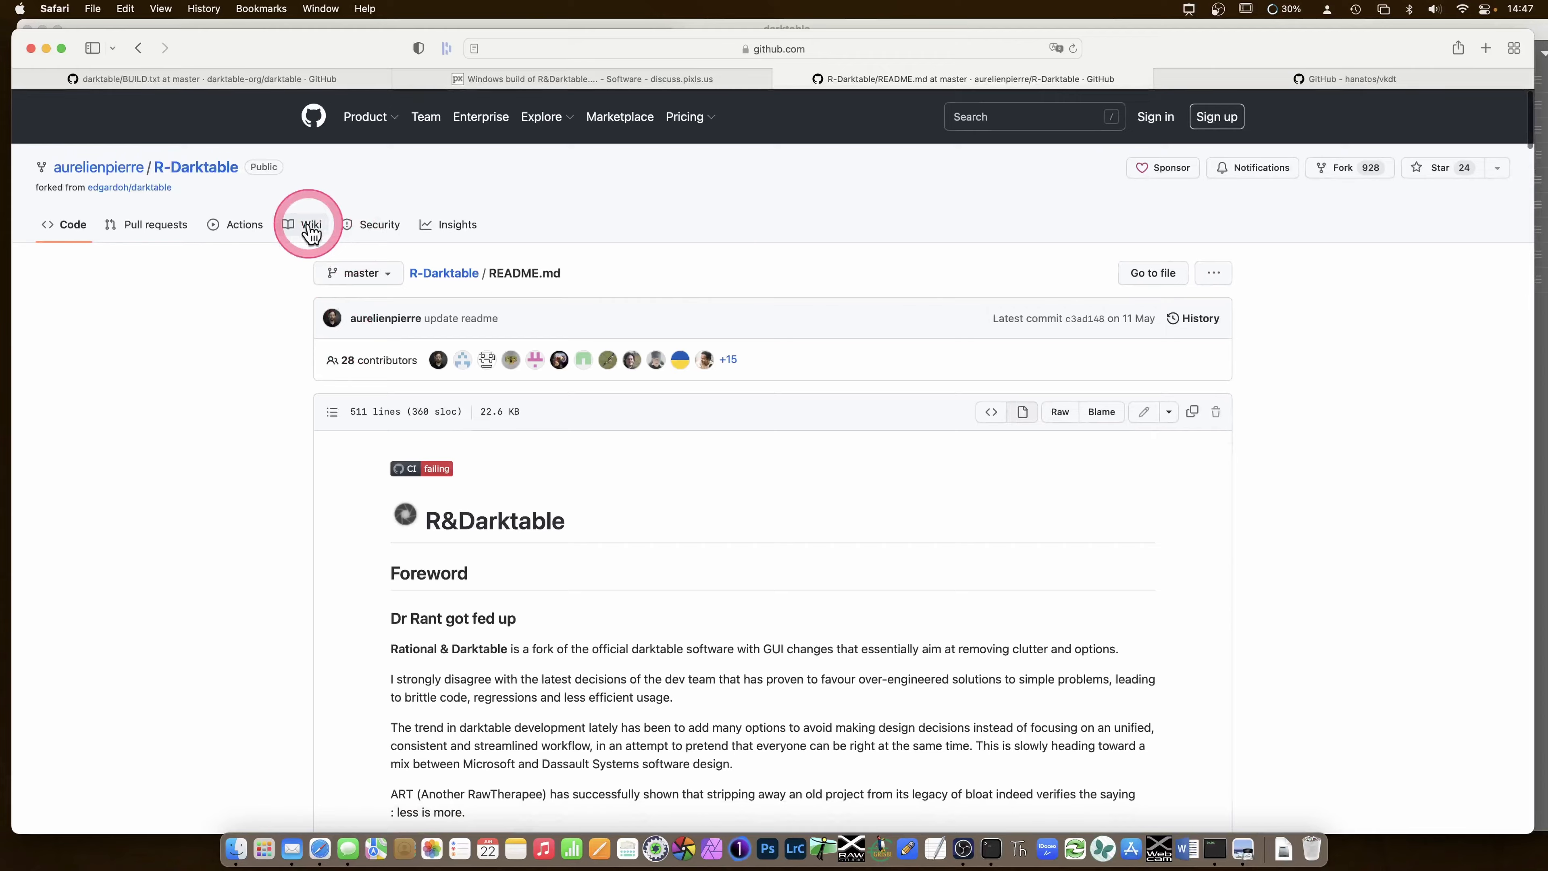
- Open the R-Darktable wiki Home page and read its removed features and deprecated modules lists
click(312, 225)
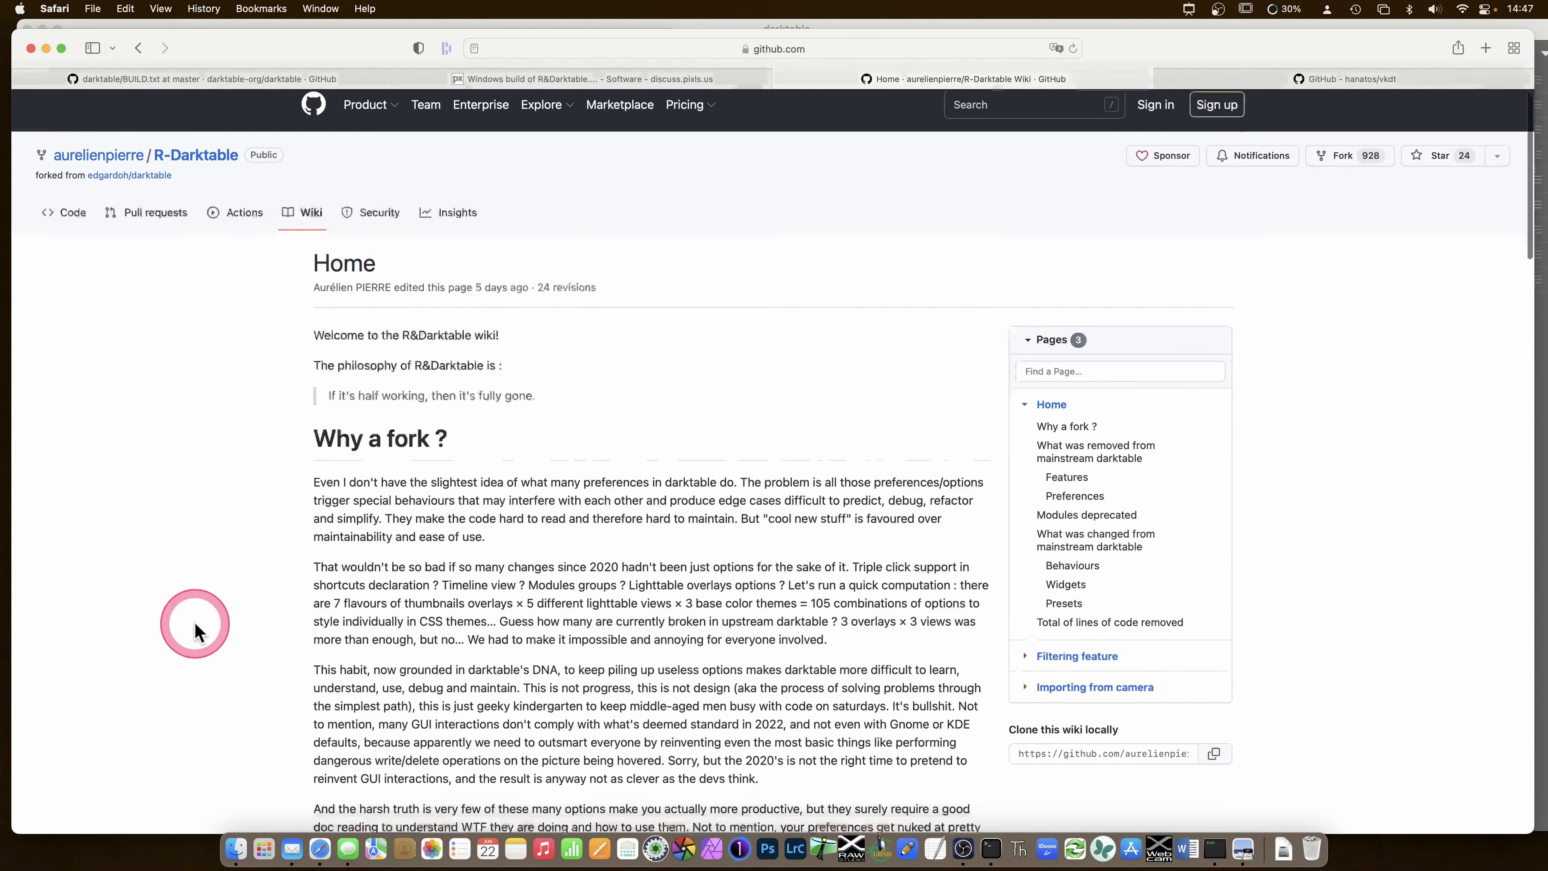
scroll(down, 3)
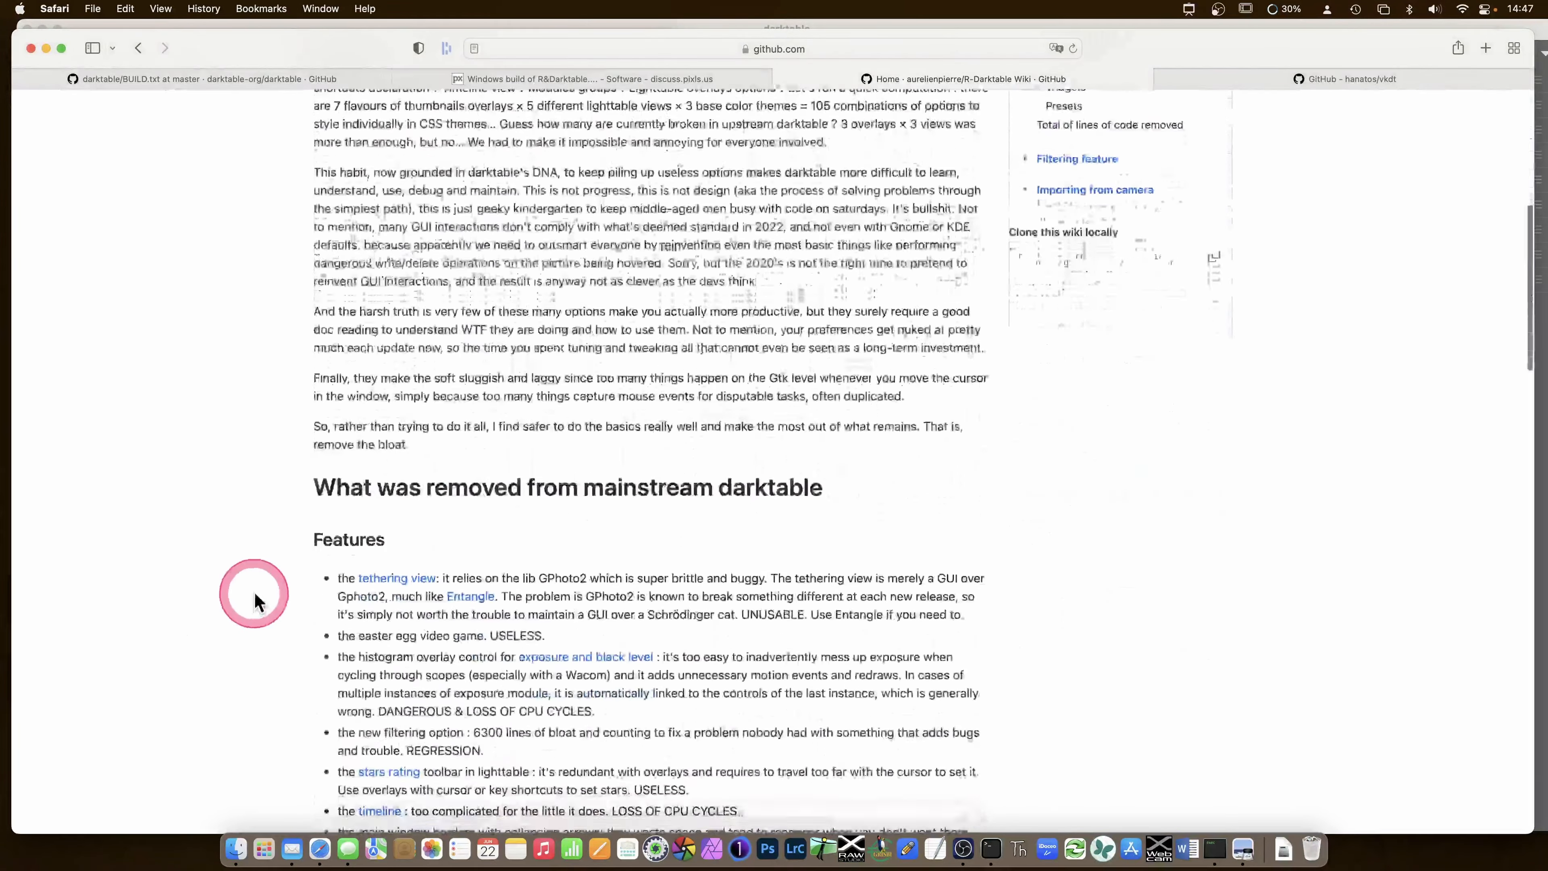
scroll(down, 3)
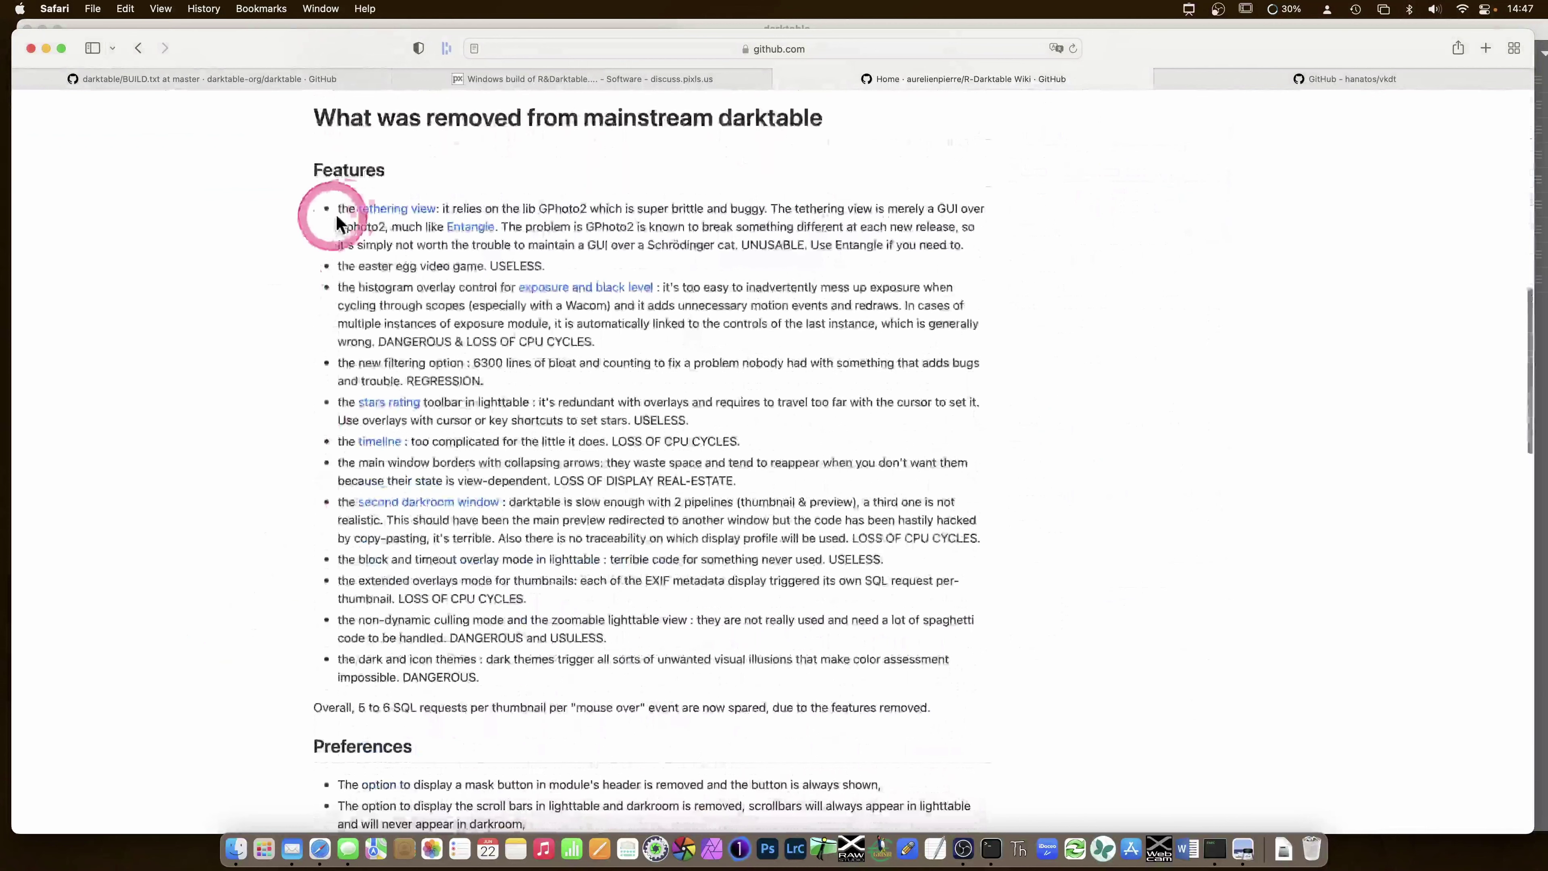
mouse_move(584, 287)
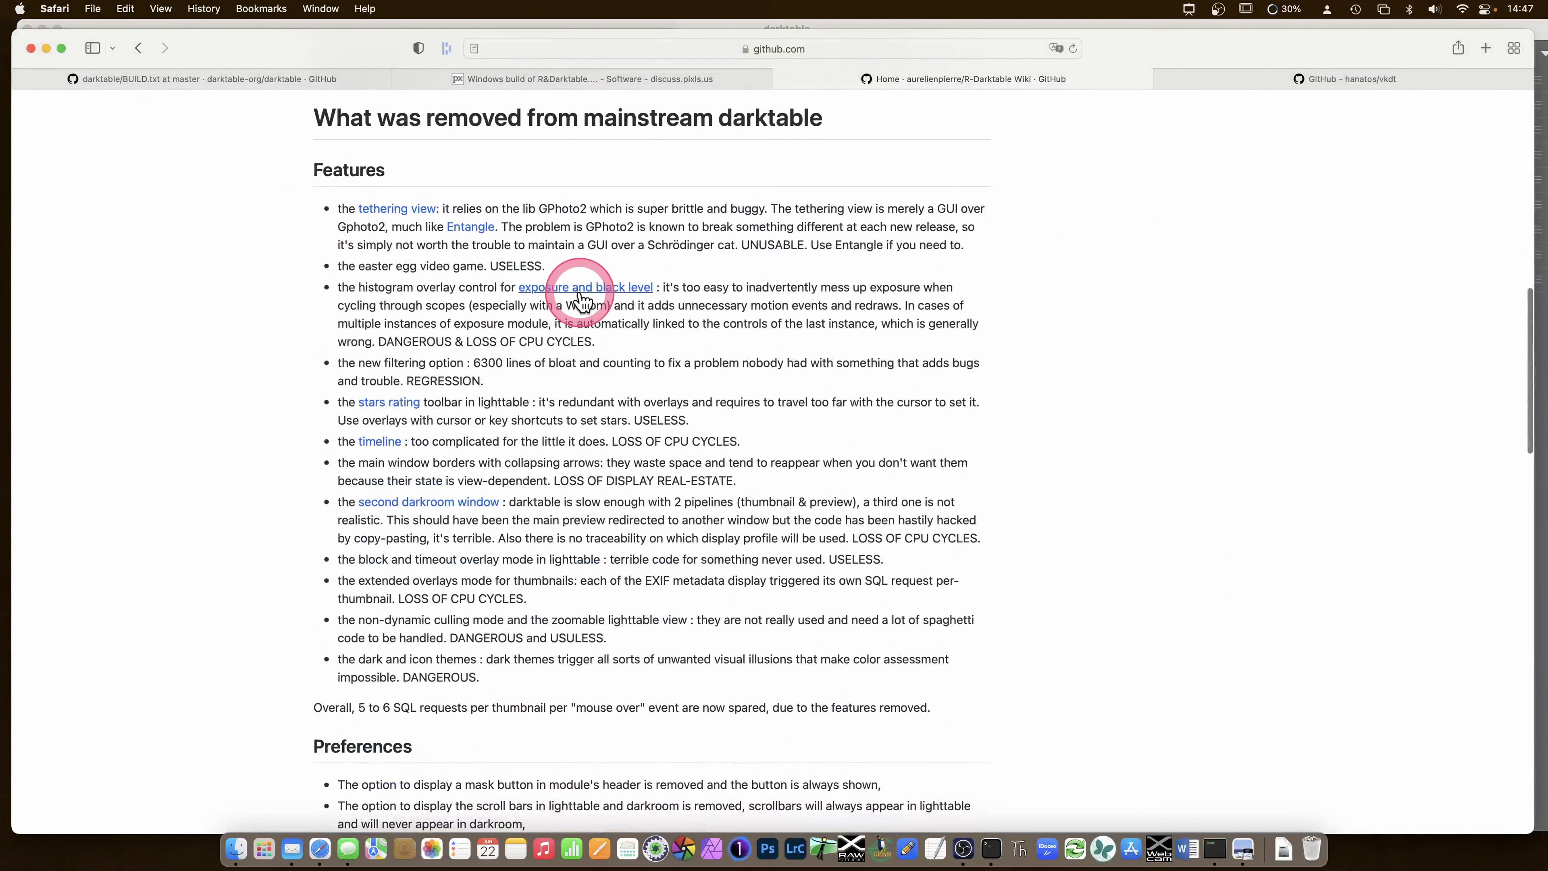
mouse_move(299, 443)
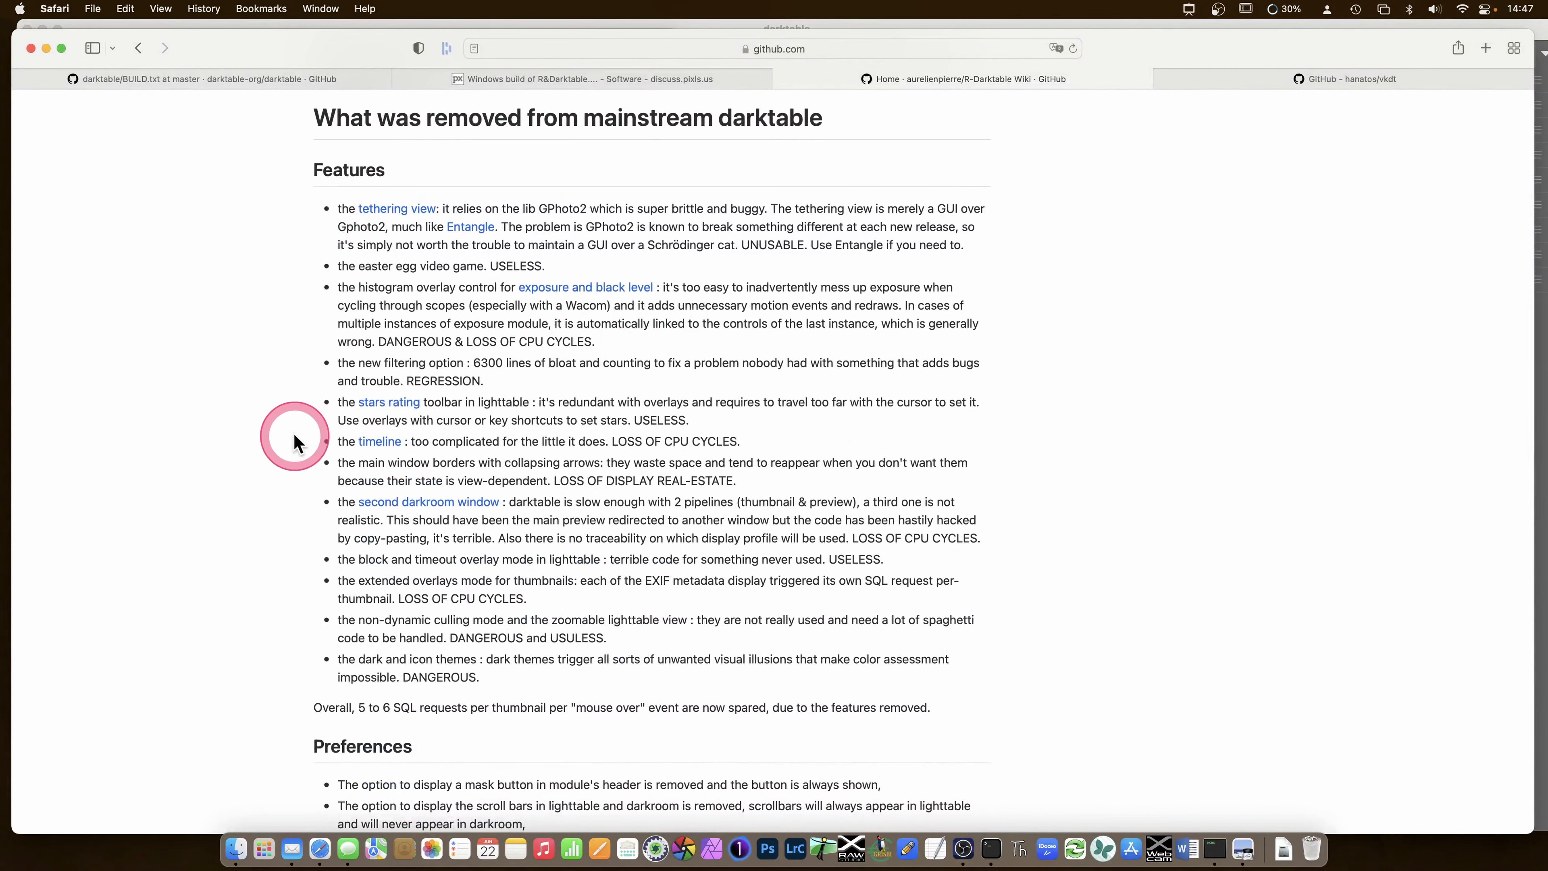
mouse_move(282, 588)
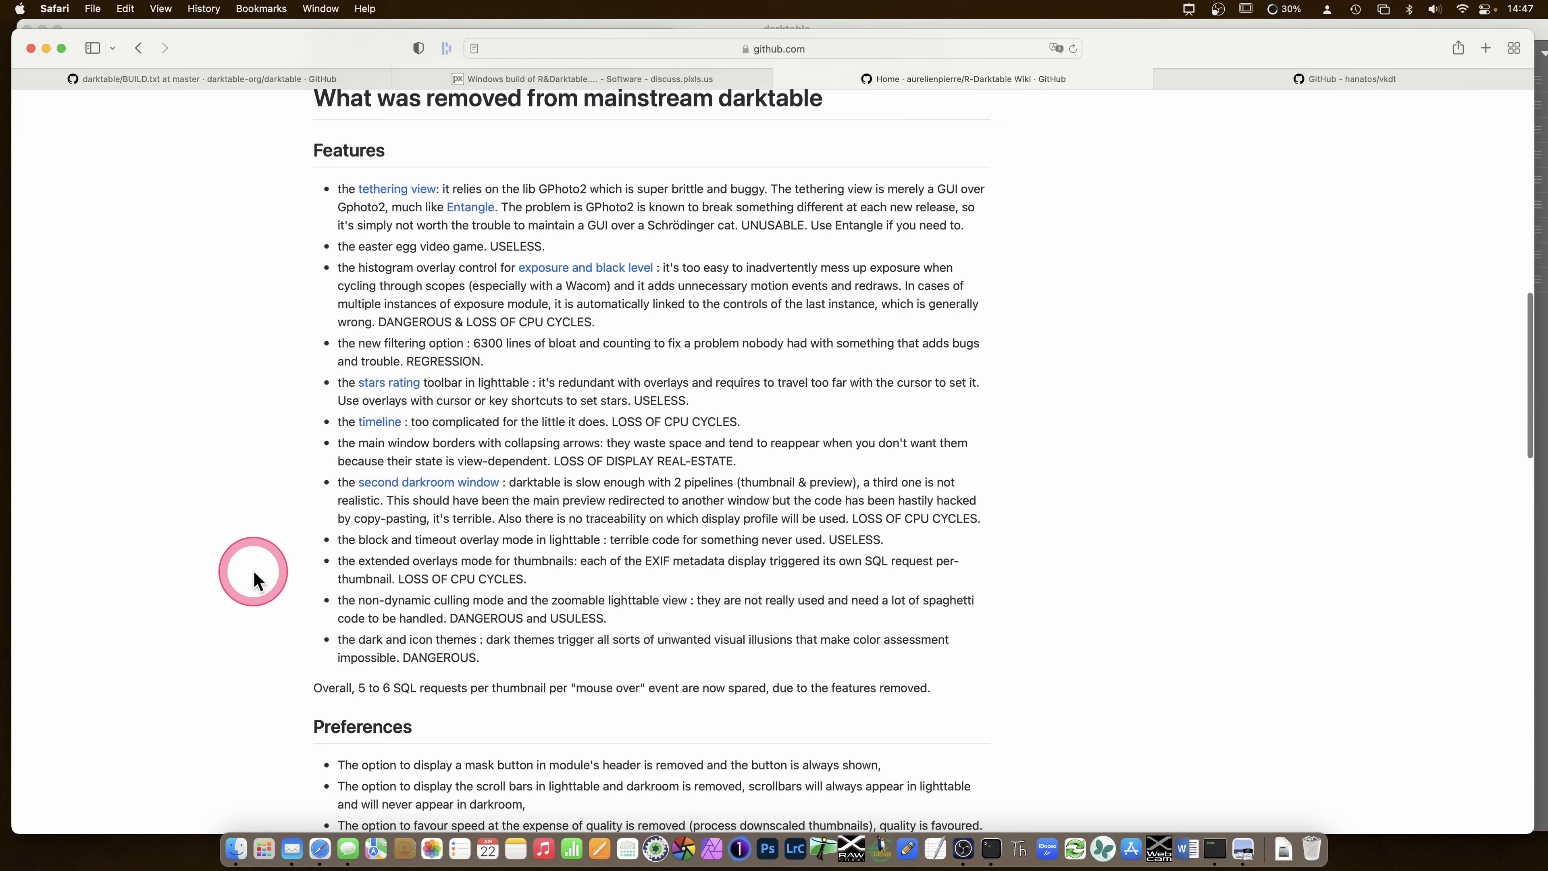
scroll(down, 3)
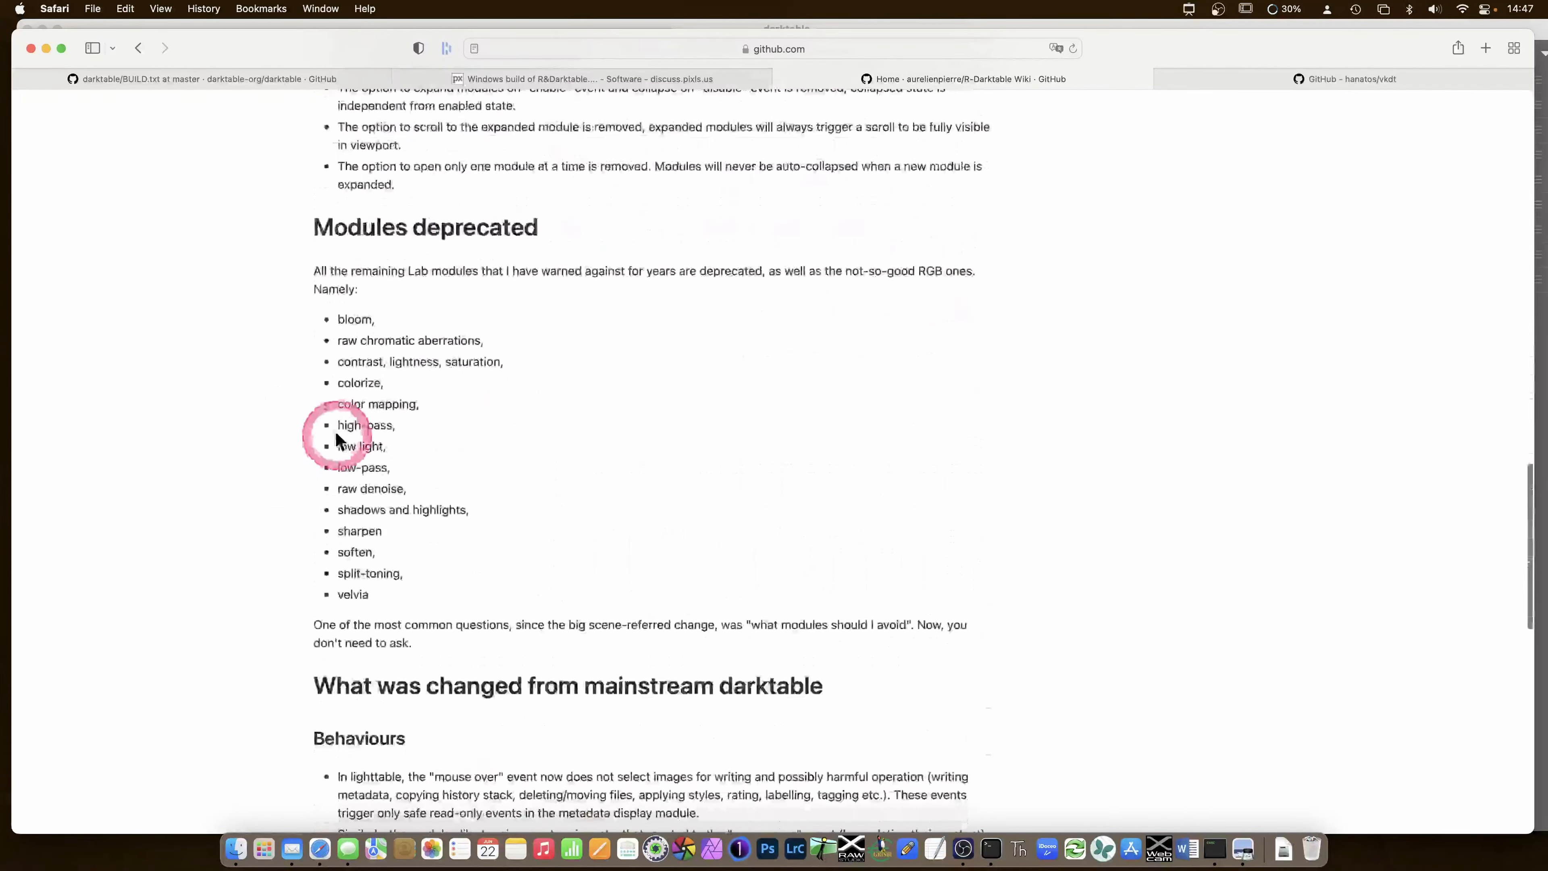
mouse_move(266, 355)
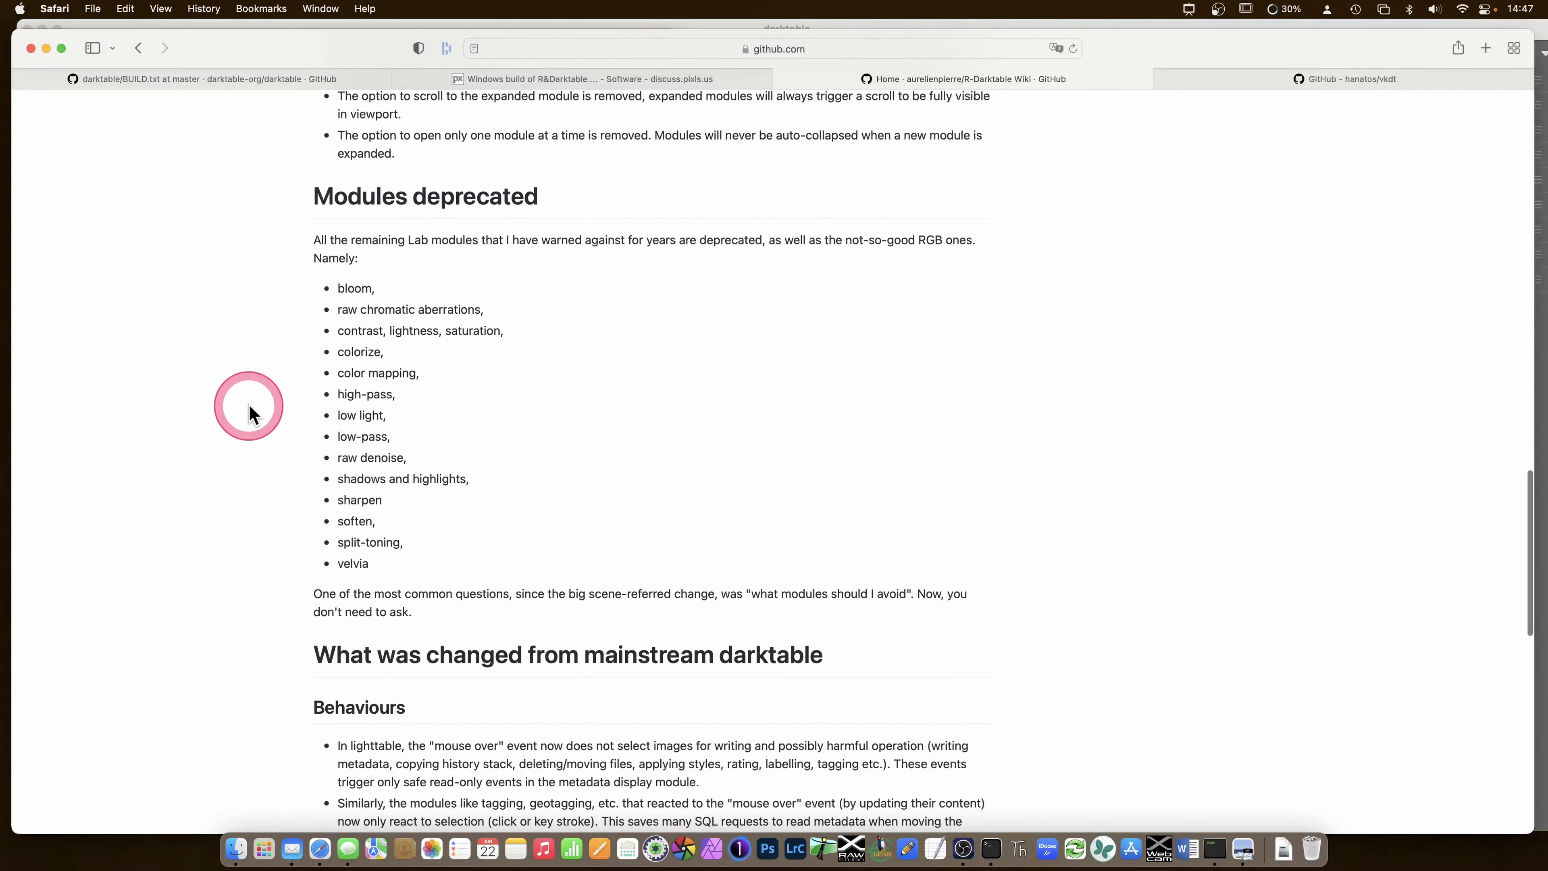
scroll(down, 3)
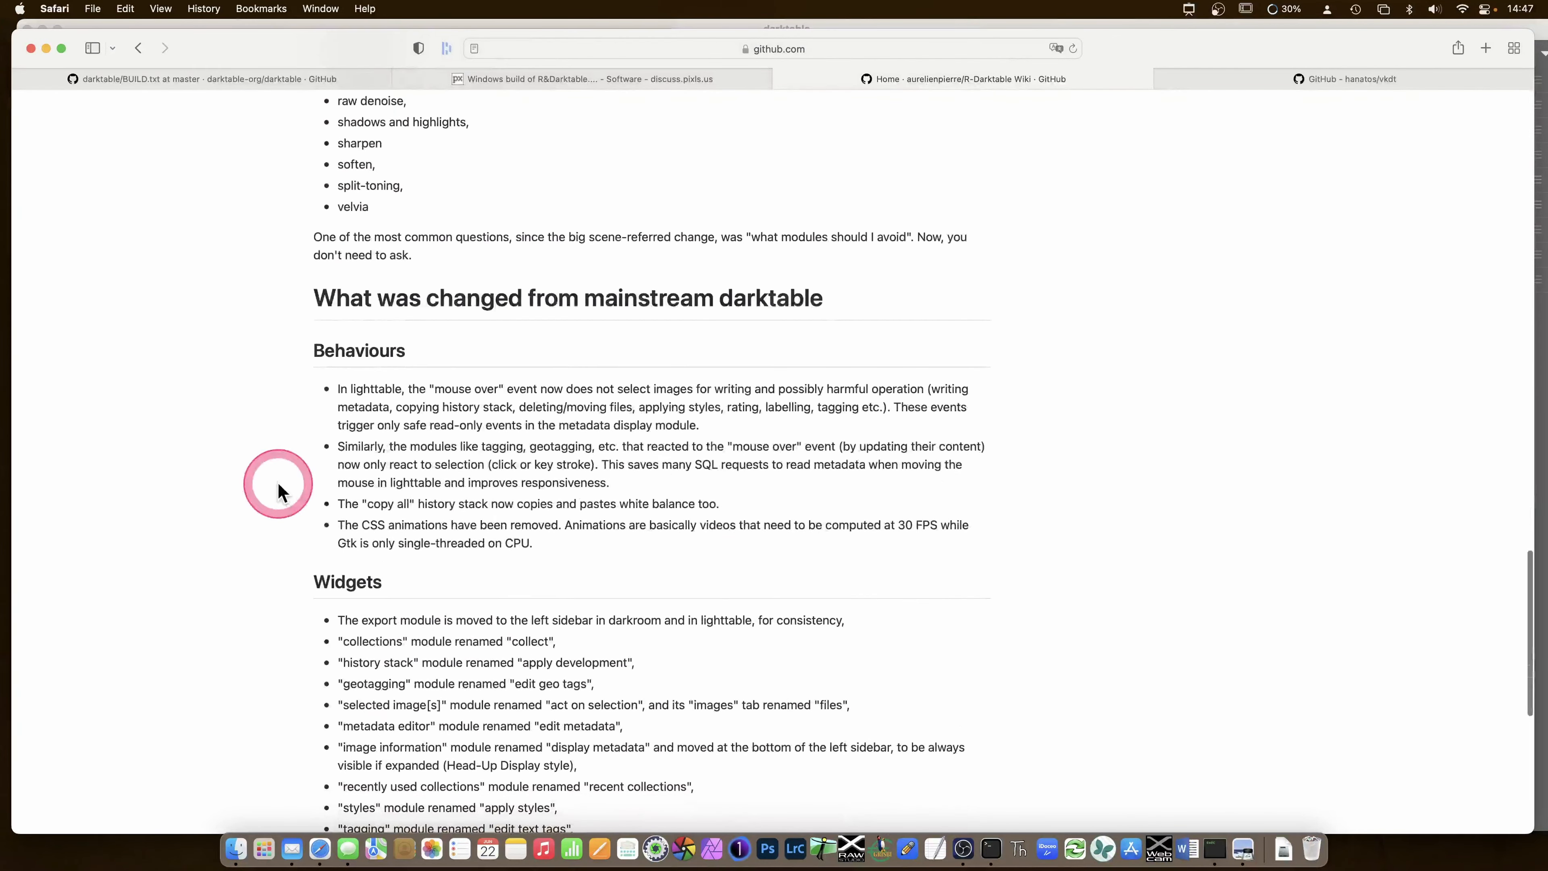
- Read the changed behaviours and widgets sections, then follow on to darktable's macOS BUILD.txt
scroll(down, 3)
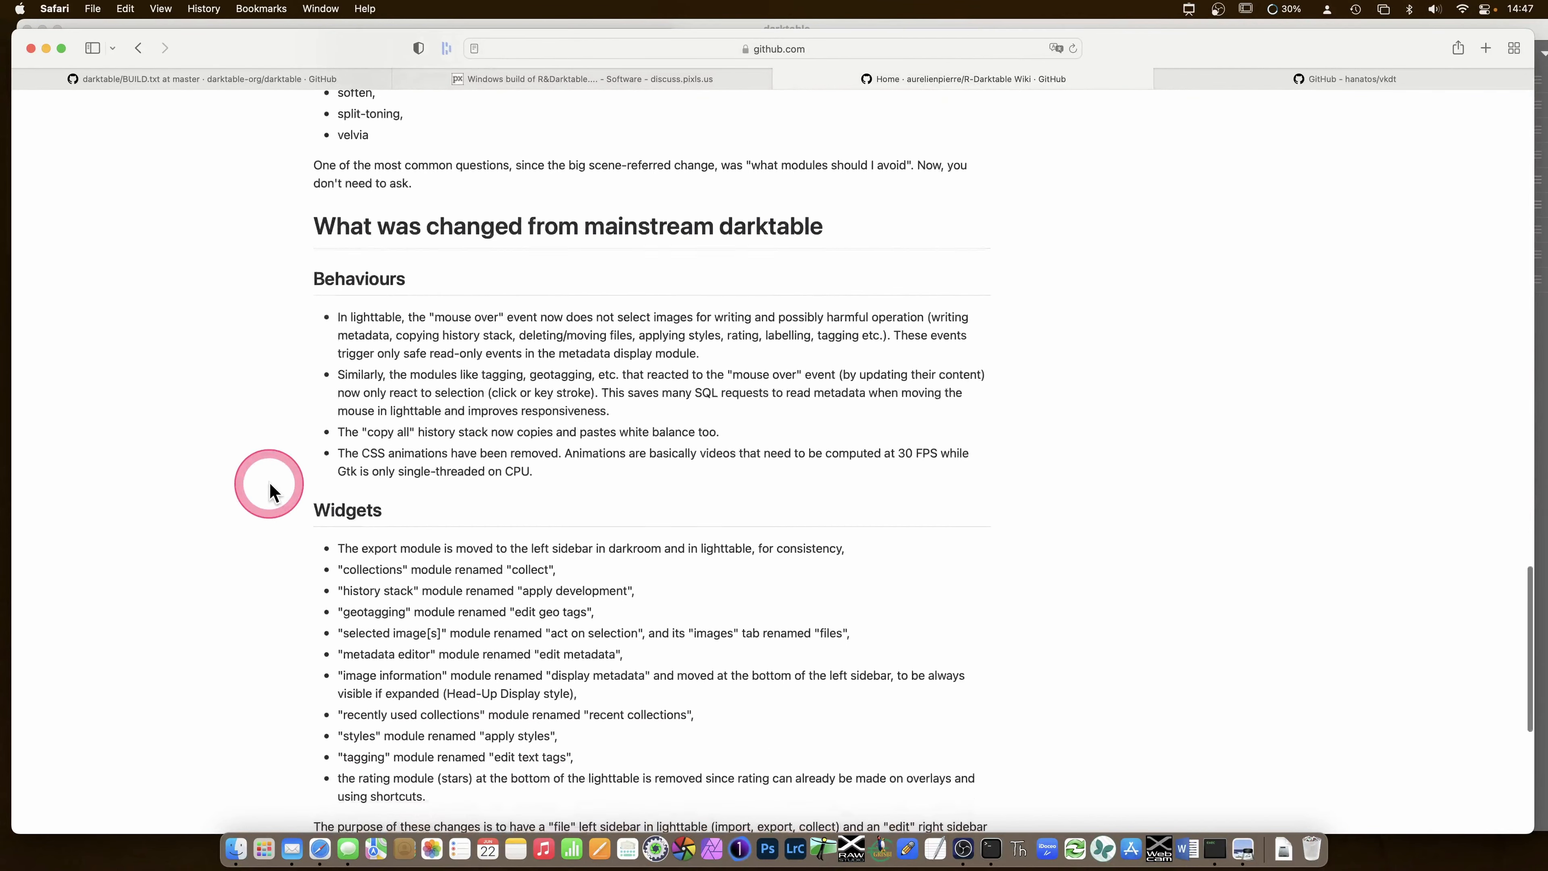
scroll(down, 3)
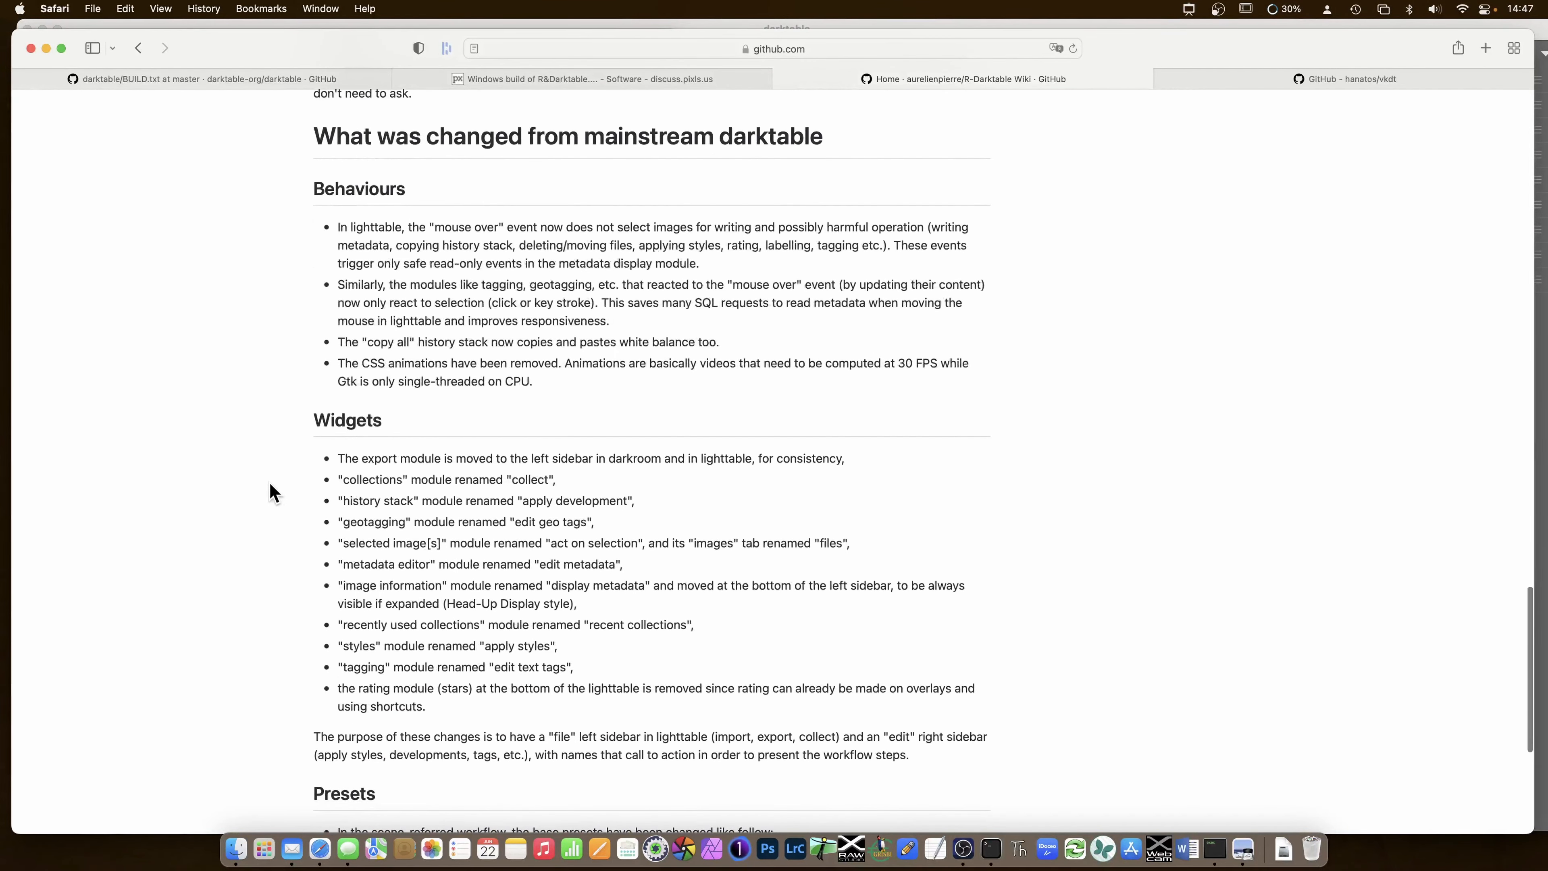
scroll(down, 3)
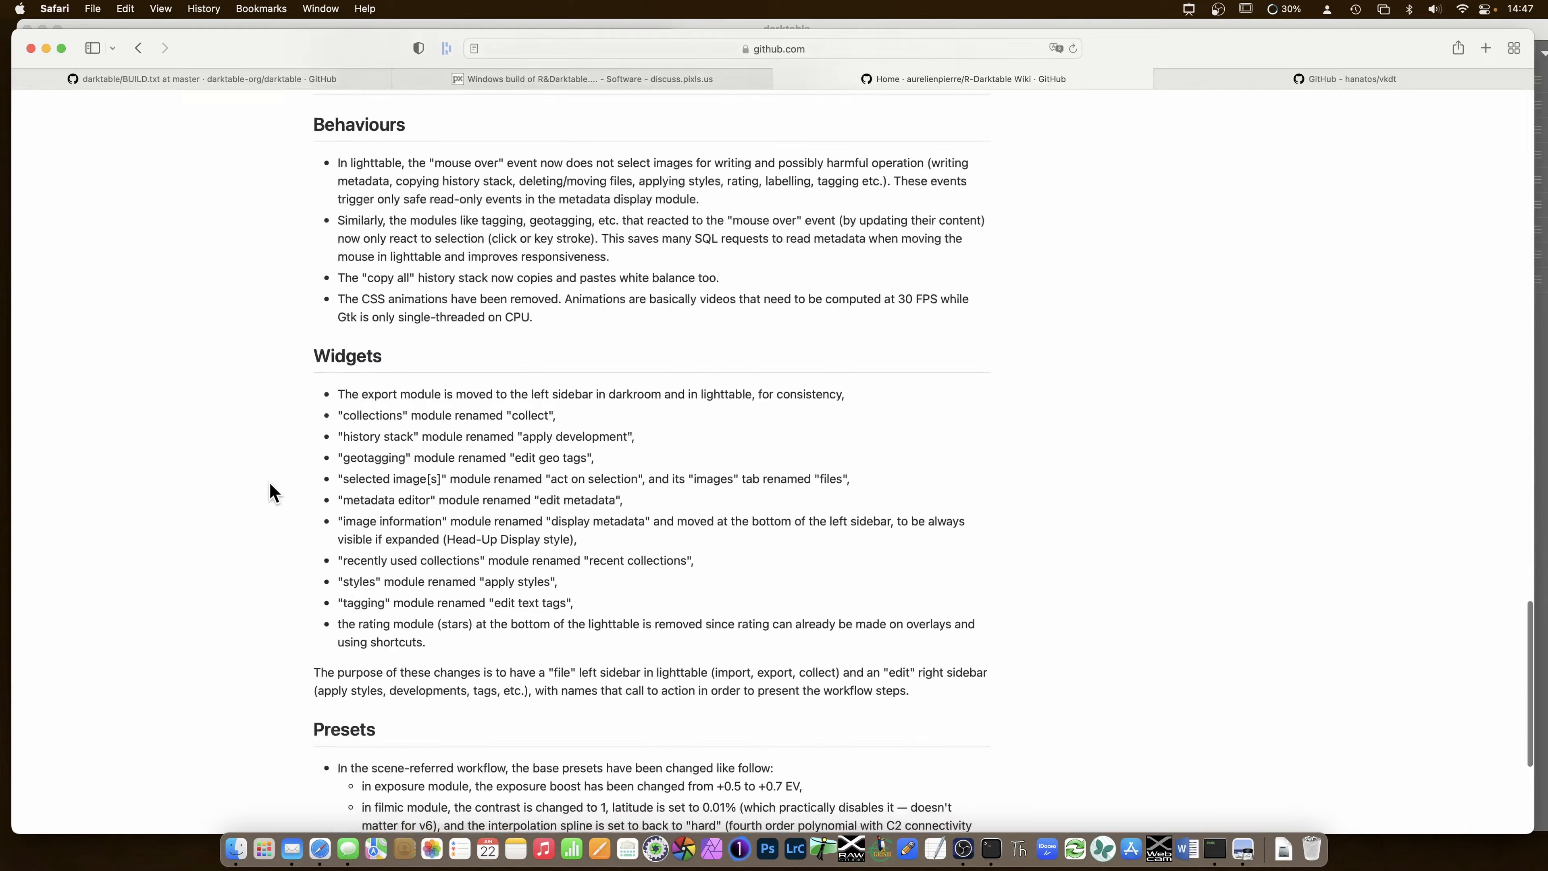
click(273, 450)
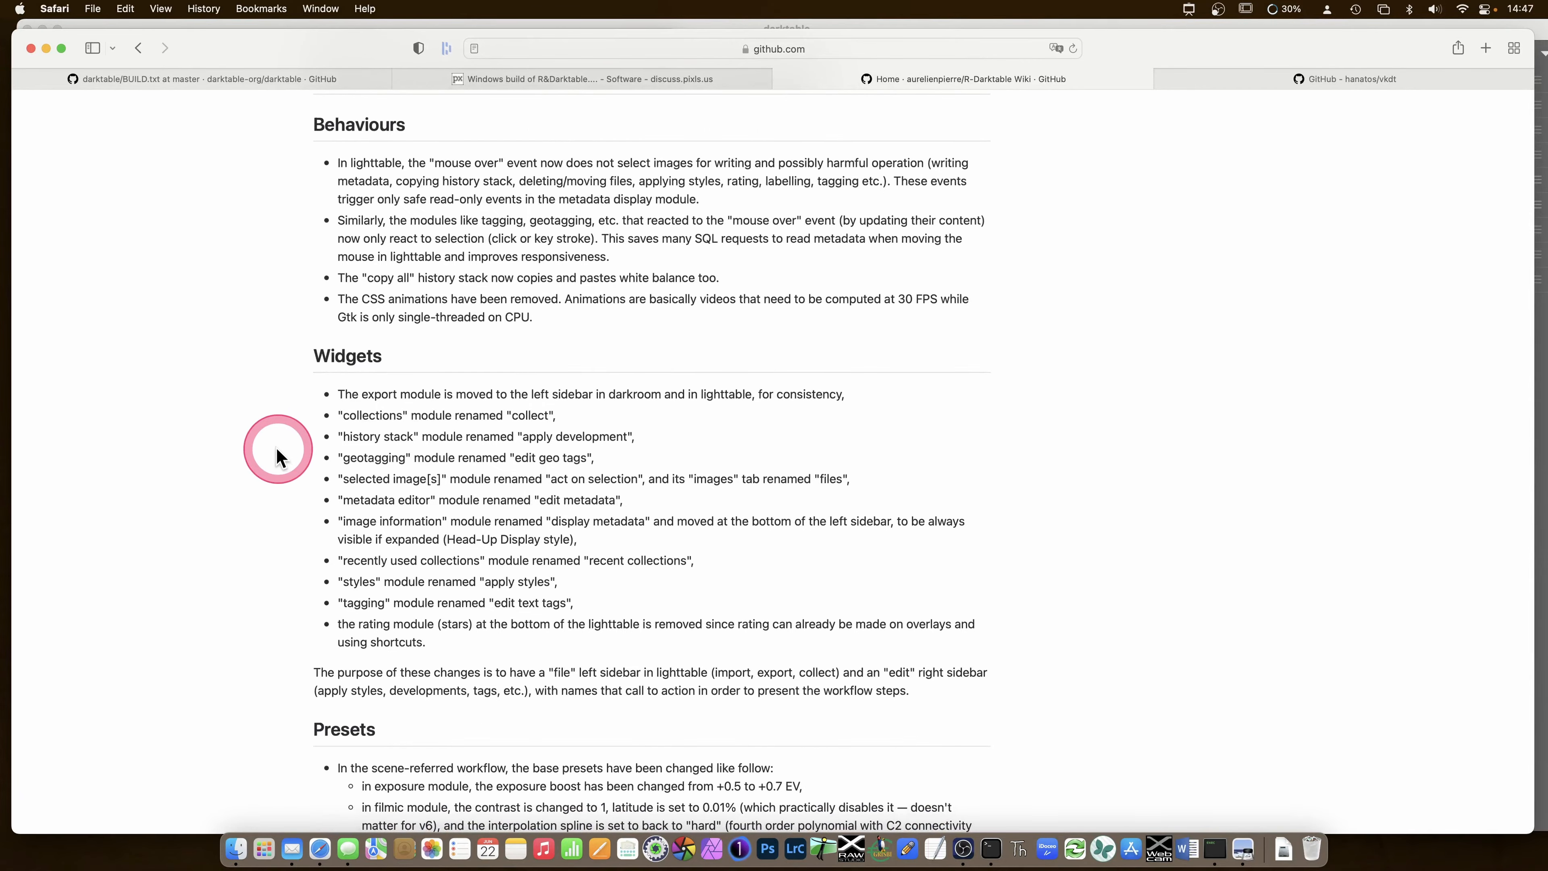
scroll(down, 3)
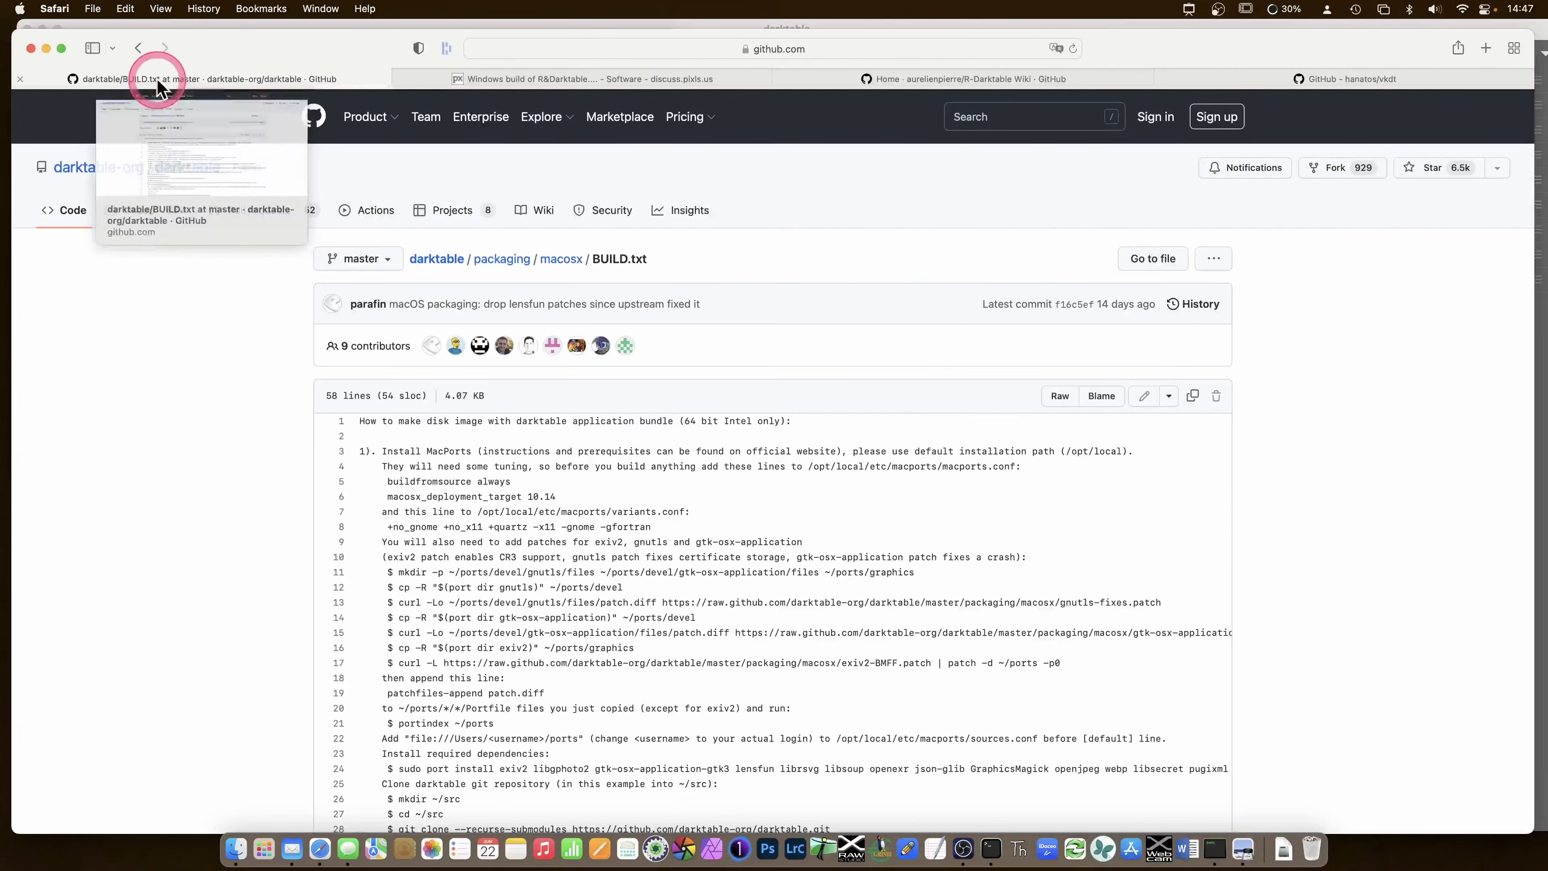
mouse_move(203, 189)
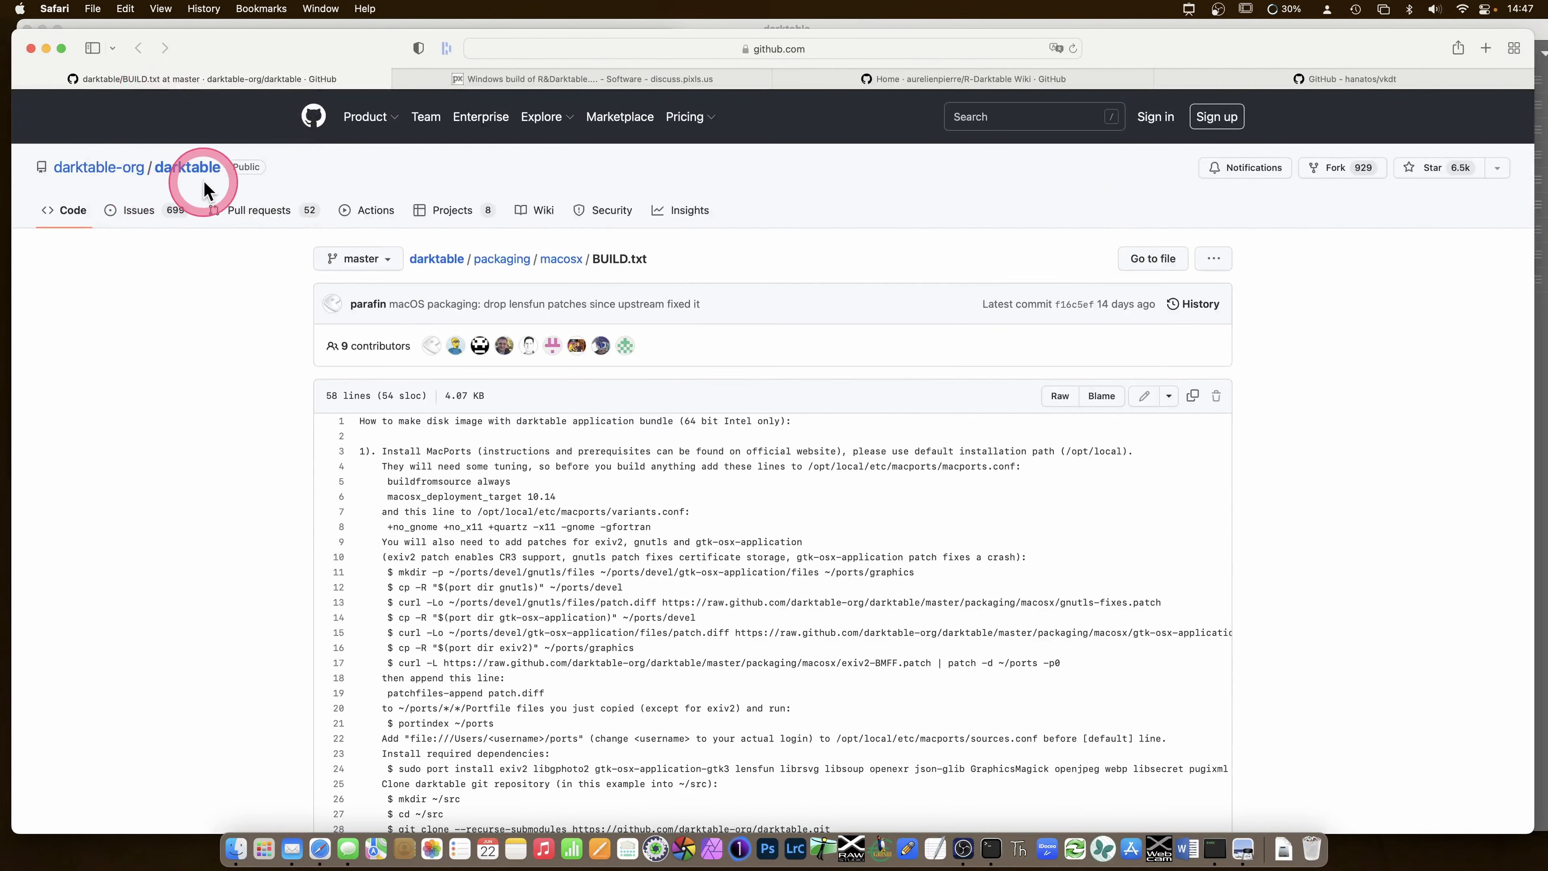
- Scroll BUILD.txt through its disk-image and cleanup steps and back to the top
scroll(down, 3)
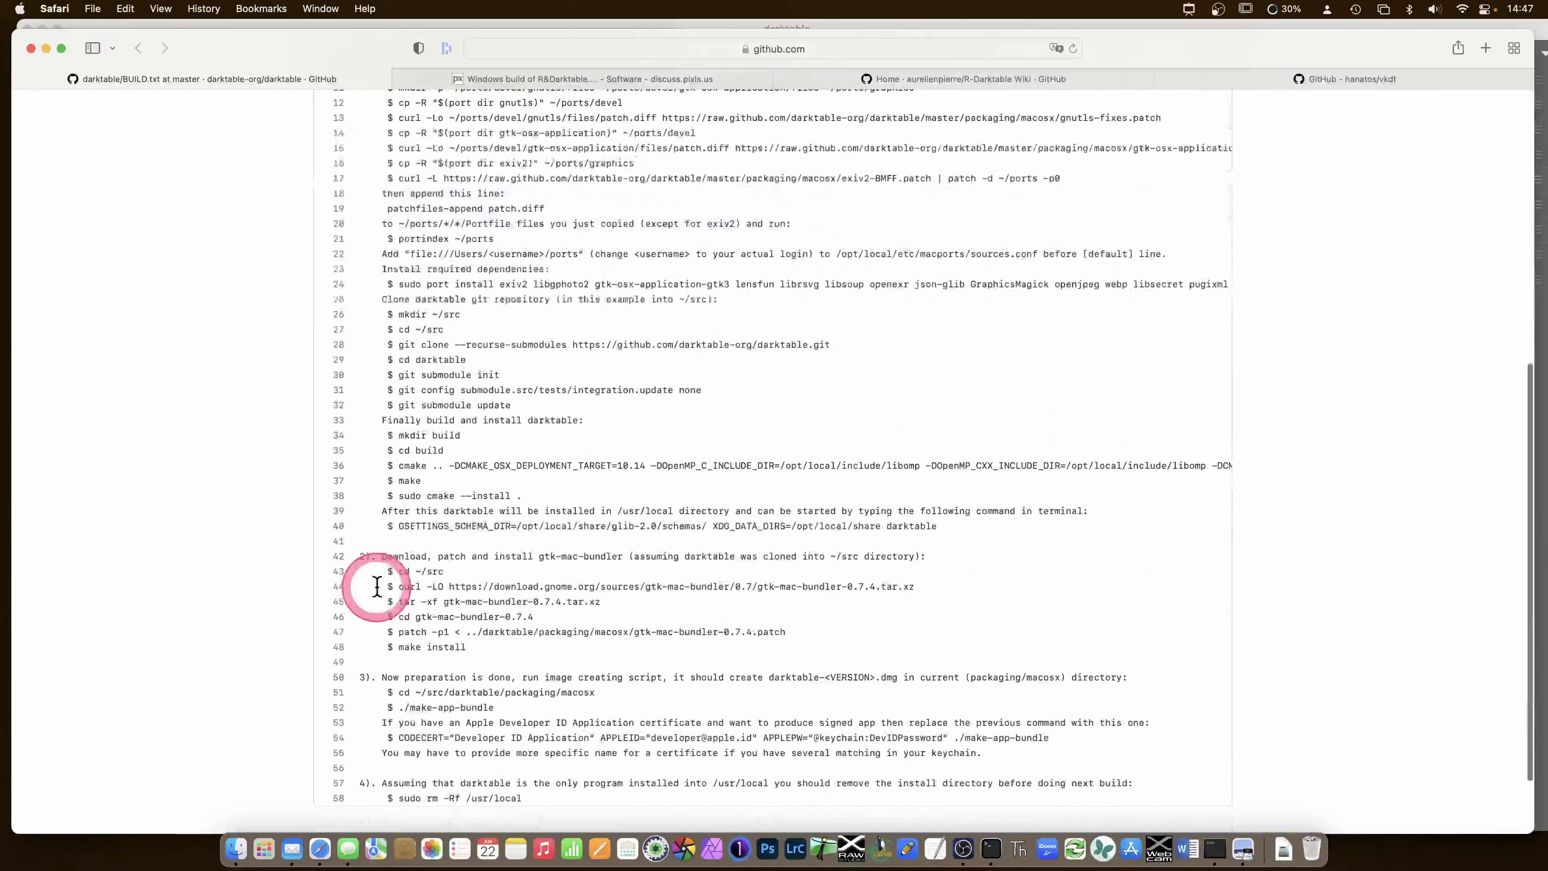
scroll(down, 3)
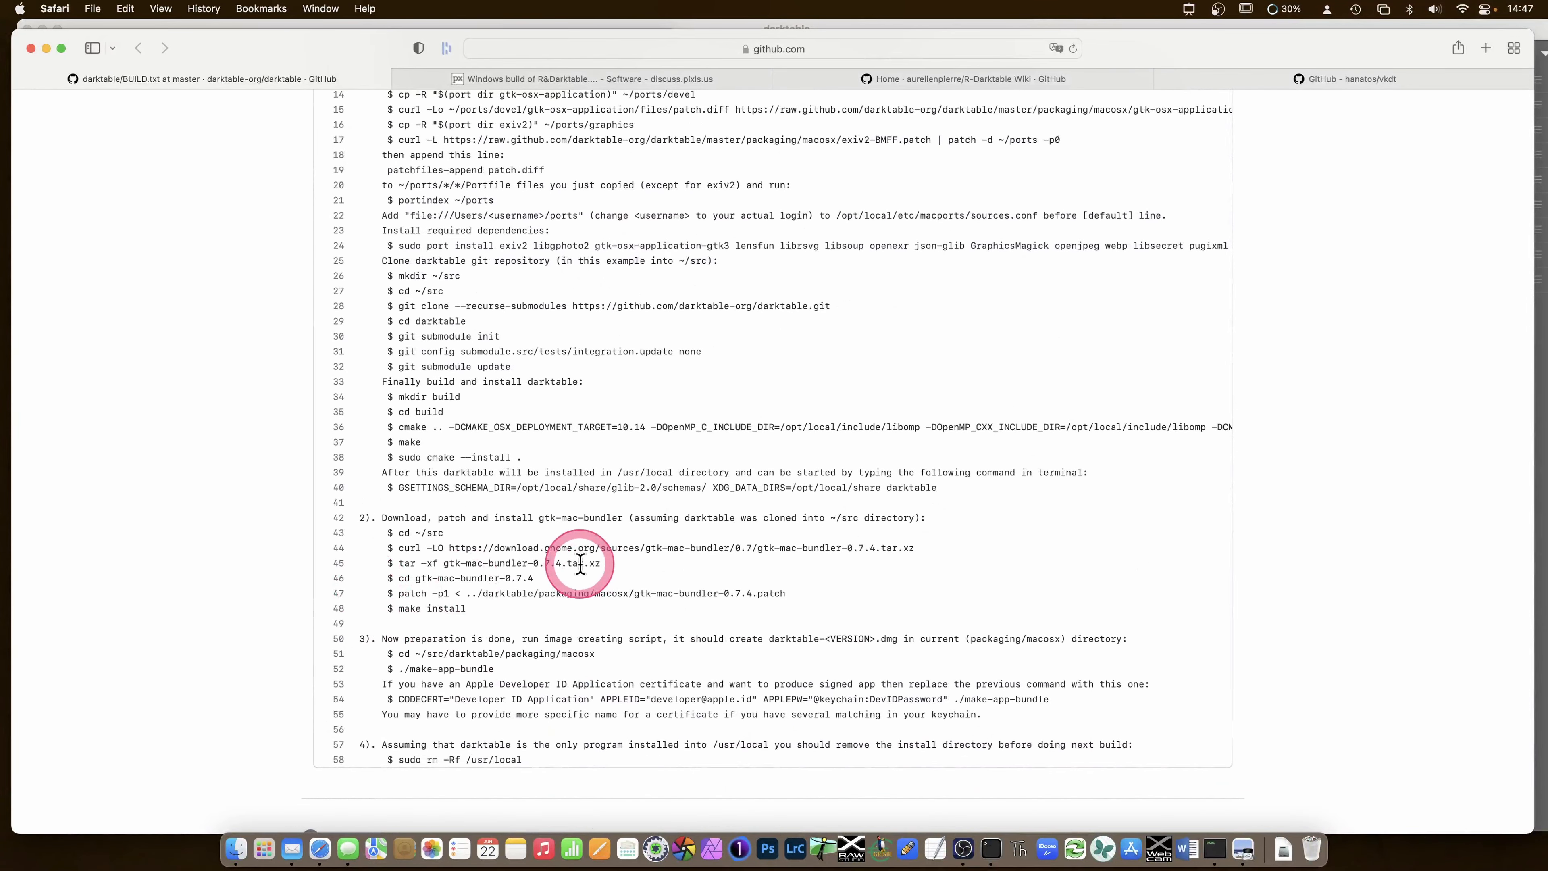
mouse_move(518, 561)
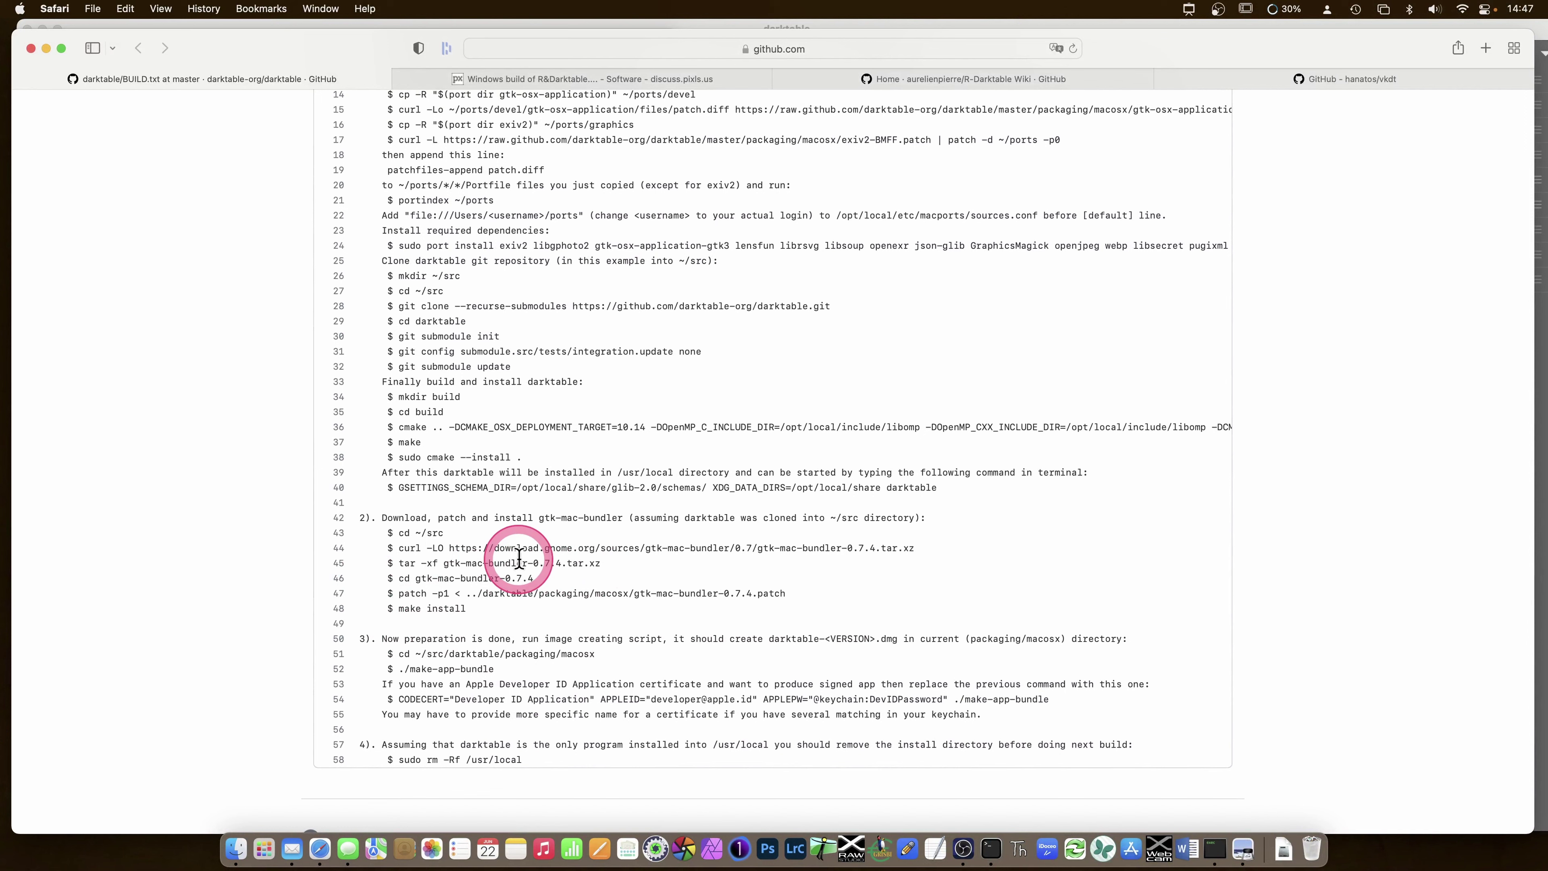
mouse_move(188, 146)
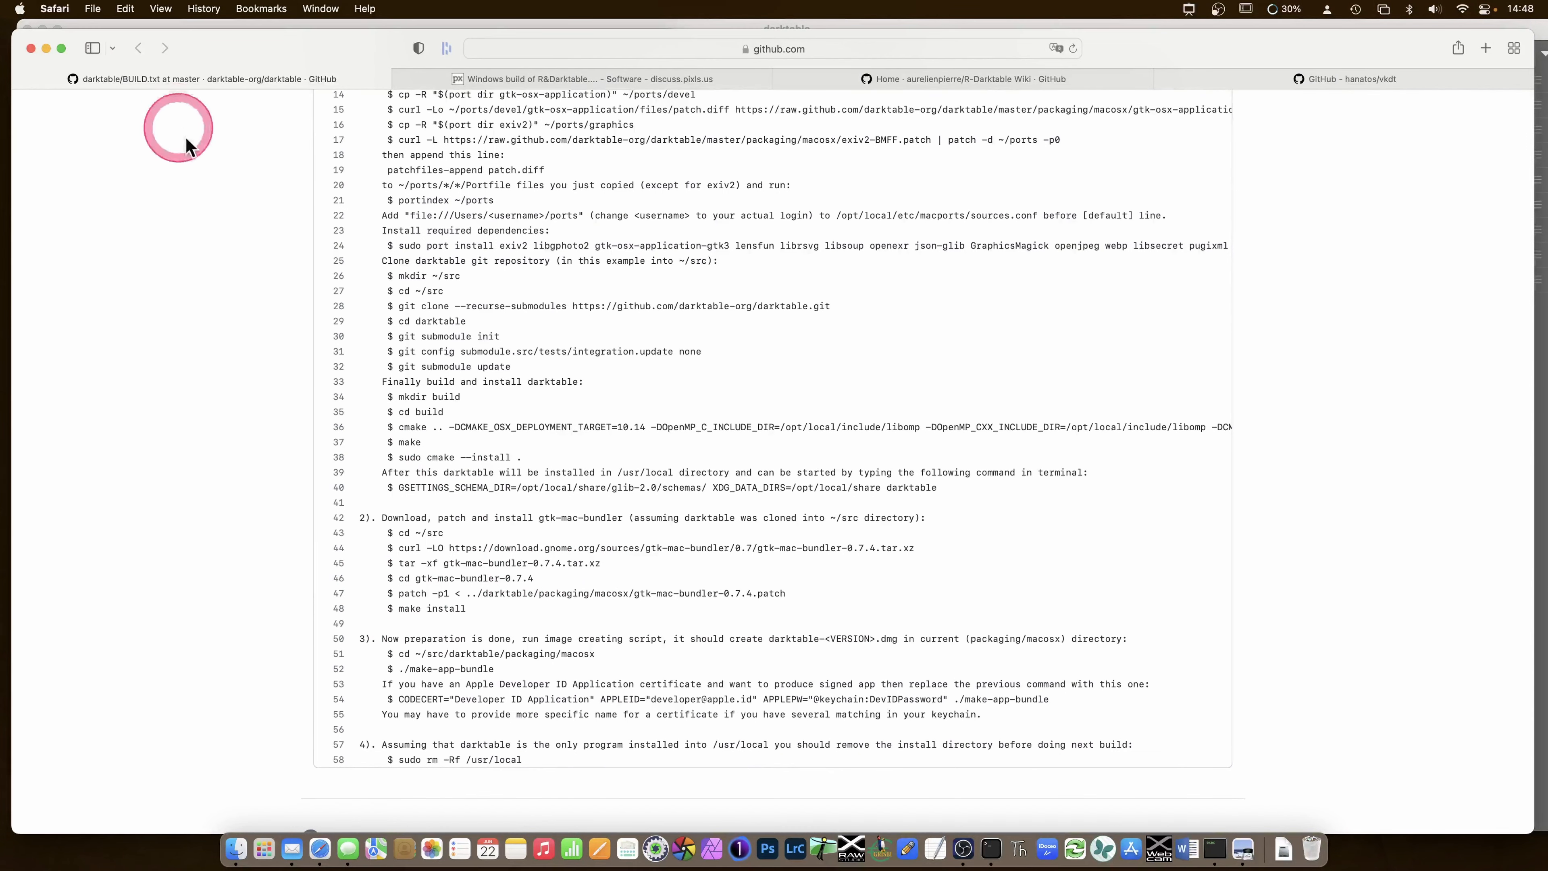
scroll(up, 3)
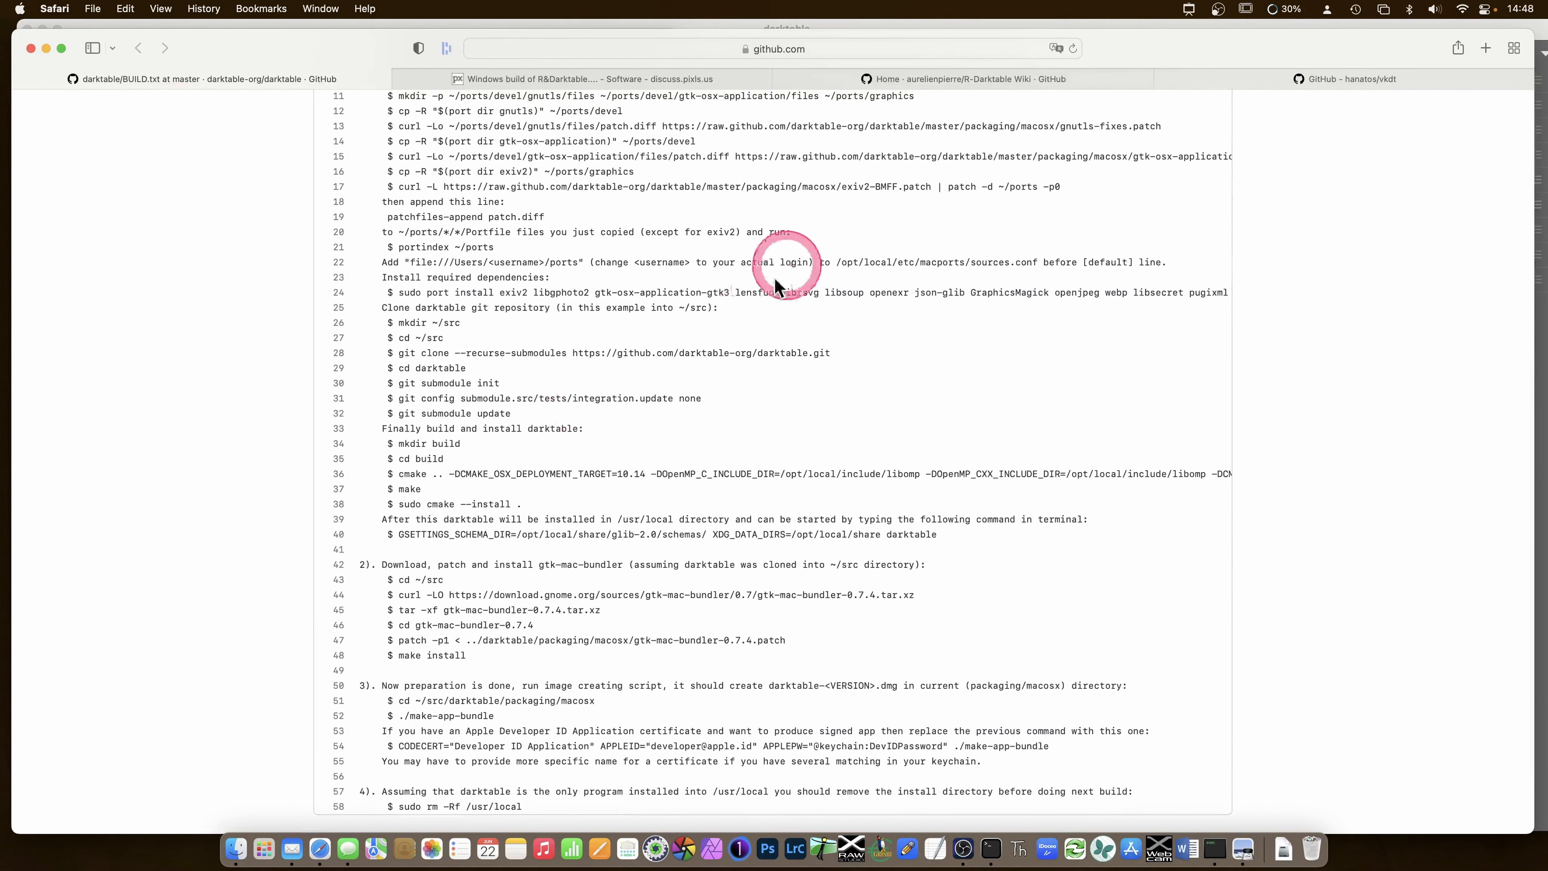
mouse_move(864, 217)
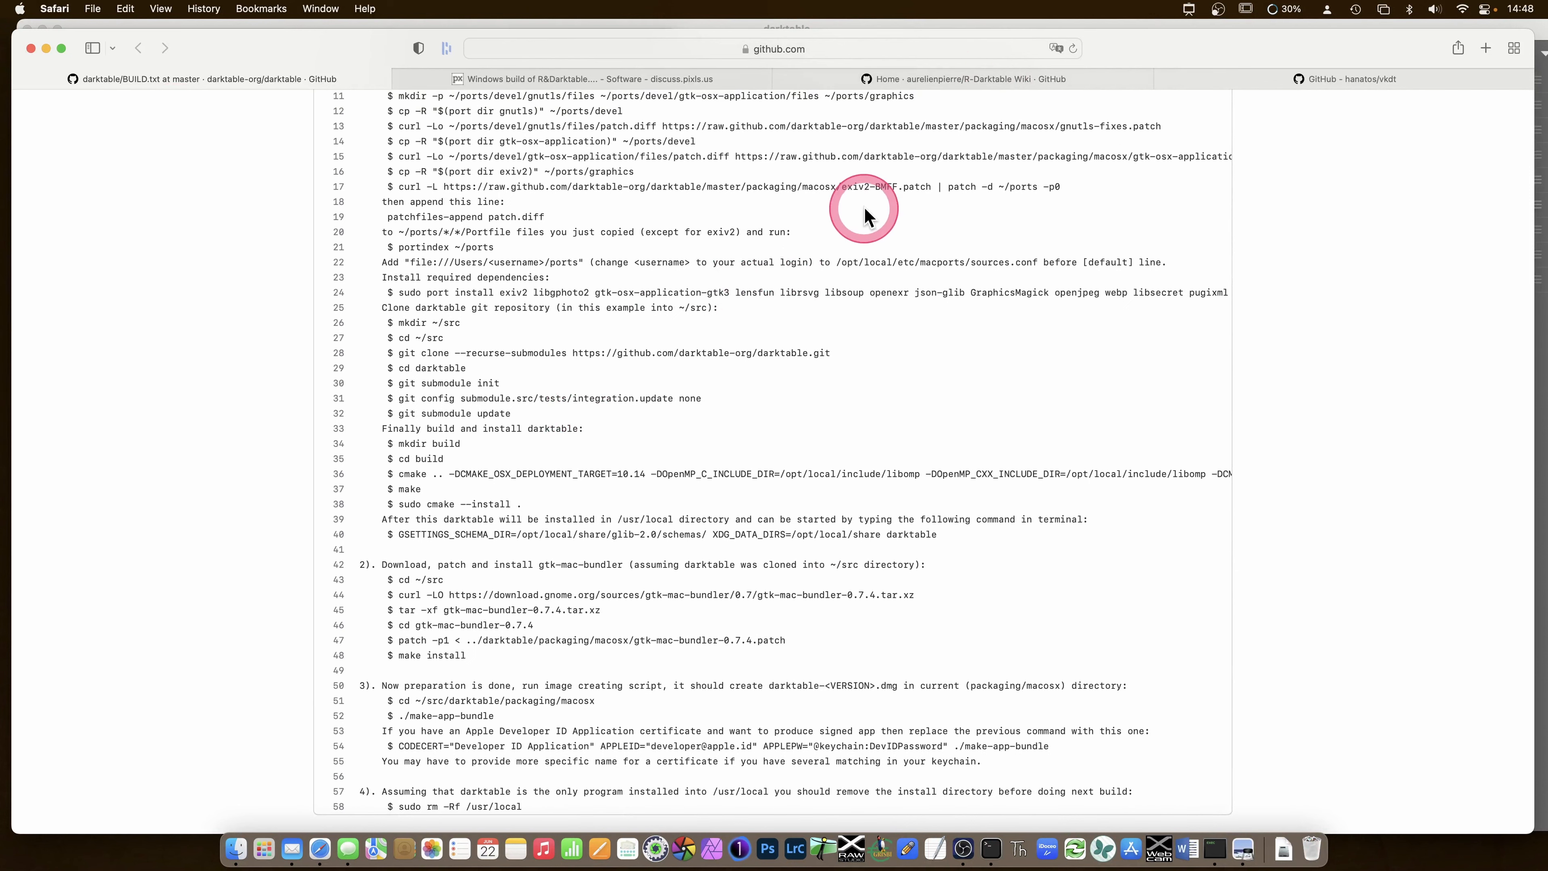
scroll(down, 3)
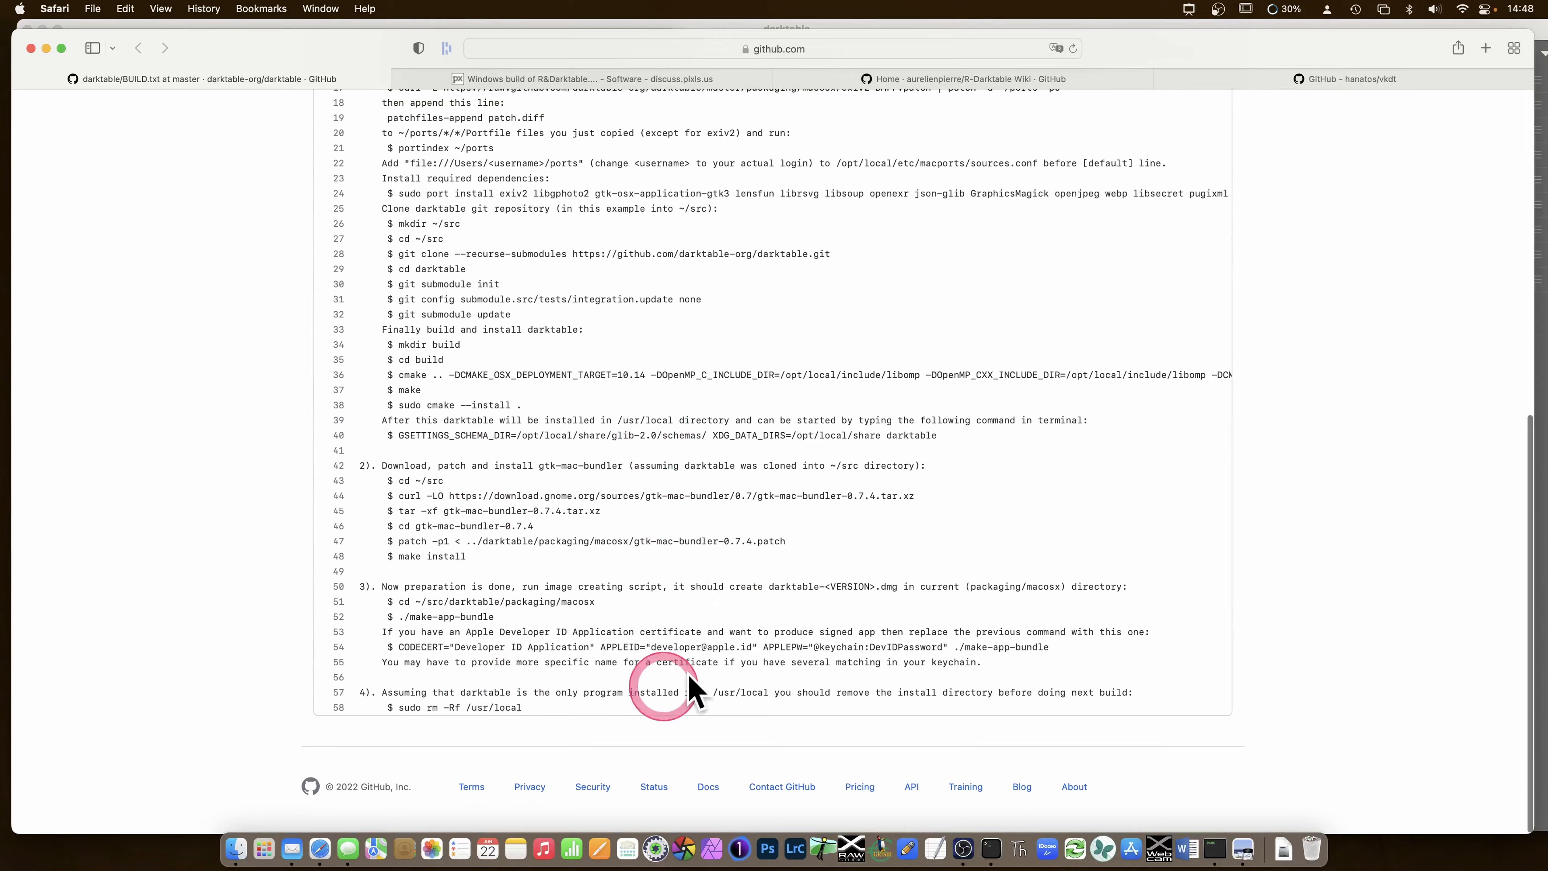
scroll(up, 3)
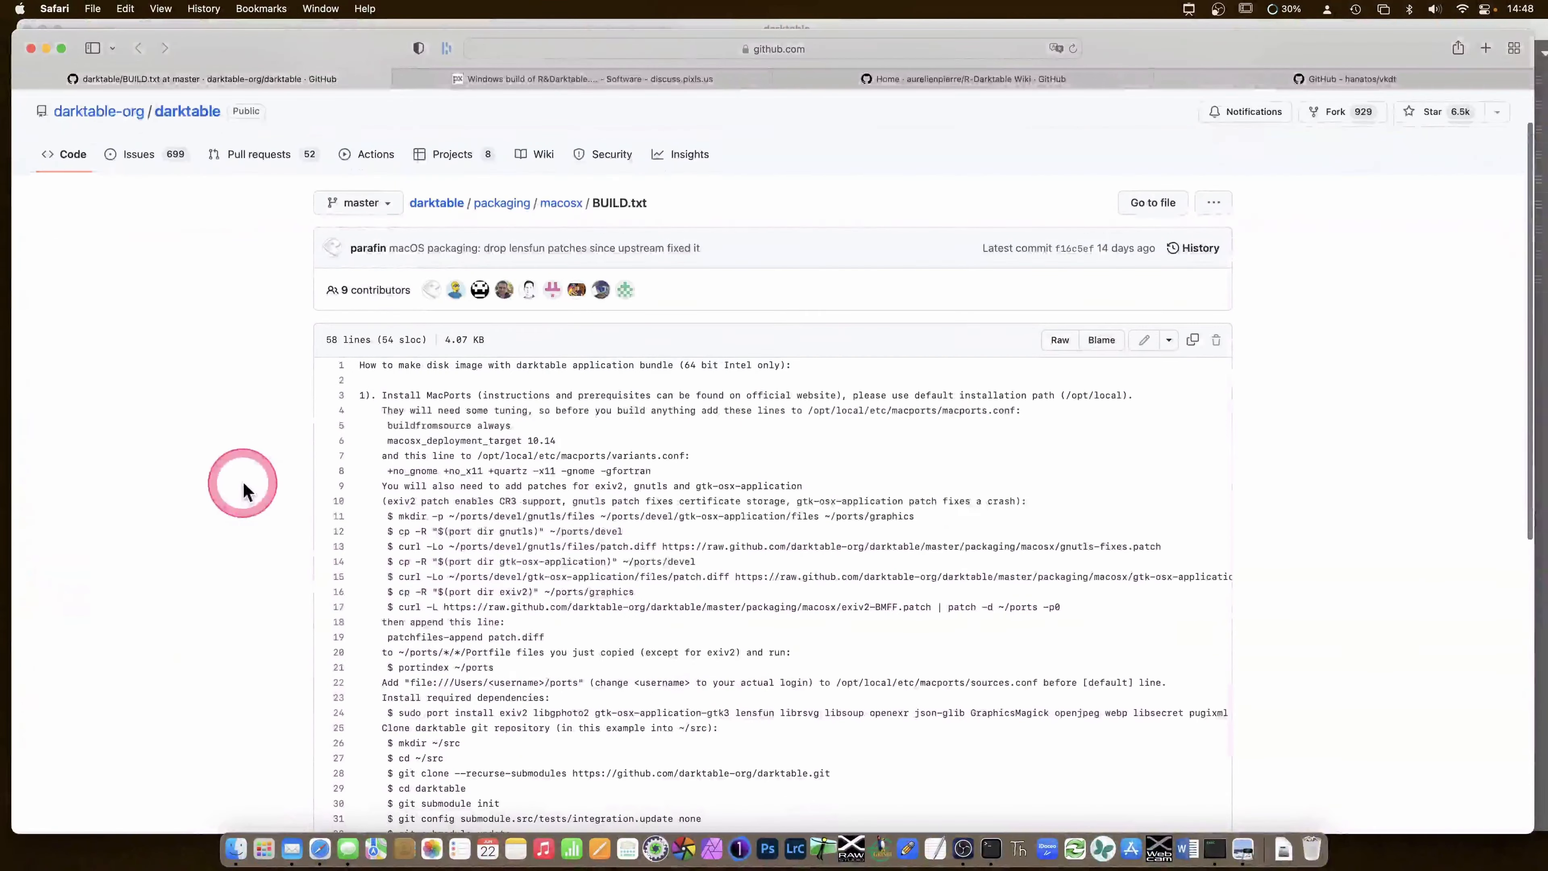
mouse_move(509, 426)
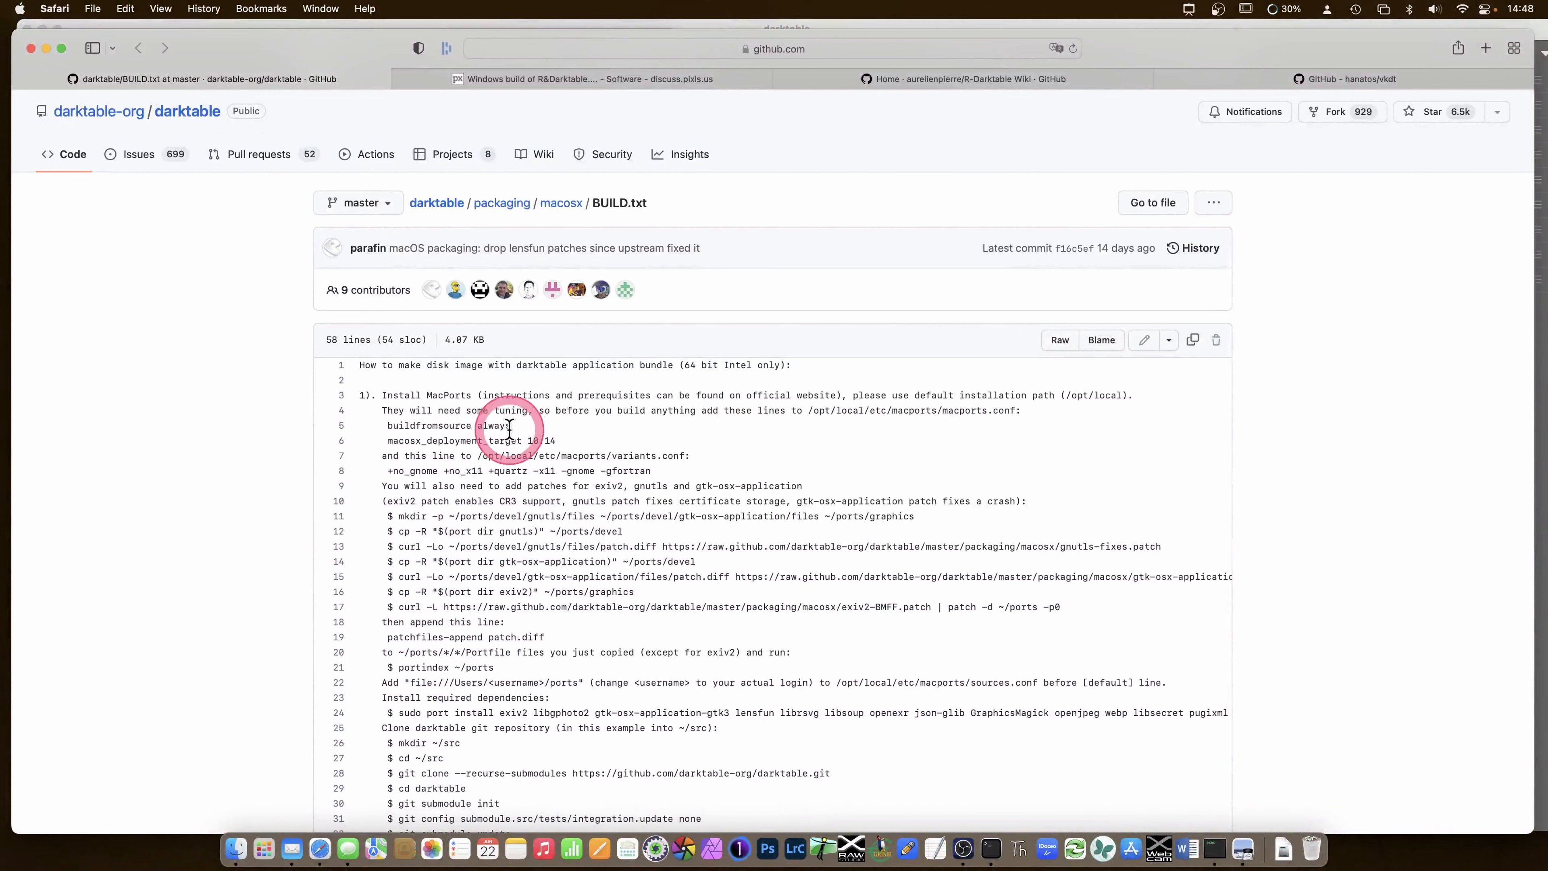
mouse_move(388, 607)
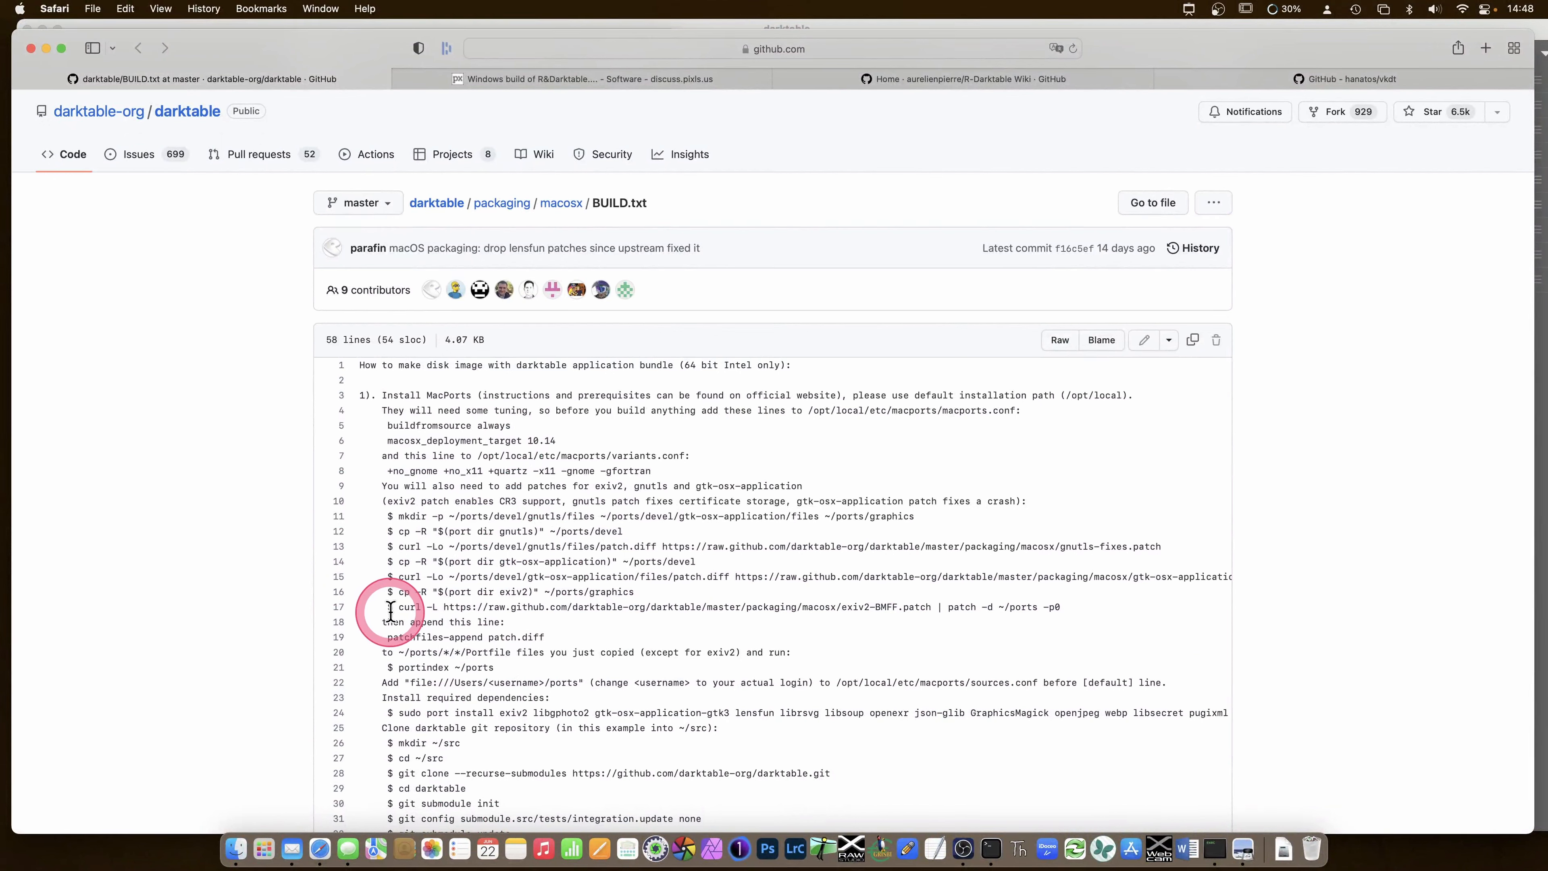
mouse_move(291, 501)
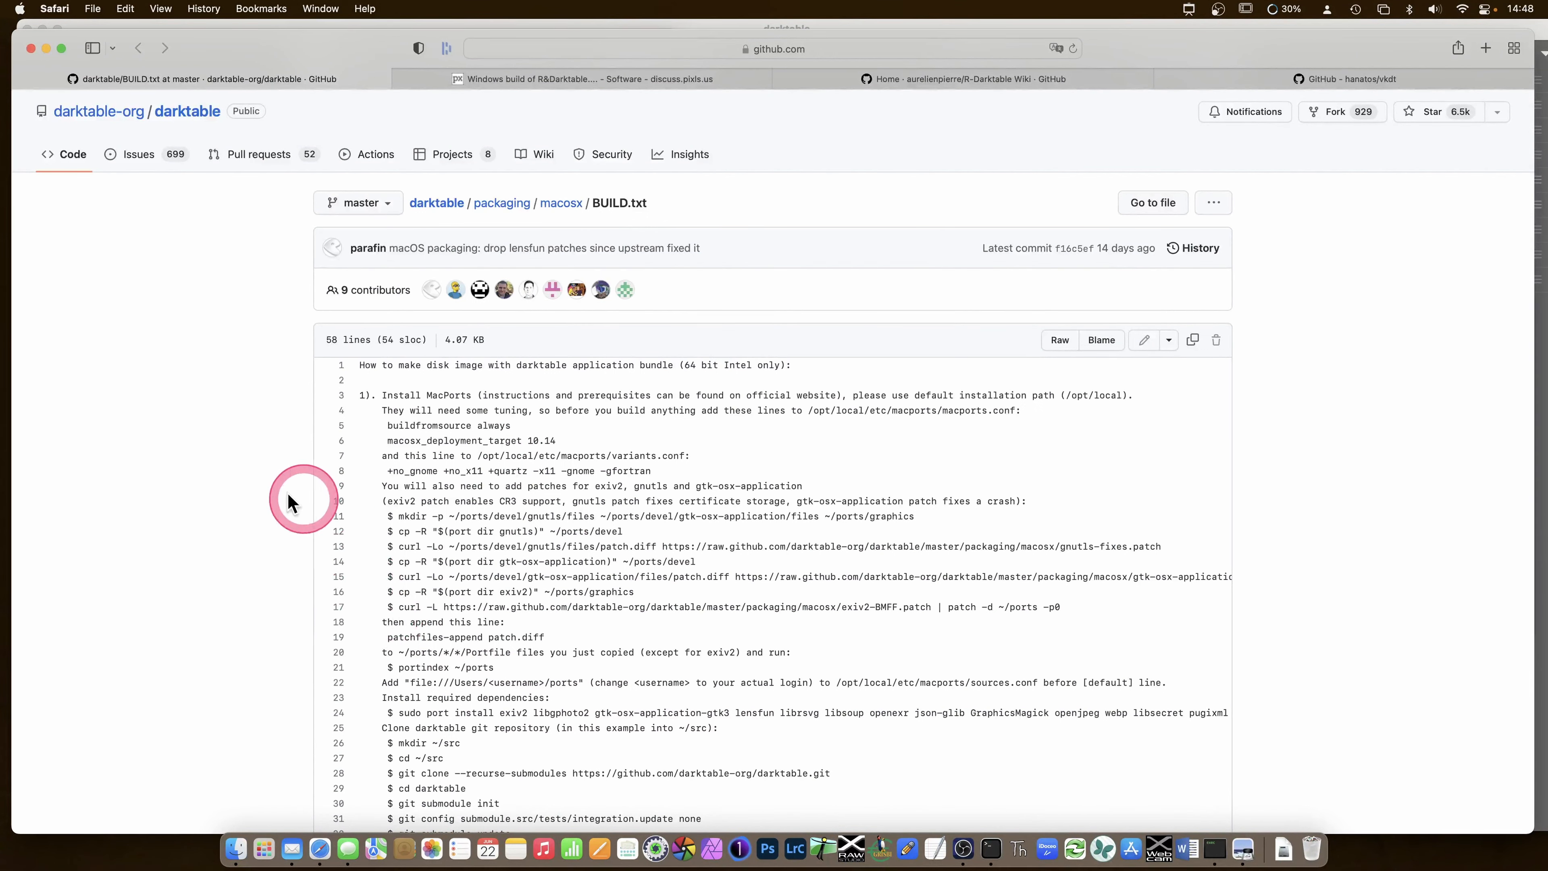
mouse_move(274, 485)
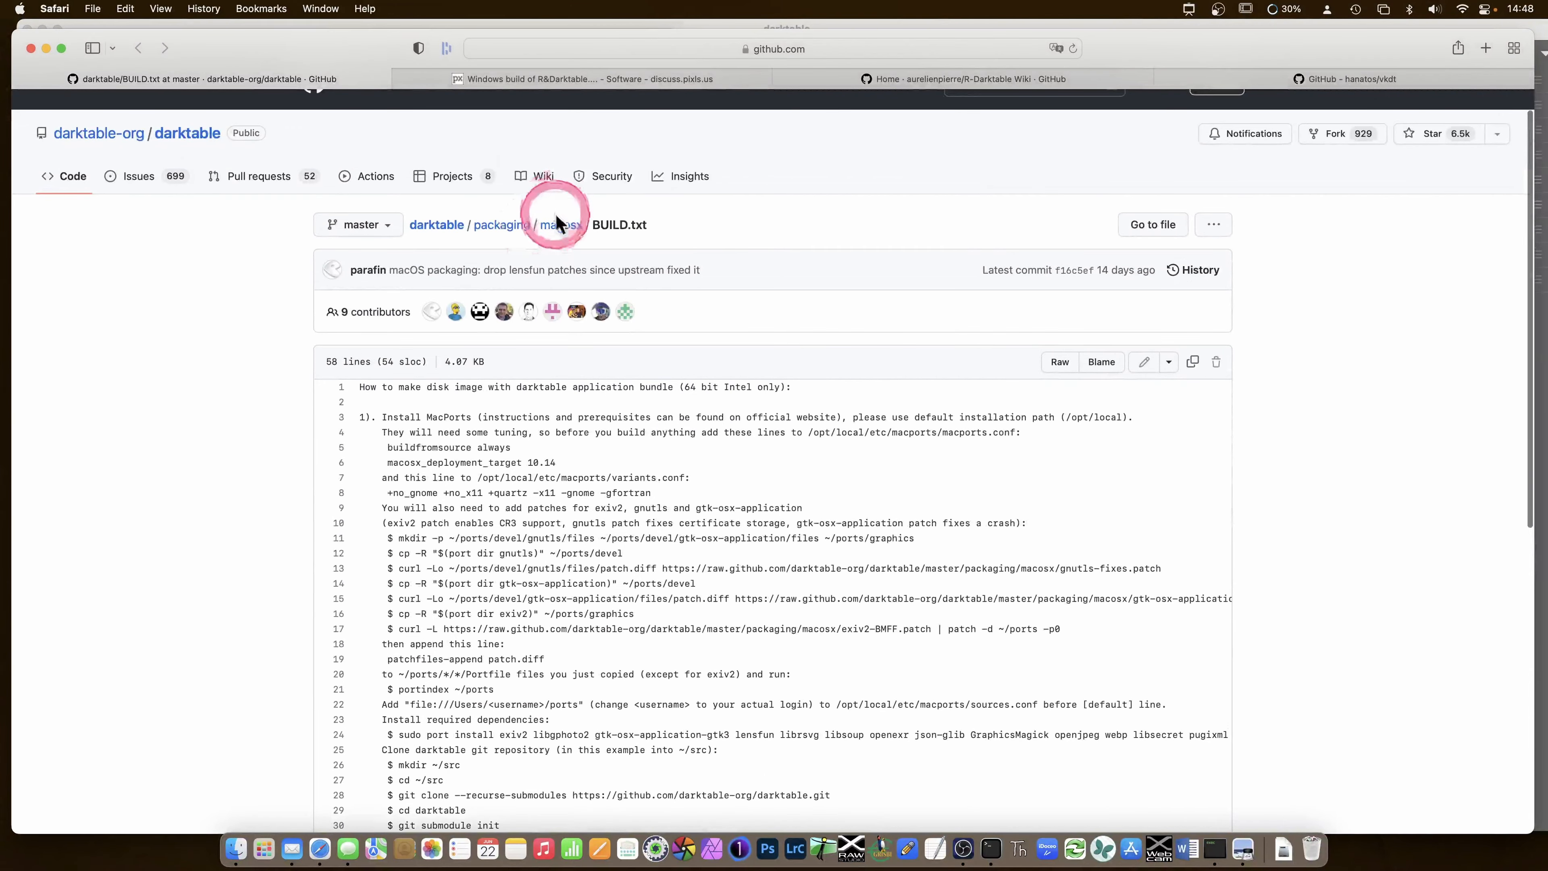
mouse_move(551, 79)
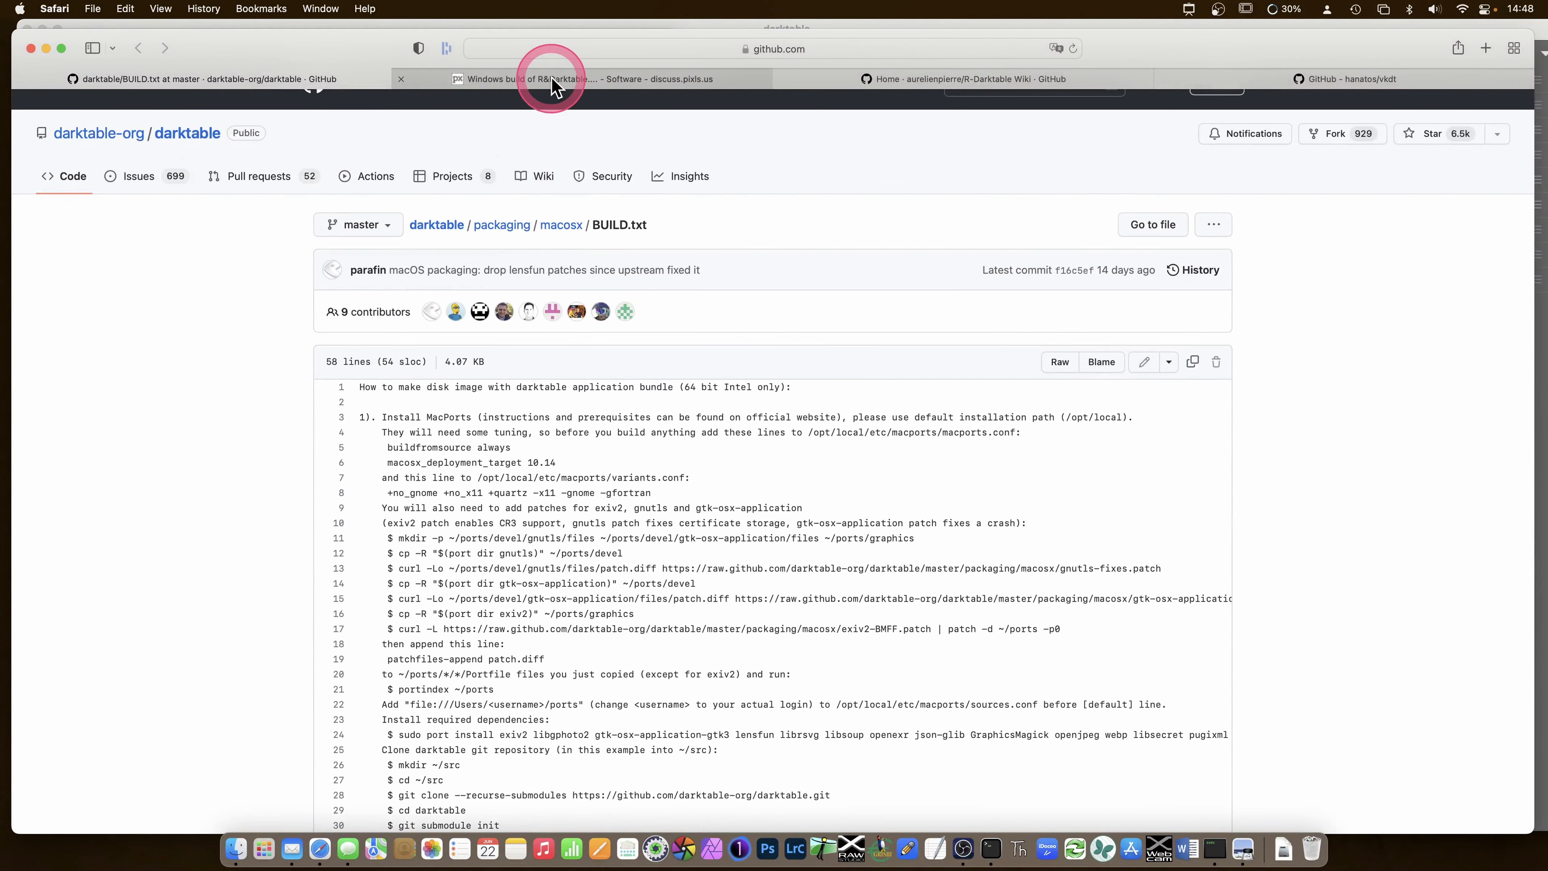
- Switch to the pixls.us Windows R&Darktable thread, skim its replies and return to the first post
click(551, 79)
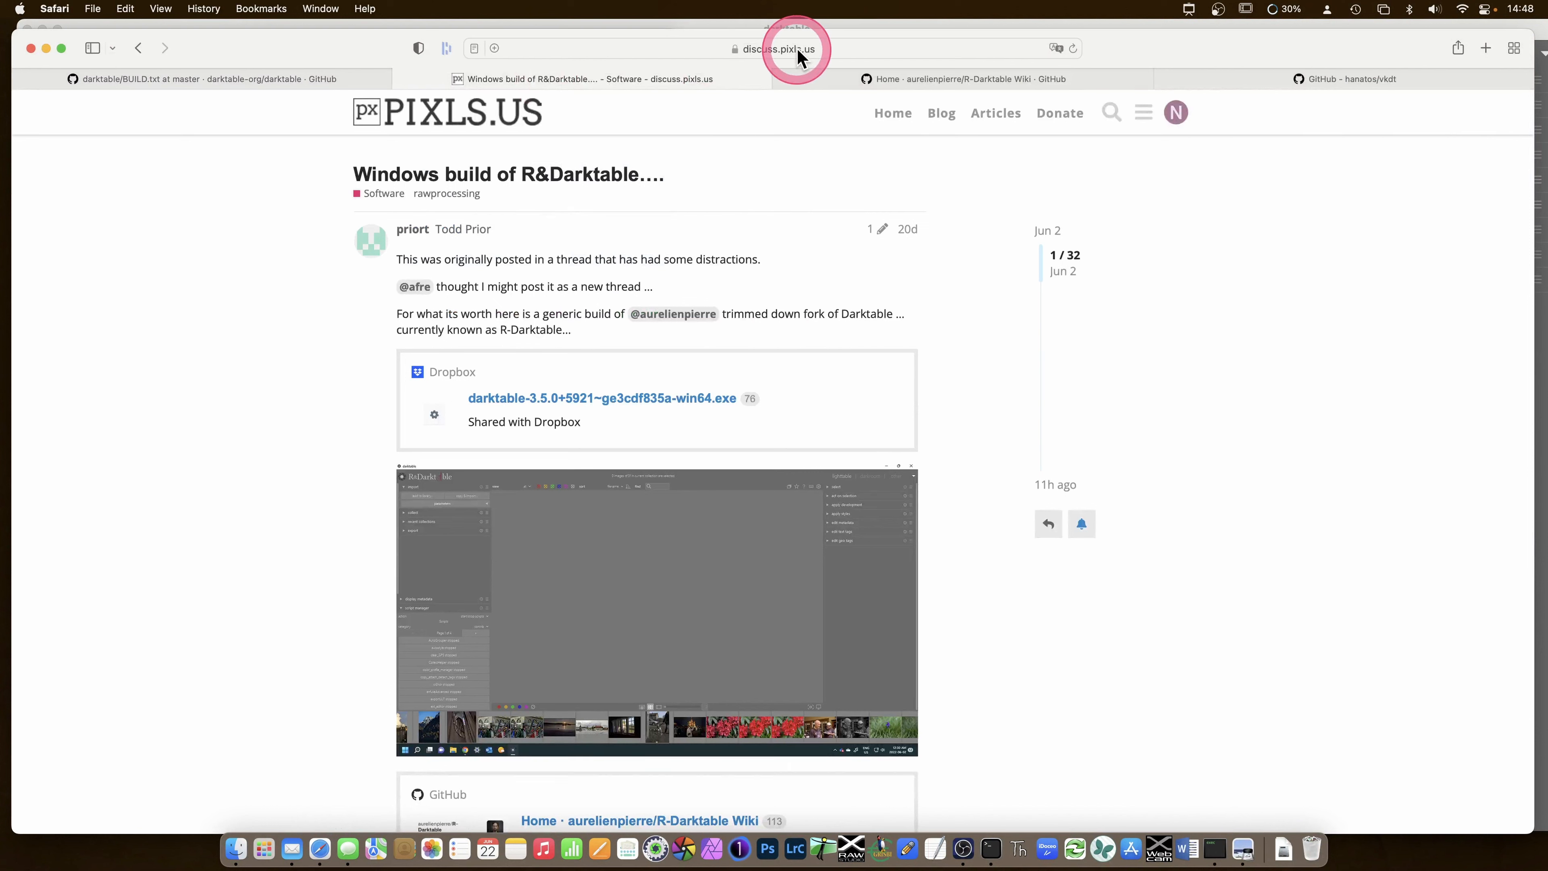
mouse_move(339, 323)
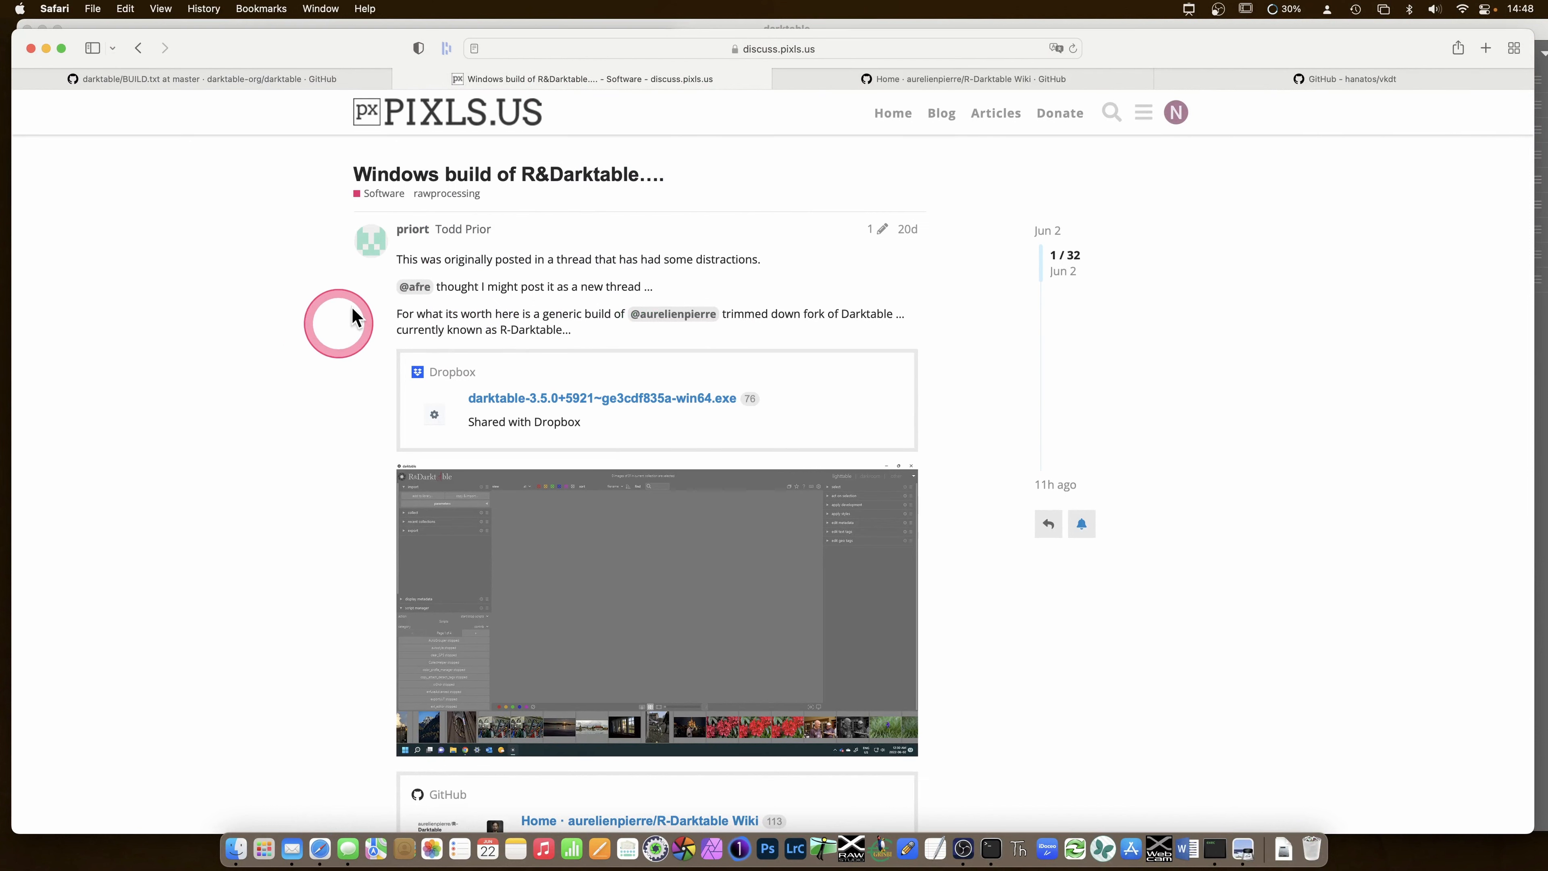
mouse_move(1061, 496)
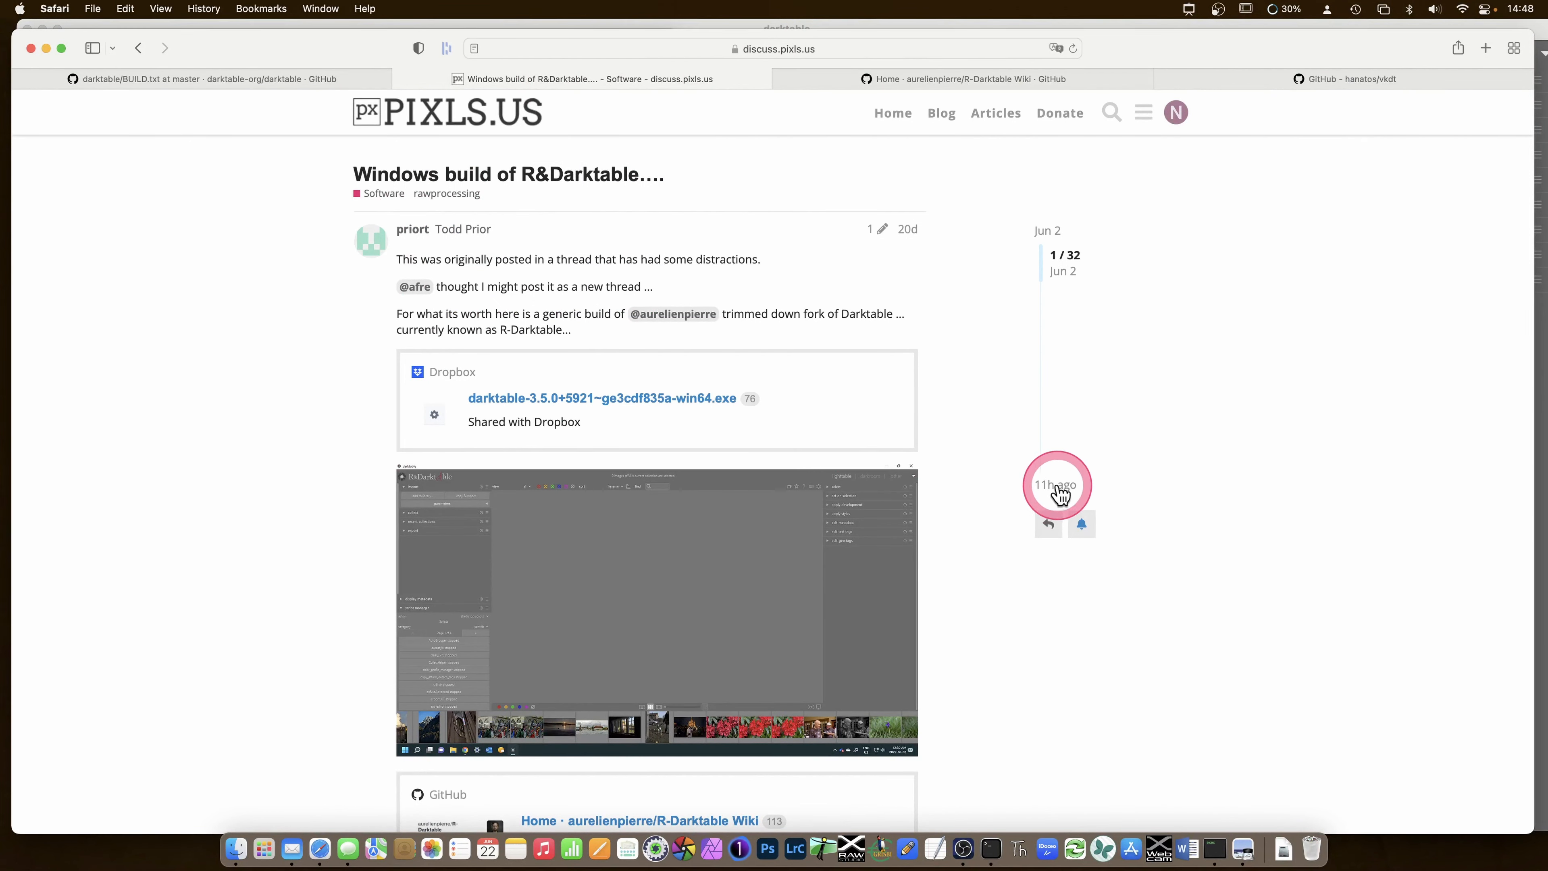
scroll(down, 3)
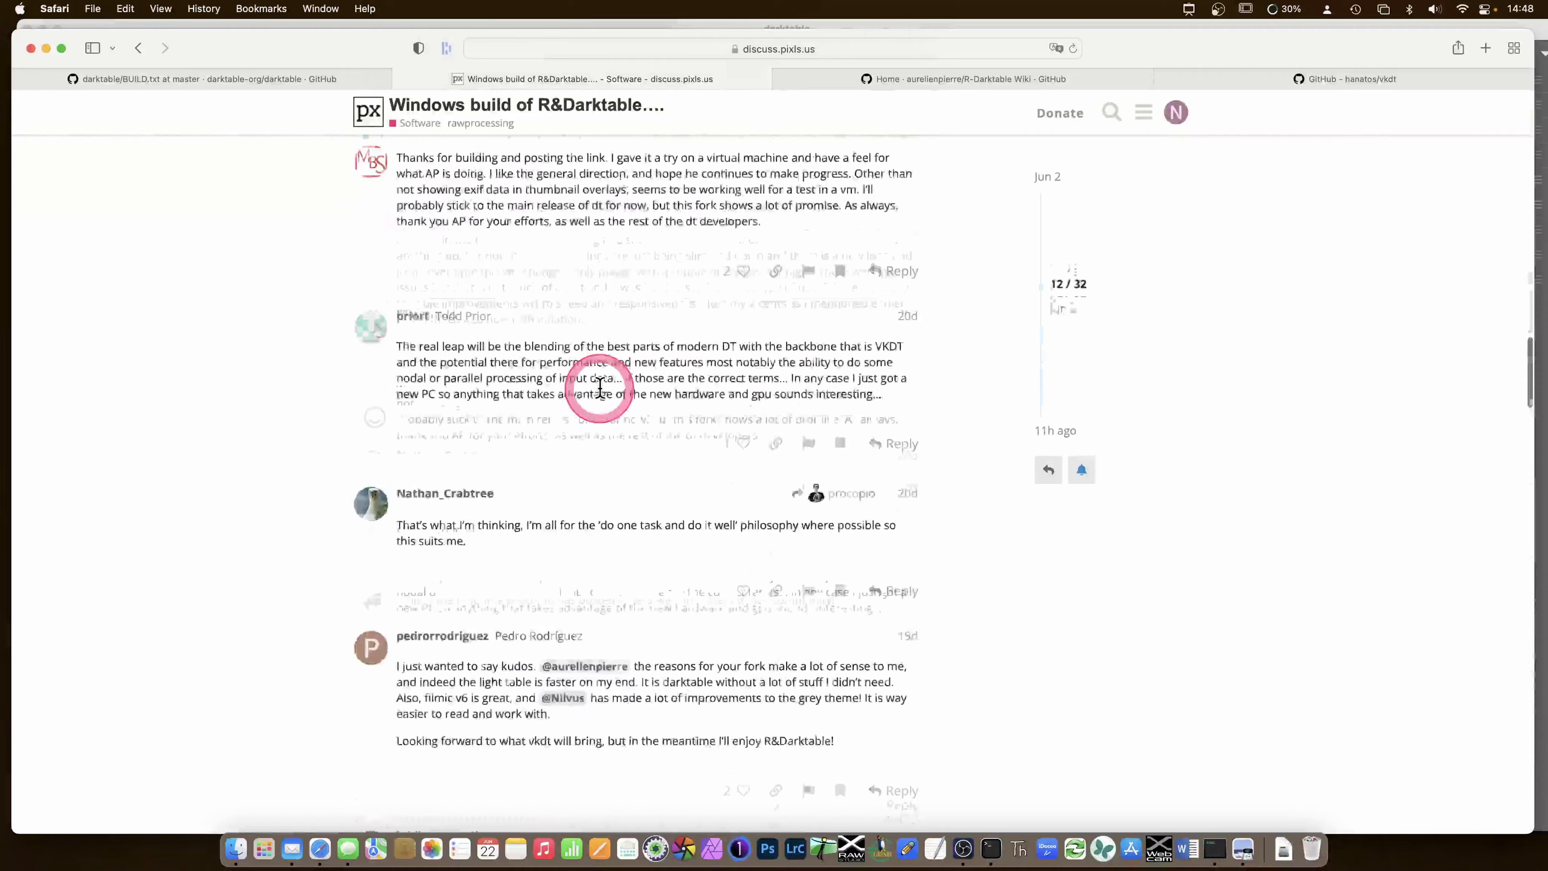
scroll(up, 3)
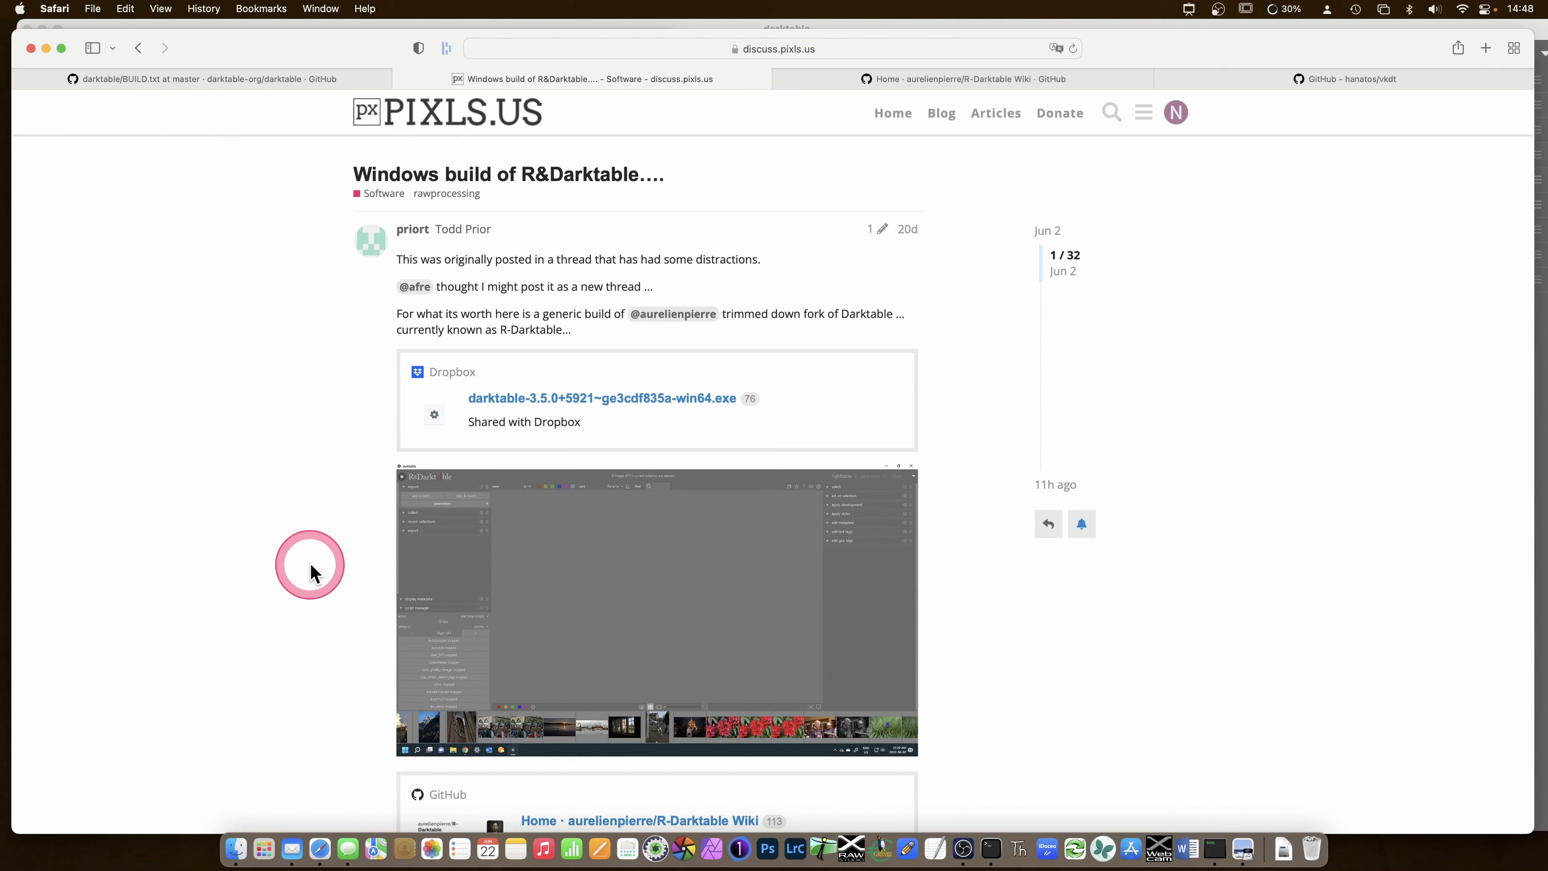
mouse_move(299, 576)
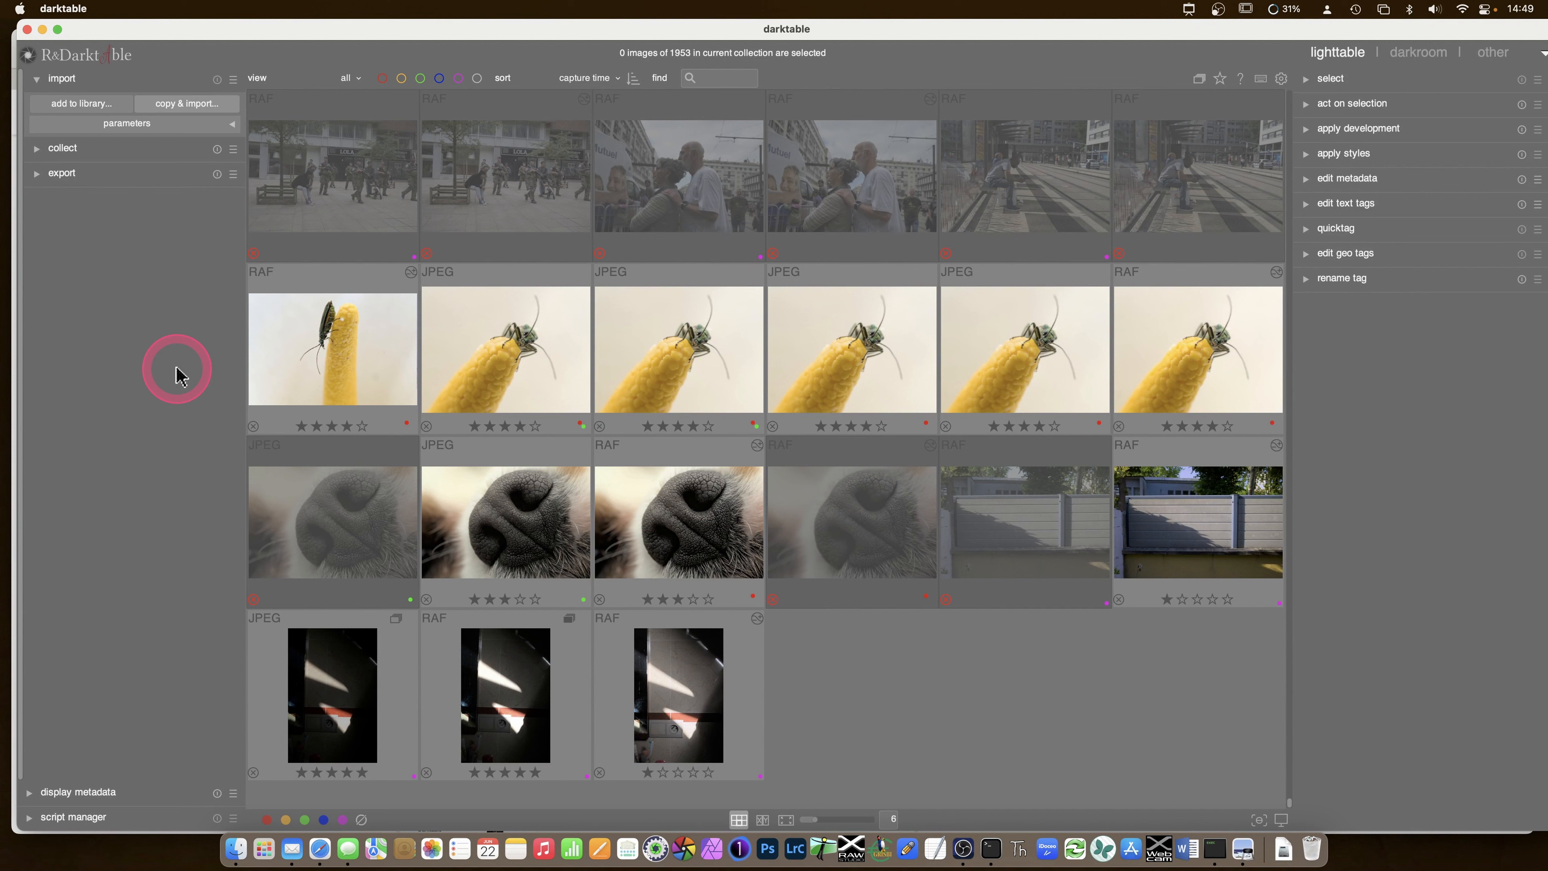
mouse_move(558, 364)
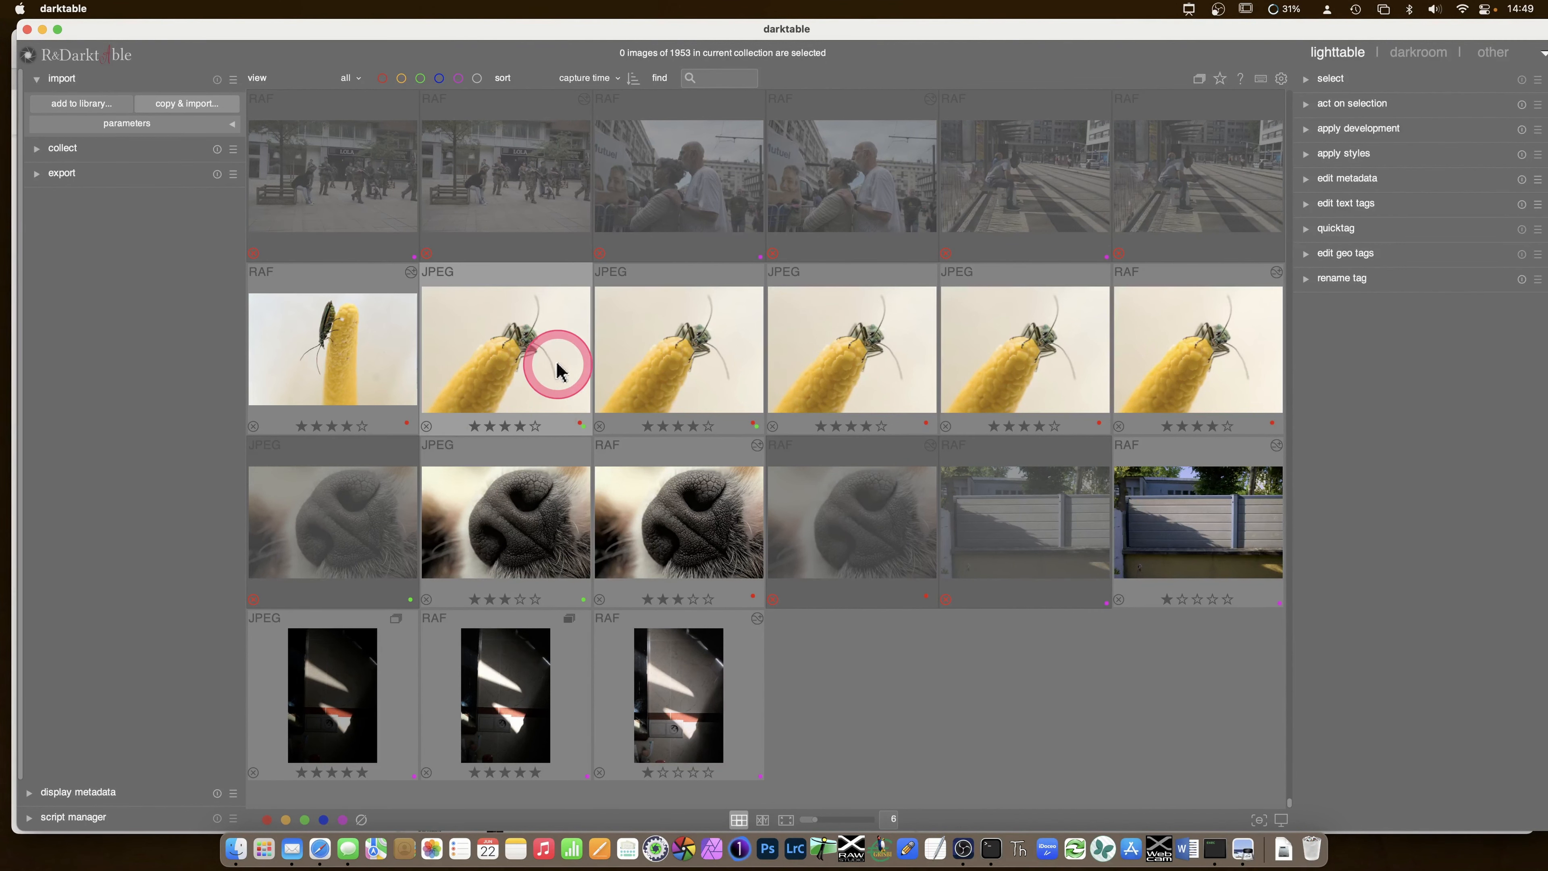
mouse_move(893, 541)
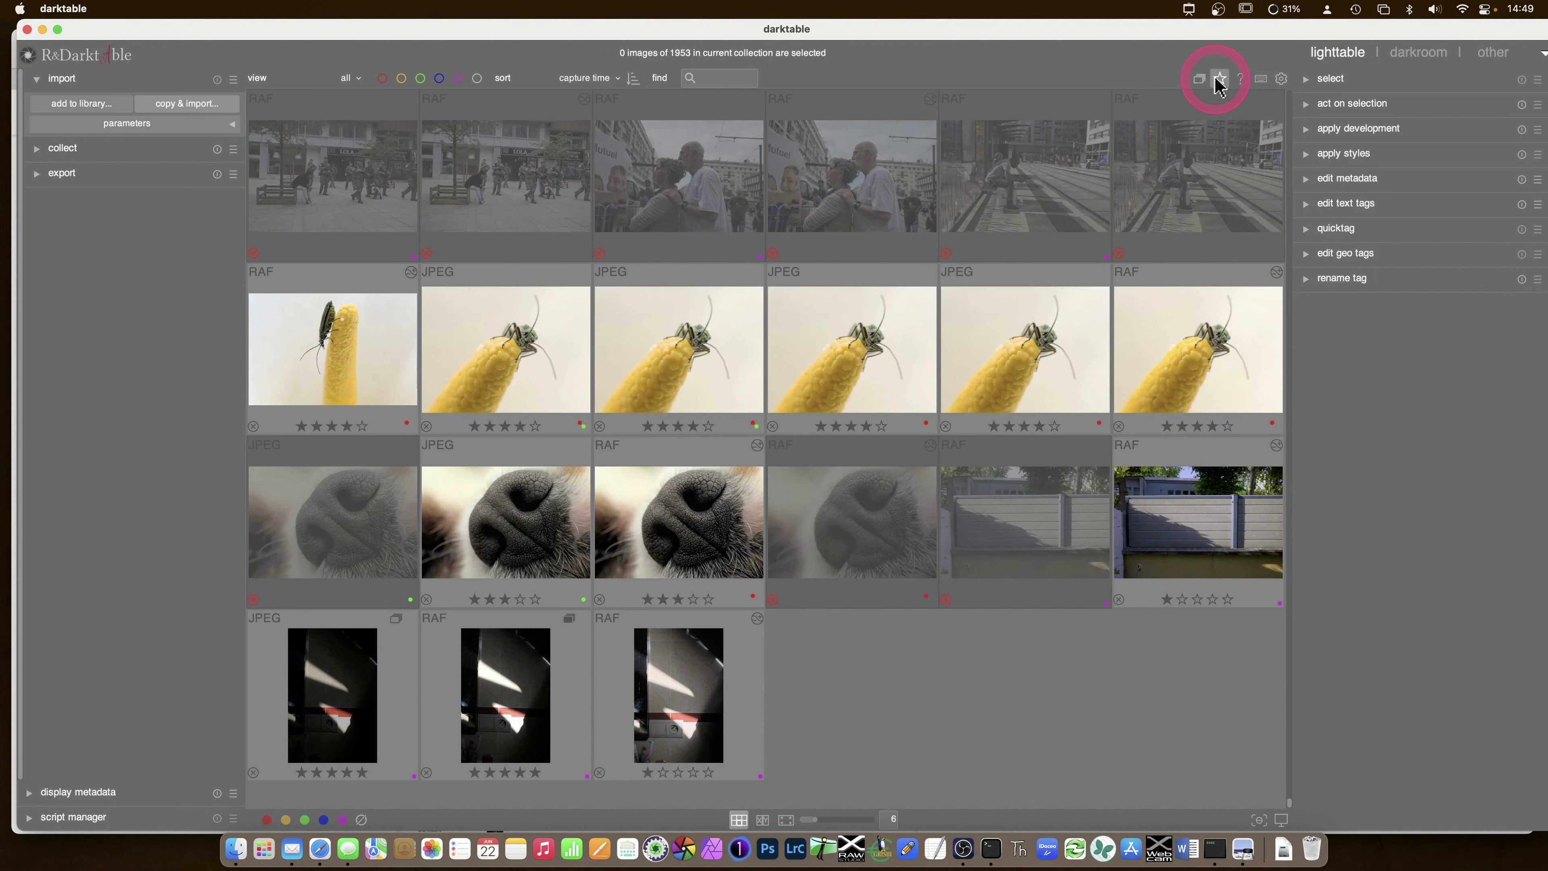
- Try 'no overlays' and 'permanent overlays' on thumbnails, settling on 'no overlays'
click(1219, 78)
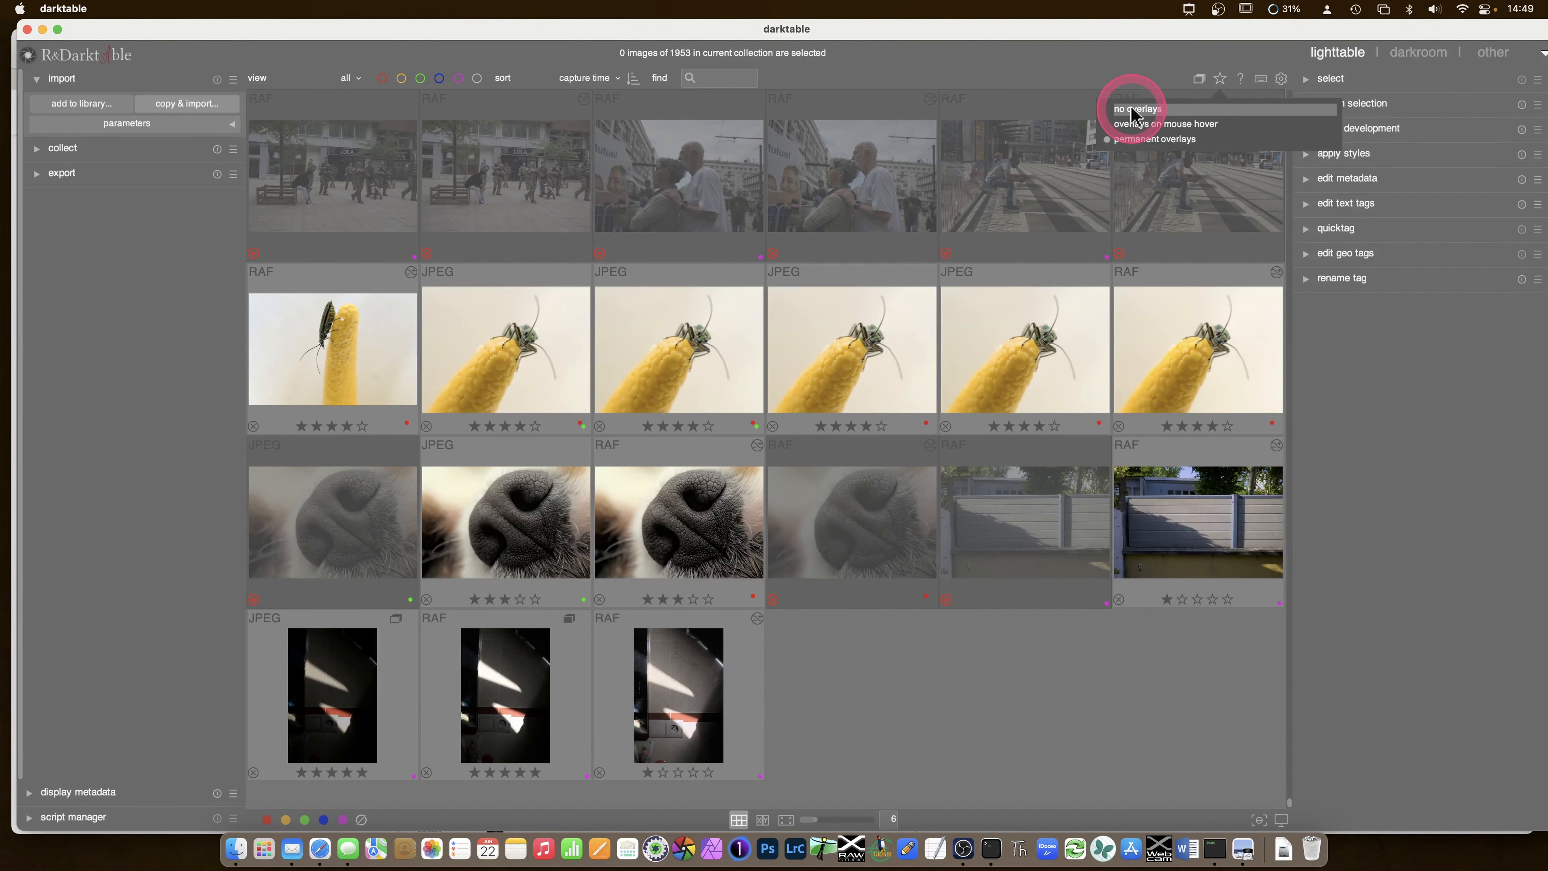
click(1135, 109)
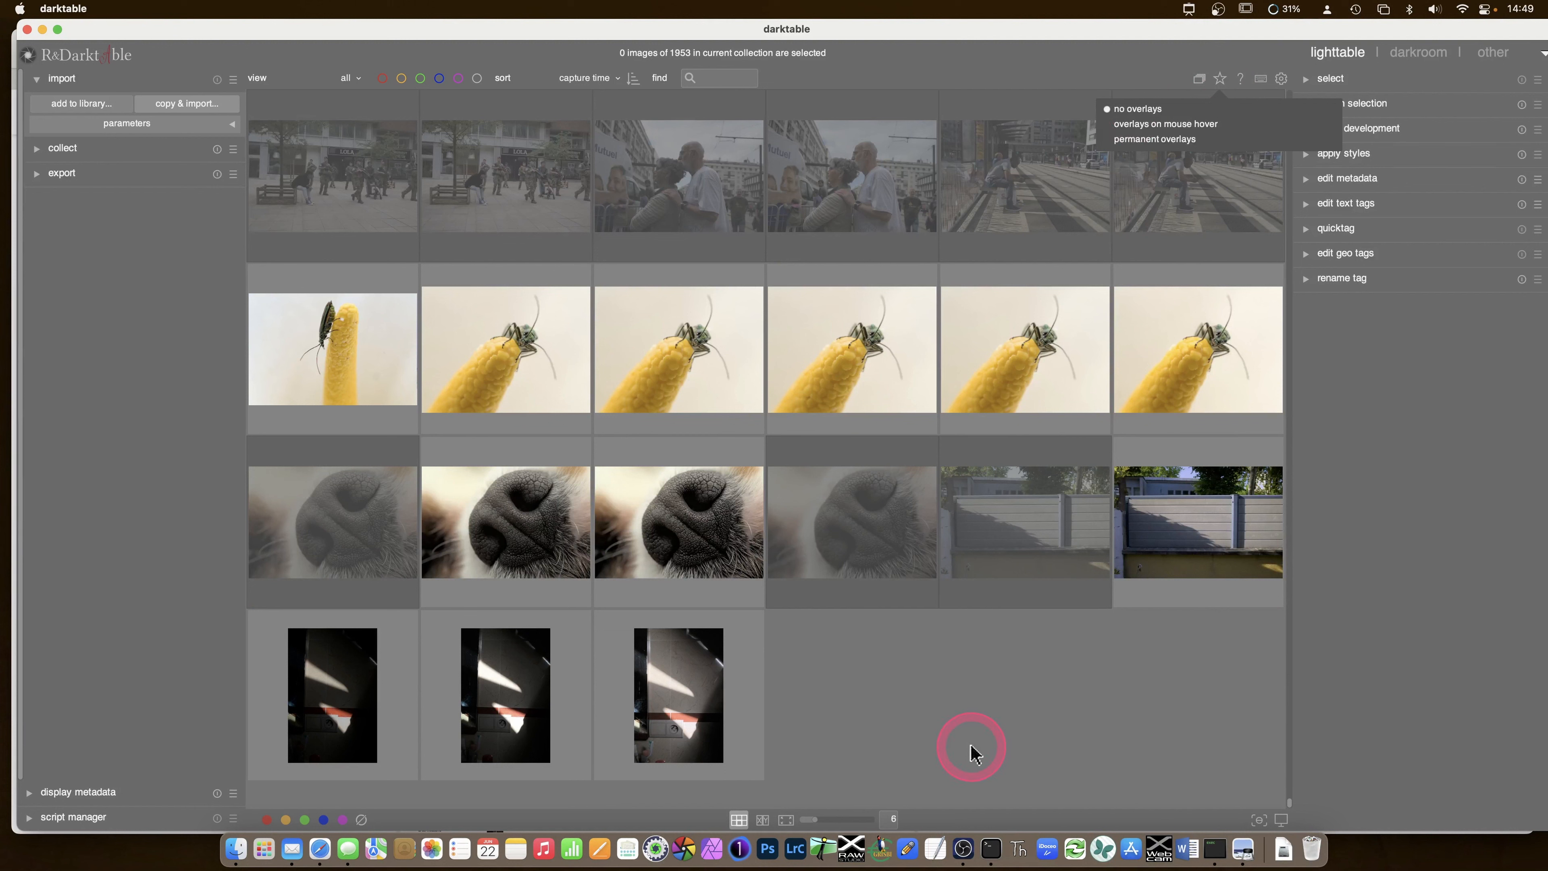
mouse_move(1142, 124)
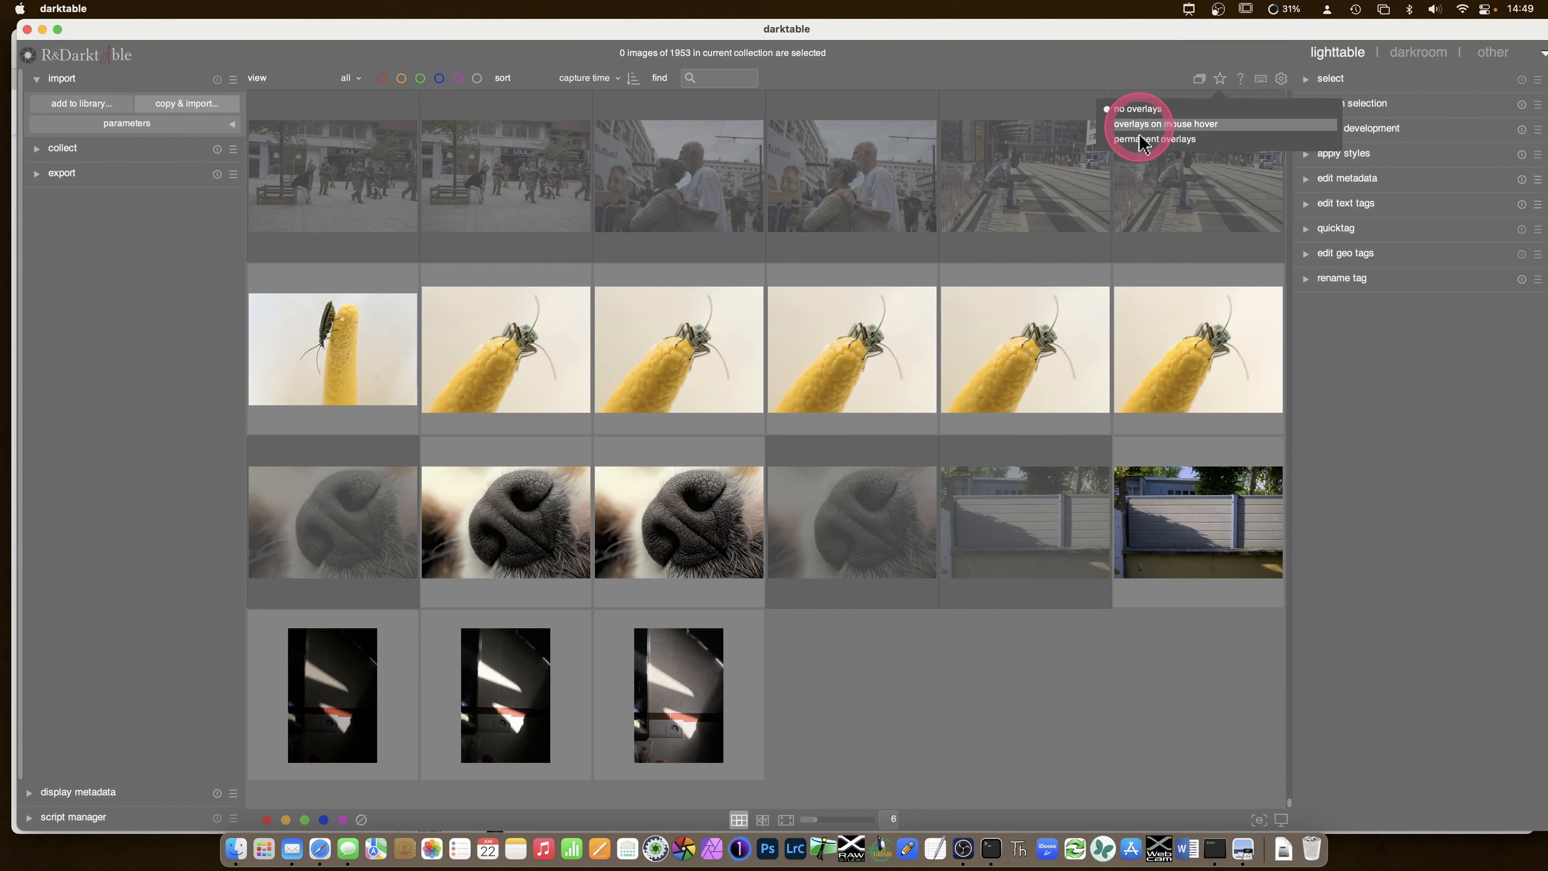
click(1155, 139)
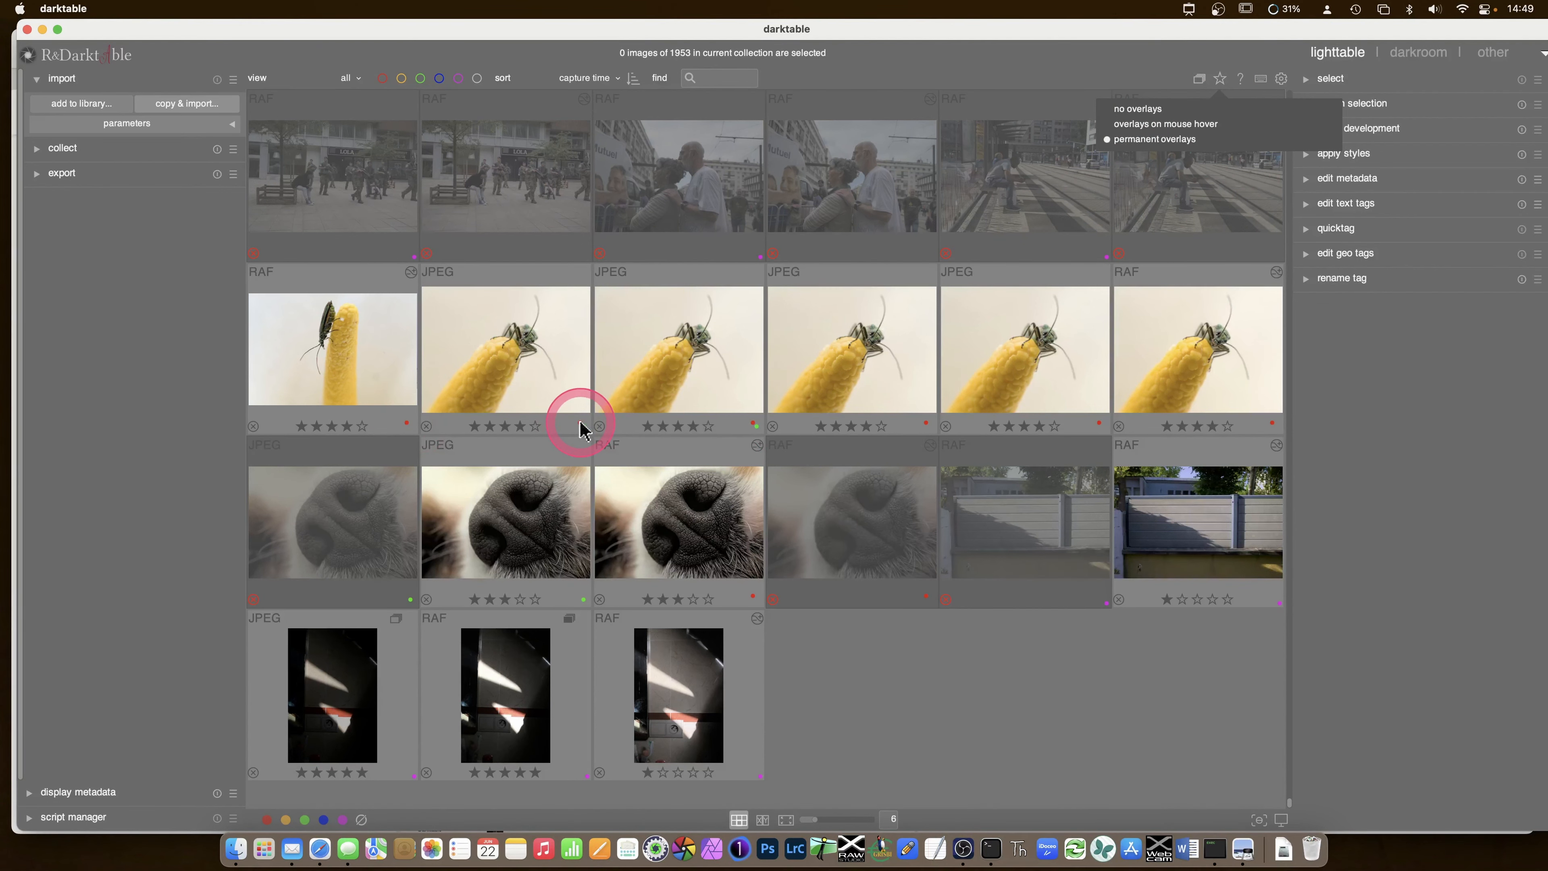
mouse_move(753, 437)
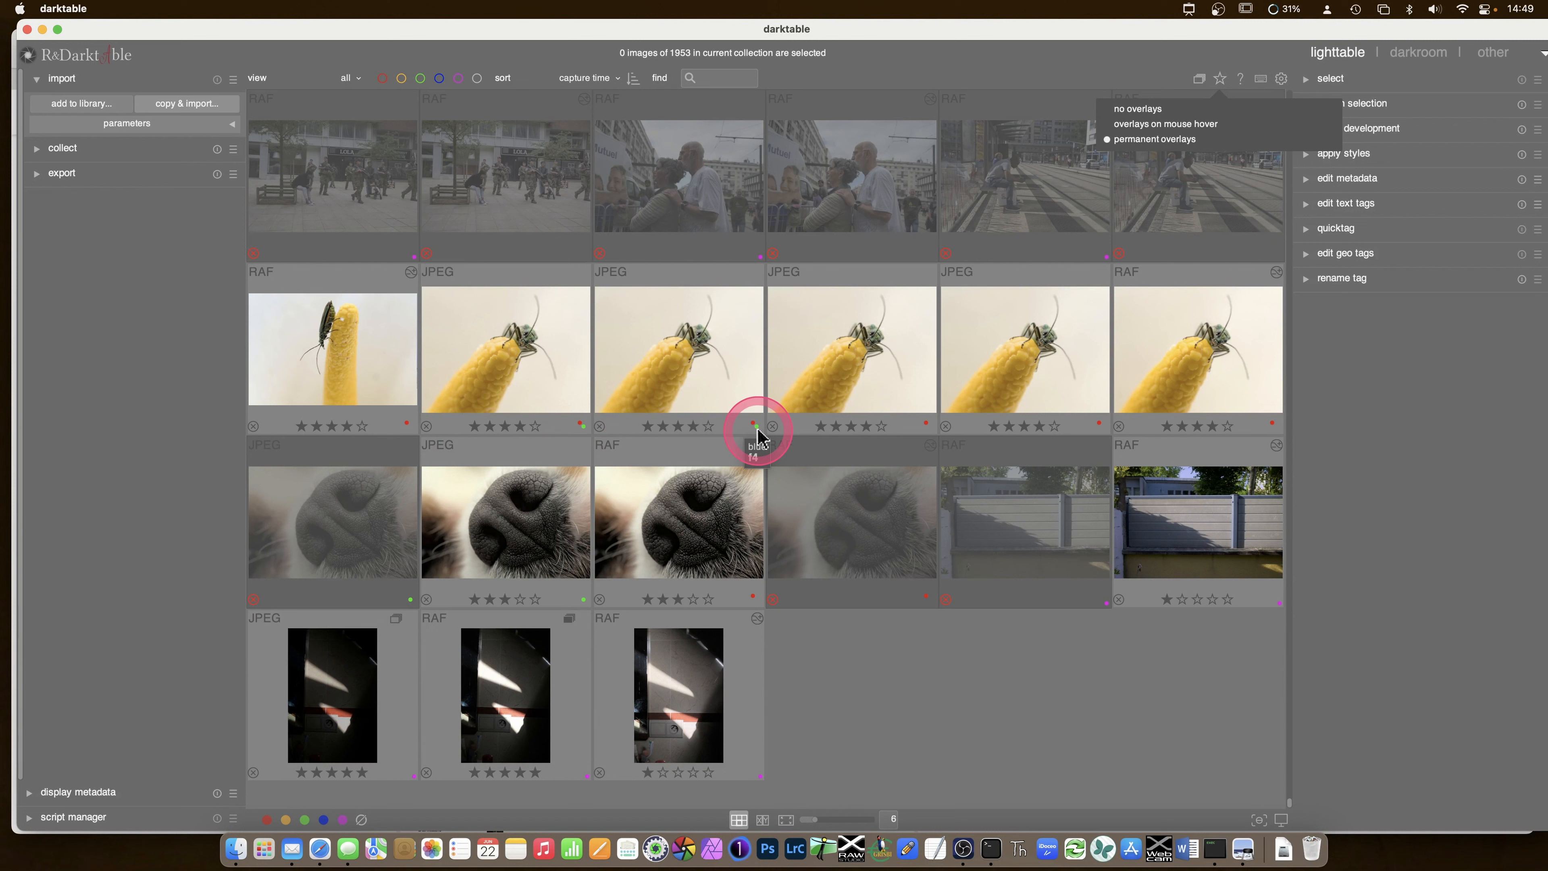
mouse_move(748, 510)
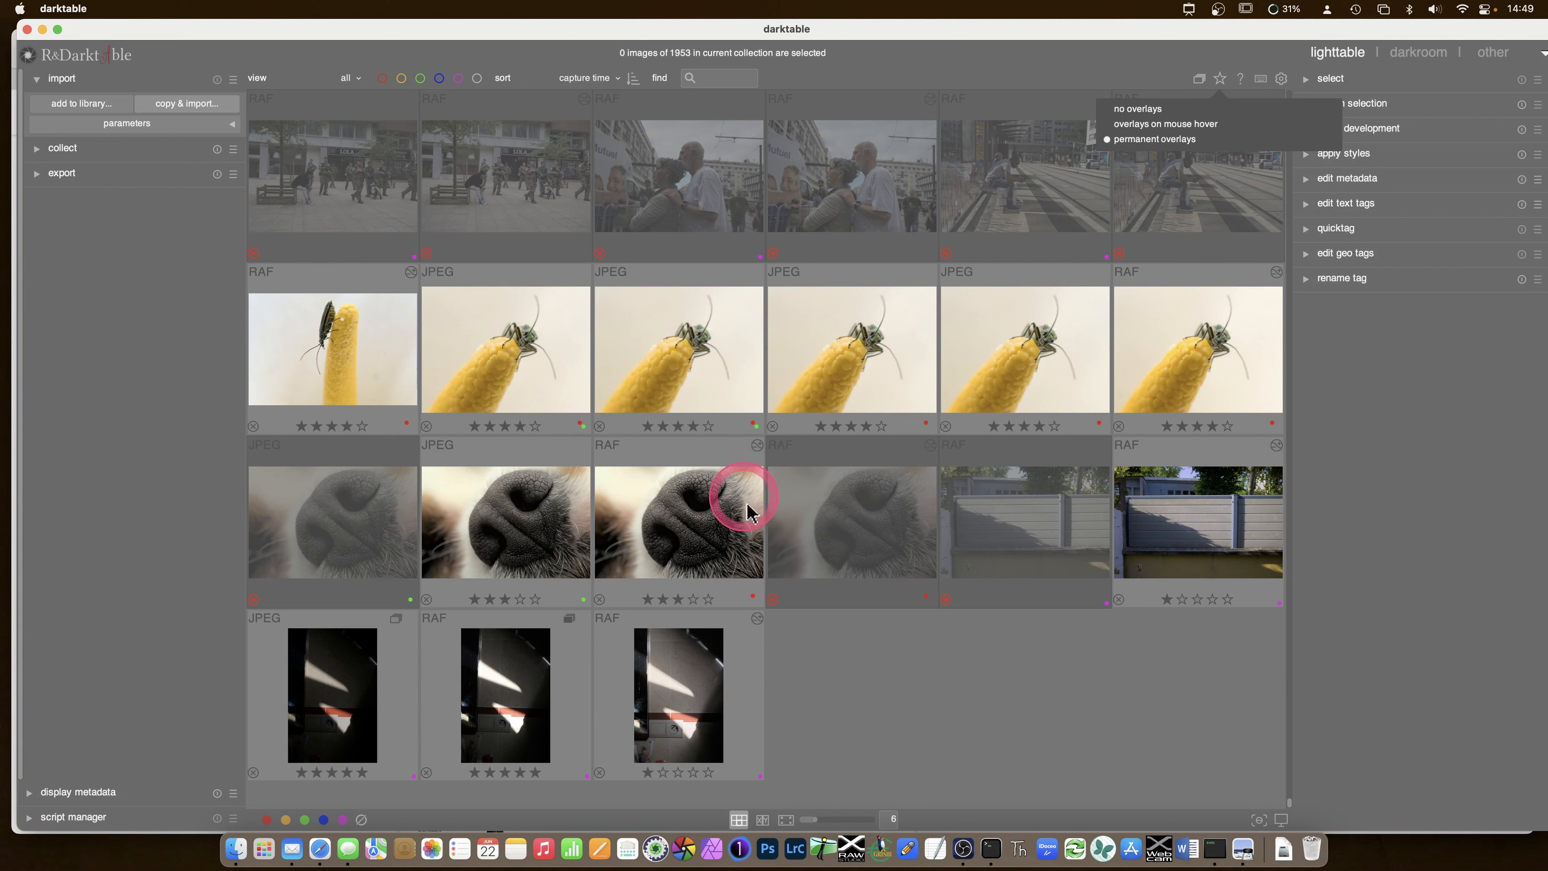
mouse_move(809, 682)
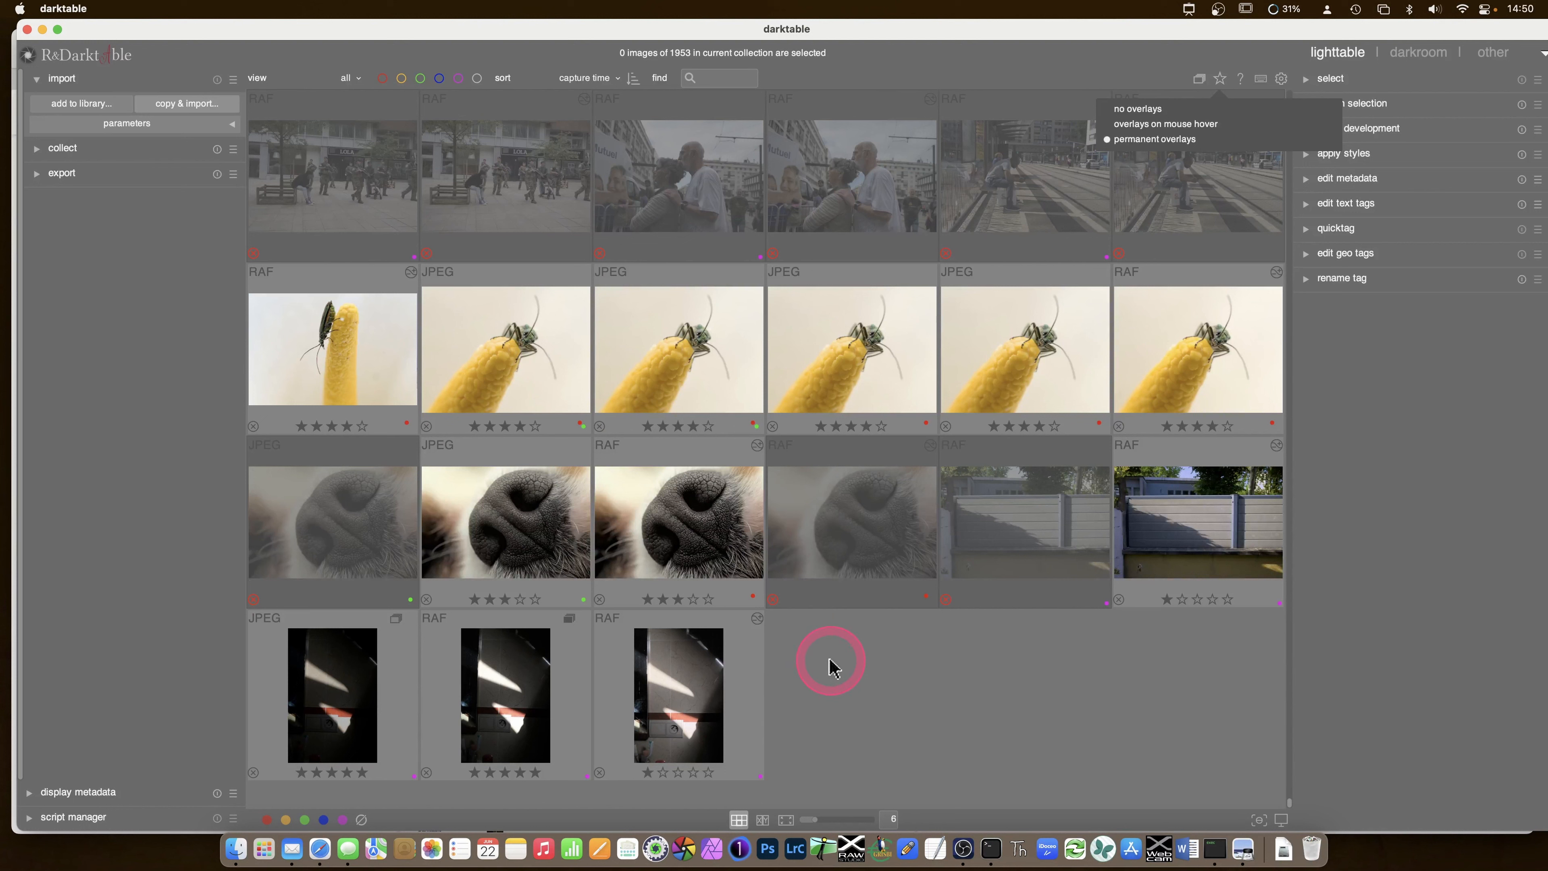
mouse_move(558, 176)
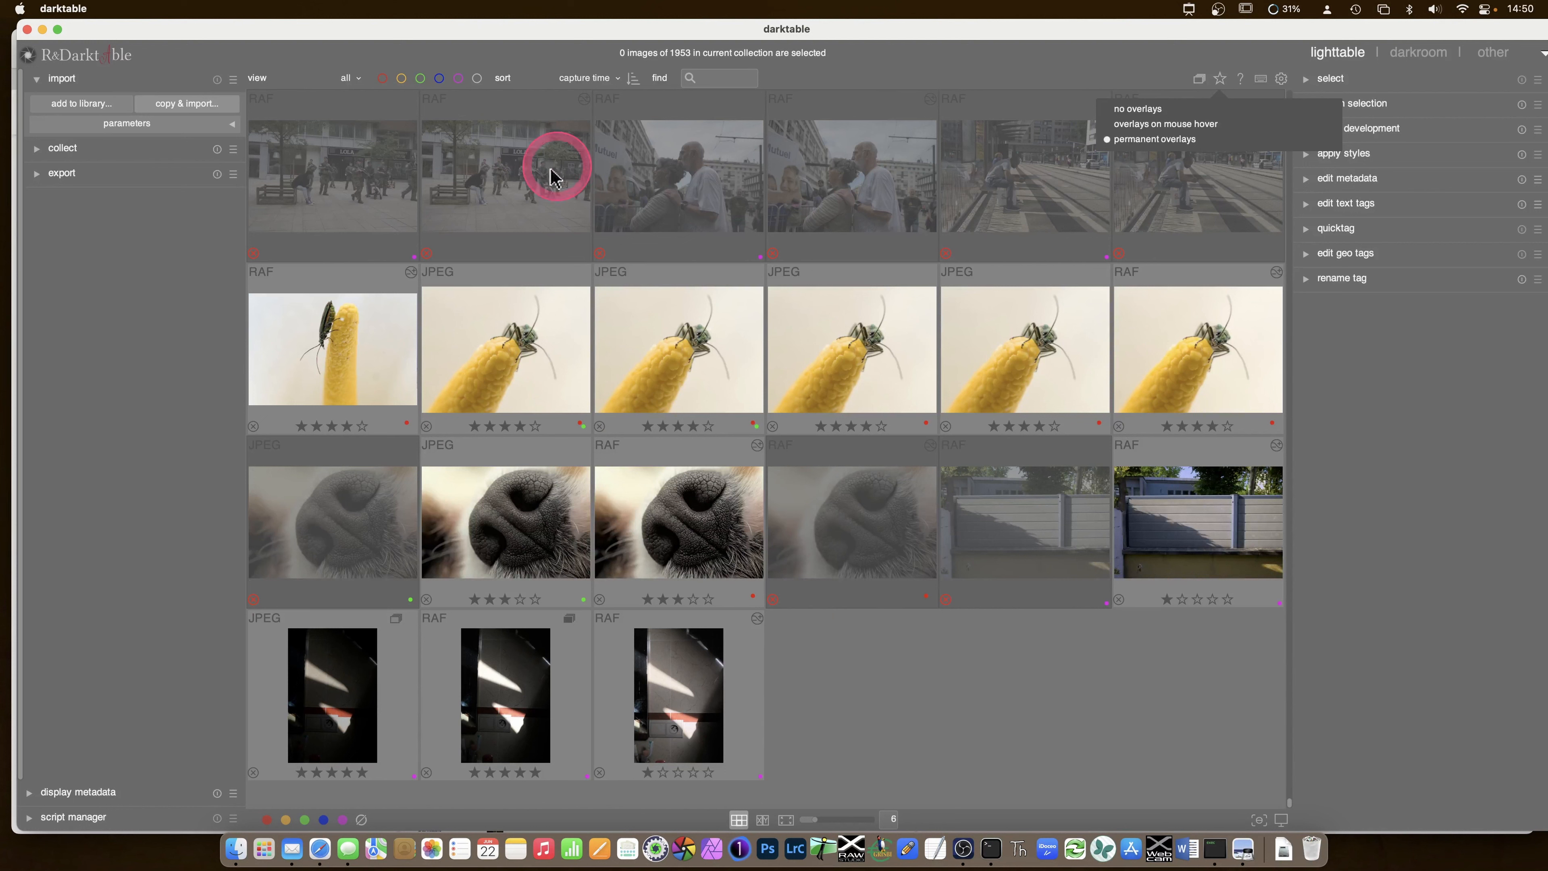
mouse_move(1249, 123)
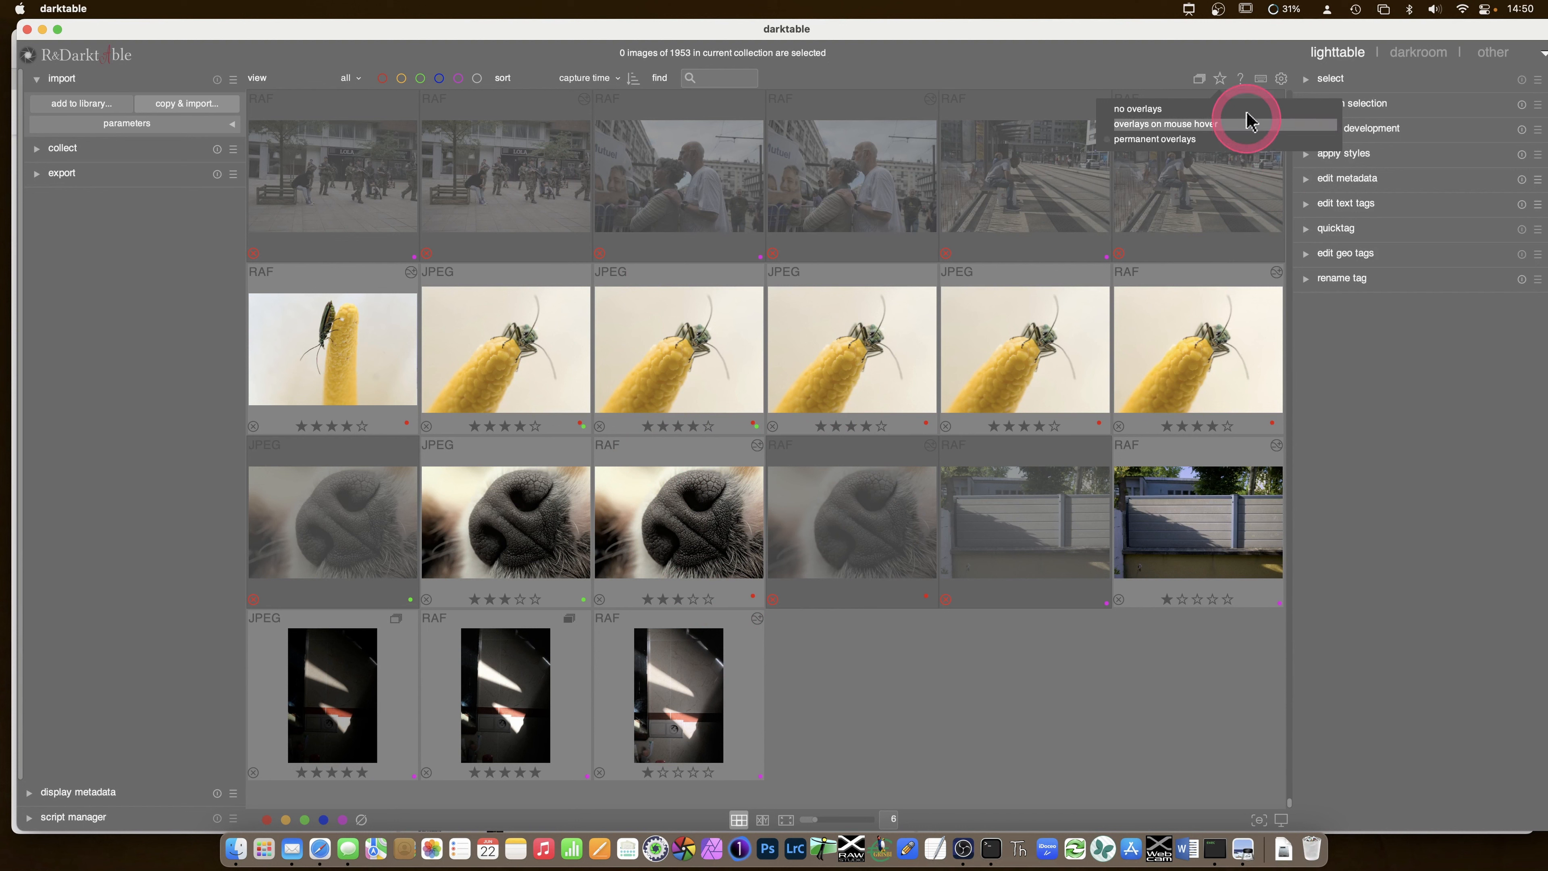
click(1137, 109)
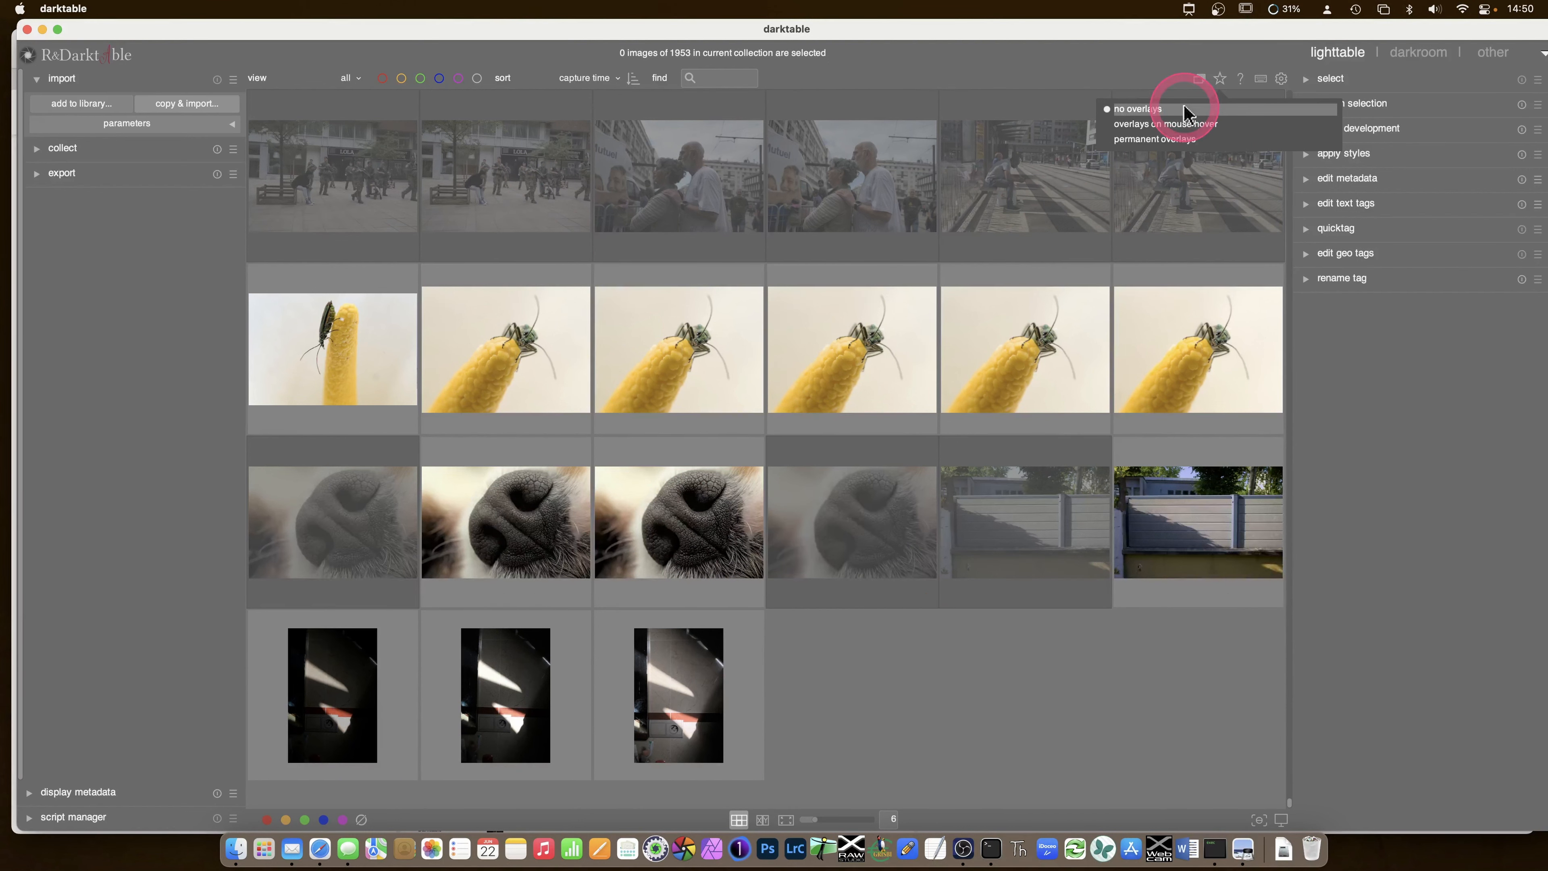
click(951, 703)
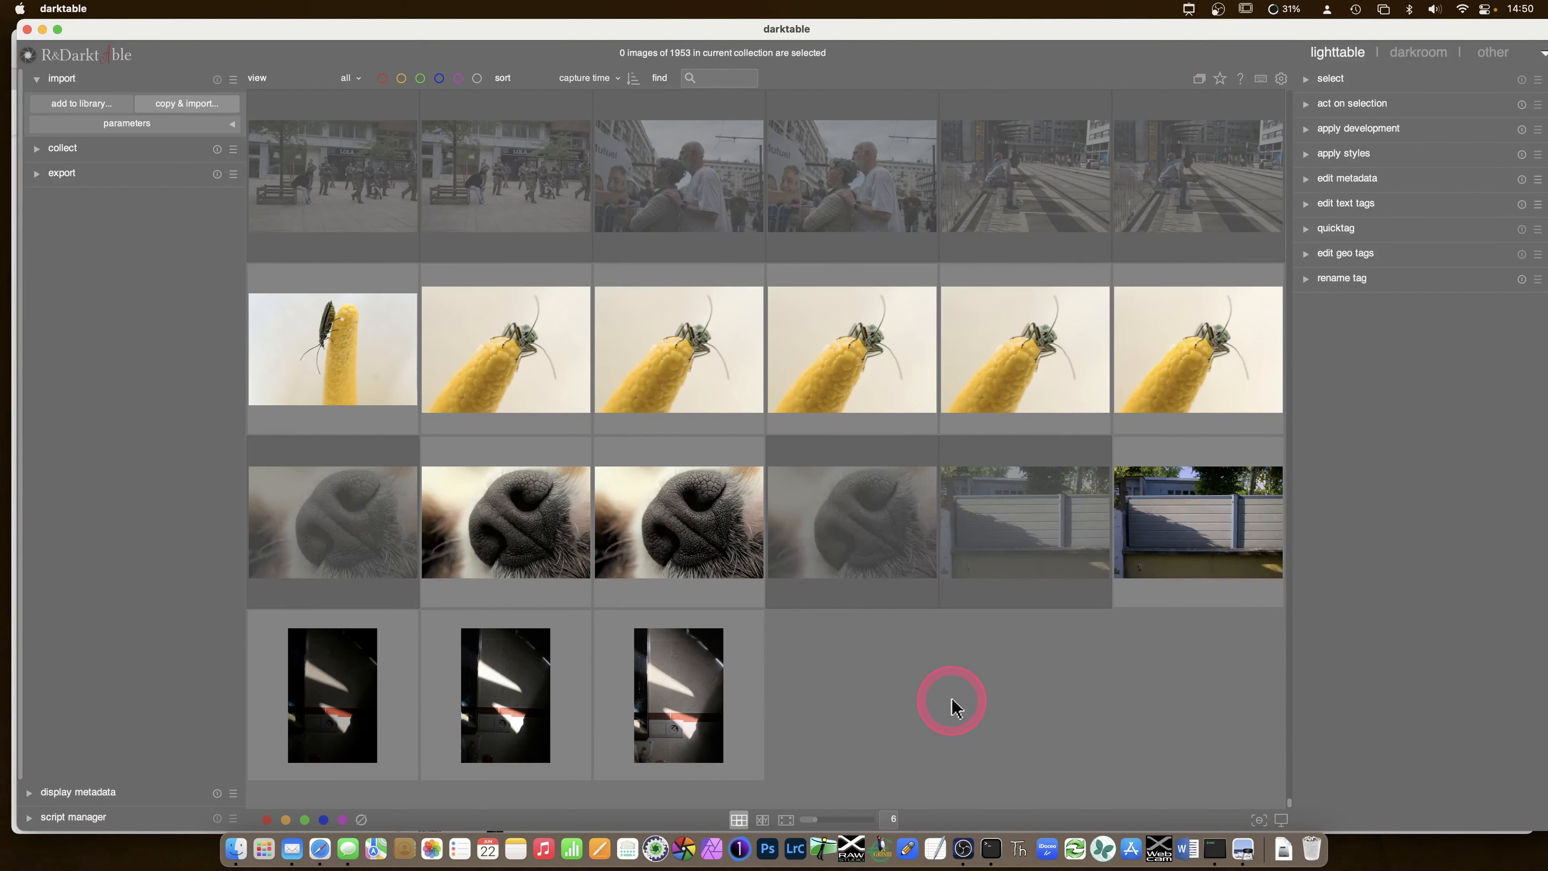
mouse_move(834, 718)
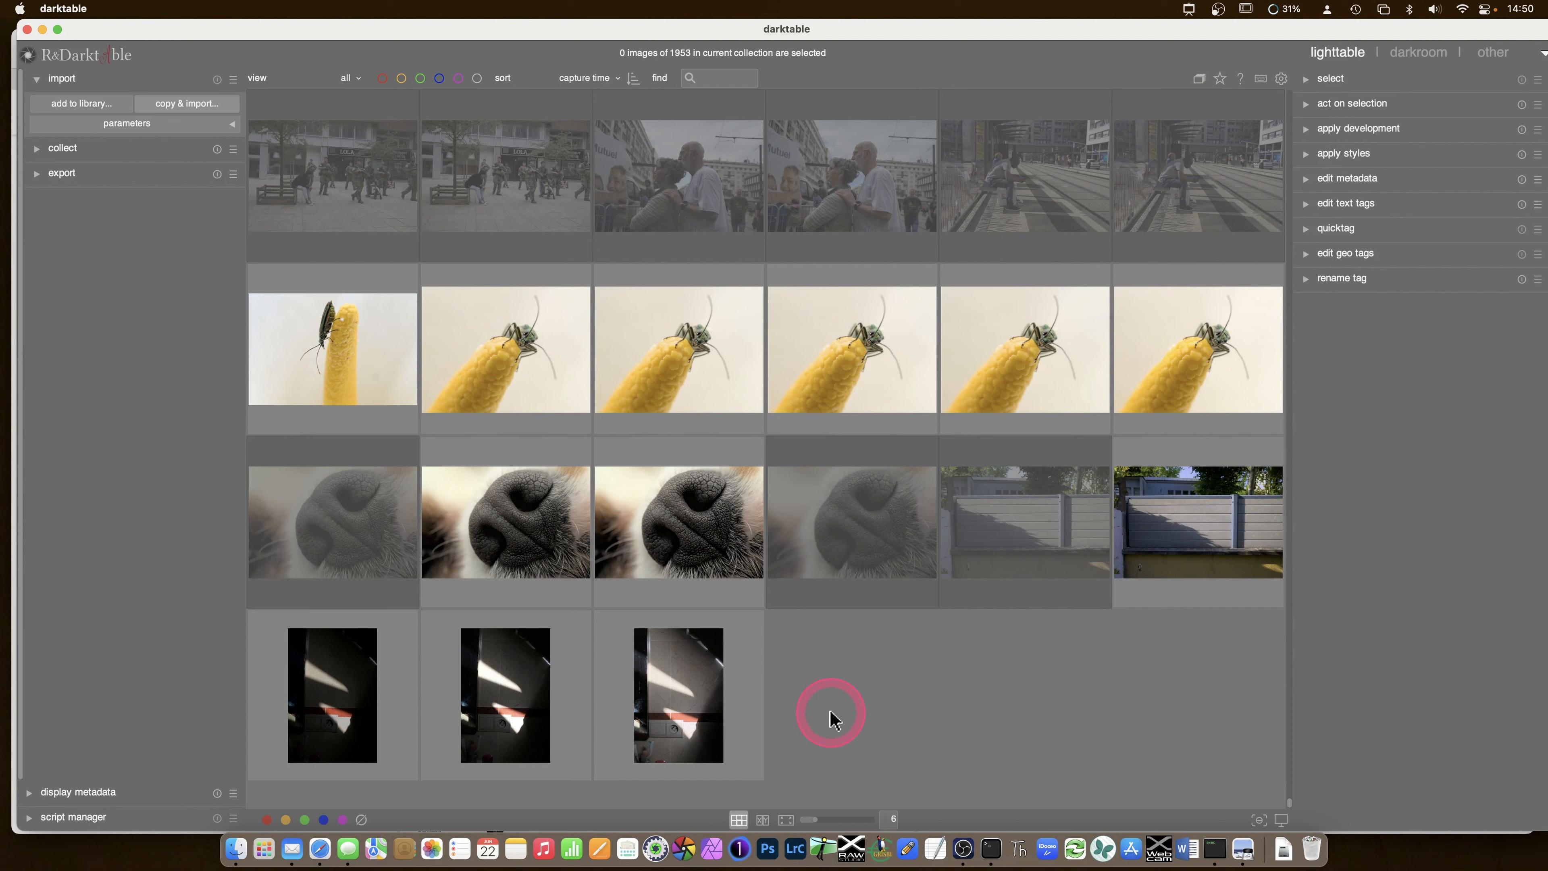
mouse_move(872, 683)
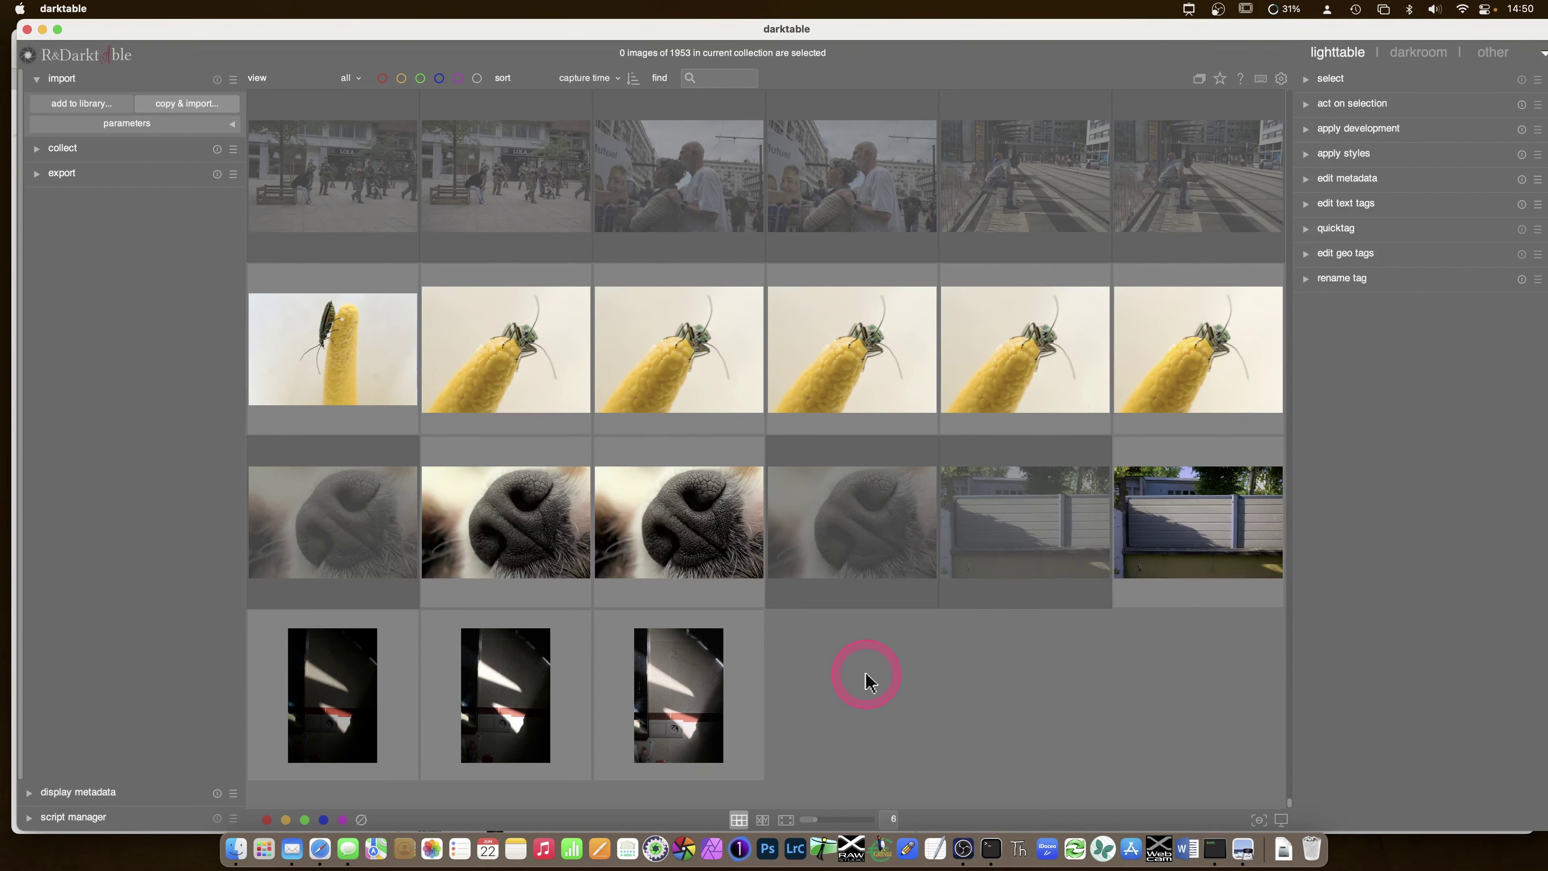
mouse_move(866, 671)
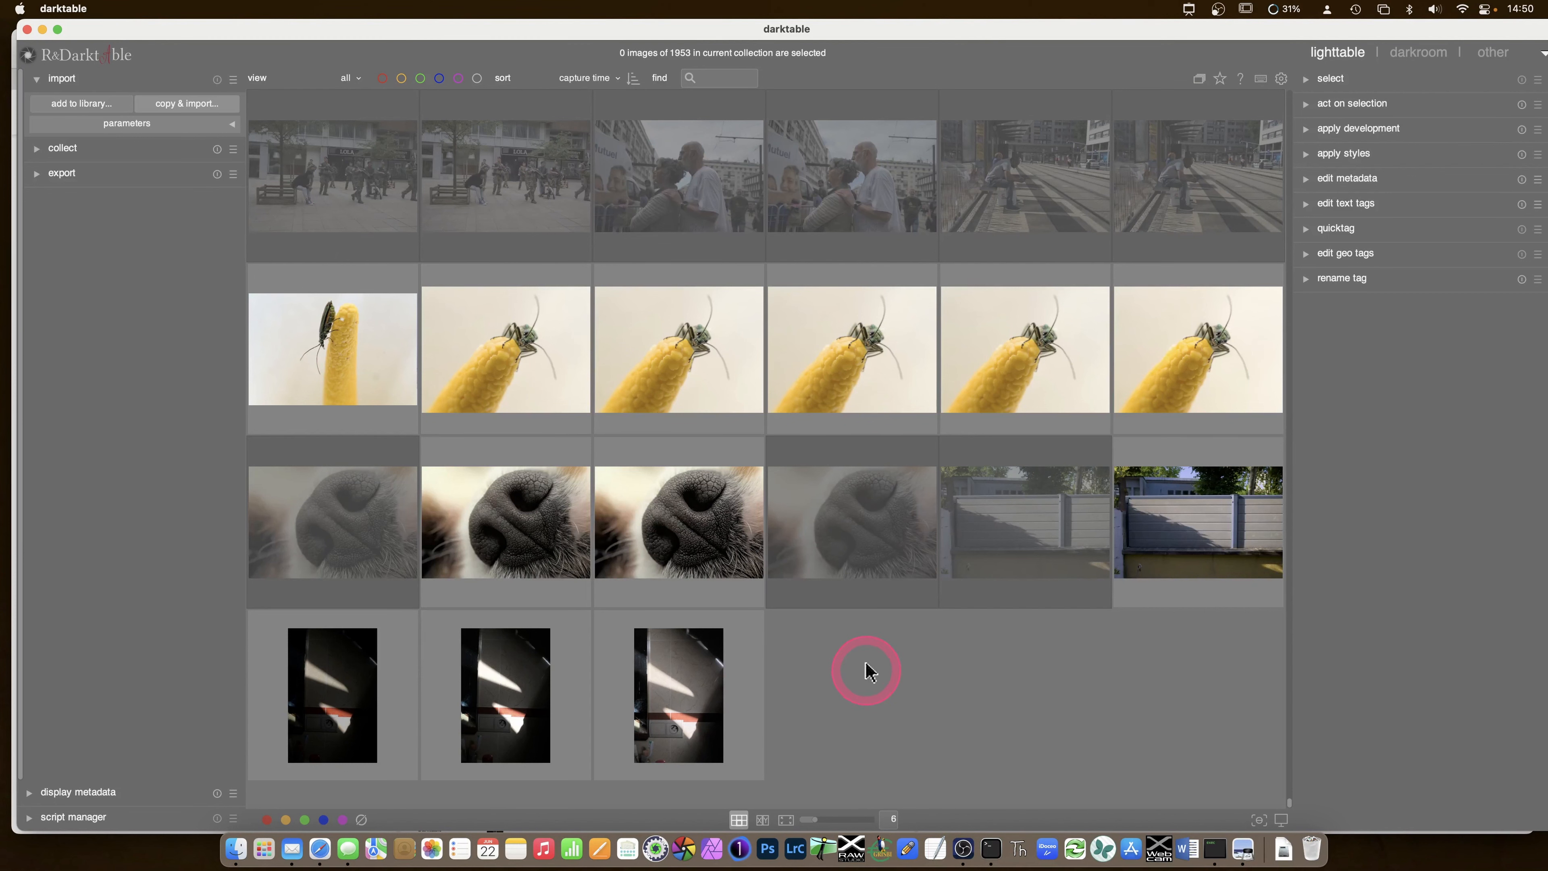
mouse_move(871, 659)
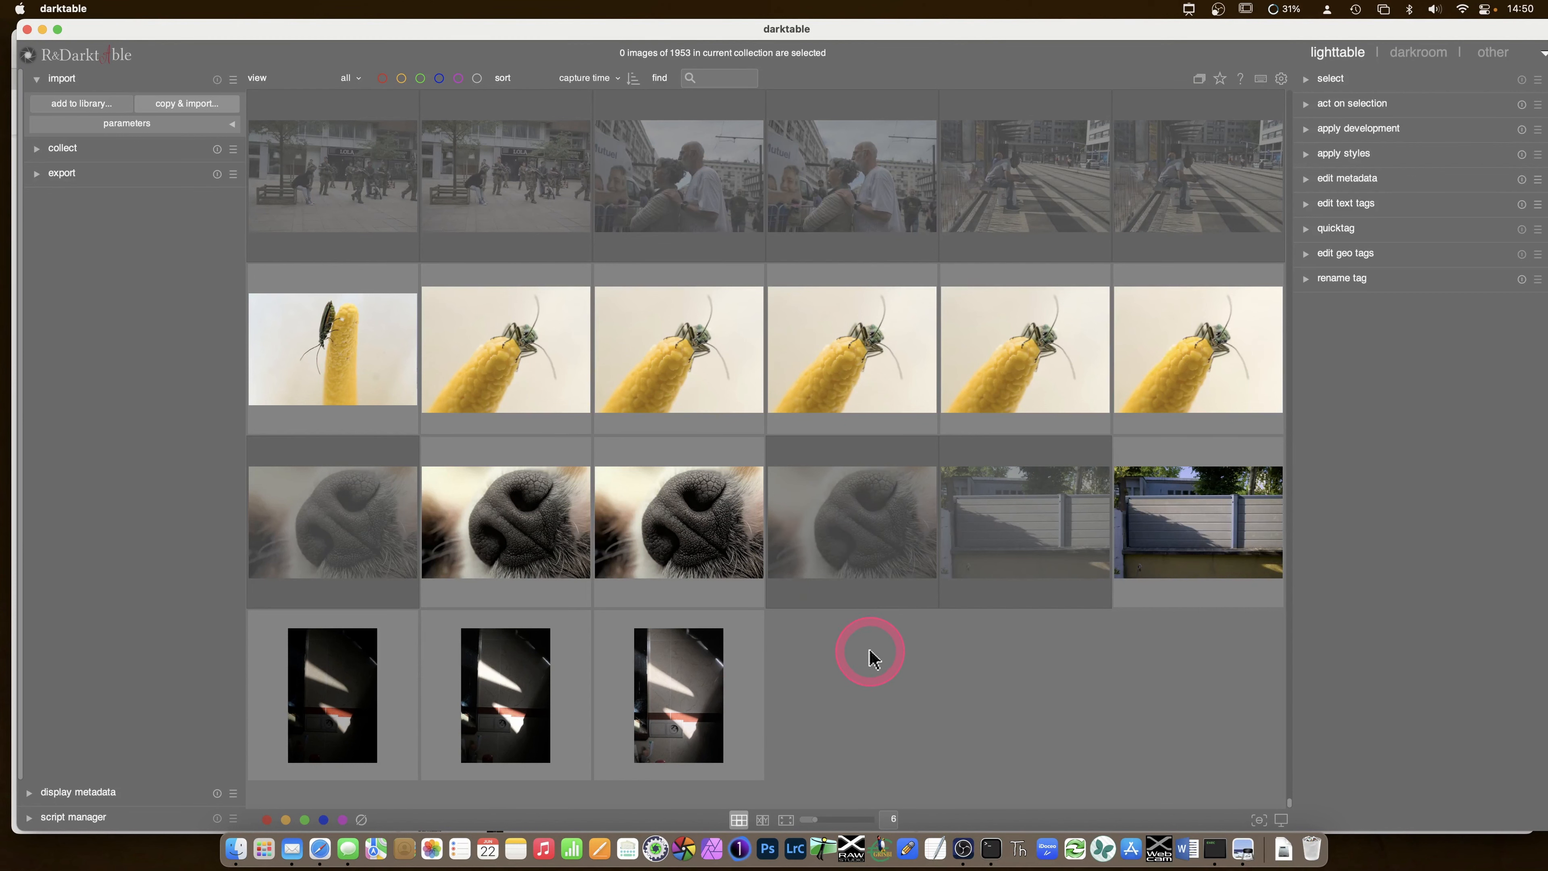
mouse_move(696, 518)
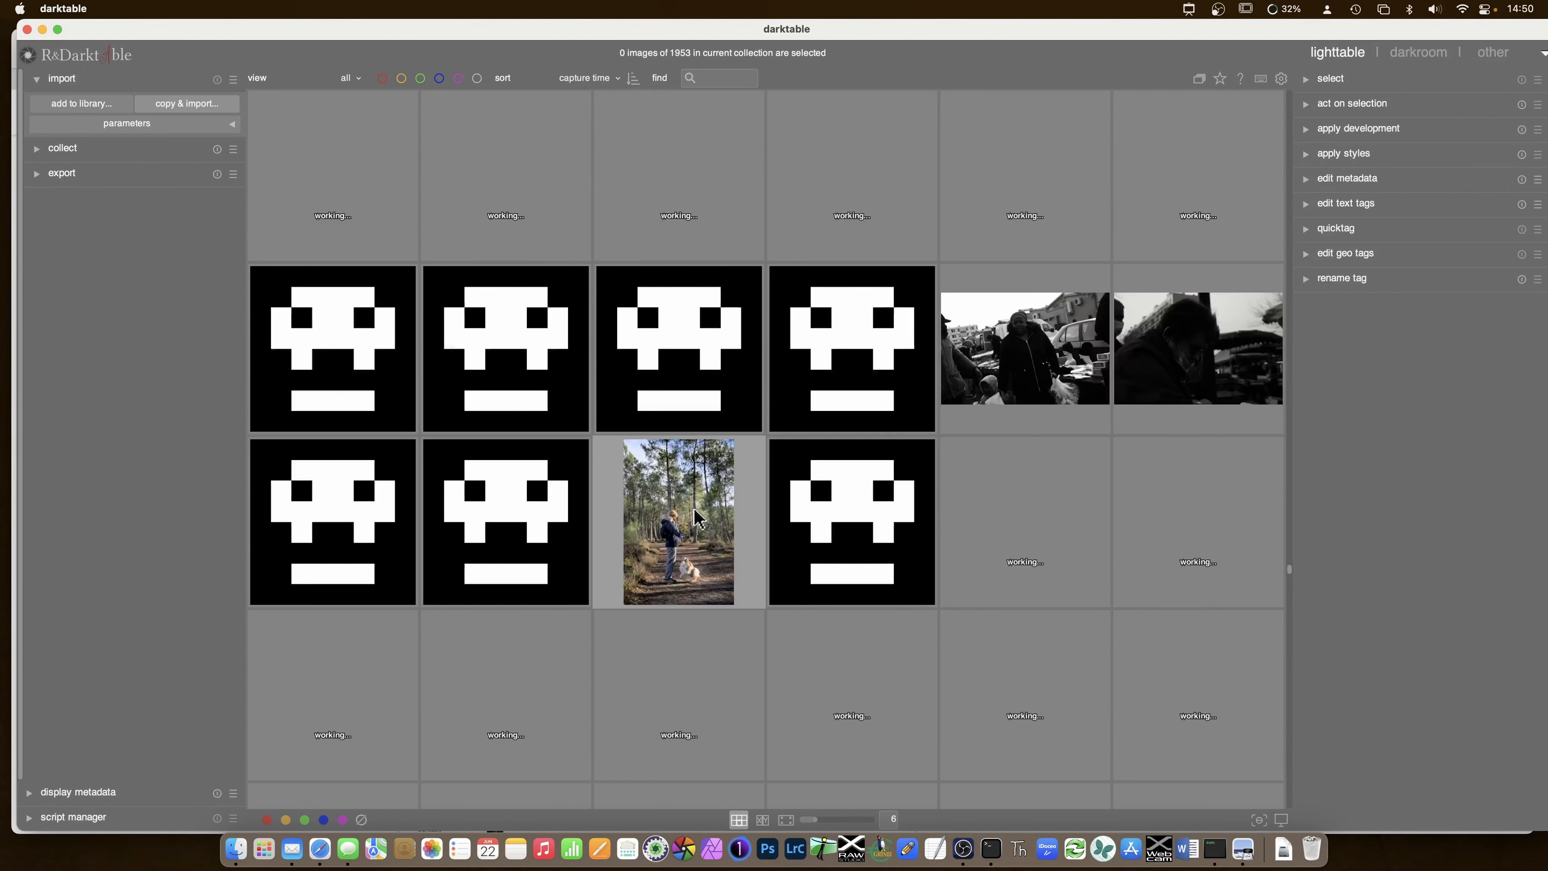
click(678, 520)
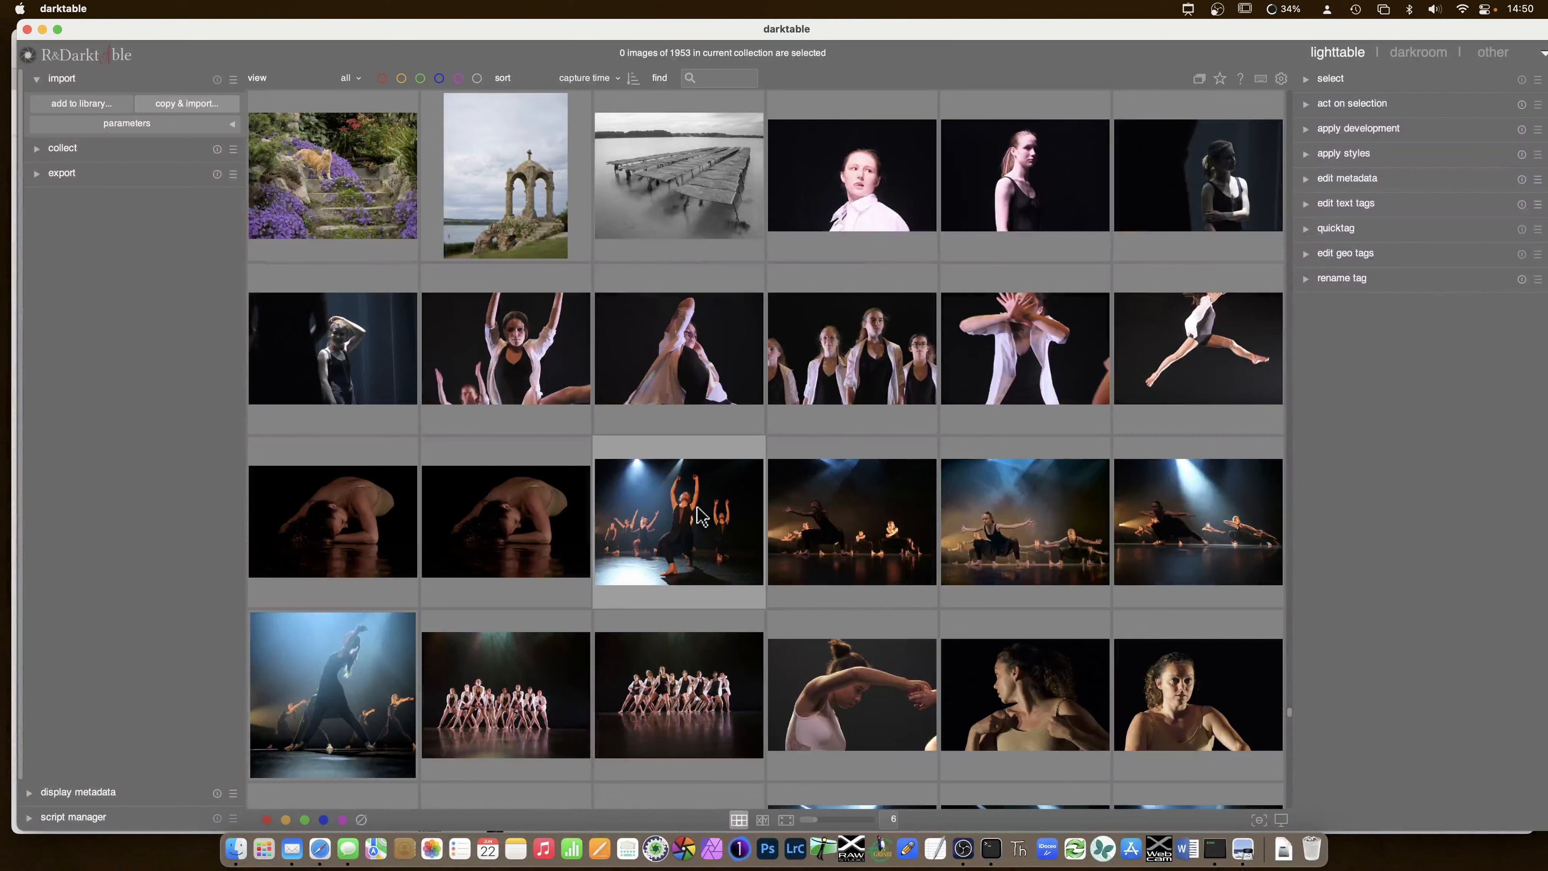
scroll(down, 3)
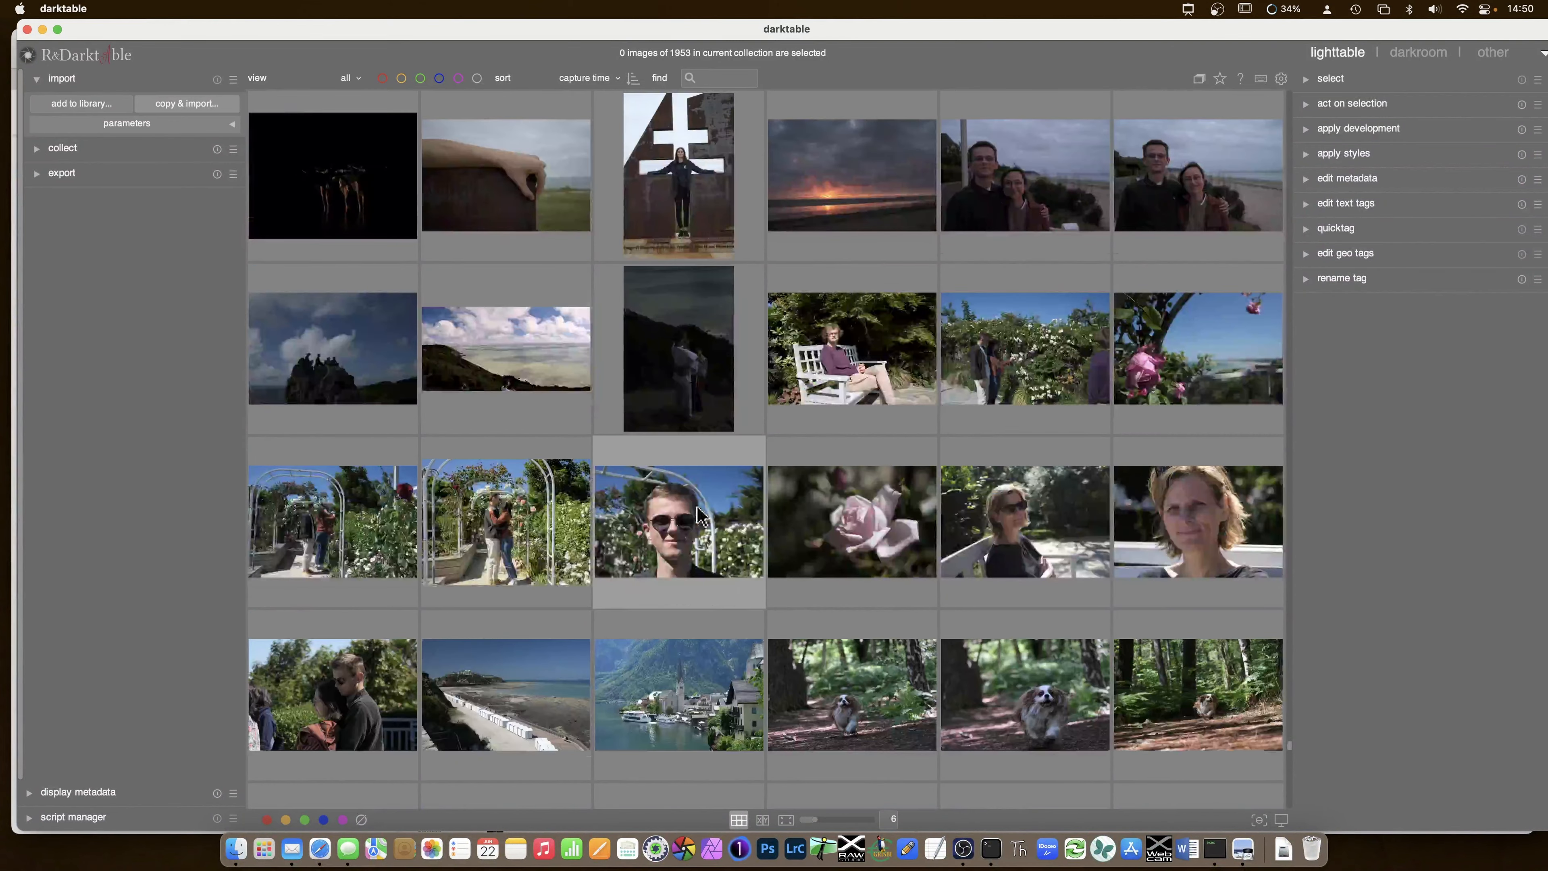
scroll(down, 3)
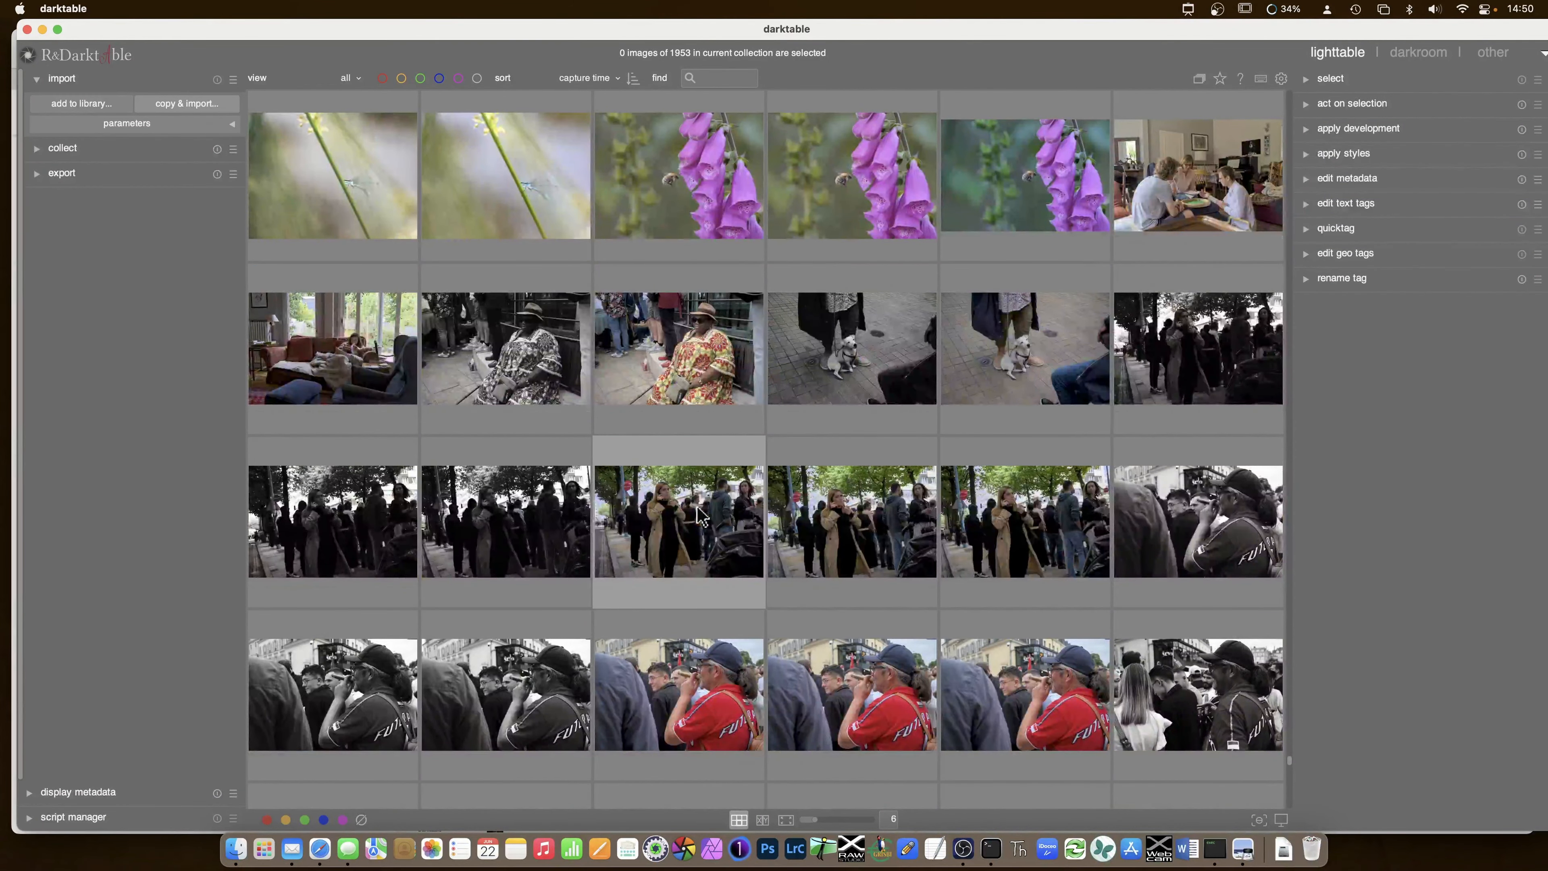
scroll(down, 3)
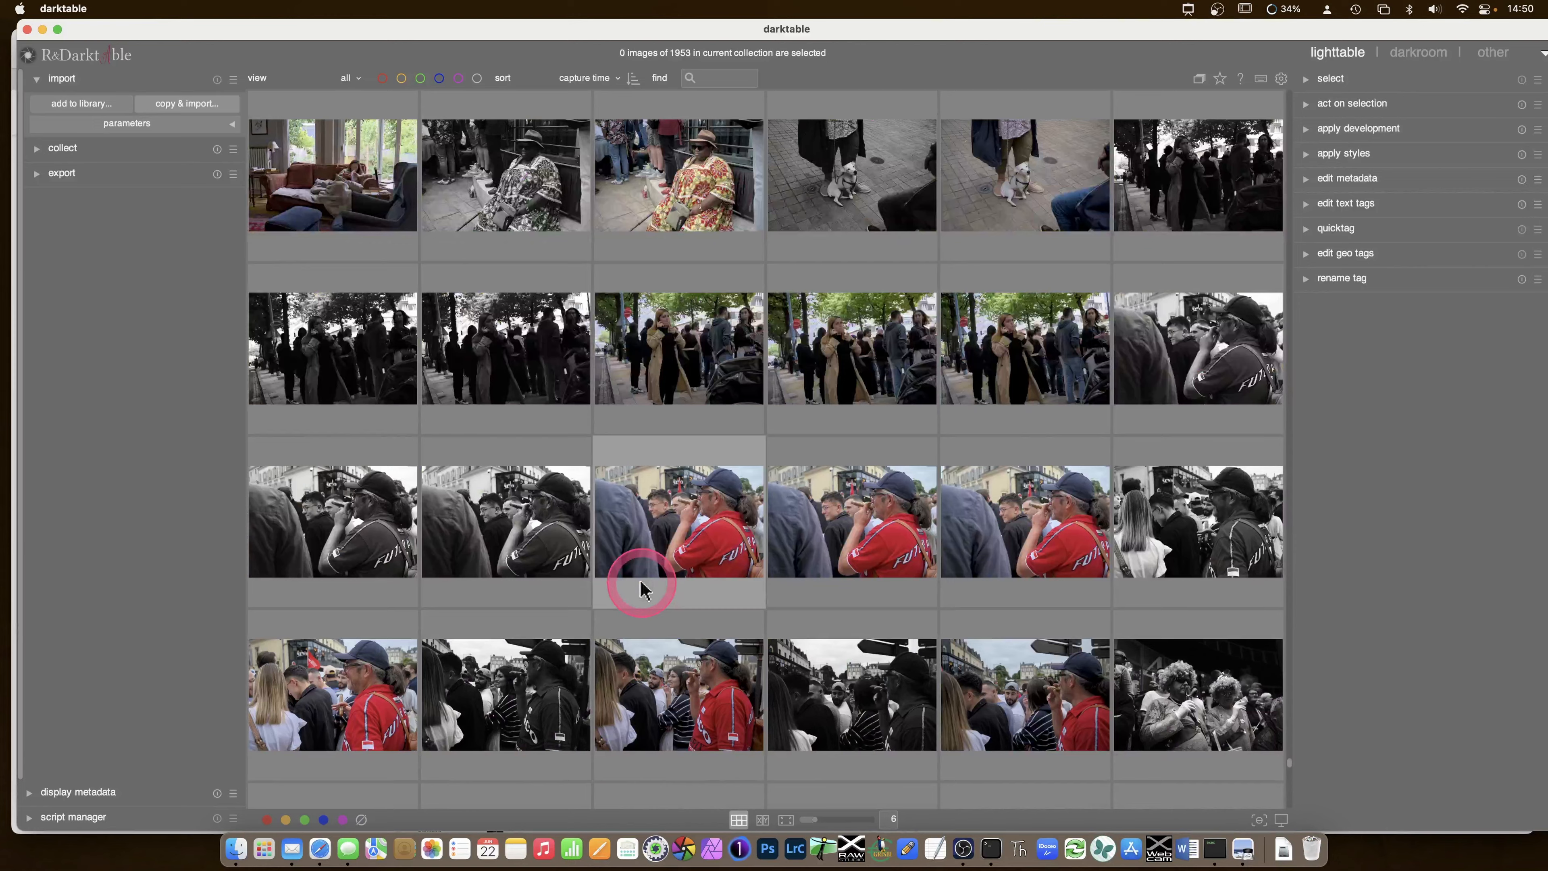
scroll(down, 3)
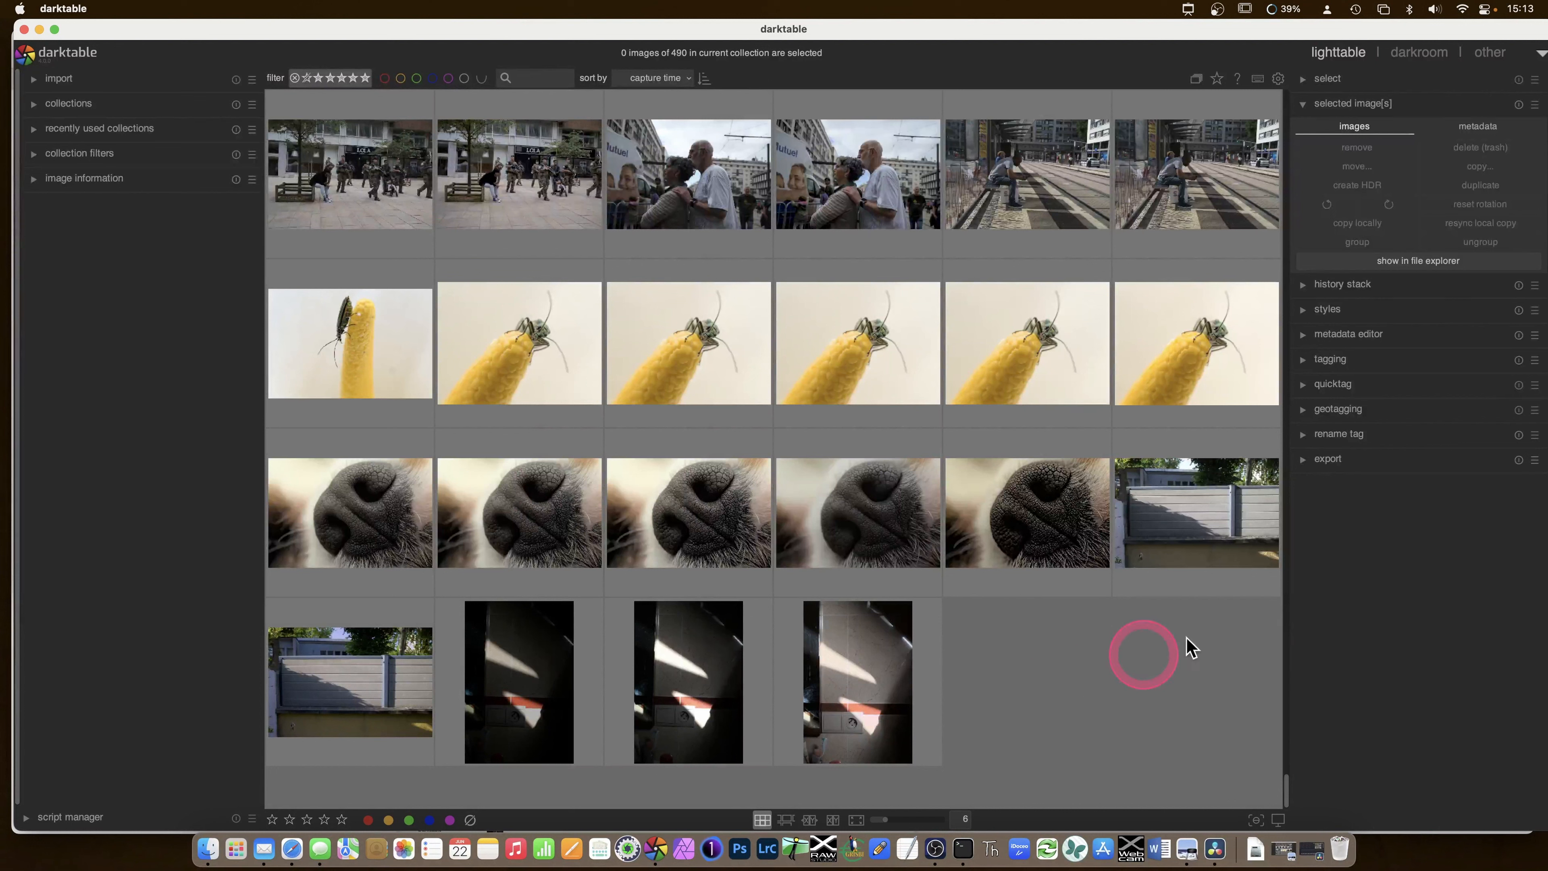
- Reset the collection to all 1,954 images and scroll the grid as thumbnails load
click(1218, 78)
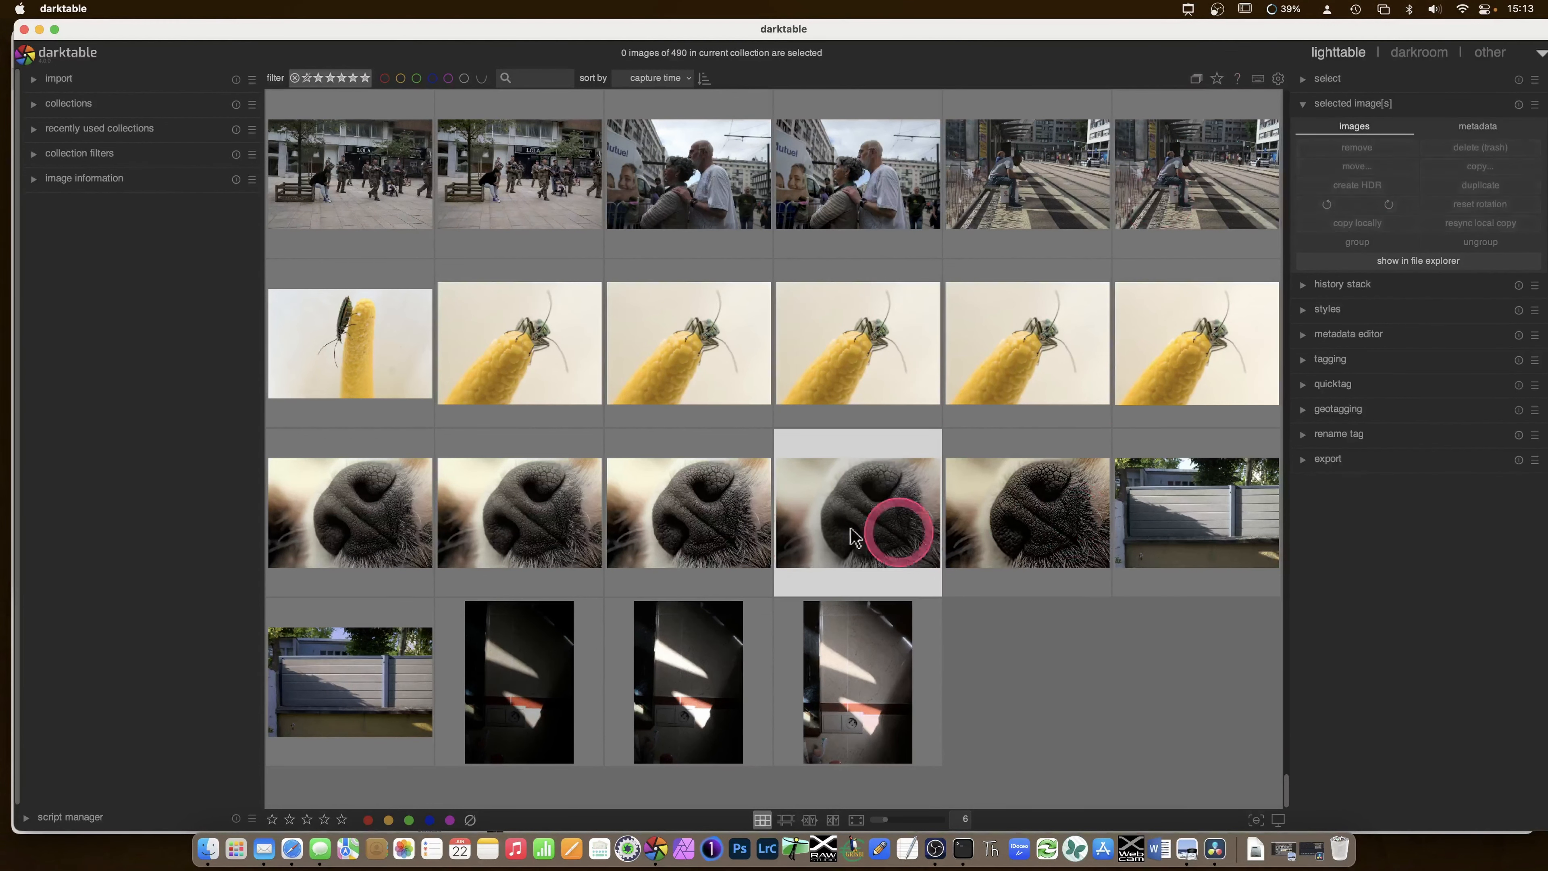
mouse_move(703, 533)
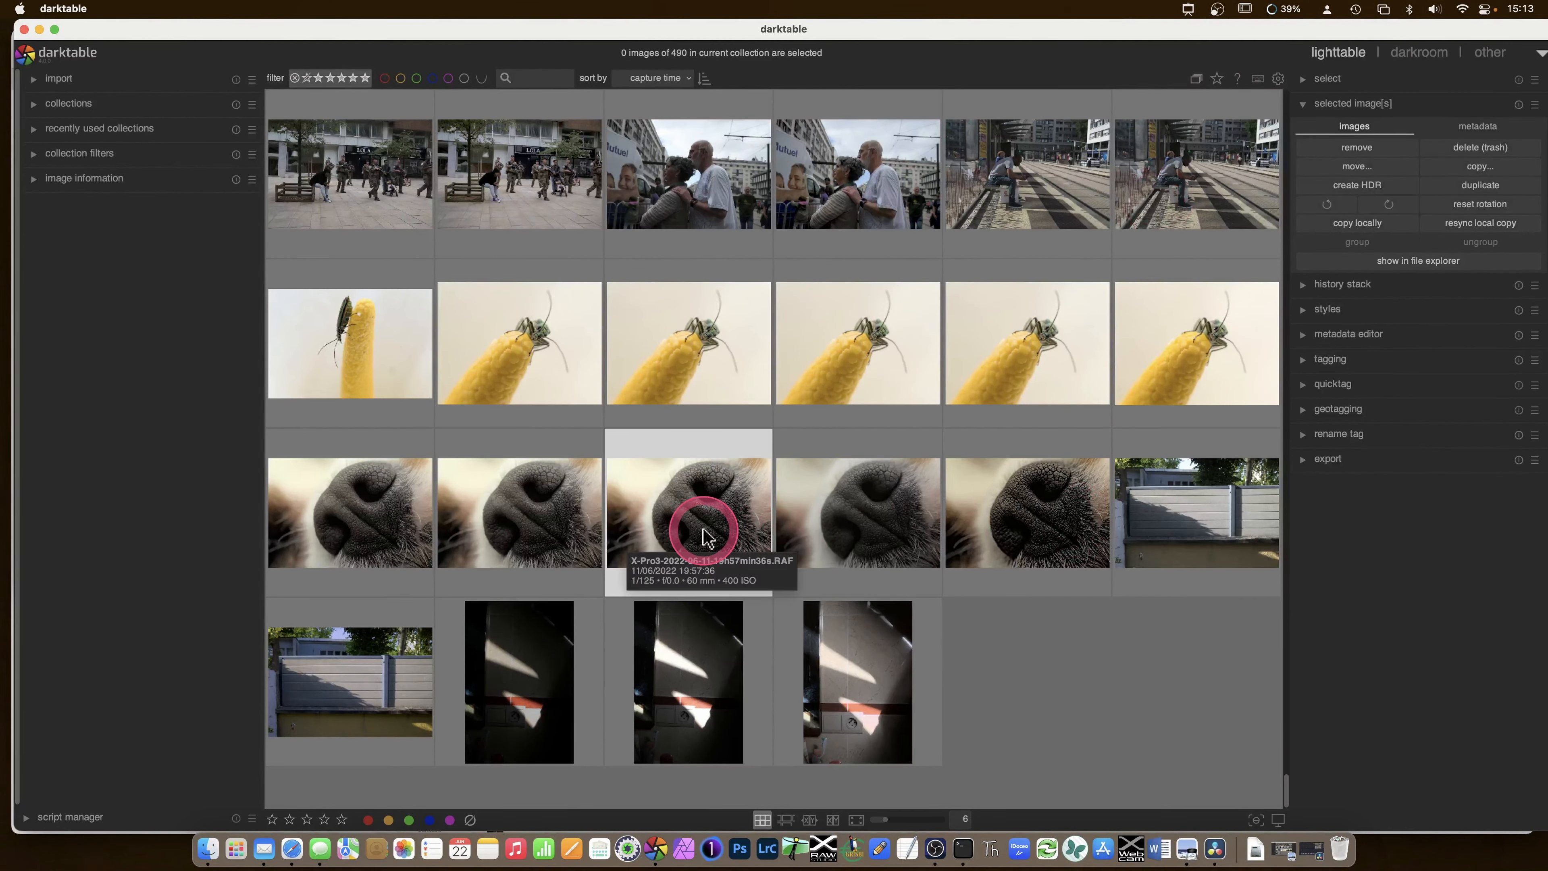
mouse_move(716, 533)
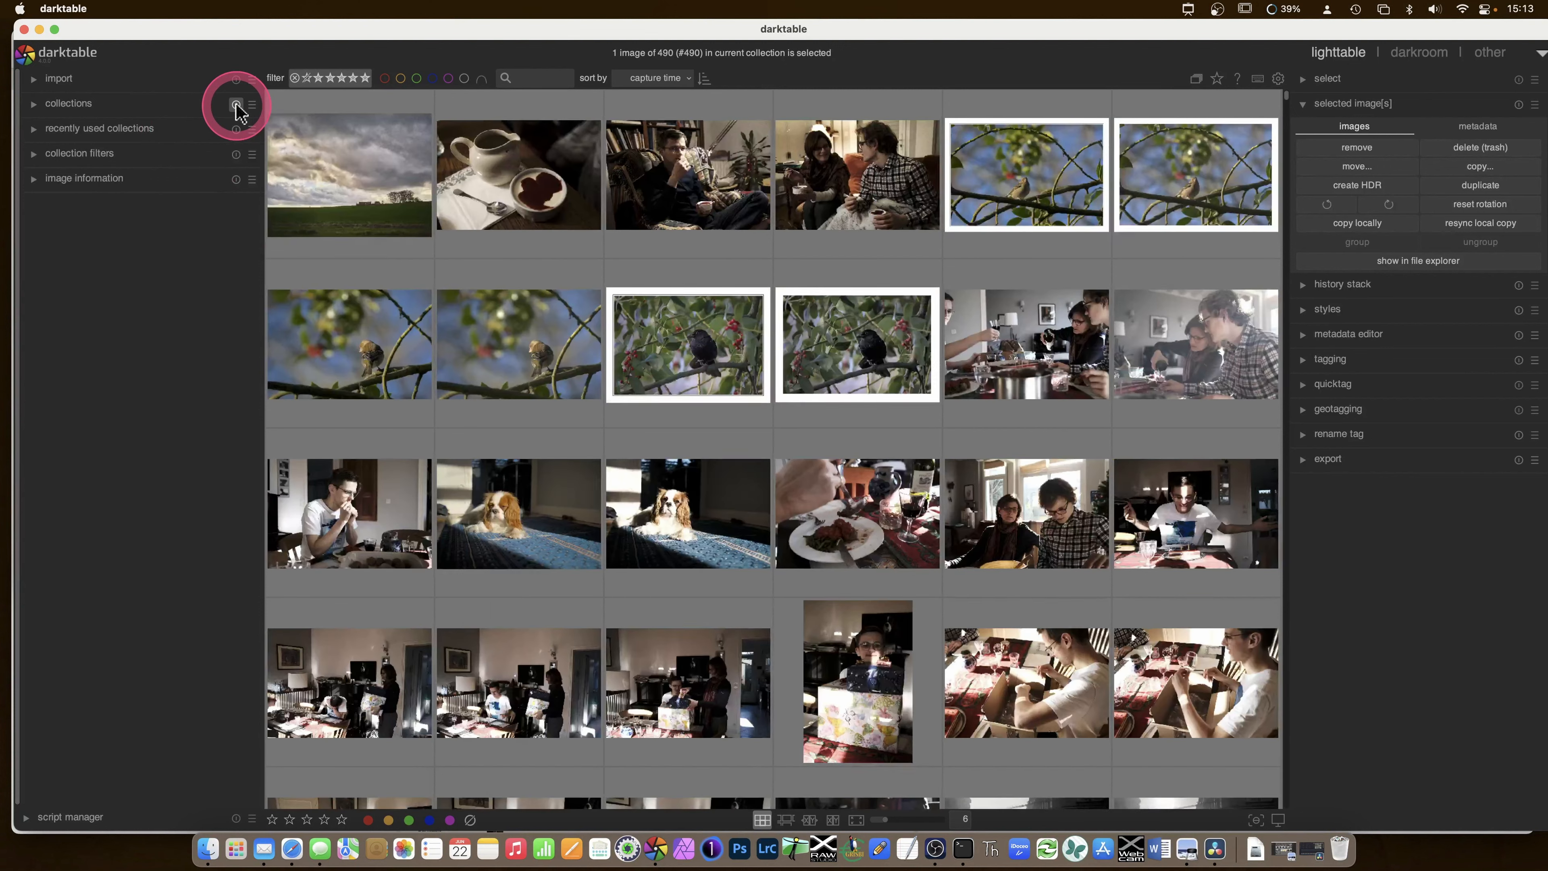
click(236, 106)
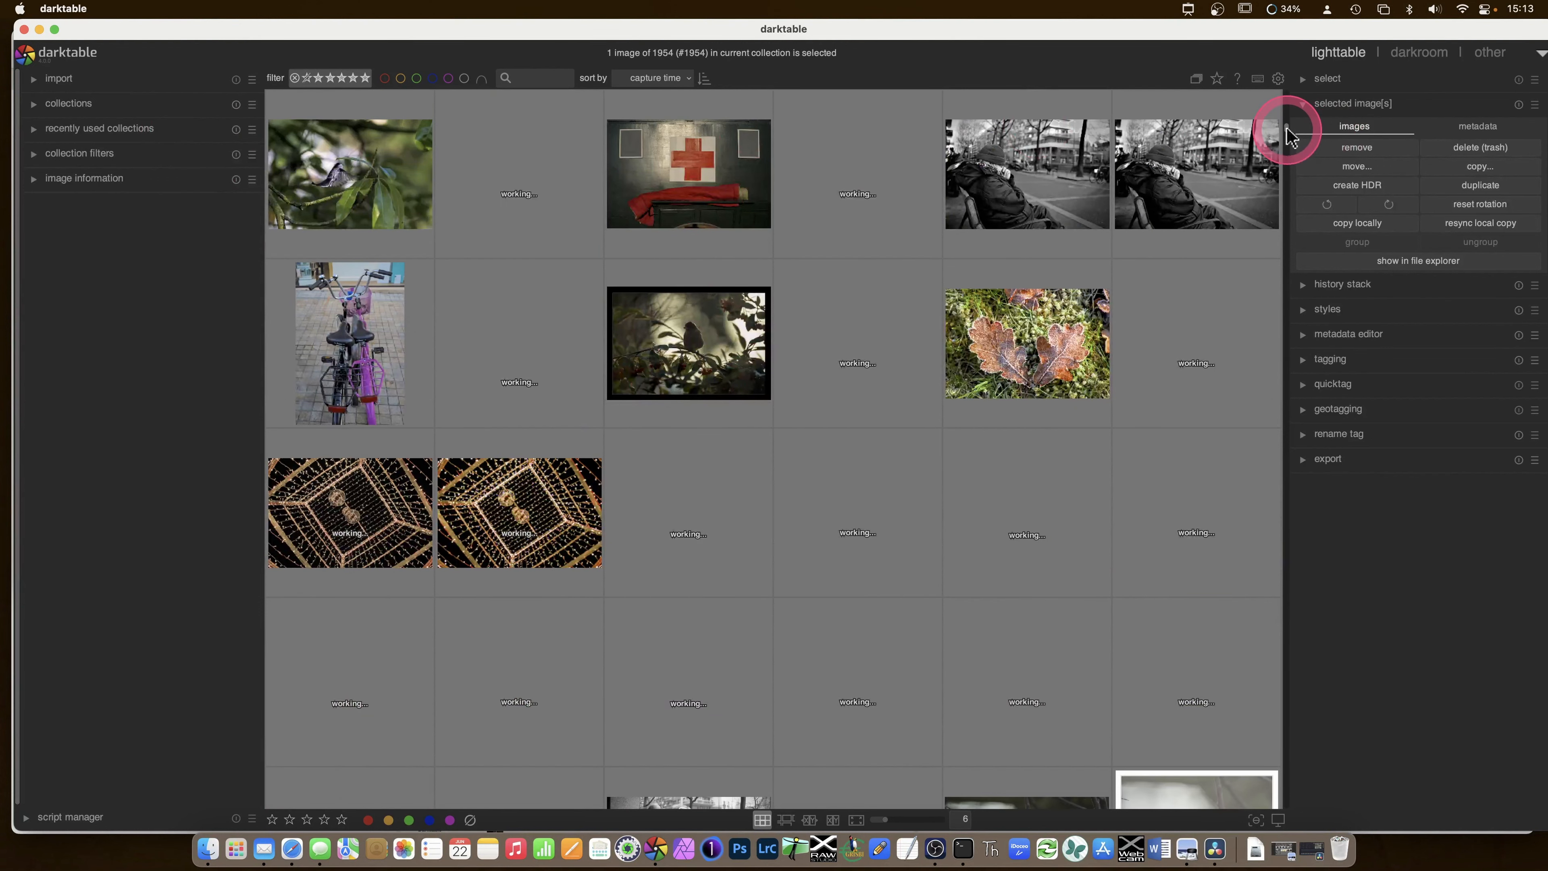
scroll(down, 3)
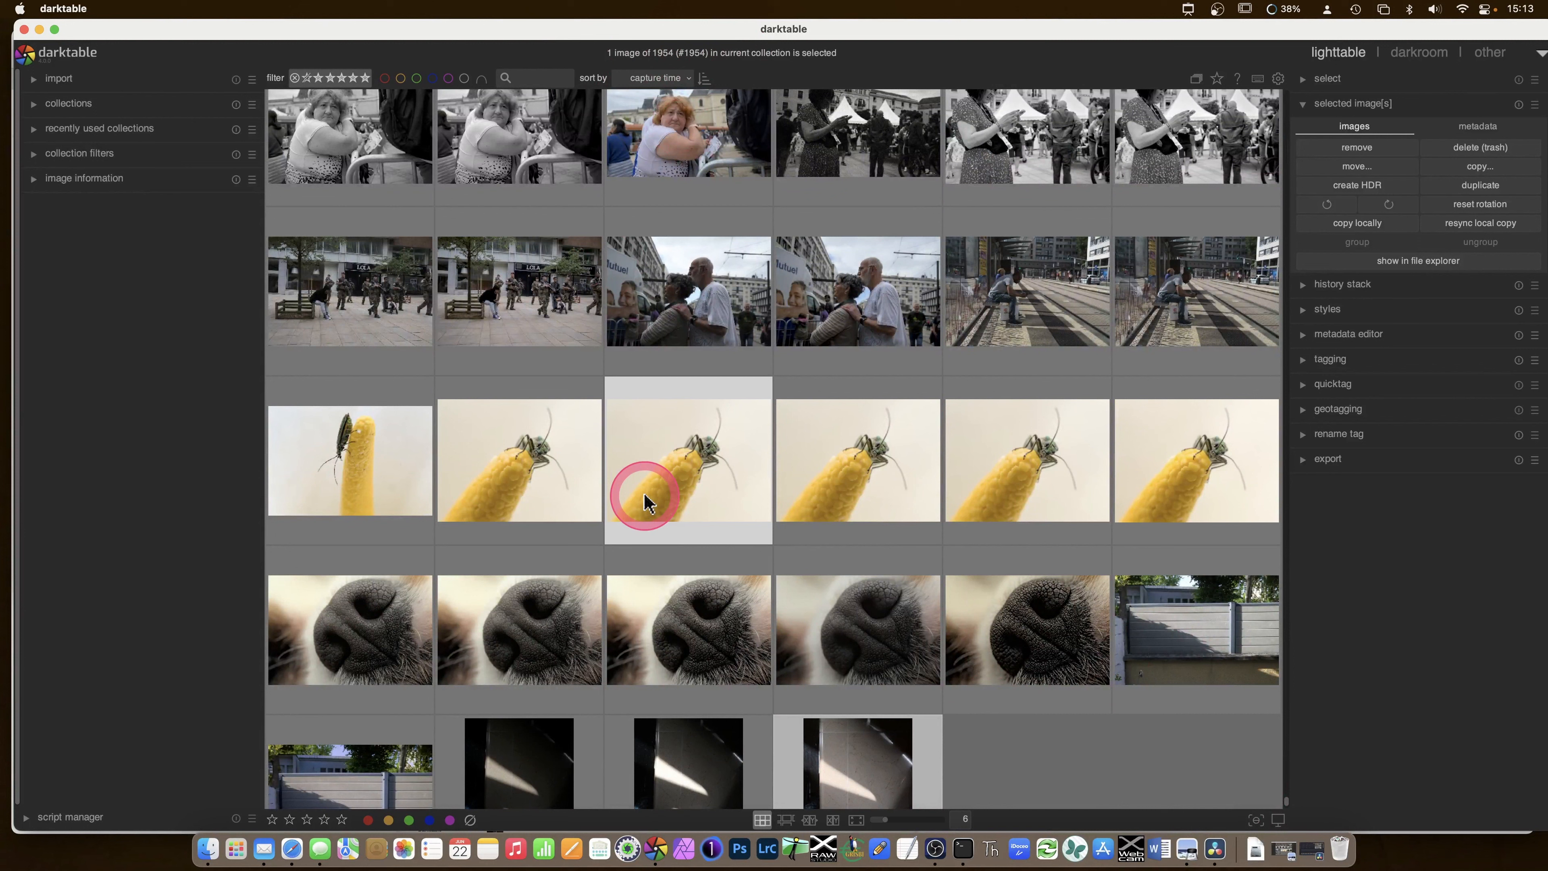
mouse_move(647, 499)
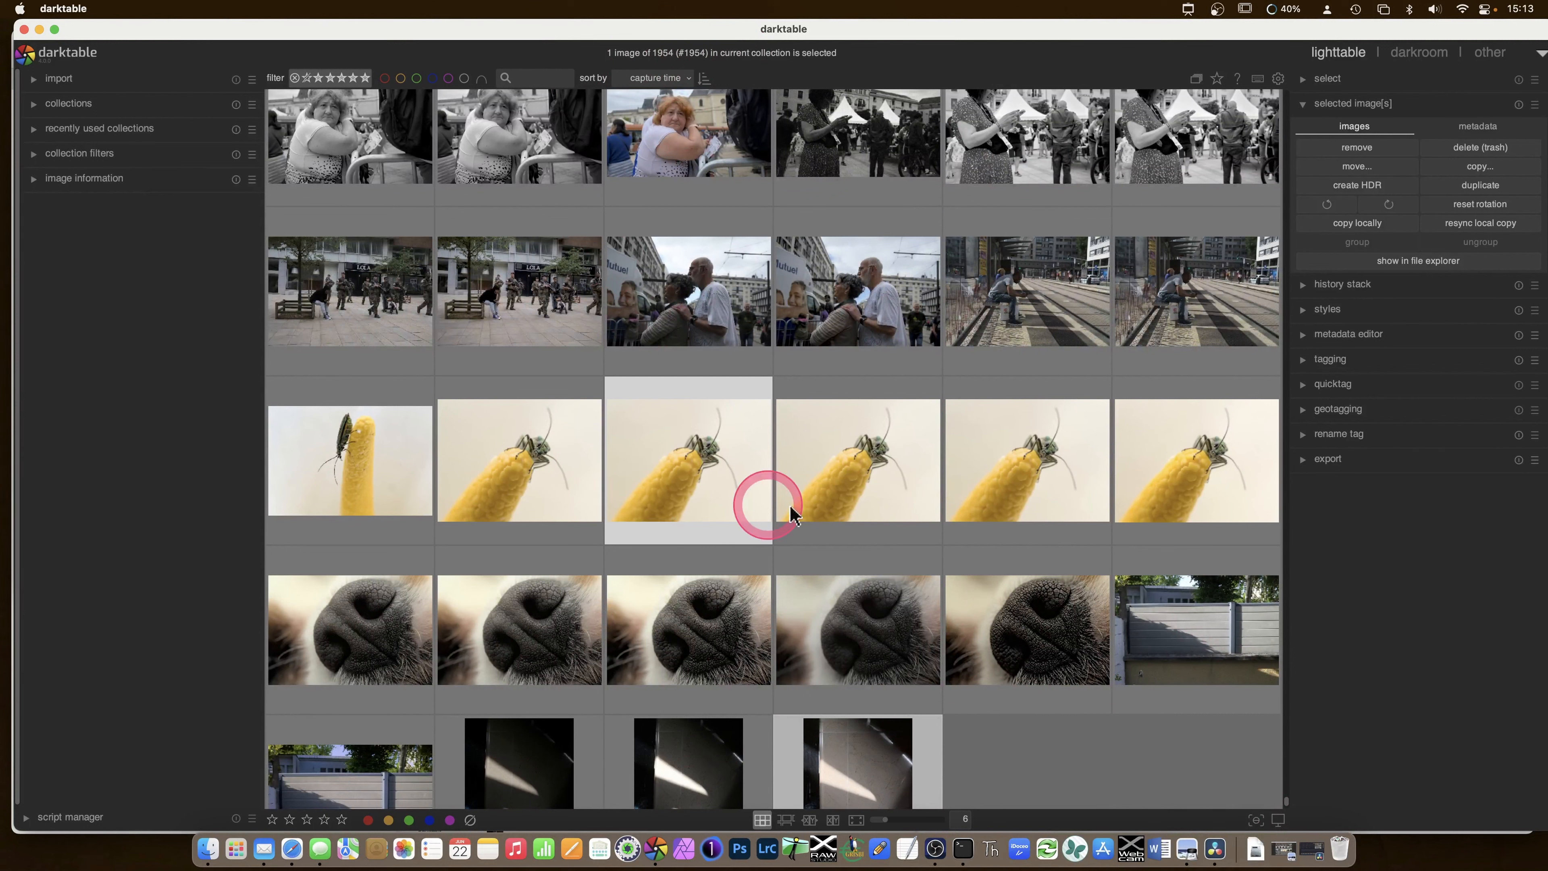
mouse_move(682, 479)
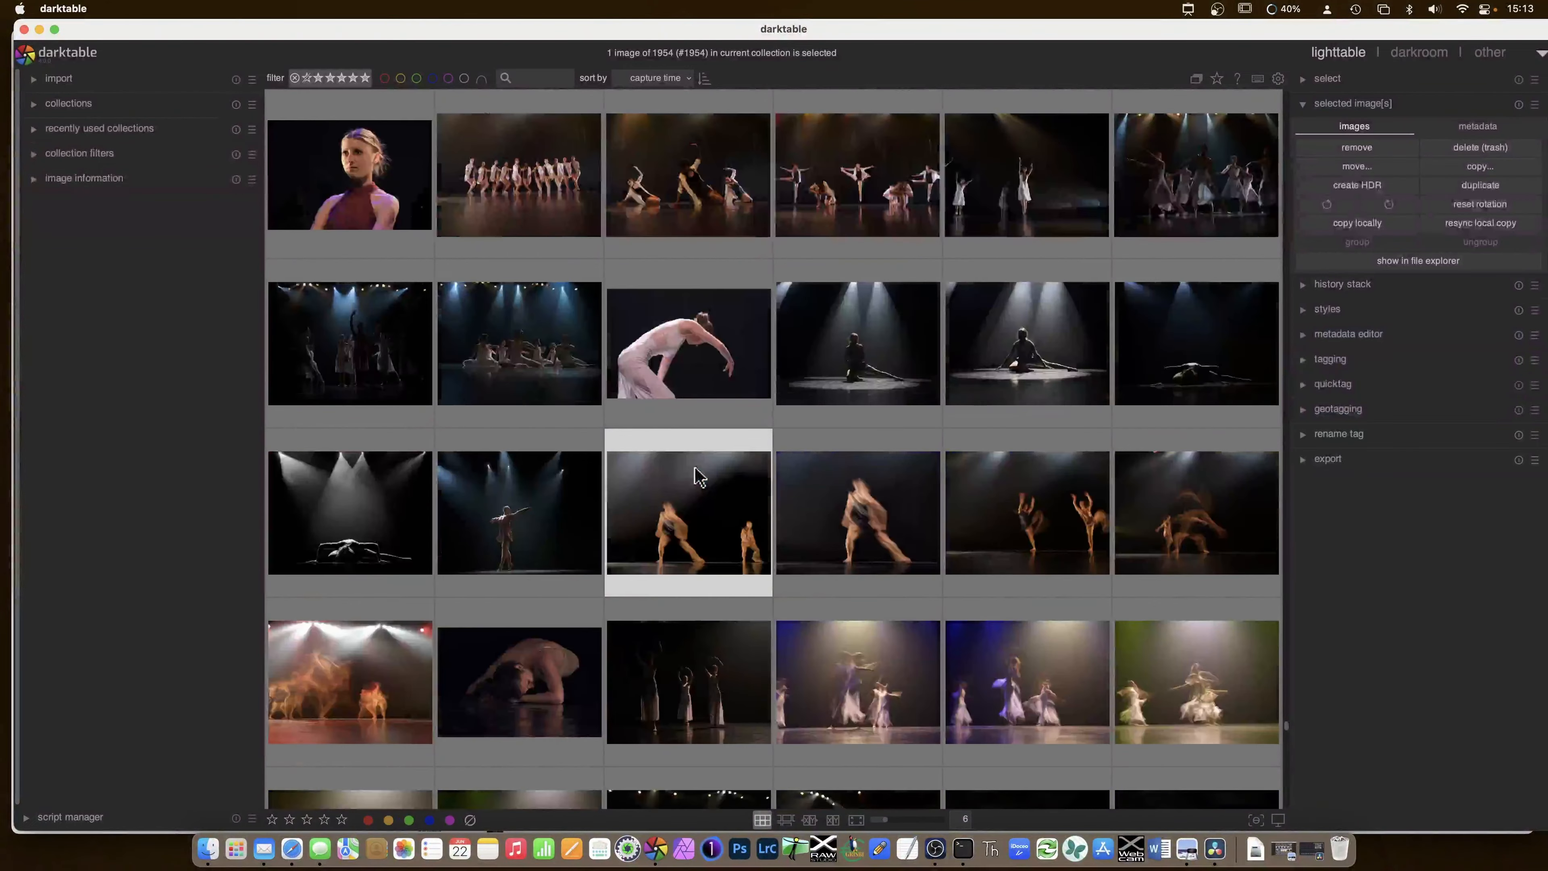
scroll(down, 3)
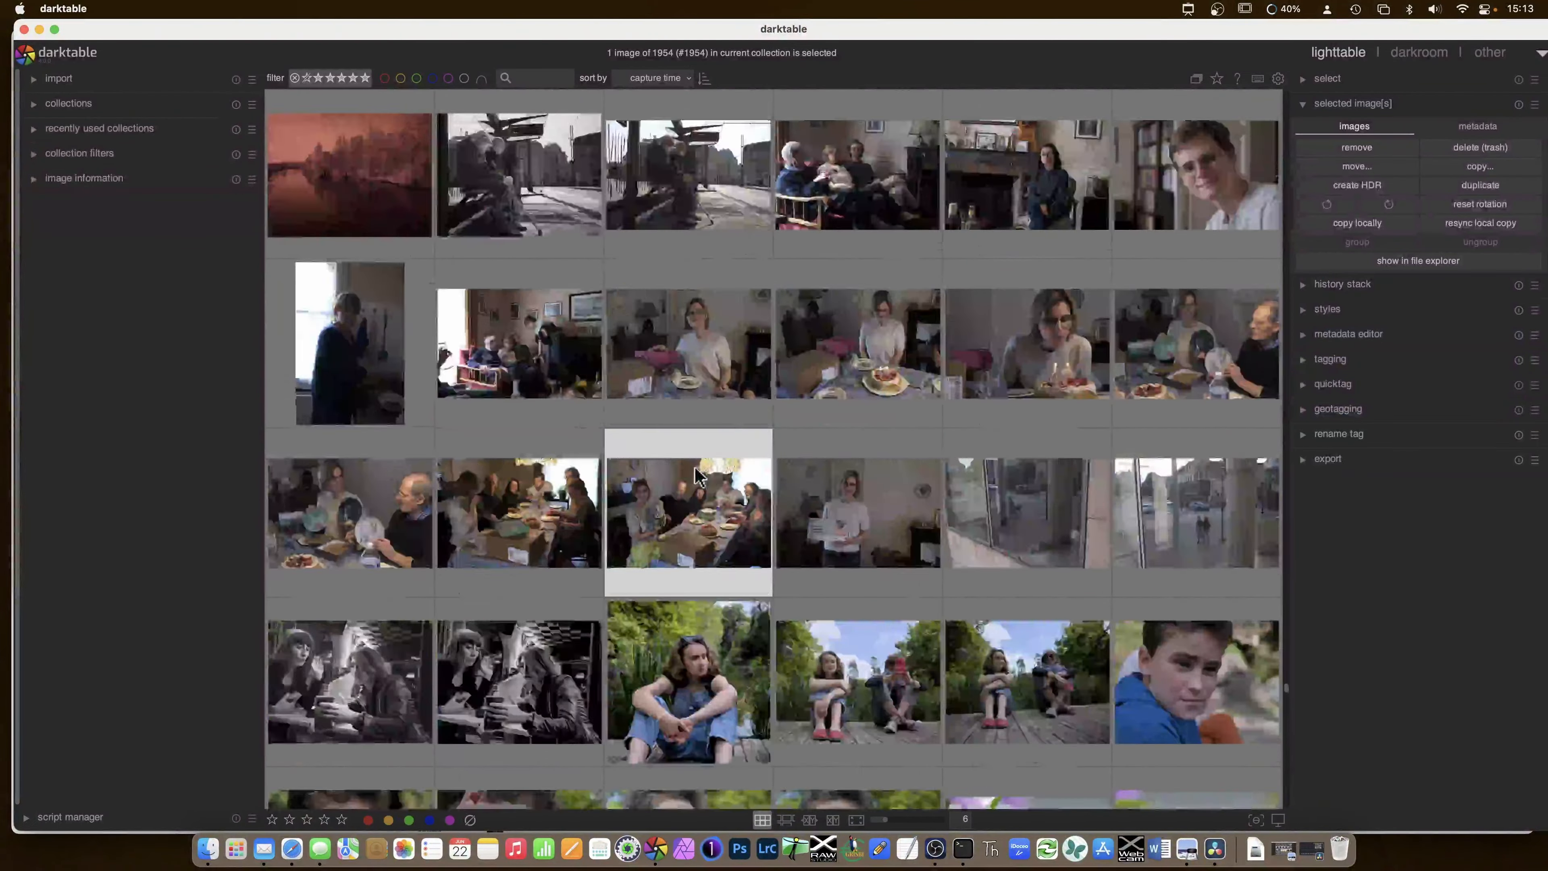
scroll(down, 3)
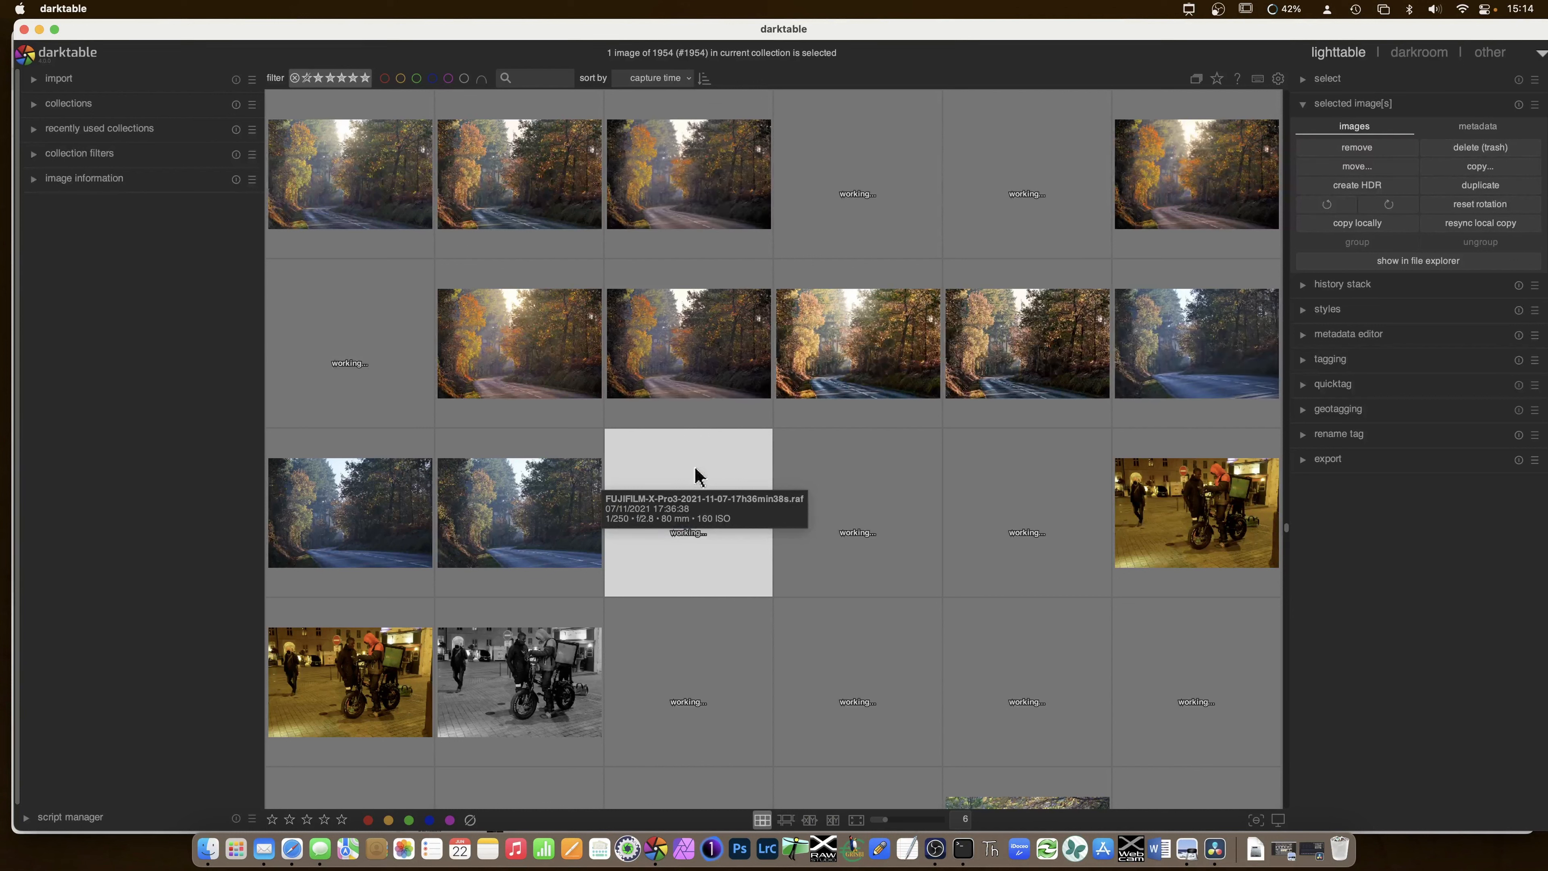
mouse_move(857, 514)
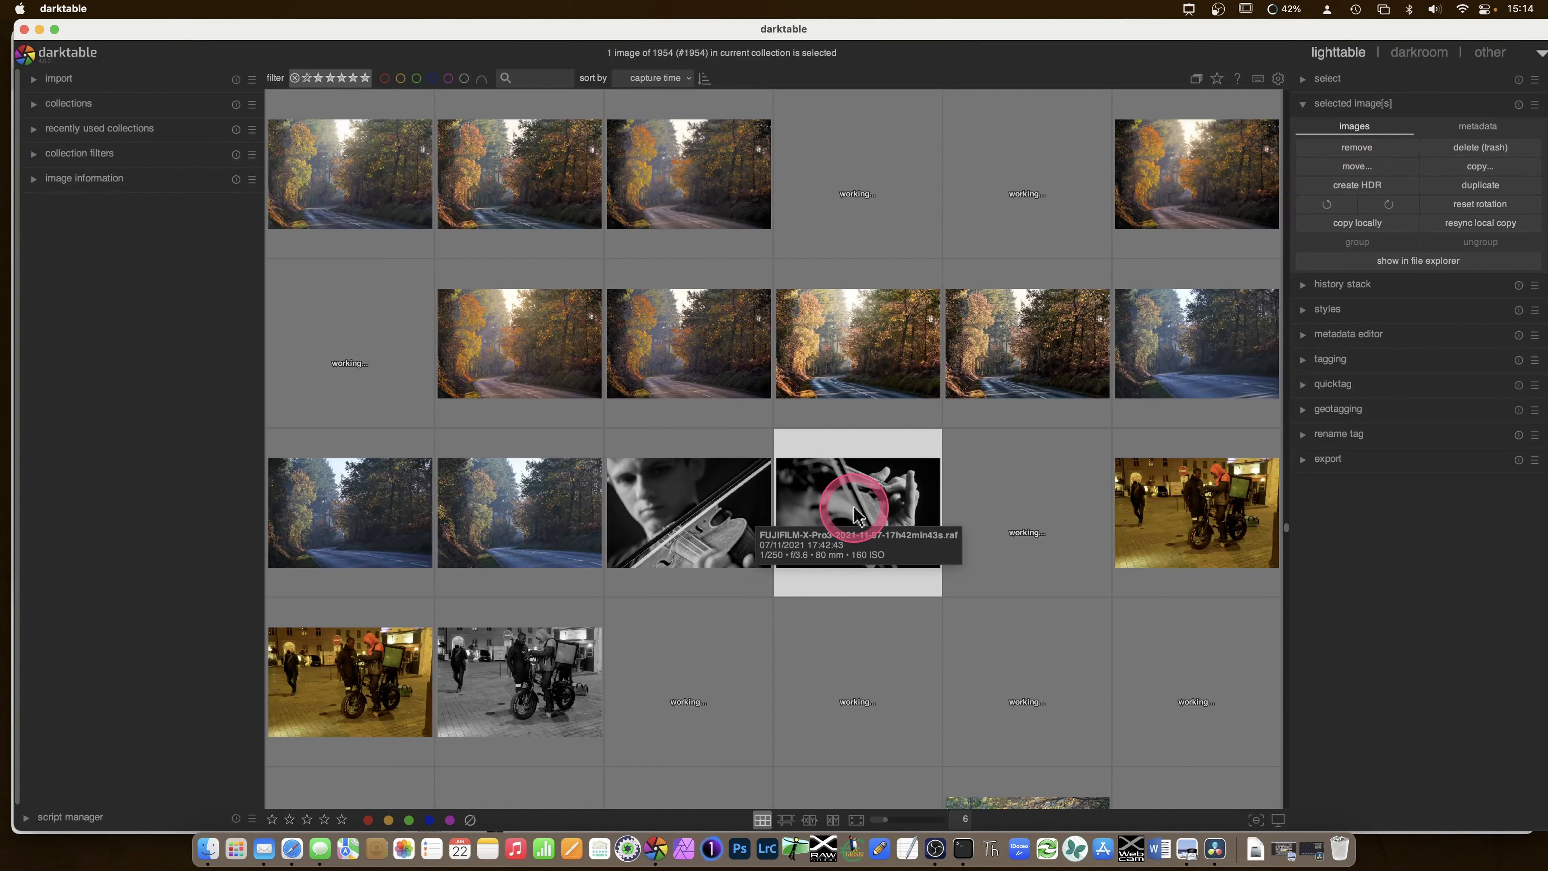
mouse_move(657, 491)
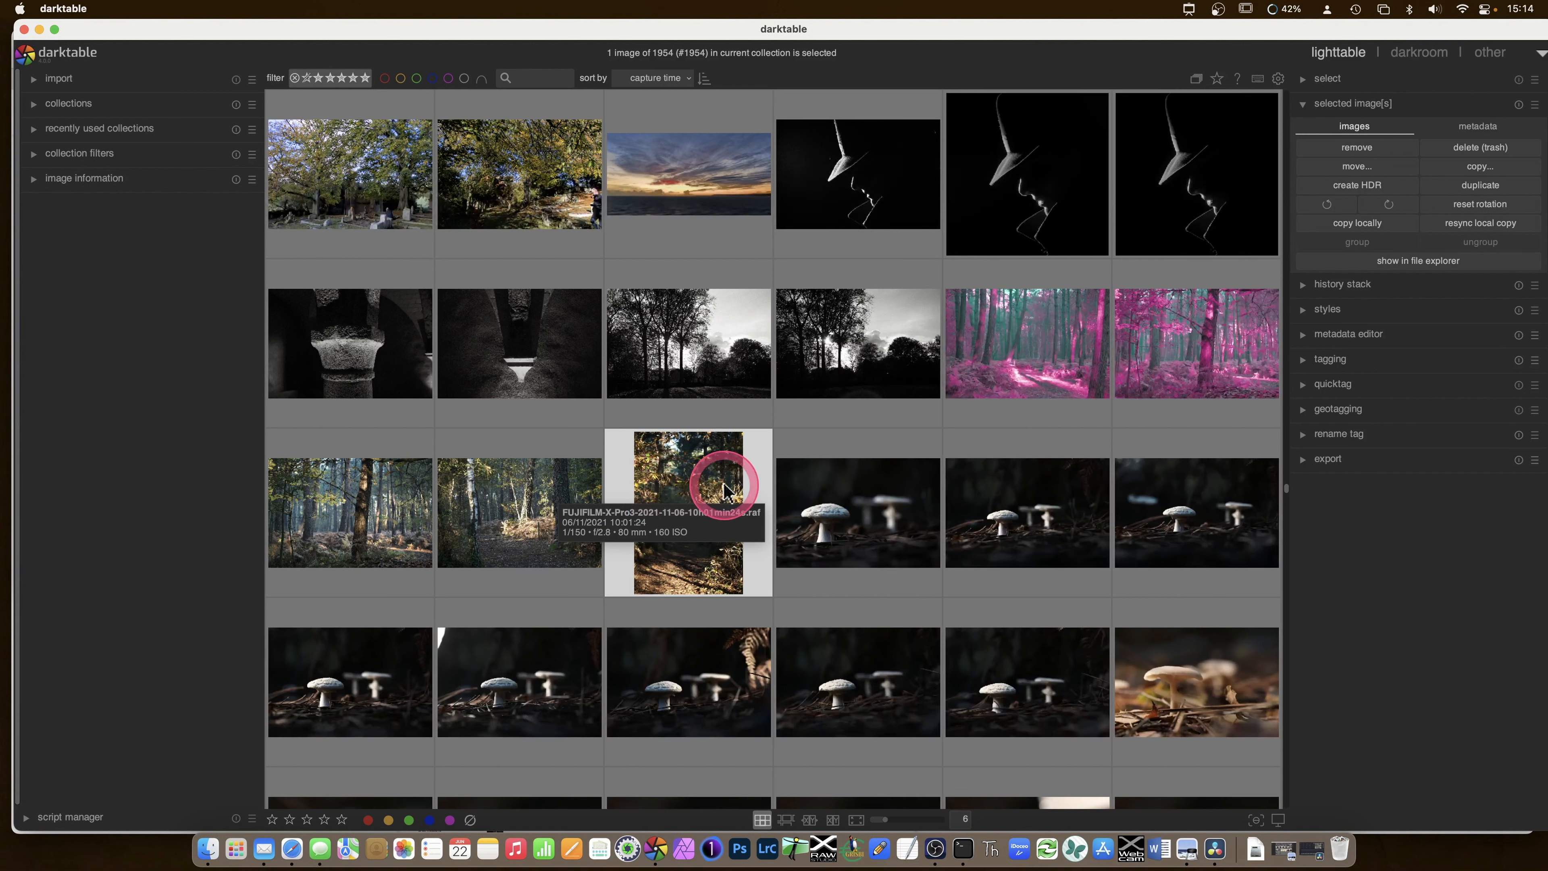
- Choose 'permanent overlays' for star ratings and file types, then scroll down the grid
click(1217, 79)
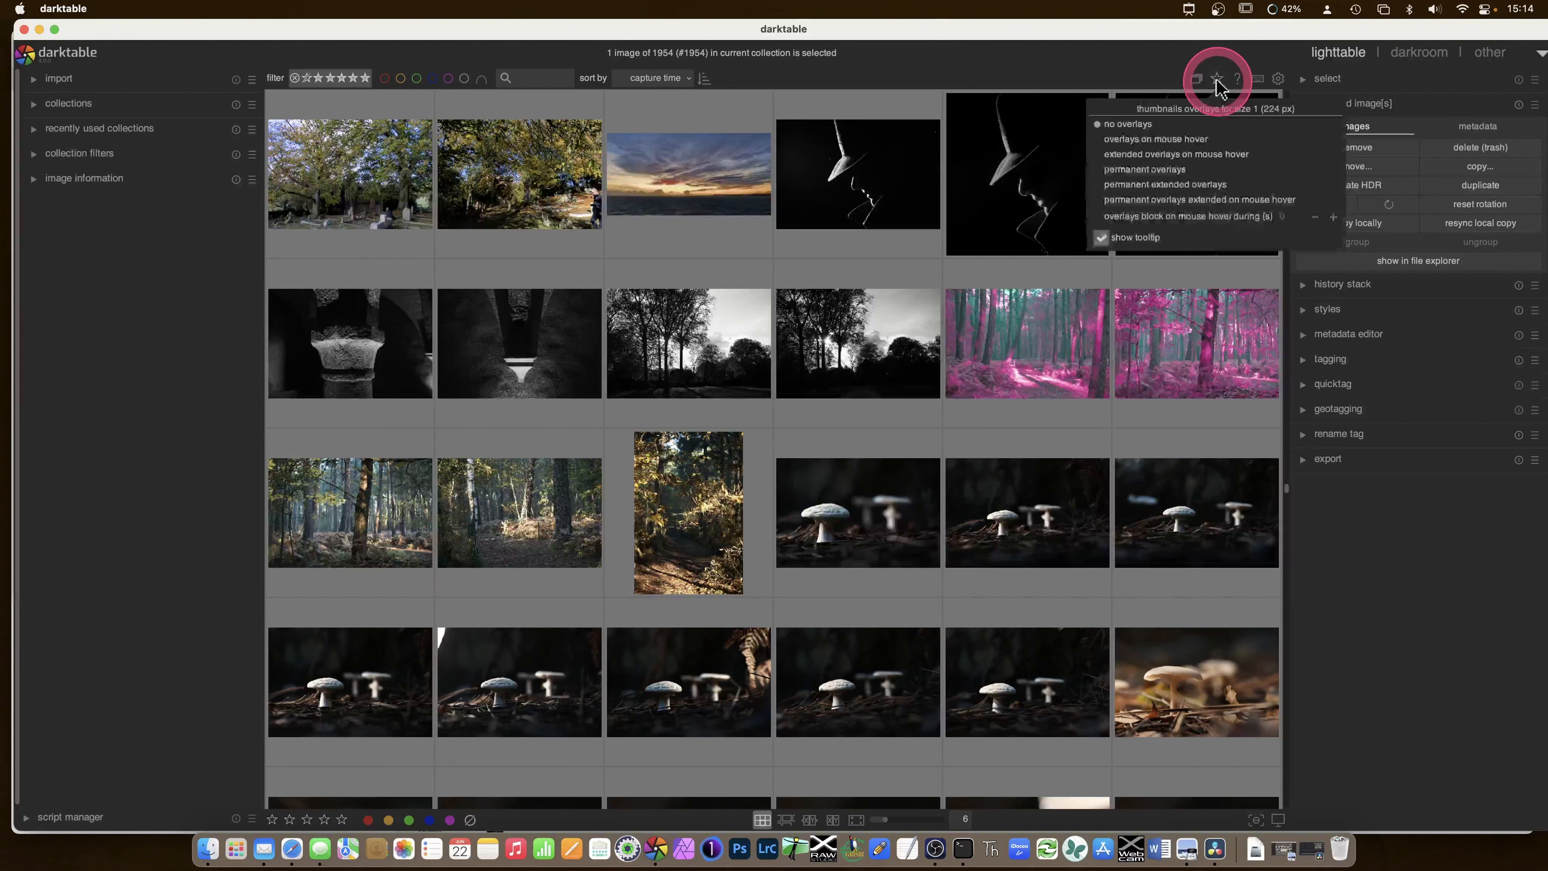
mouse_move(1181, 170)
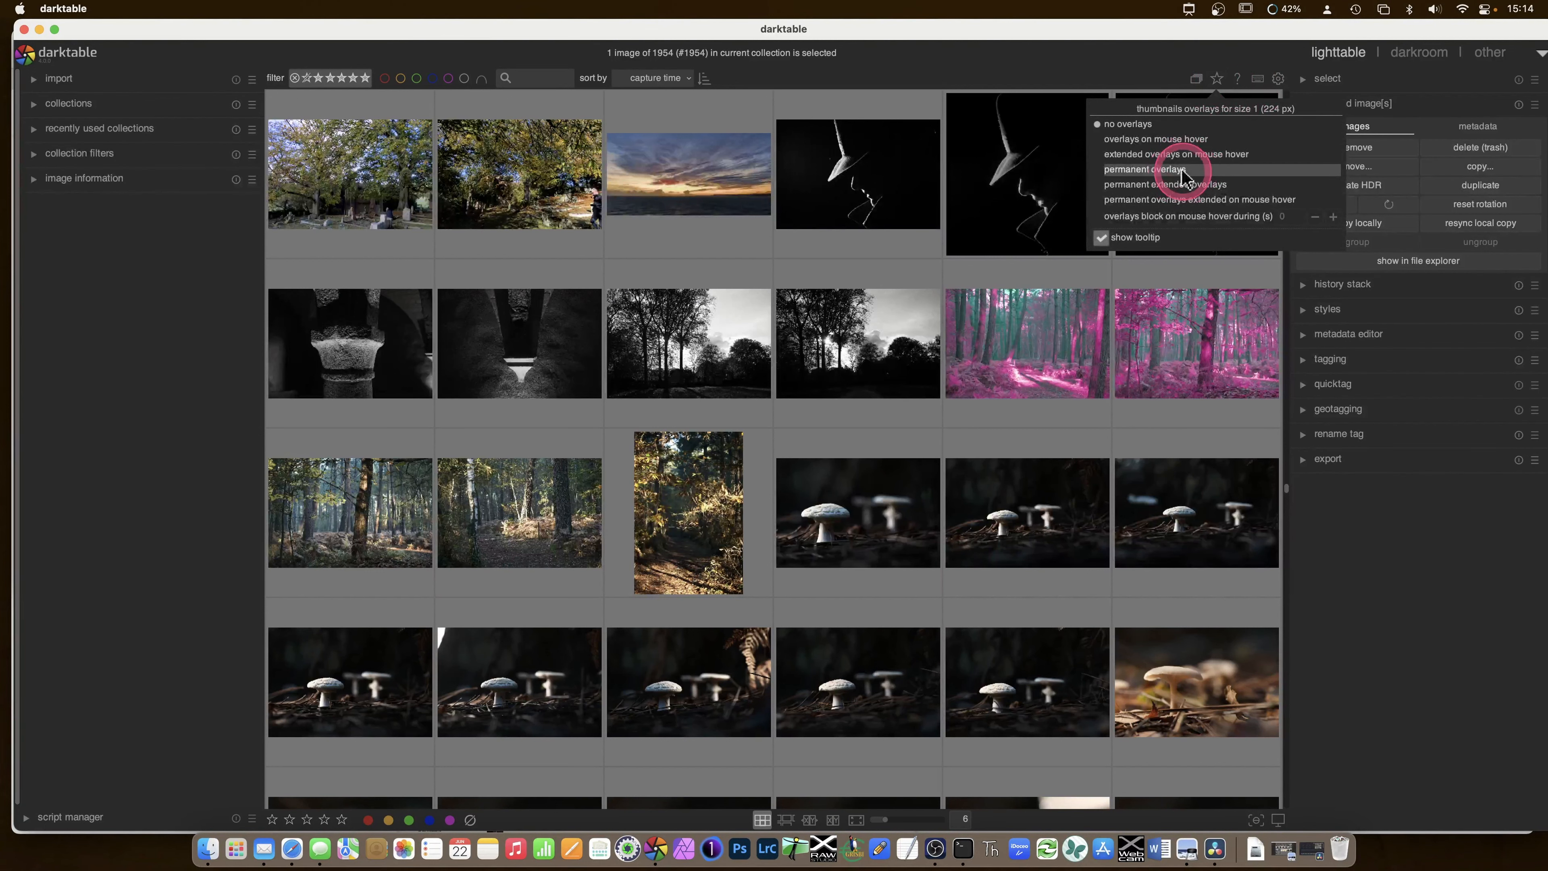
click(1145, 169)
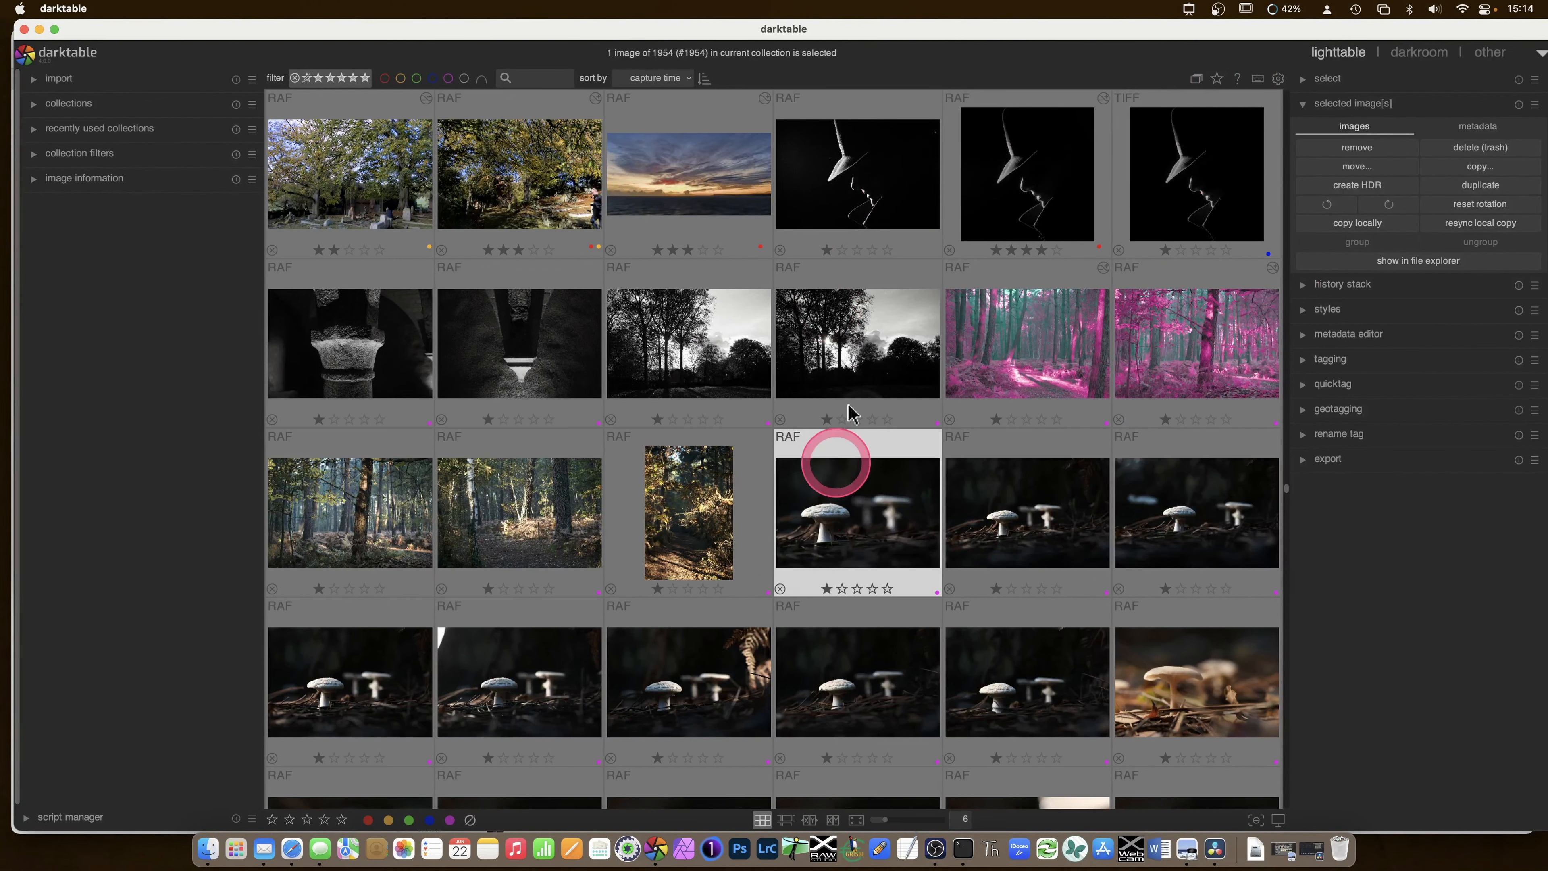
scroll(down, 3)
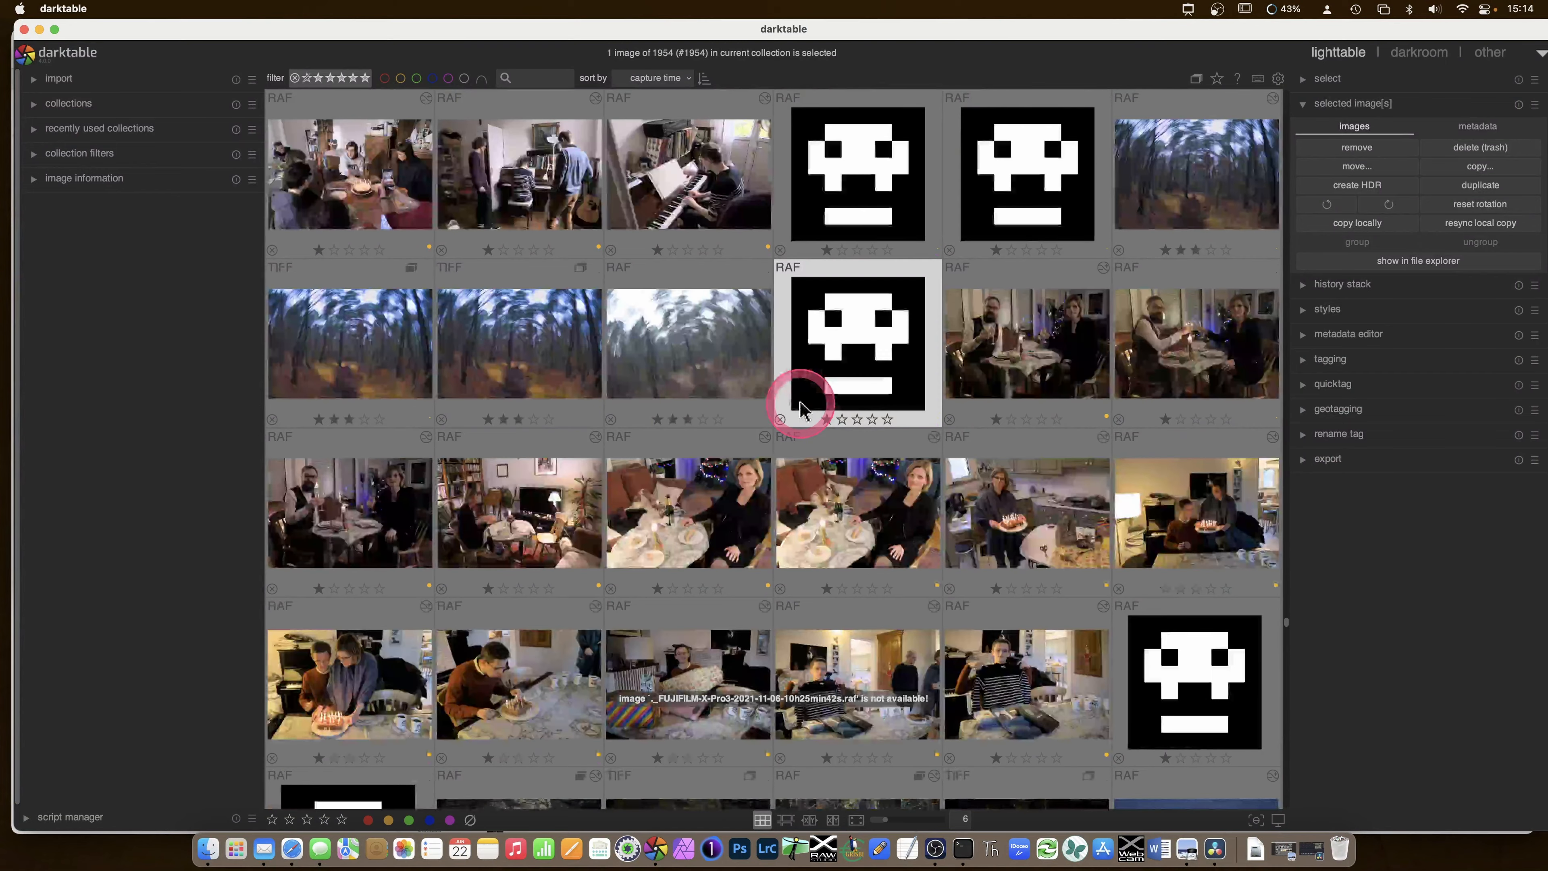
scroll(down, 3)
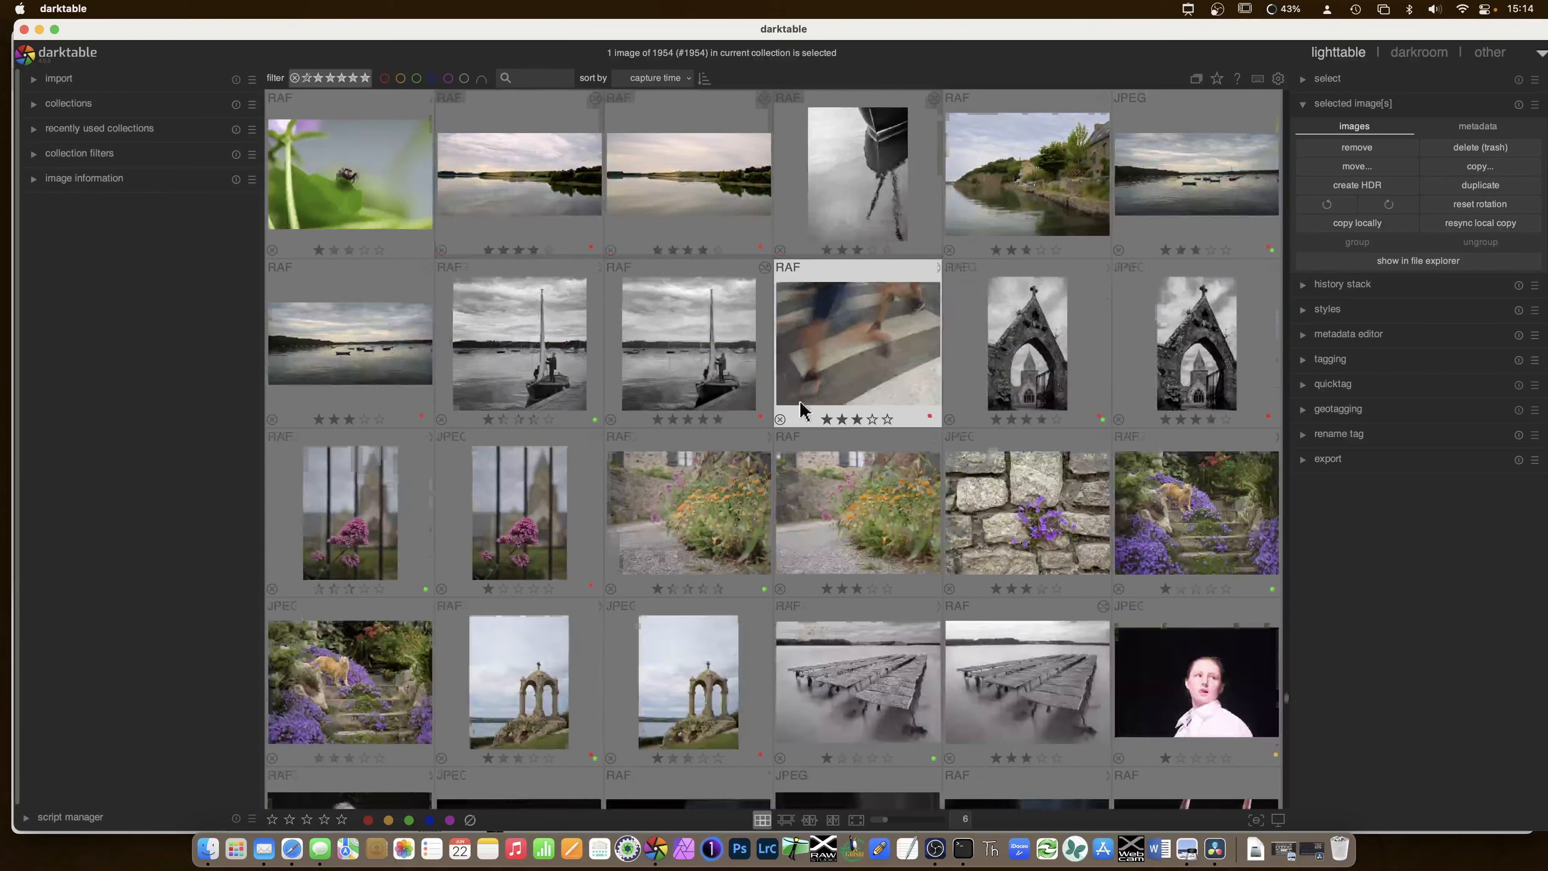
scroll(down, 3)
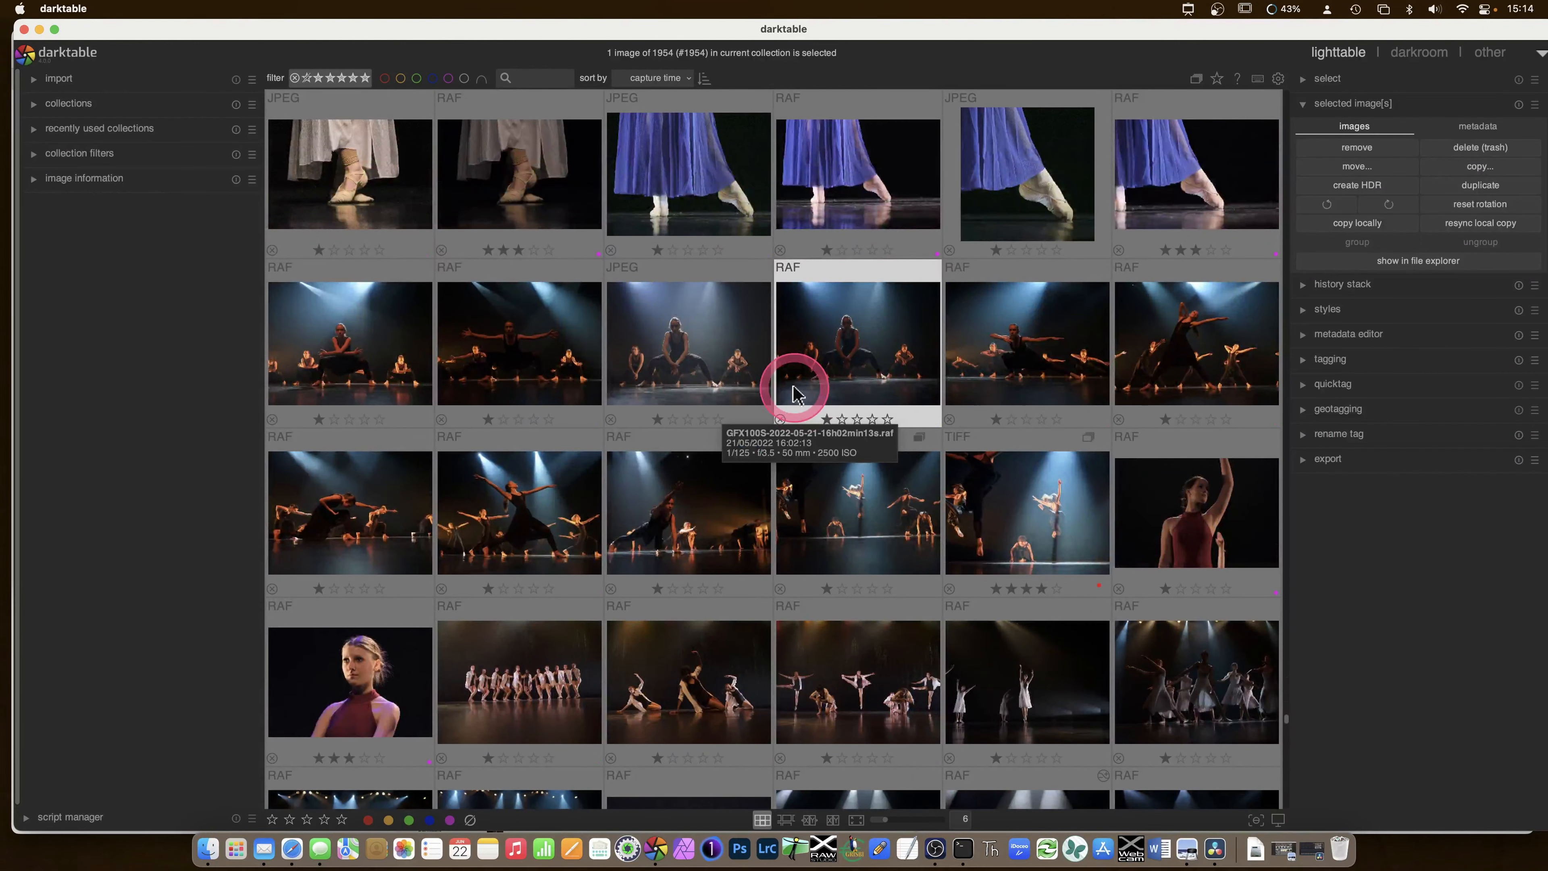
scroll(down, 3)
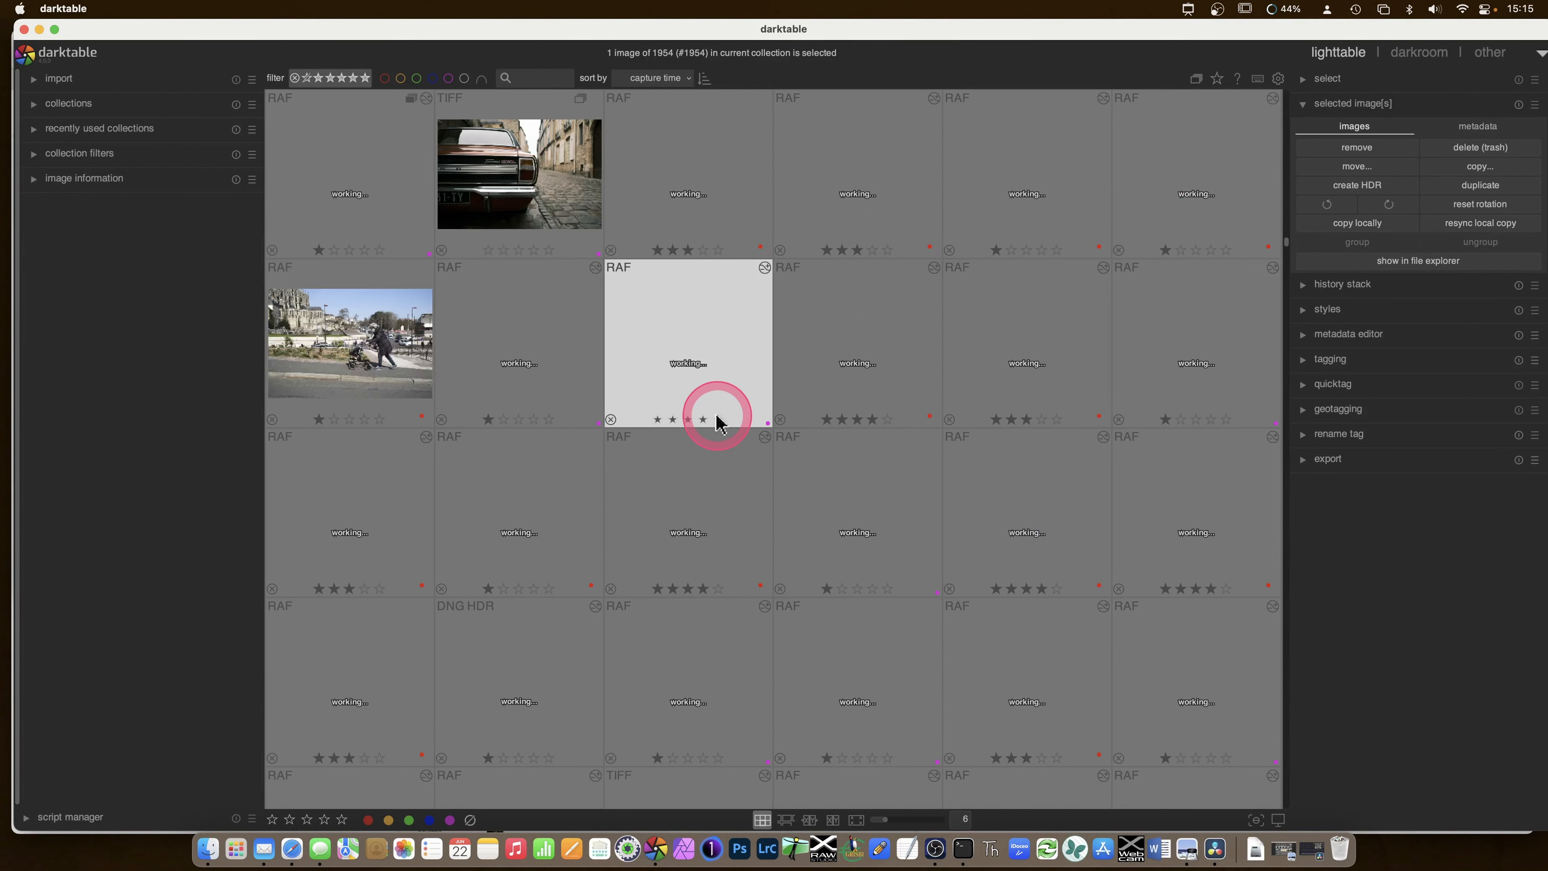
- Switch darktable's thumbnail overlays to 'no overlays' and scroll the cleaned-up grid
click(1218, 78)
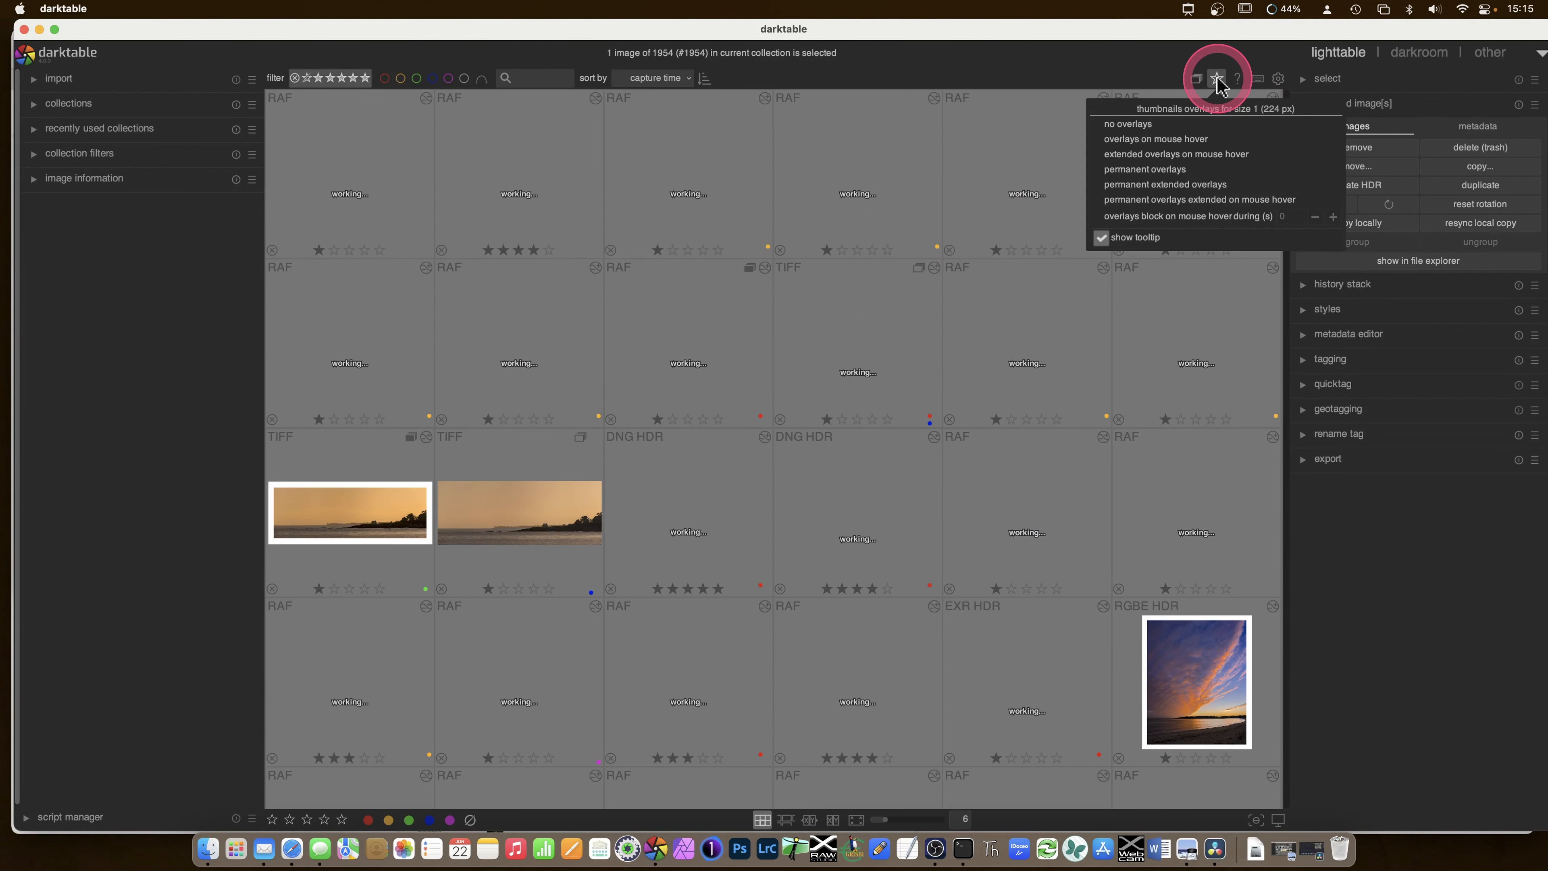
click(1127, 124)
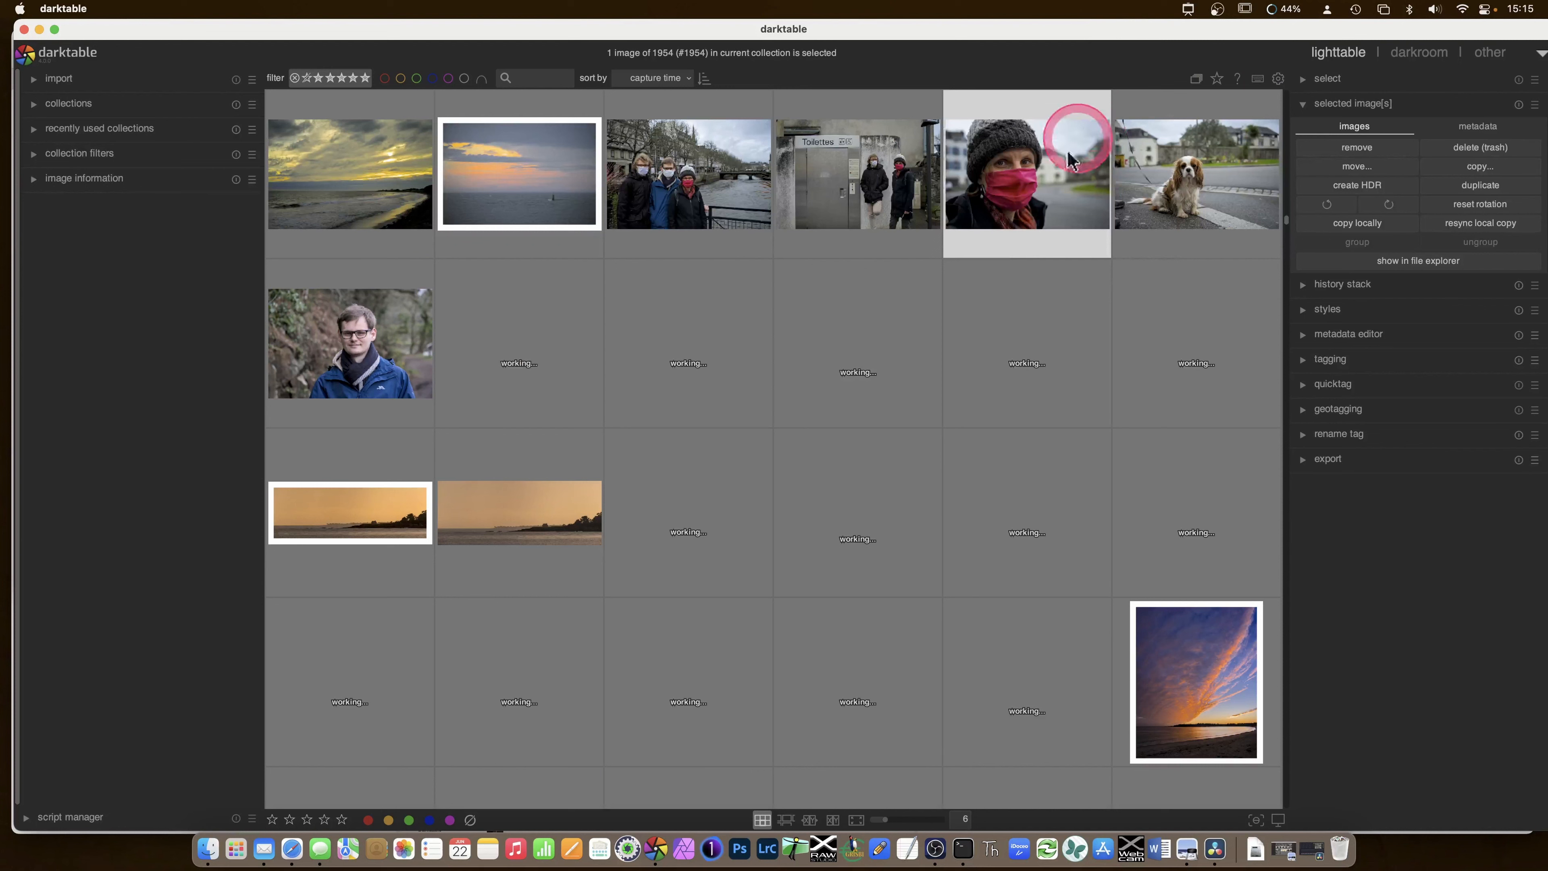
scroll(down, 3)
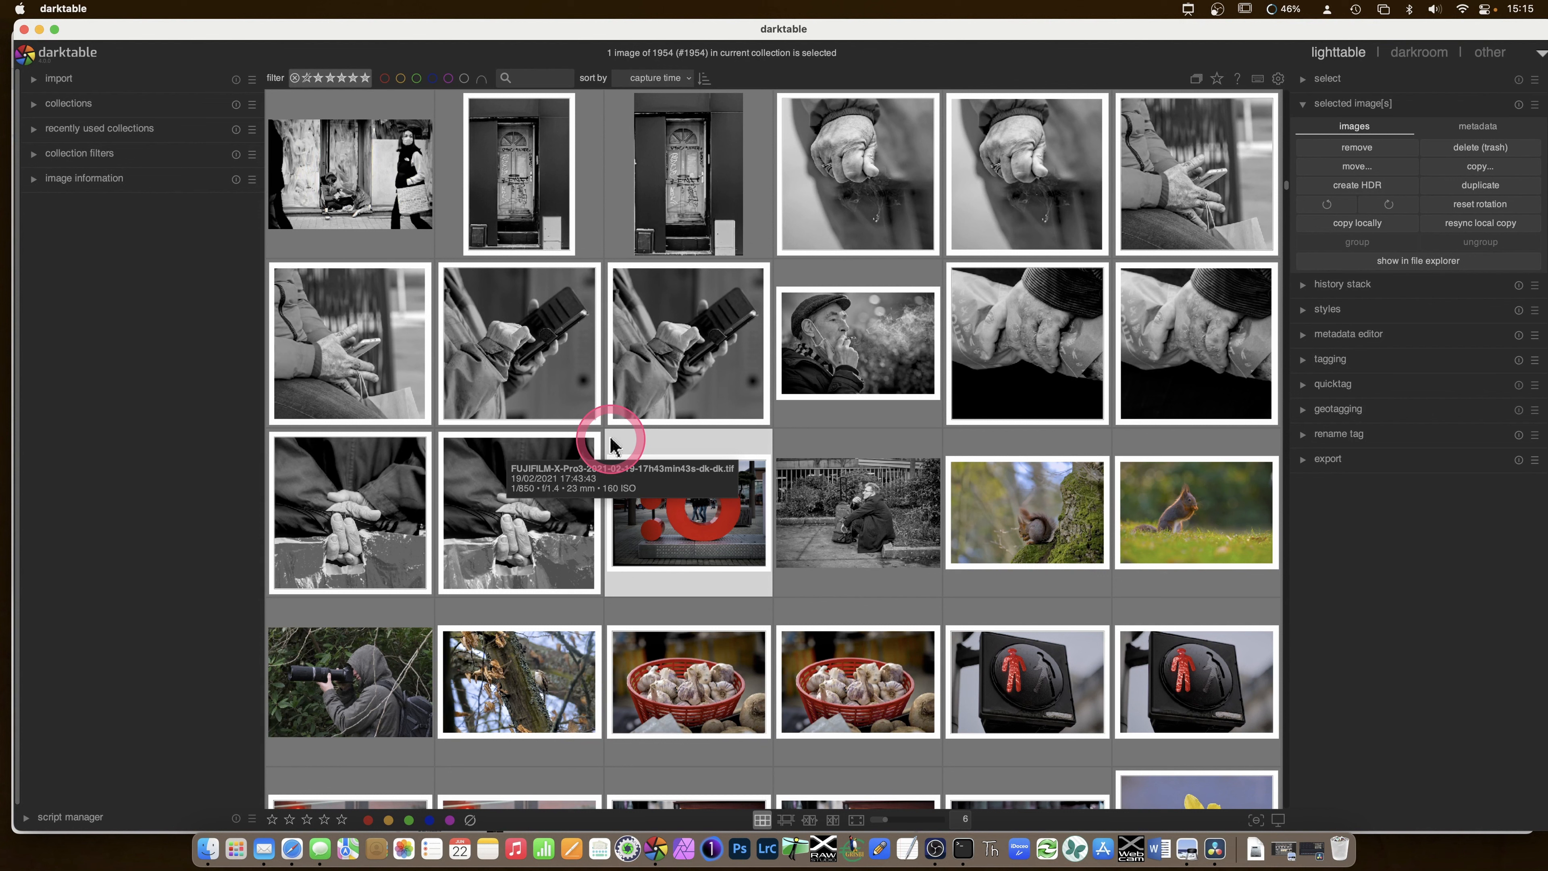
mouse_move(561, 449)
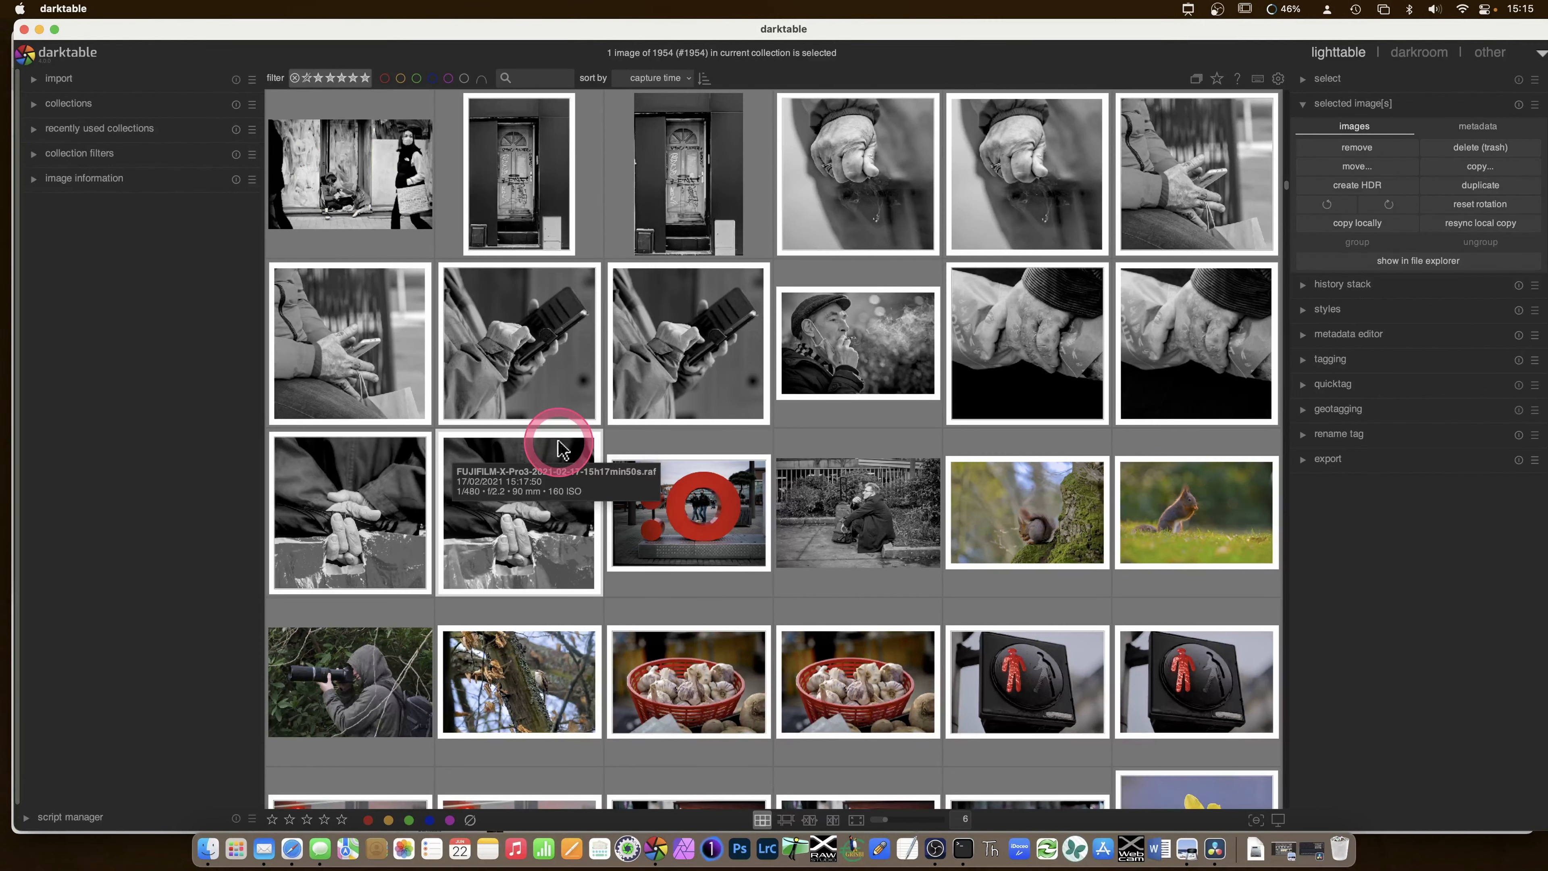
mouse_move(691, 735)
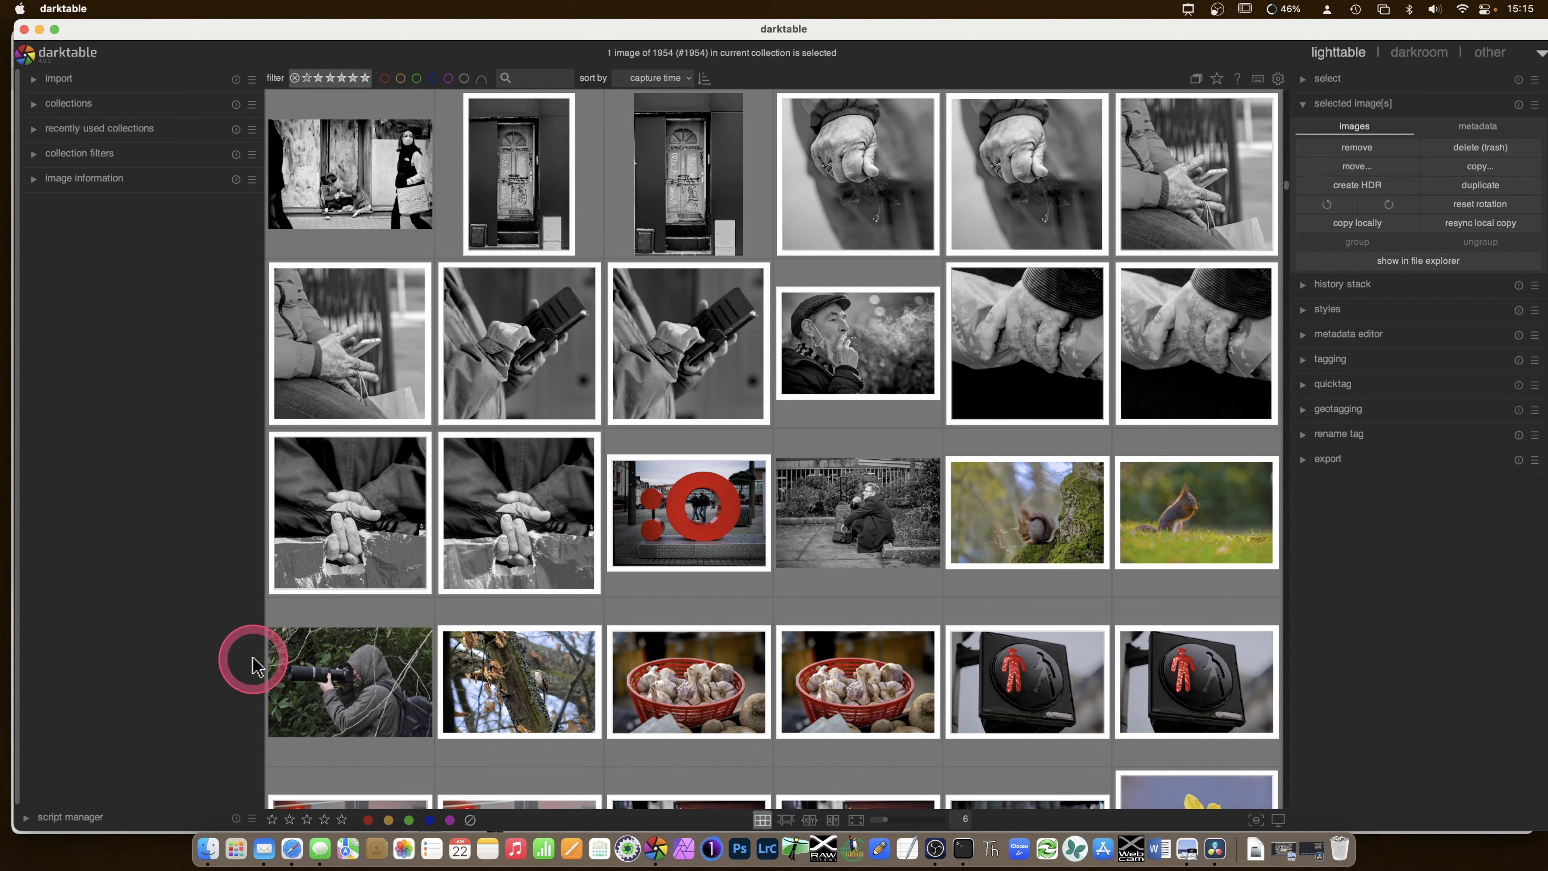
mouse_move(291, 660)
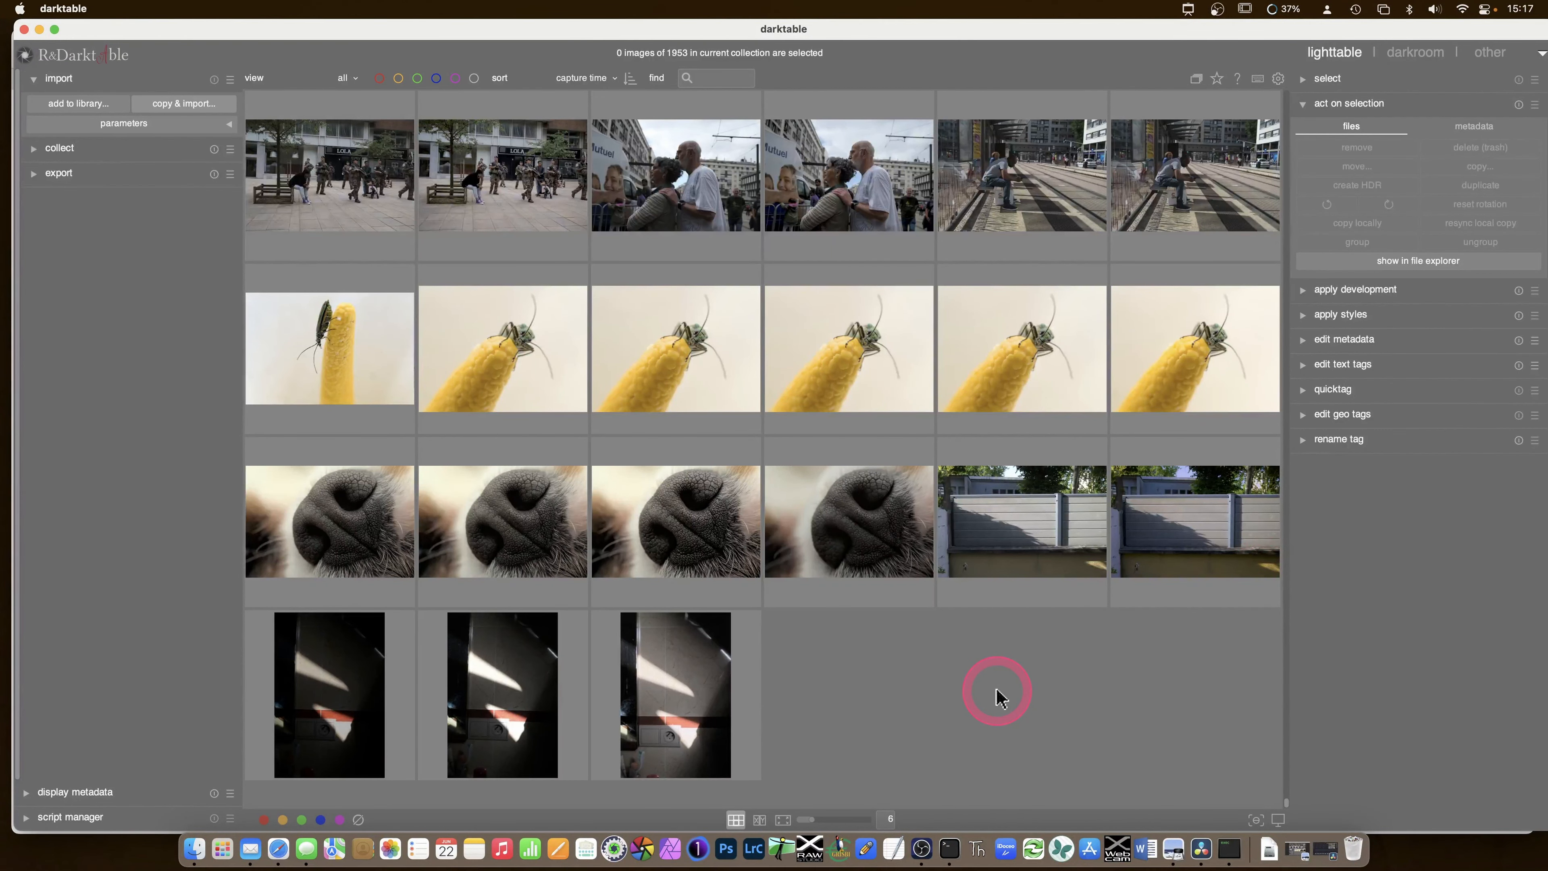
click(1194, 79)
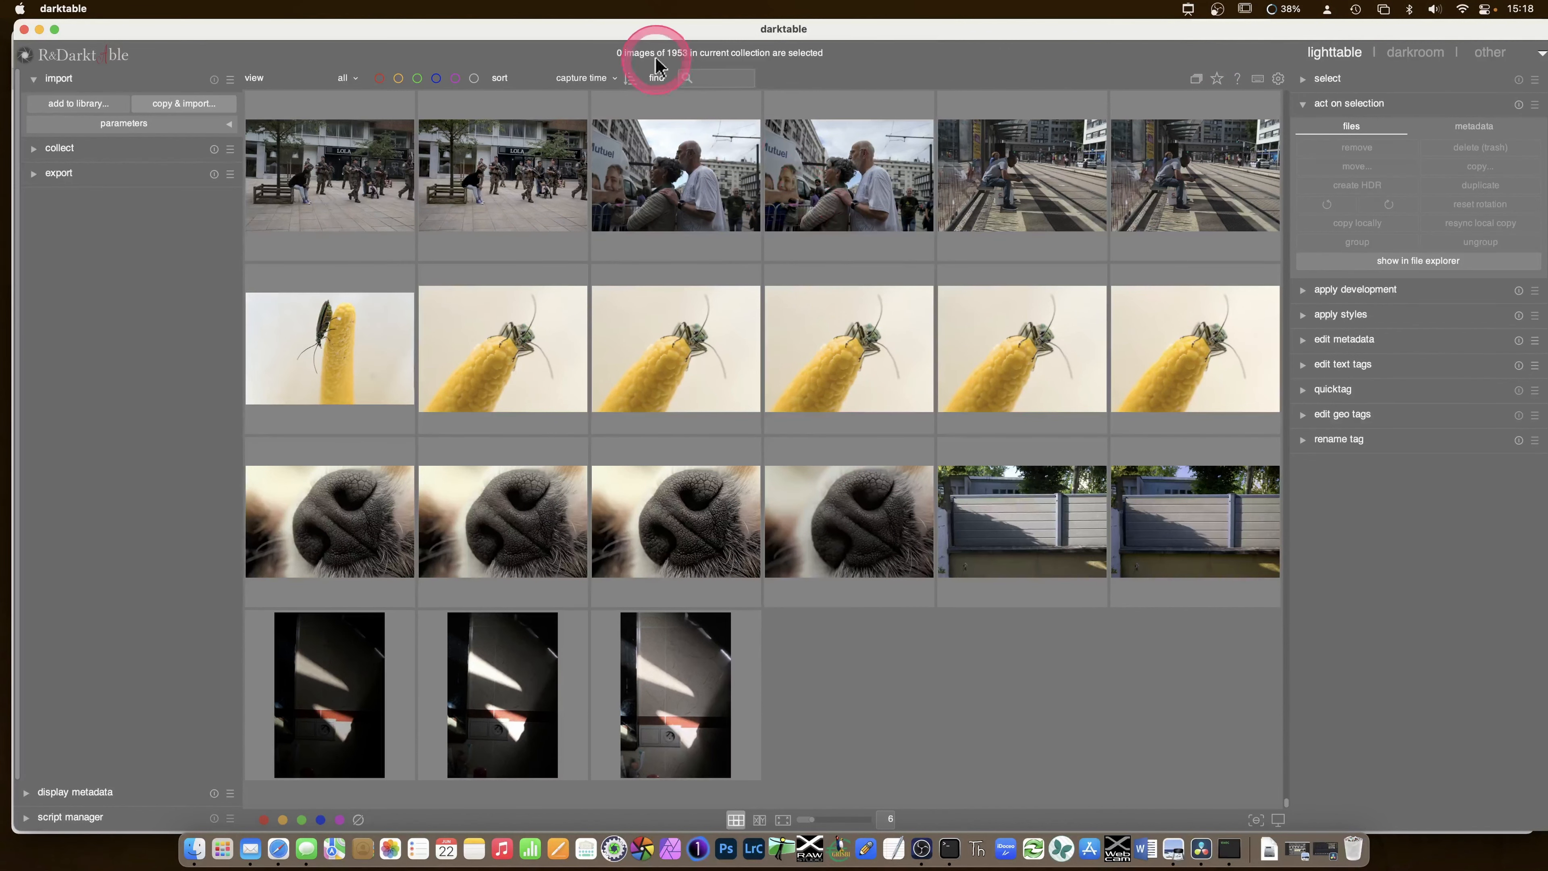
mouse_move(740, 449)
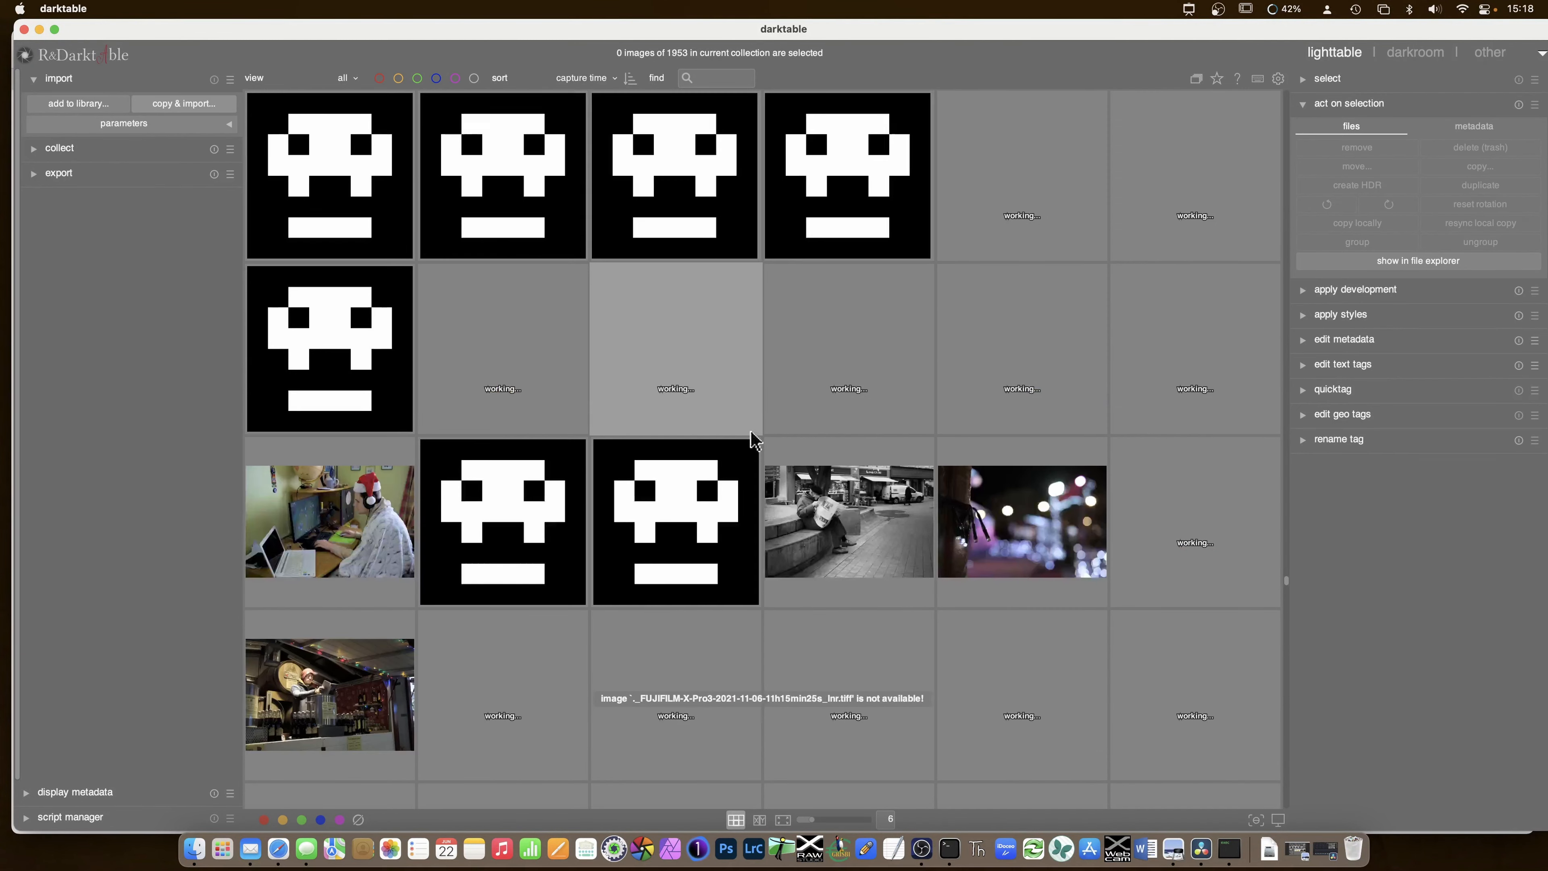
scroll(down, 3)
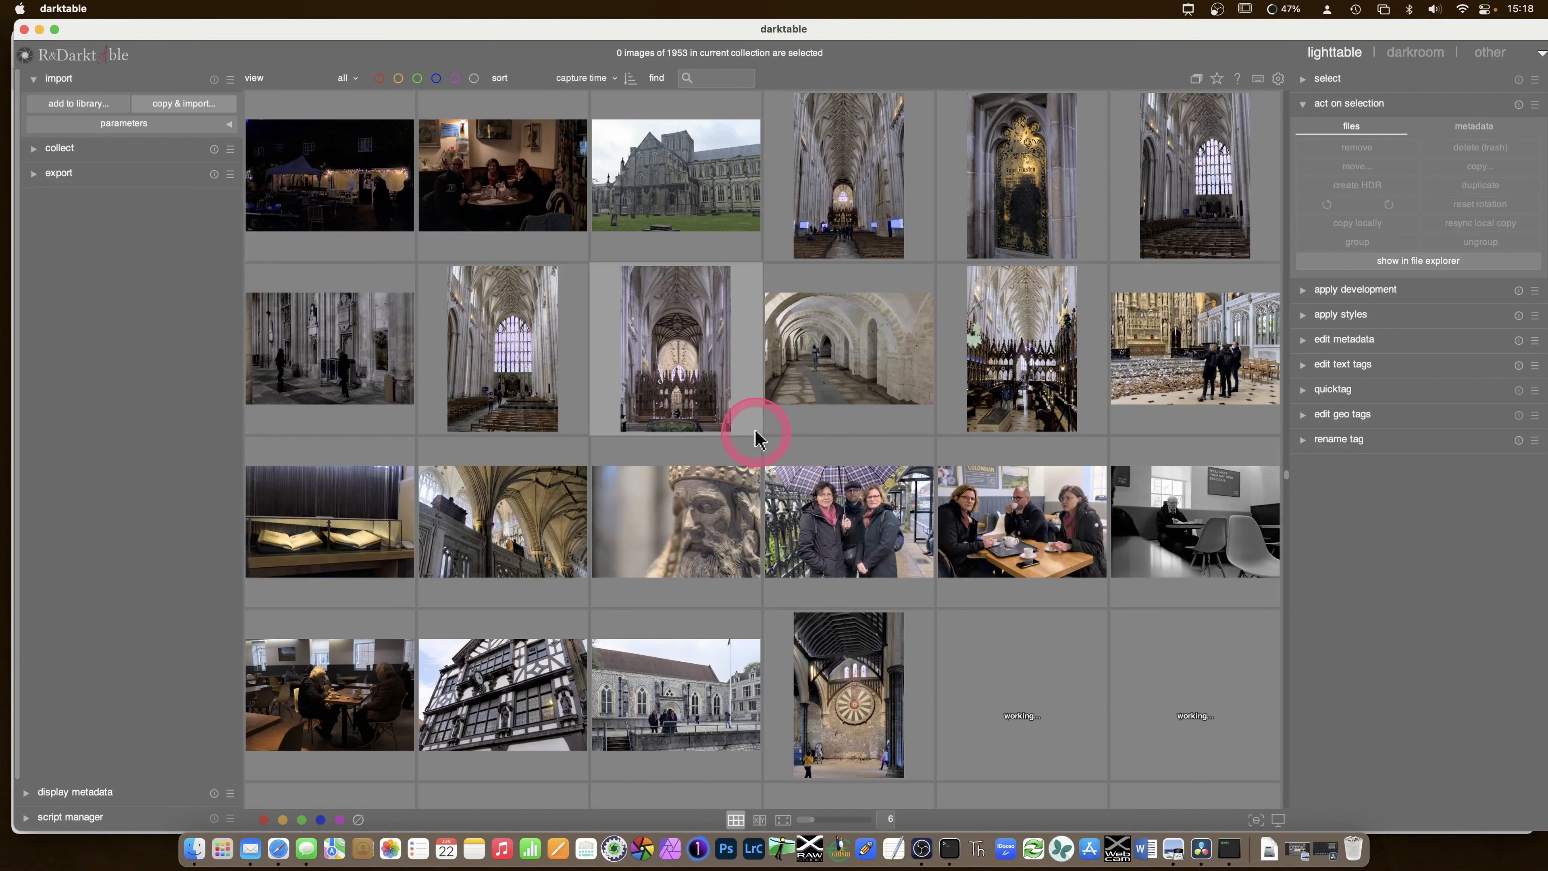
scroll(down, 3)
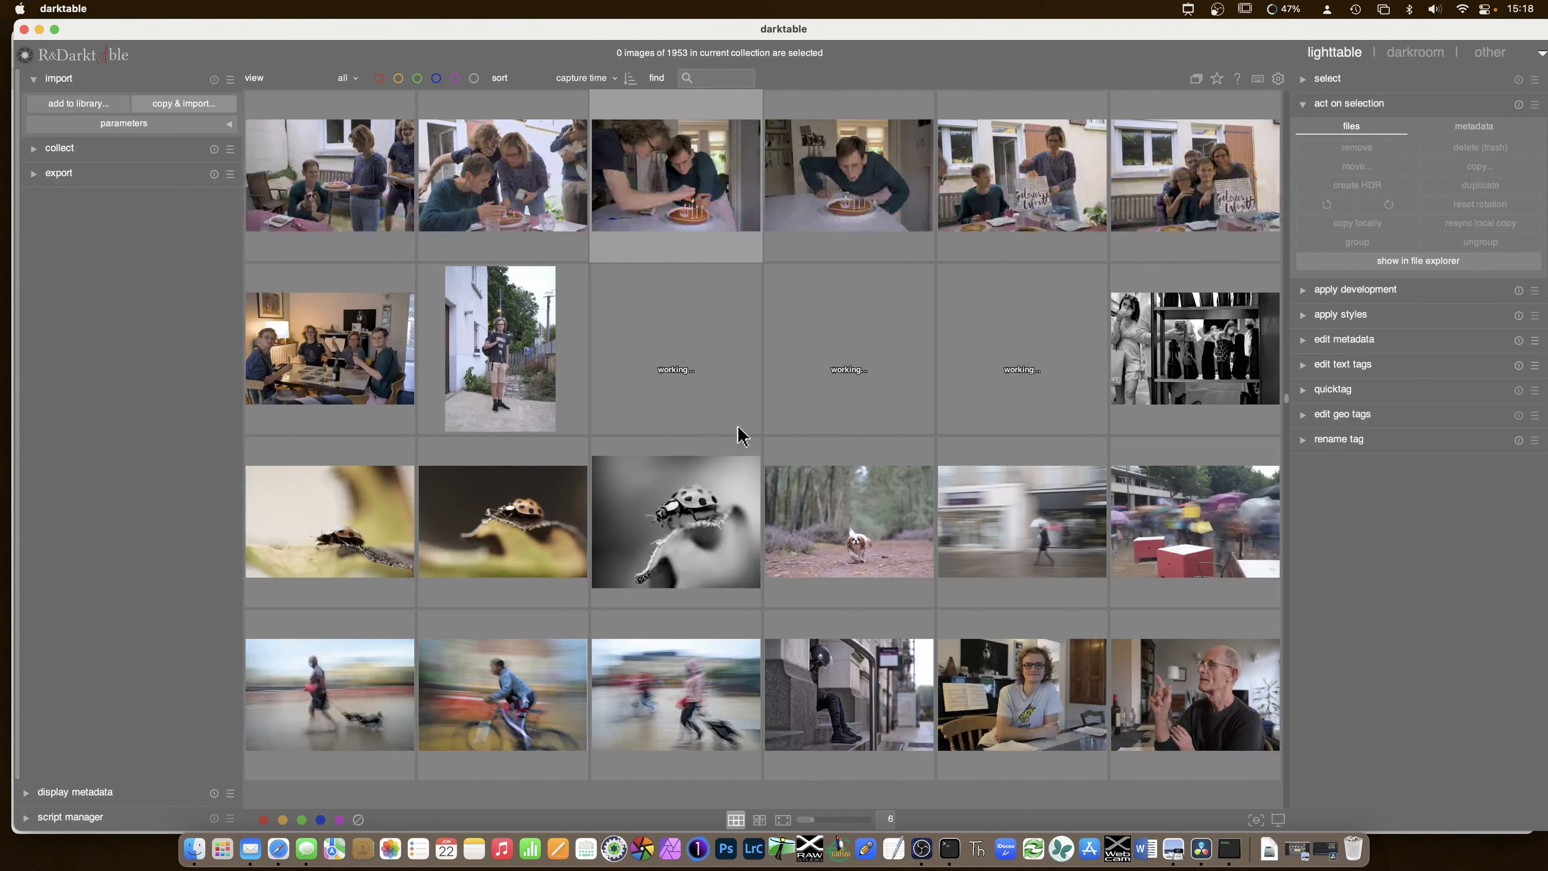
scroll(down, 3)
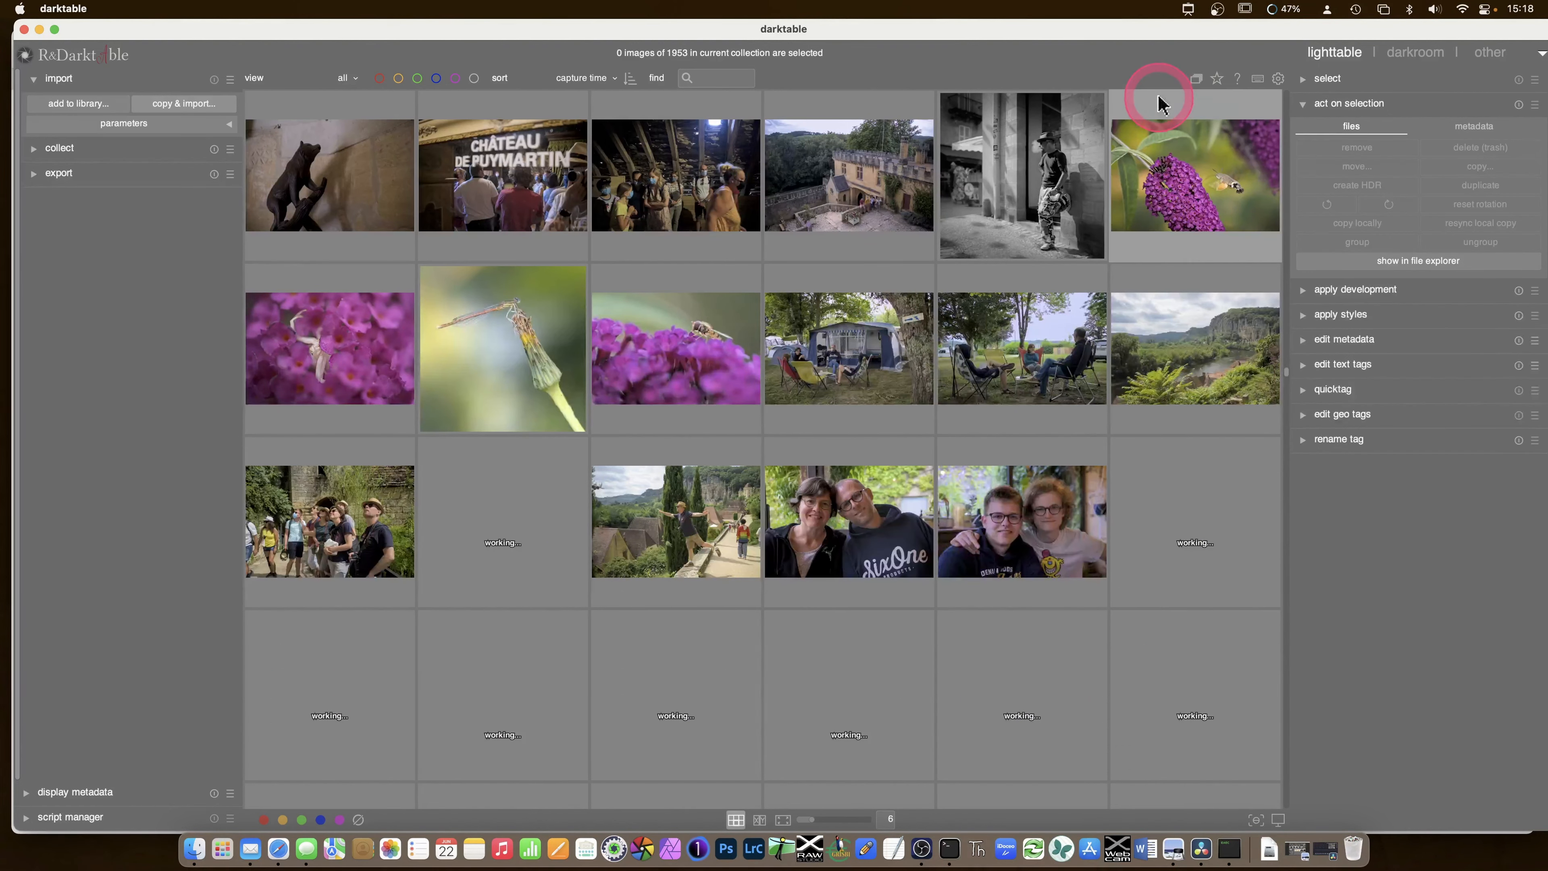
- Set R&Darktable's thumbnails to 'permanent overlays' showing stars and file types, then scroll the grid
click(1195, 78)
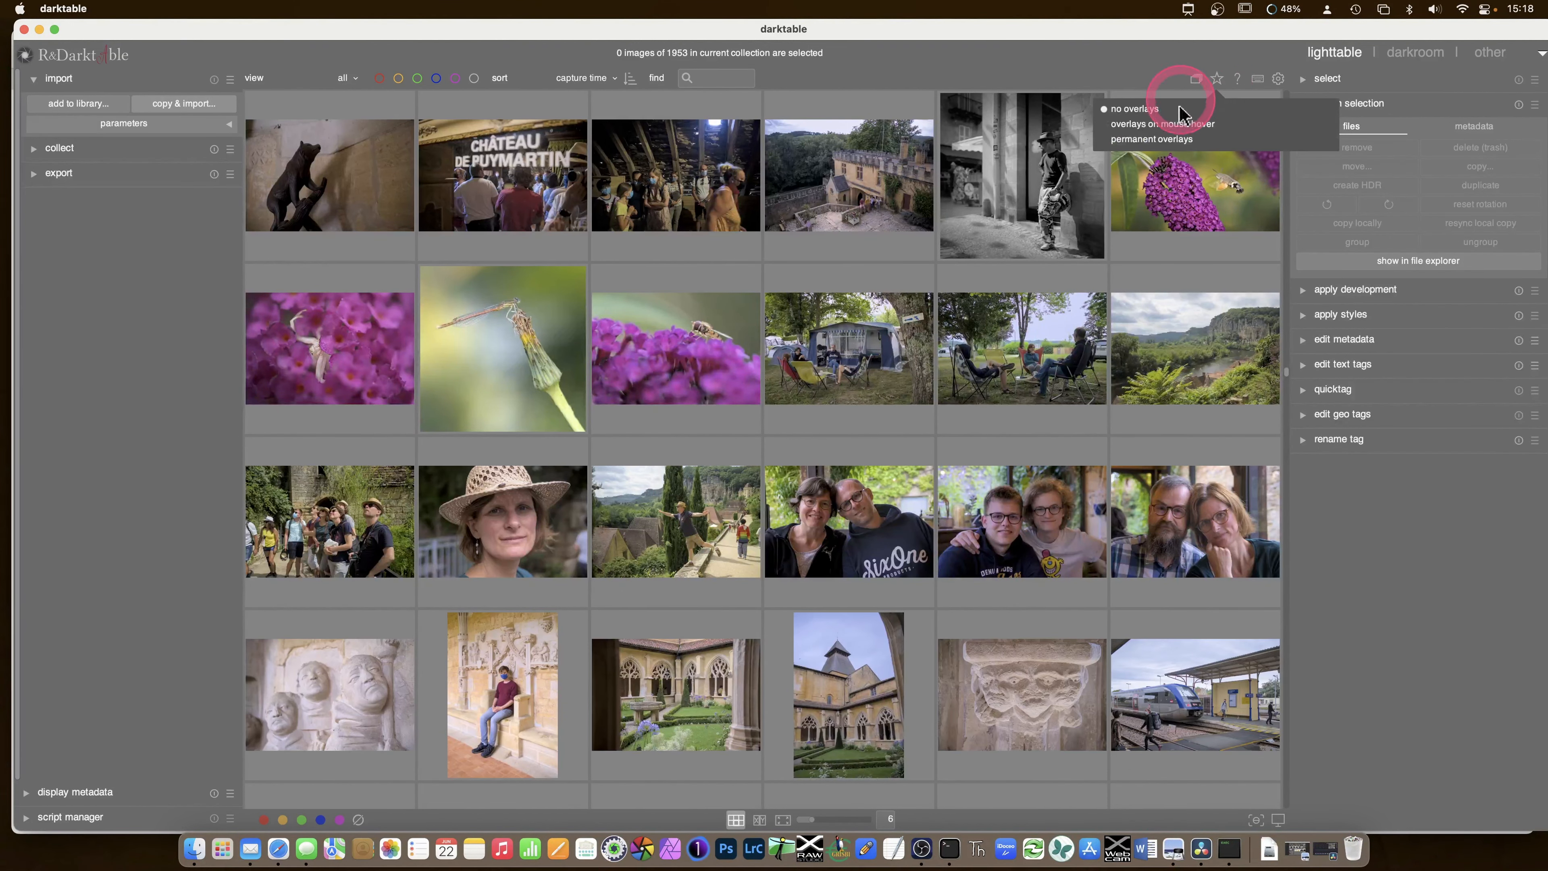
click(1152, 138)
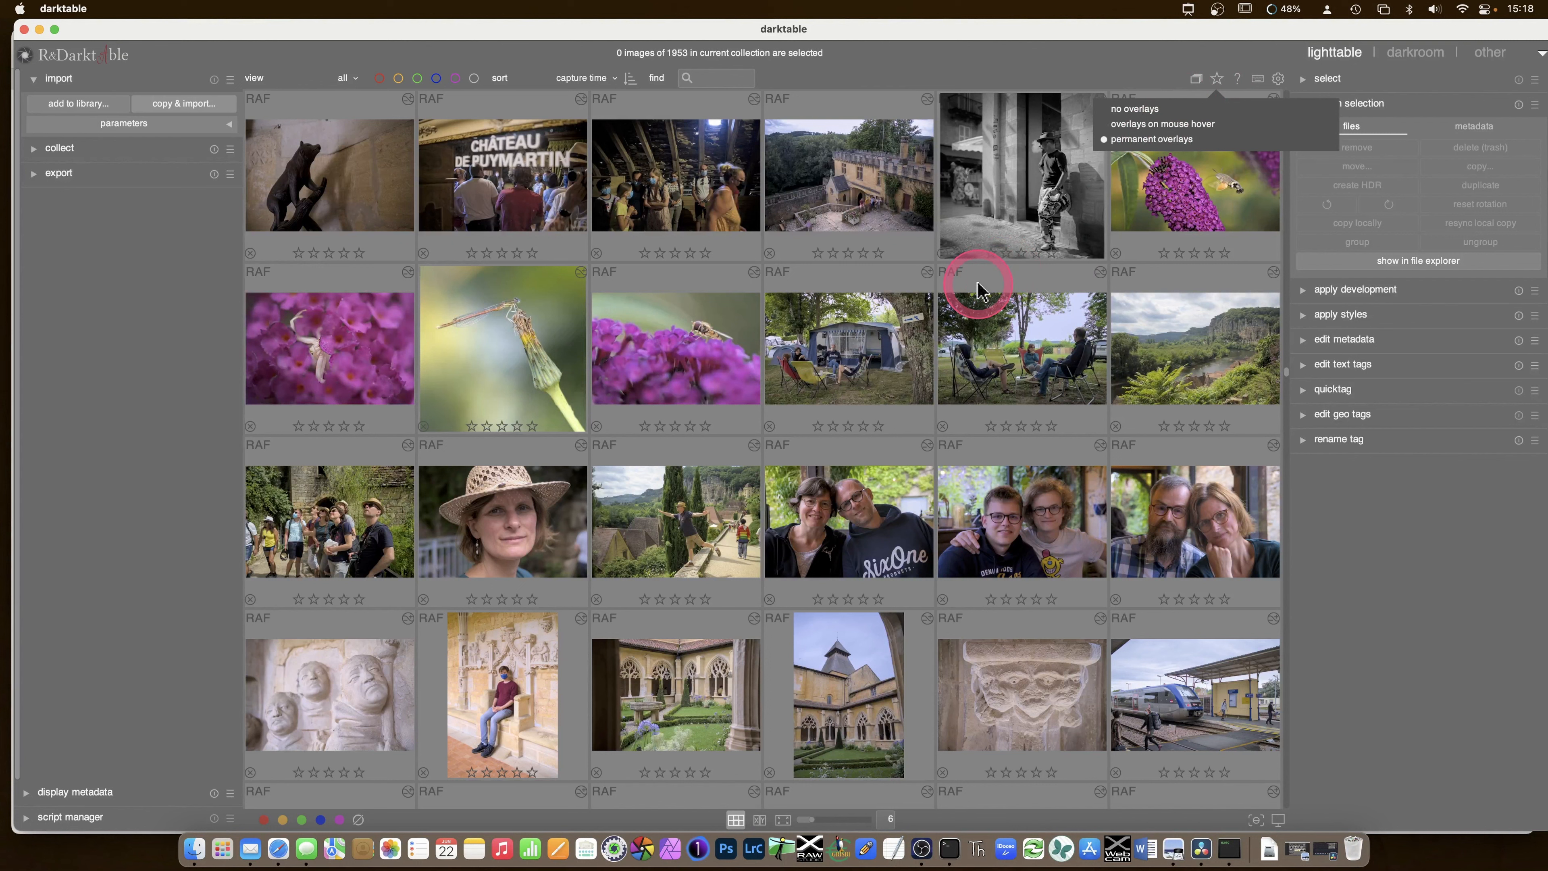
mouse_move(733, 260)
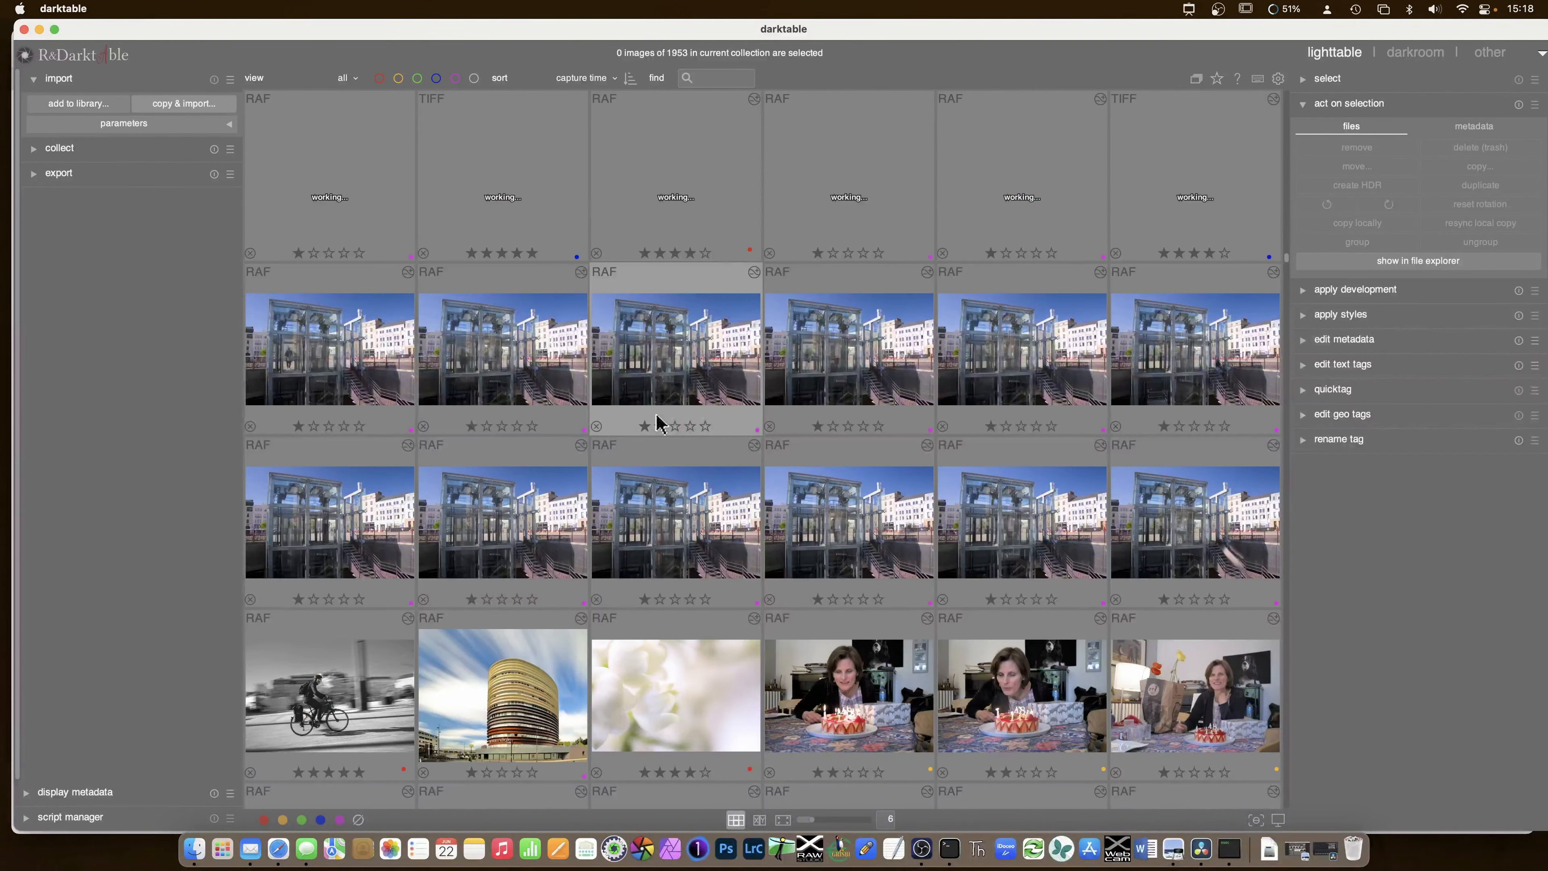
scroll(up, 3)
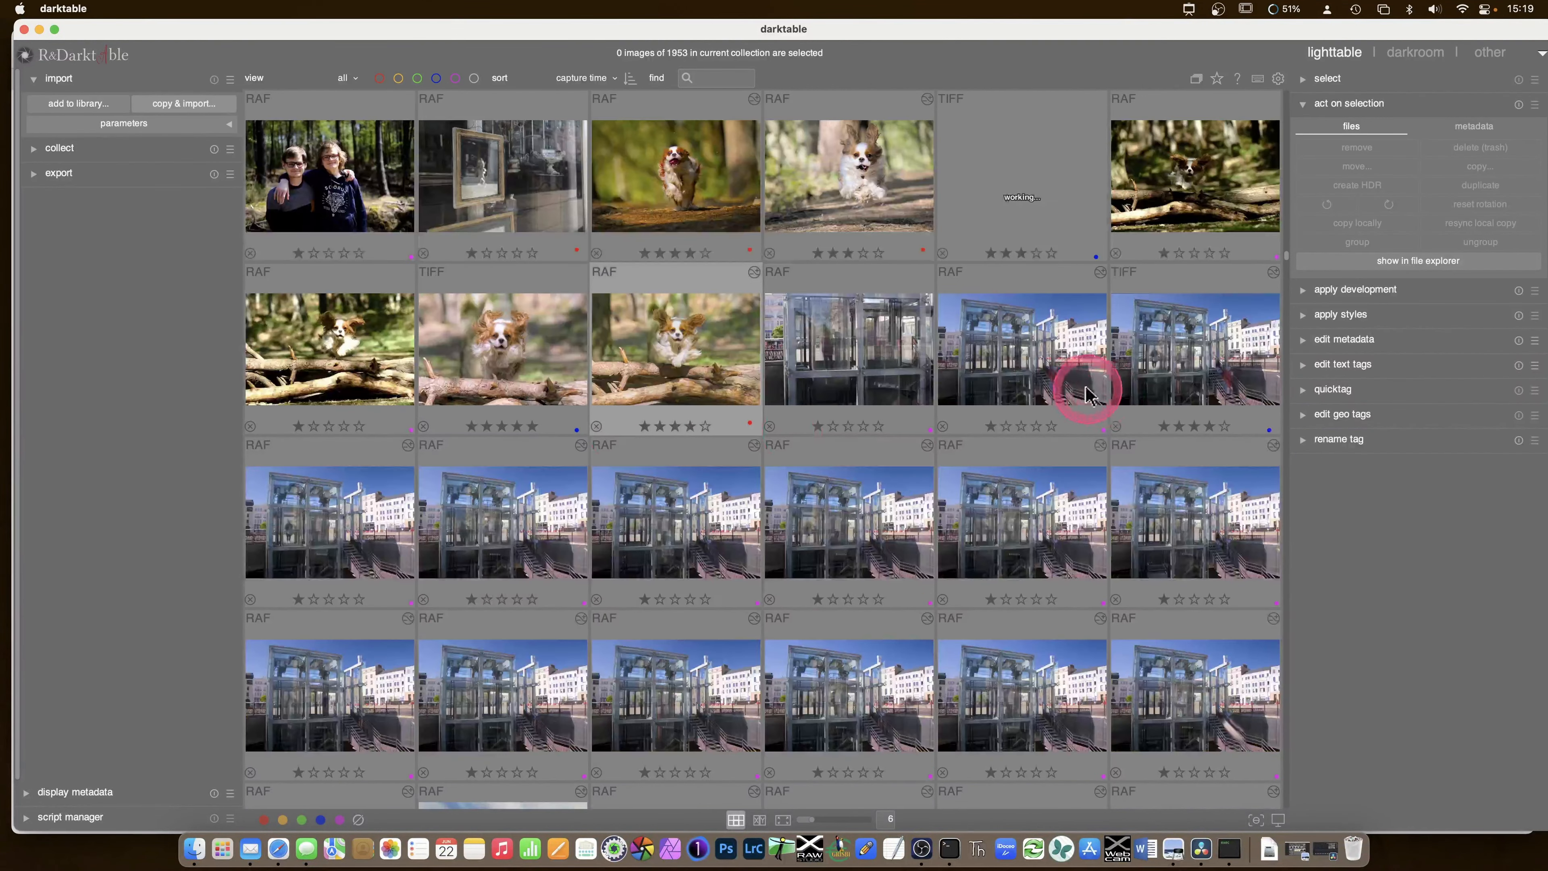
scroll(down, 3)
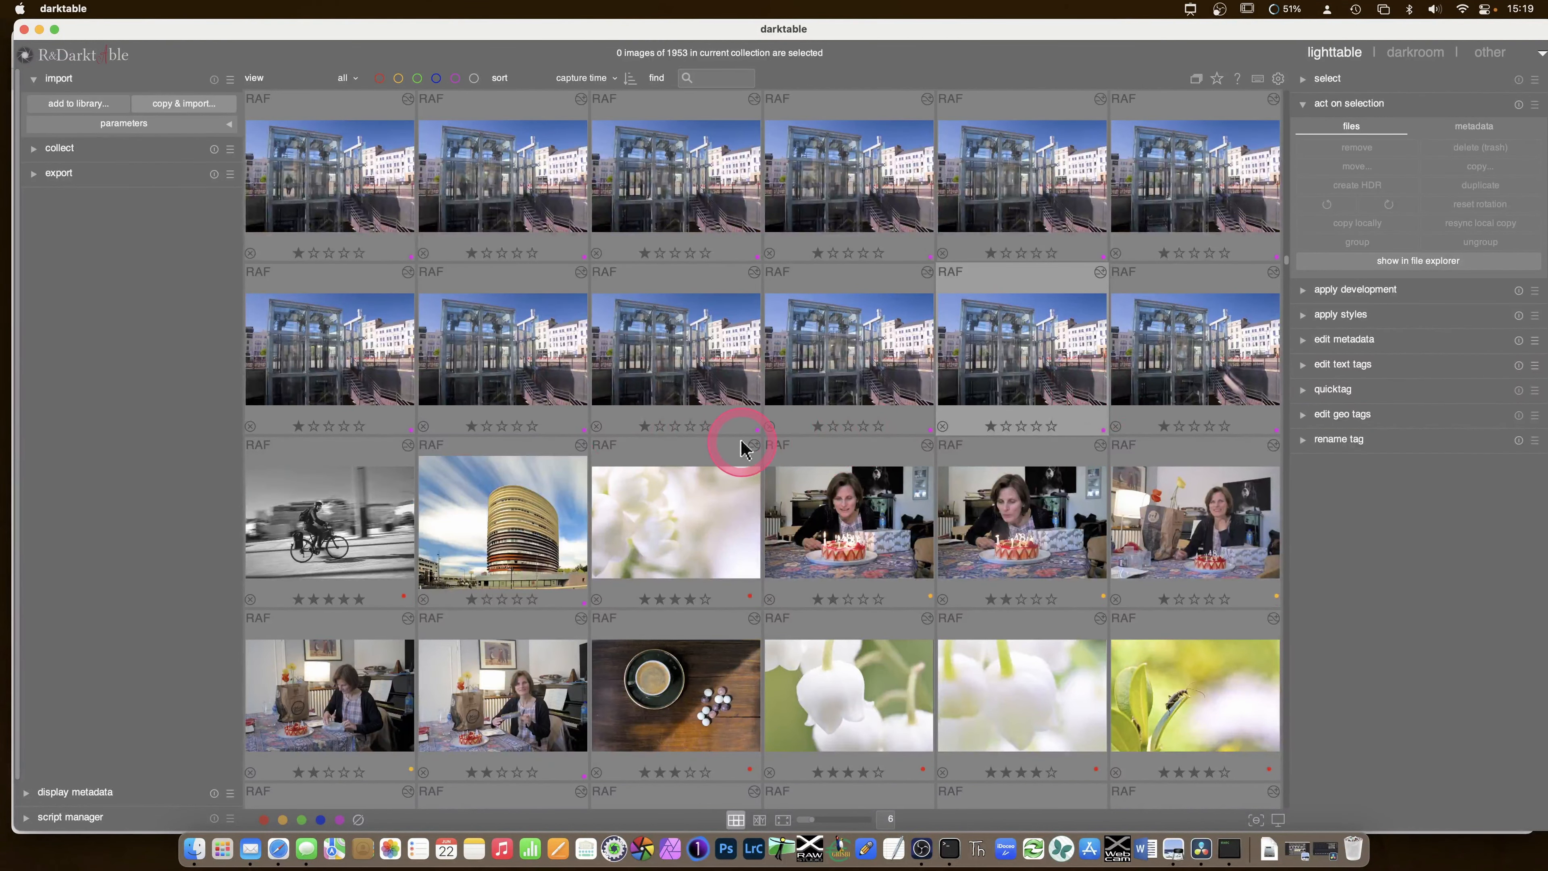
scroll(down, 3)
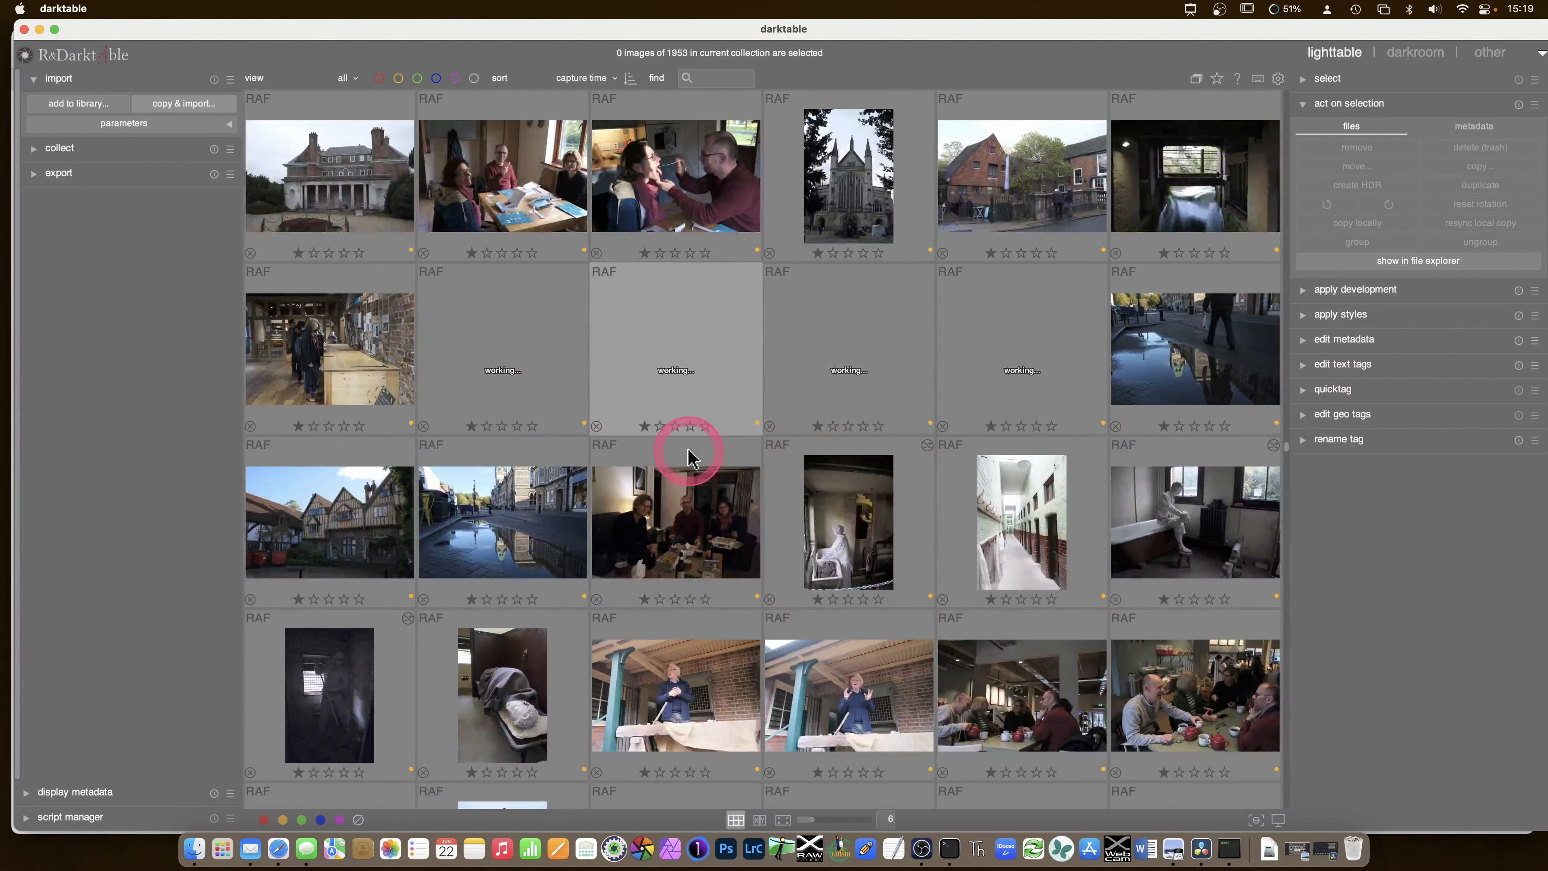
mouse_move(1266, 520)
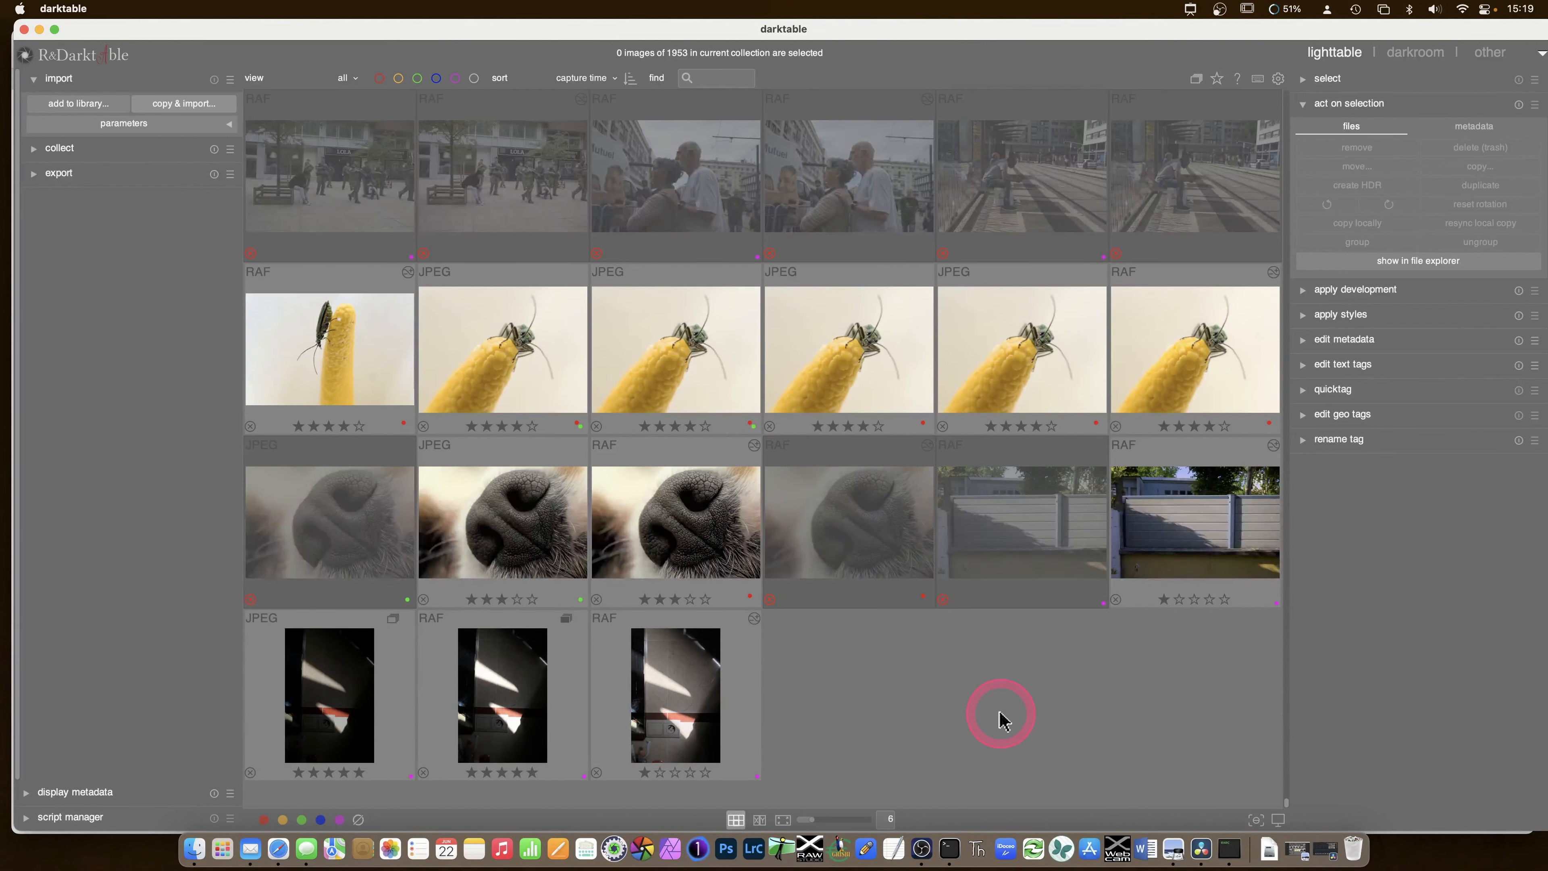
mouse_move(676, 711)
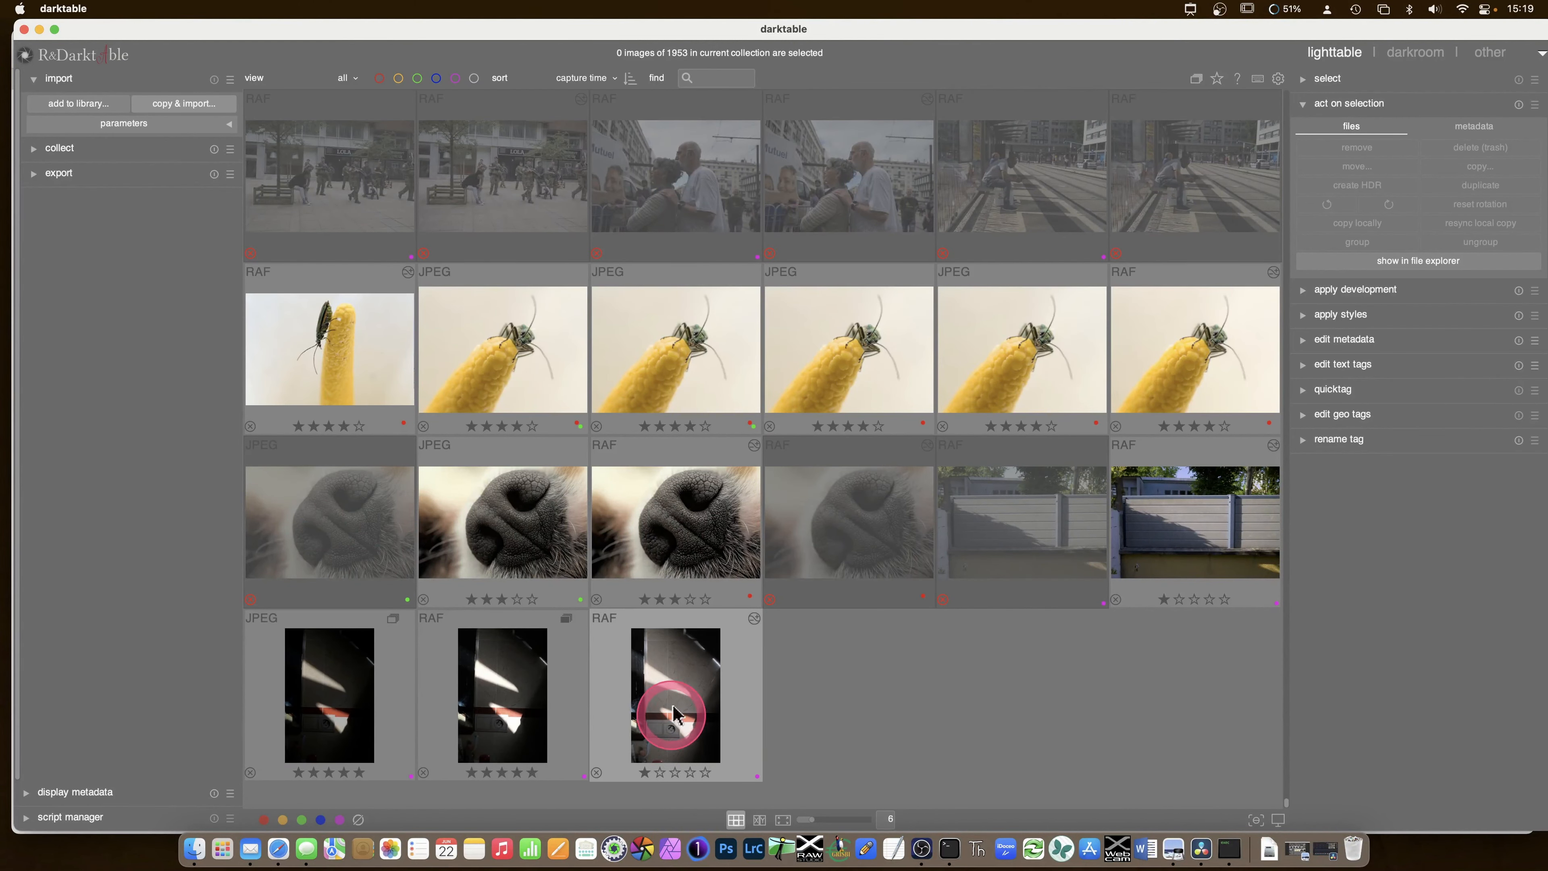
mouse_move(676, 538)
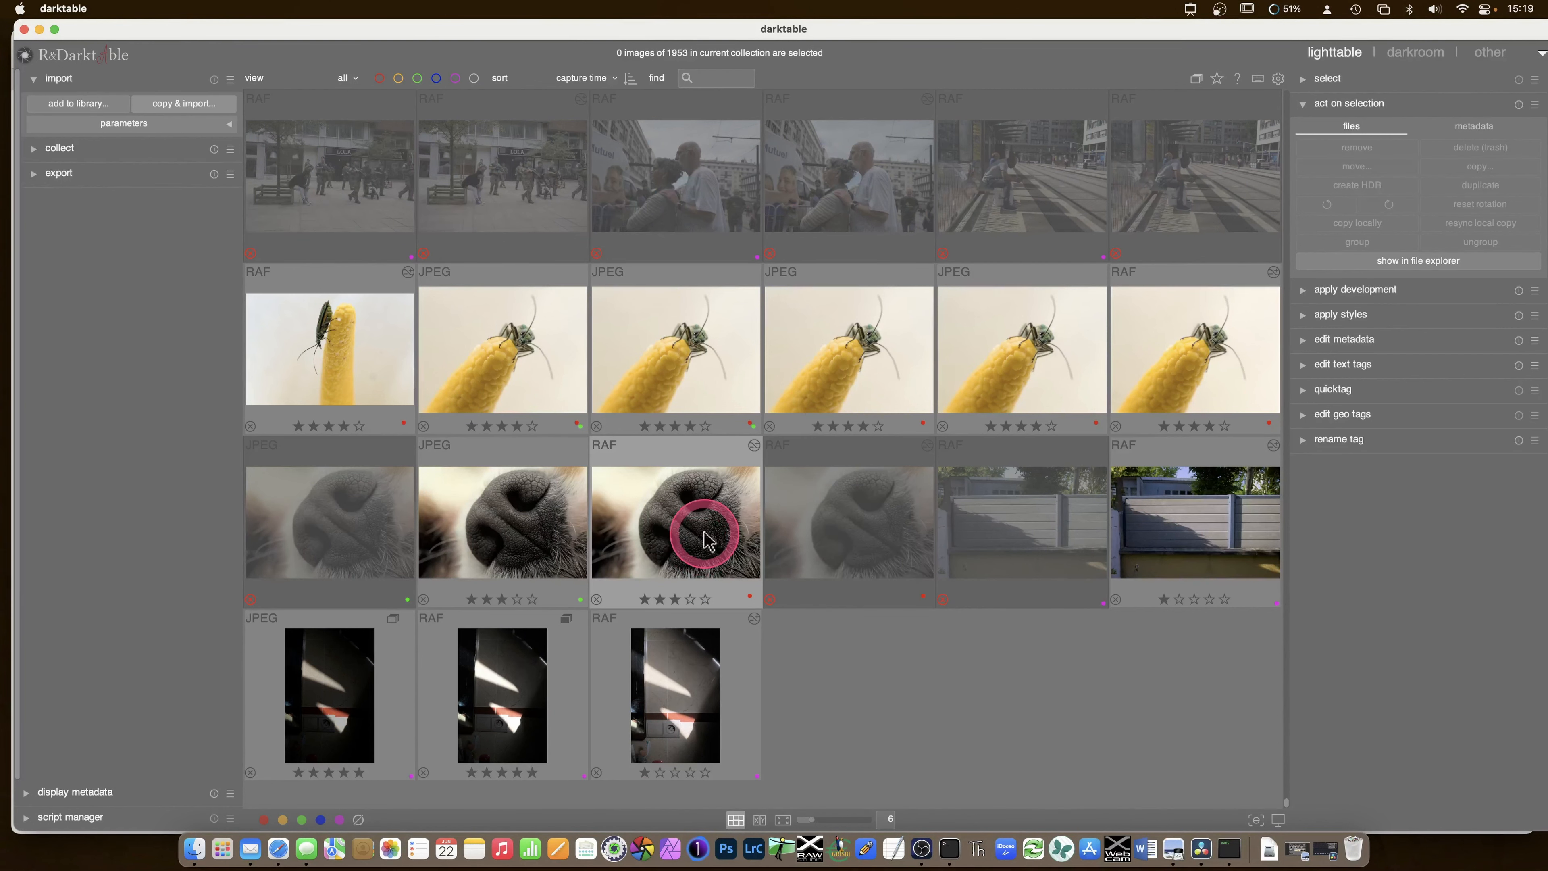
- Select the dog-nose RAF thumbnail and expand the 'apply development' module in the right panel
click(676, 521)
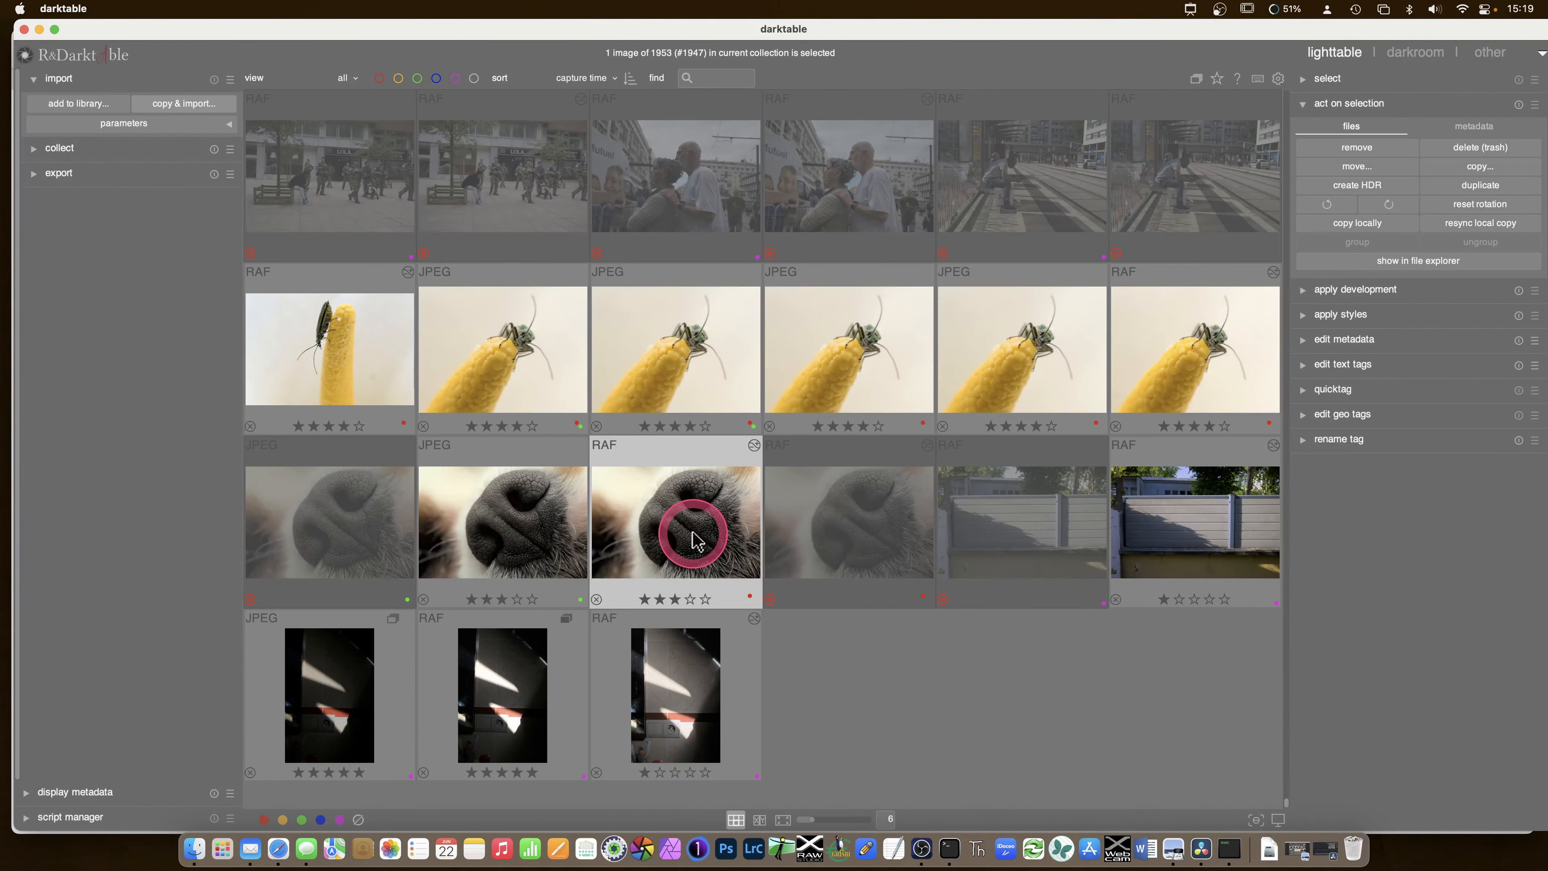
click(59, 147)
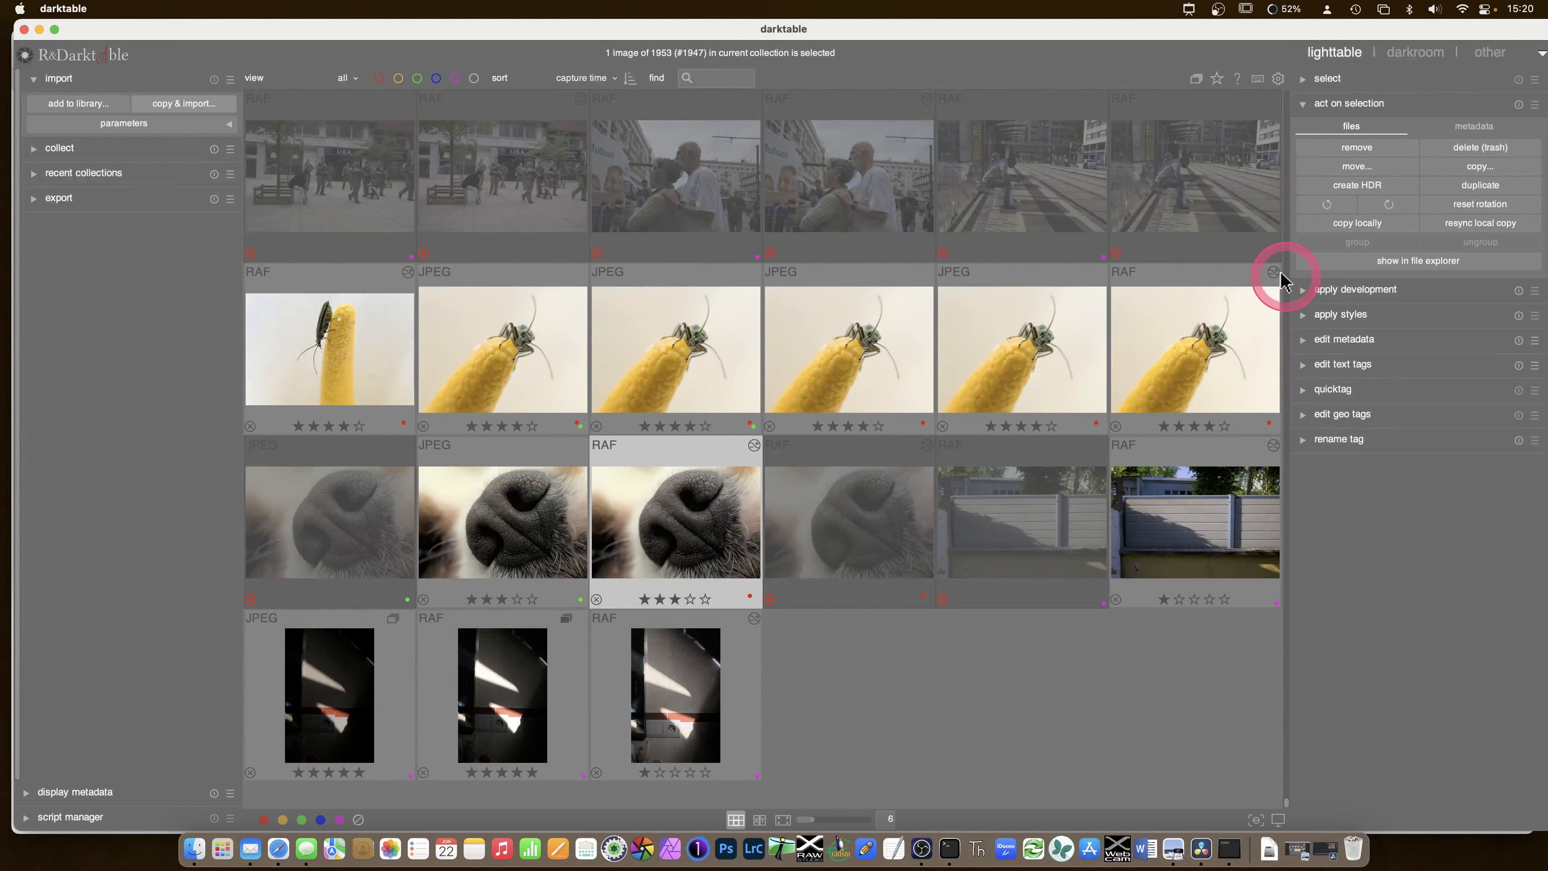
click(1302, 103)
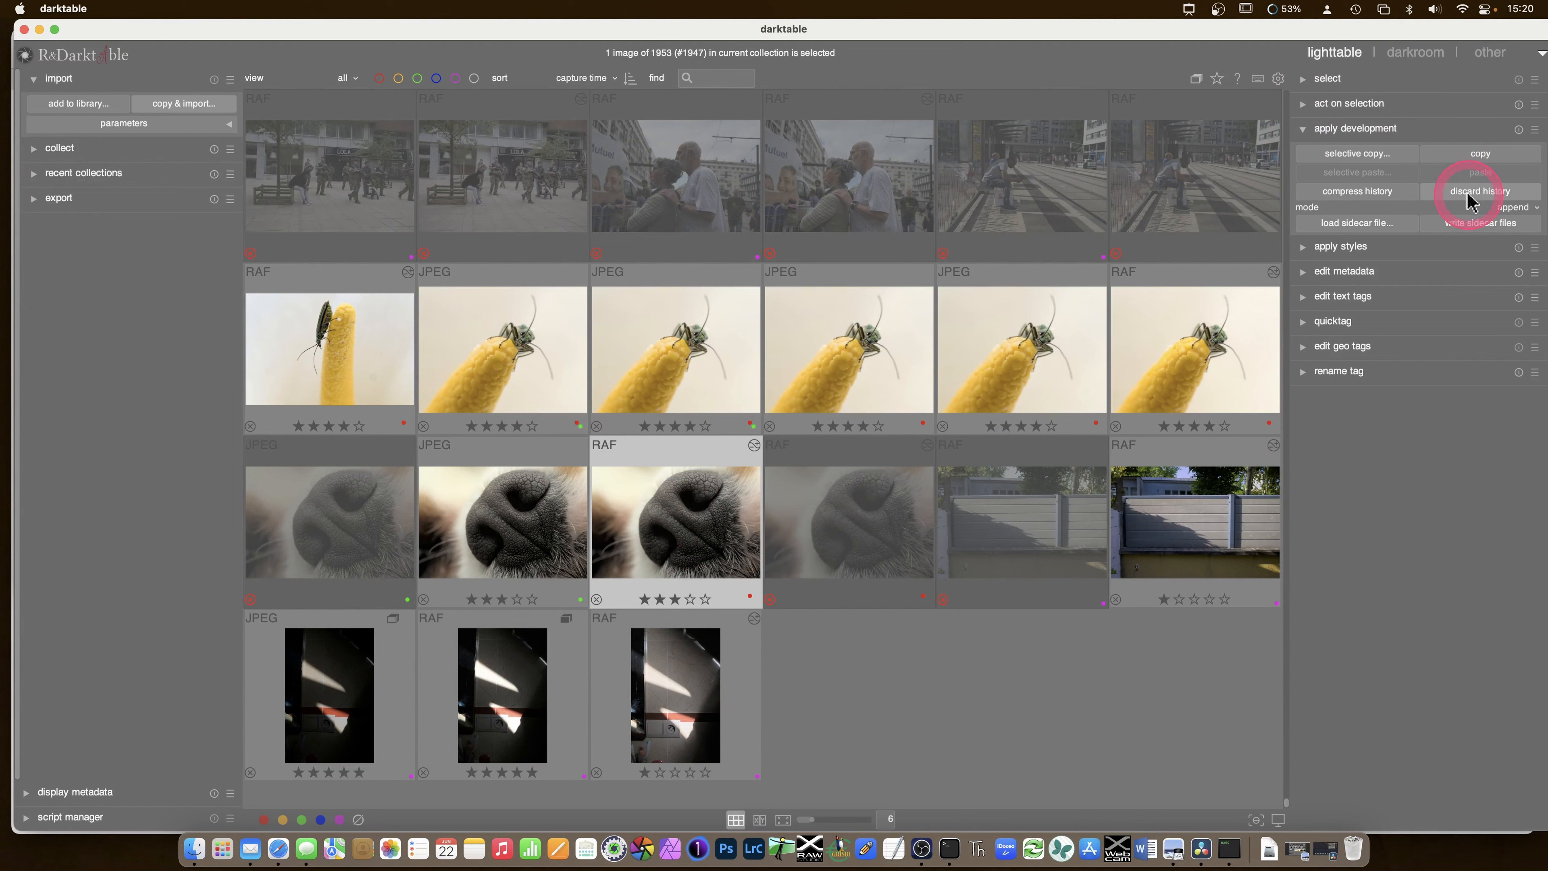
mouse_move(650, 526)
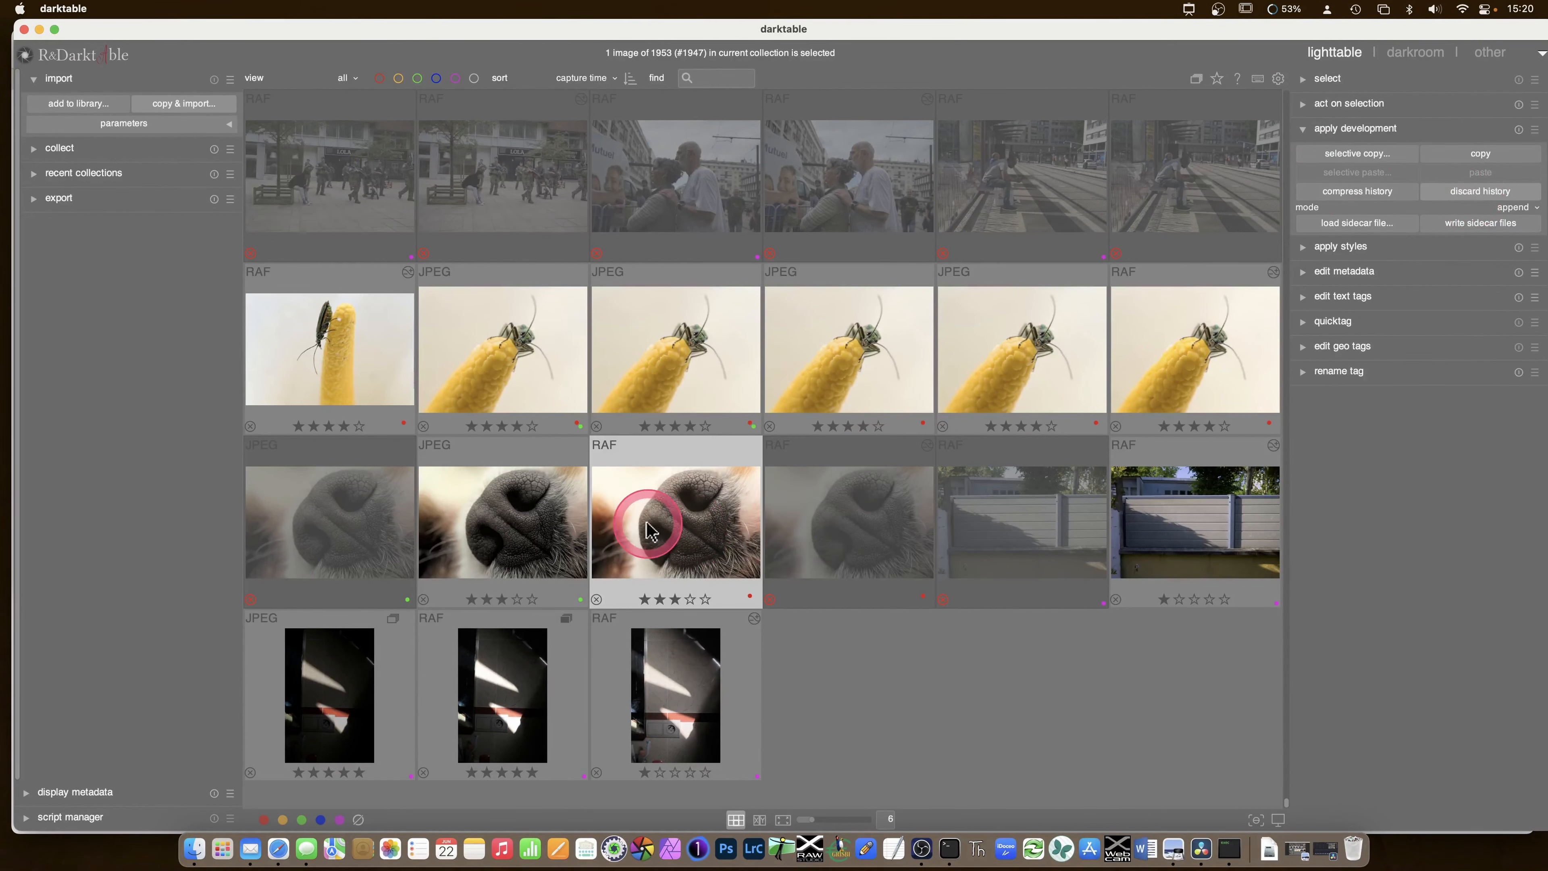
- Enter the darkroom with the dog-nose photo and briefly expand its color calibration settings
double_click(676, 523)
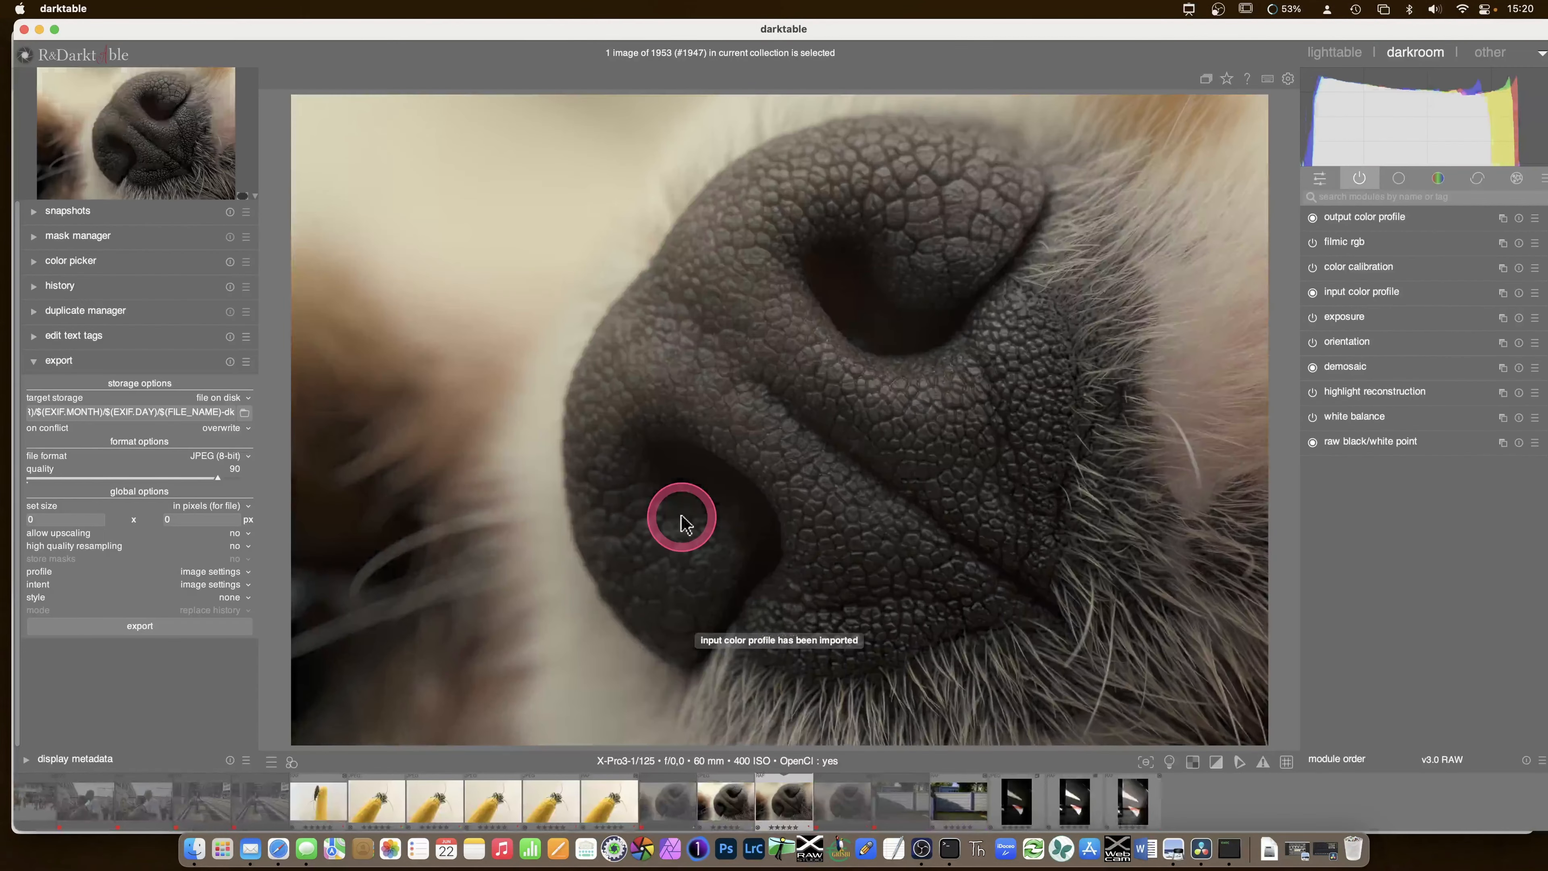
mouse_move(1352, 416)
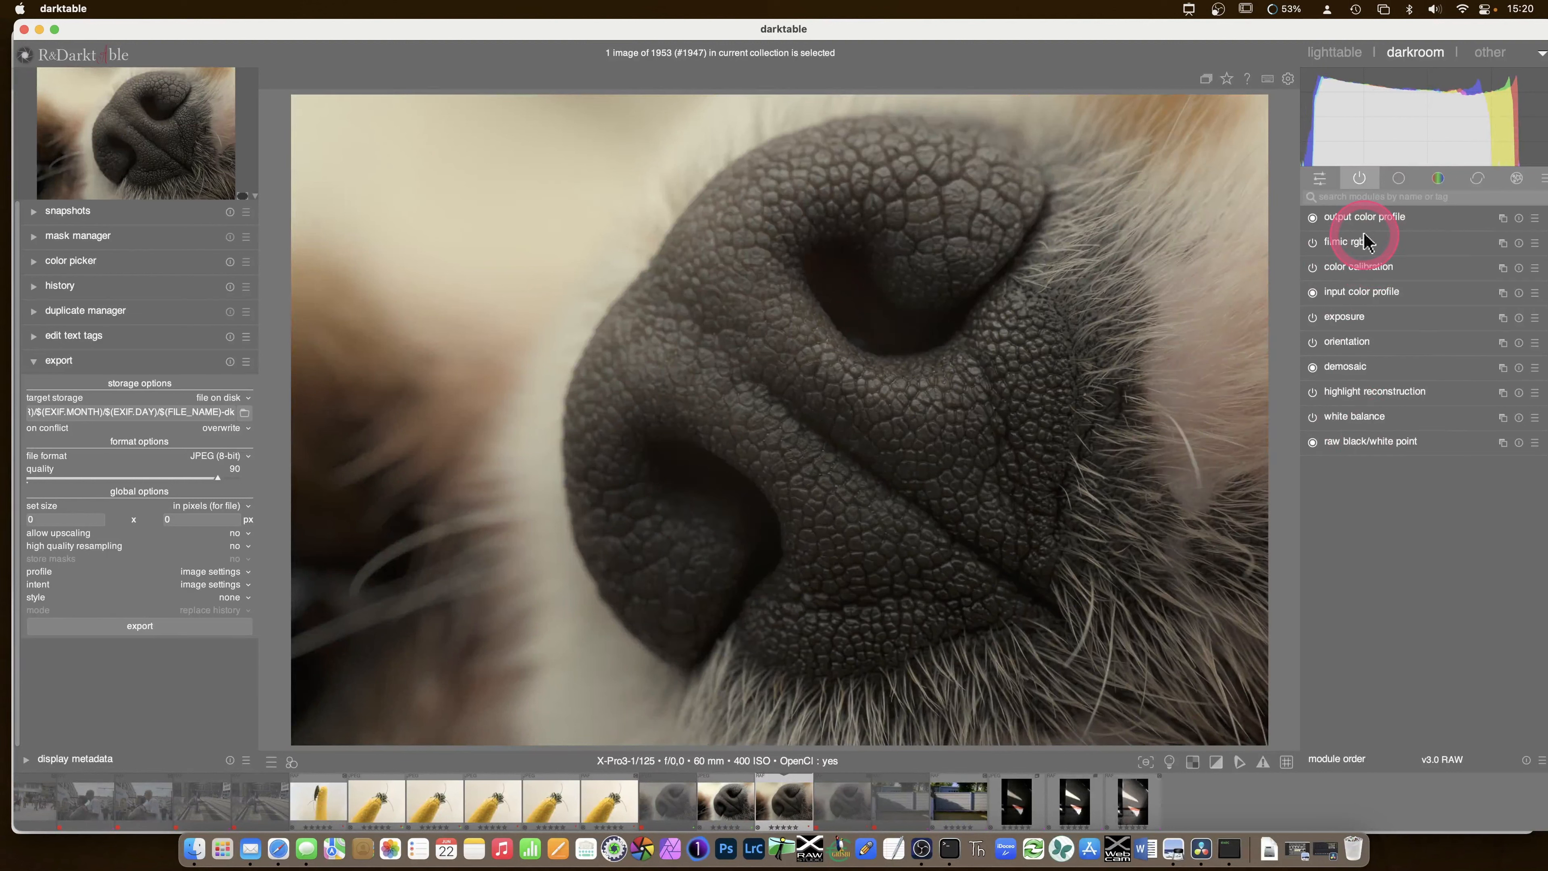
mouse_move(1377, 267)
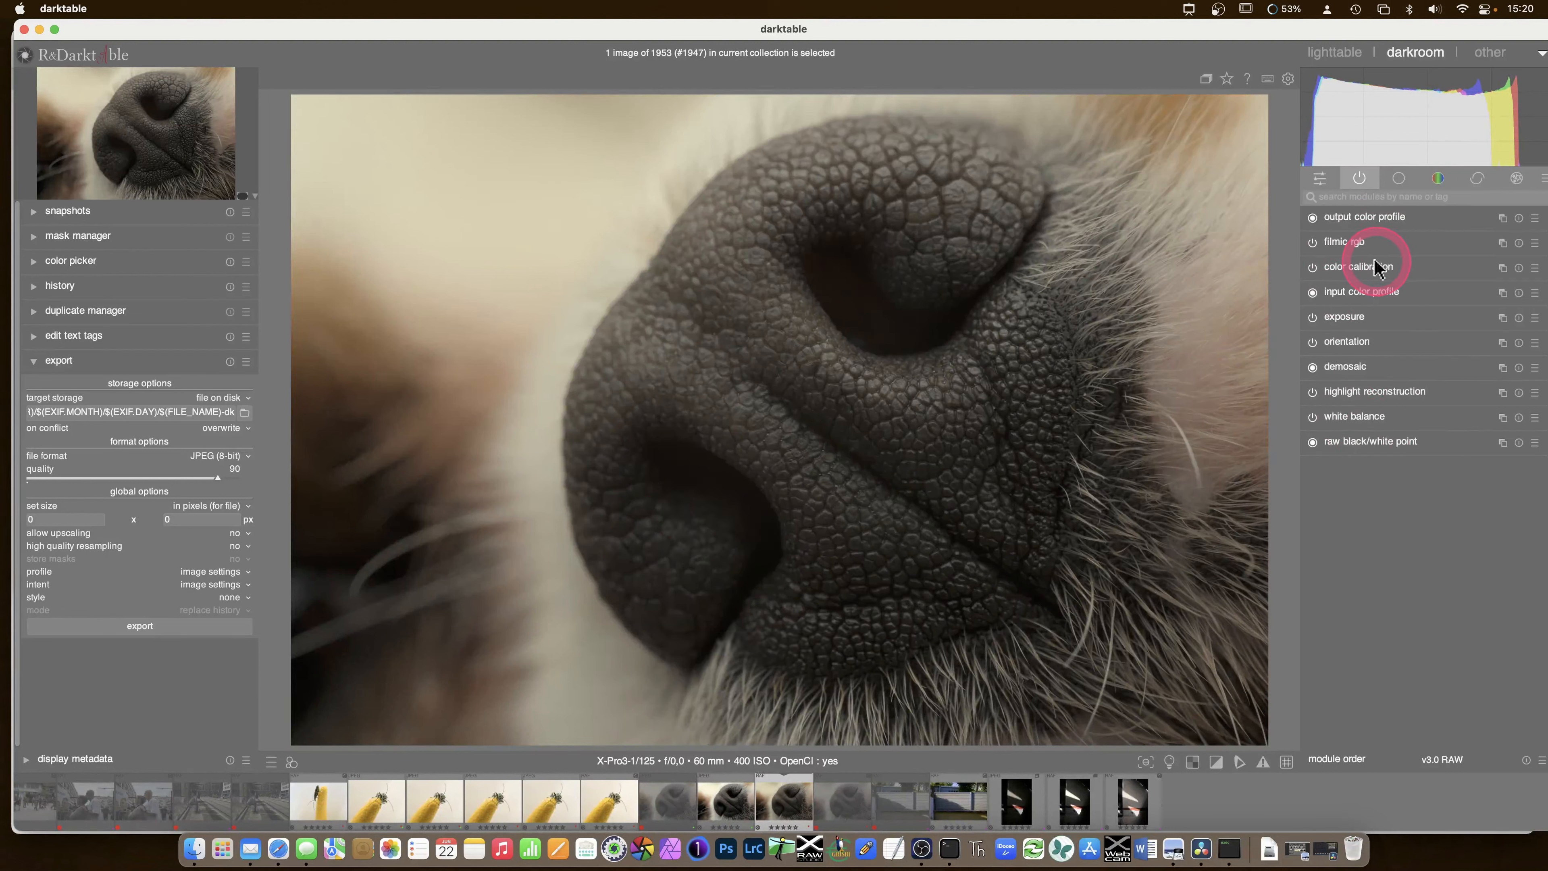
click(1358, 267)
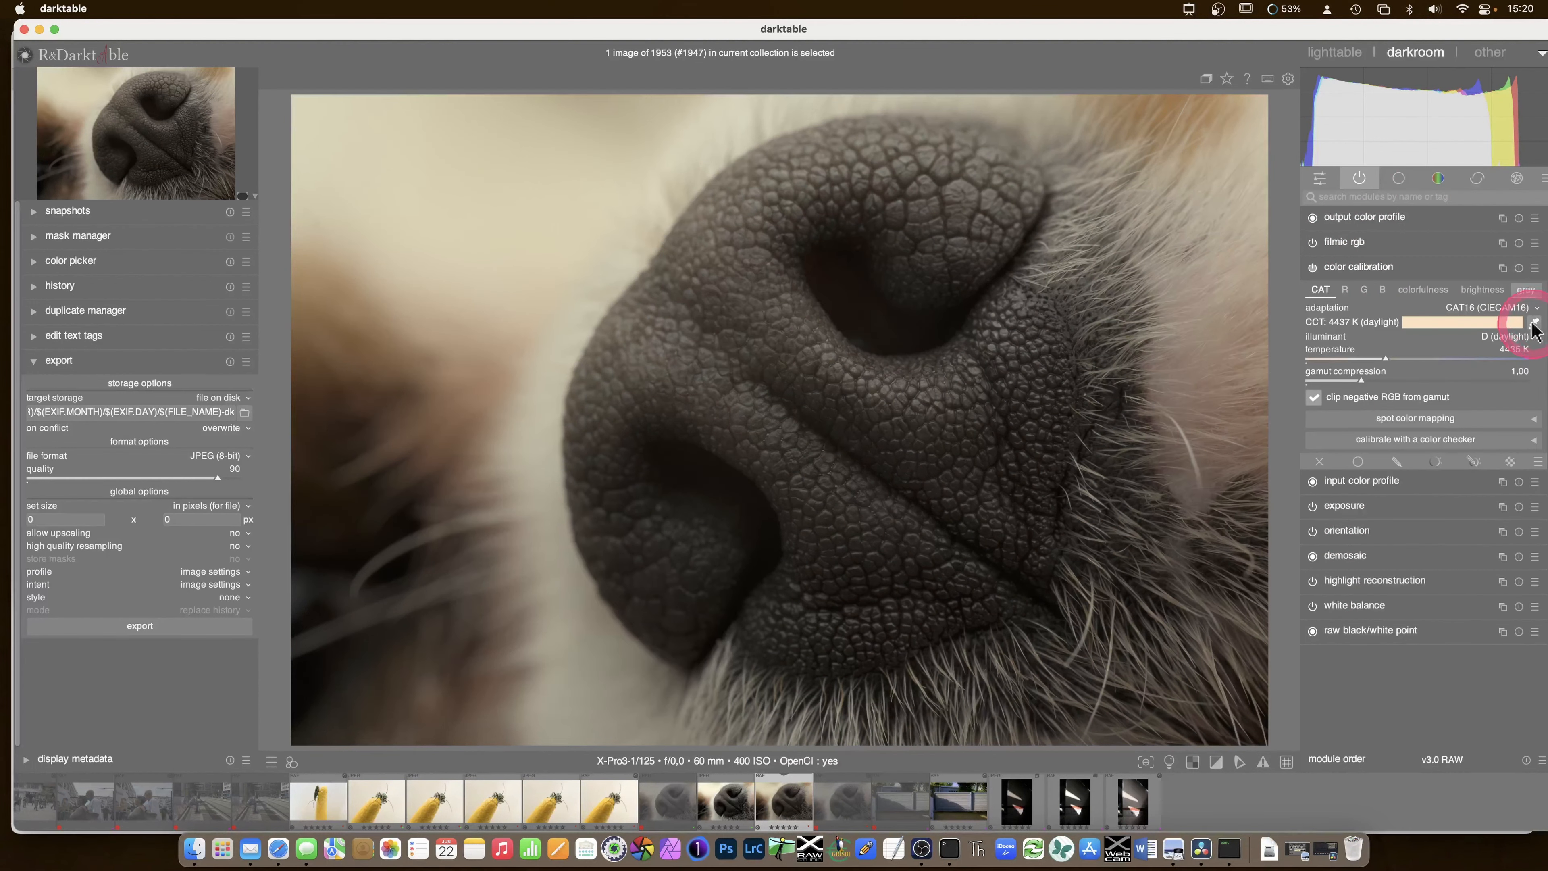
click(1359, 267)
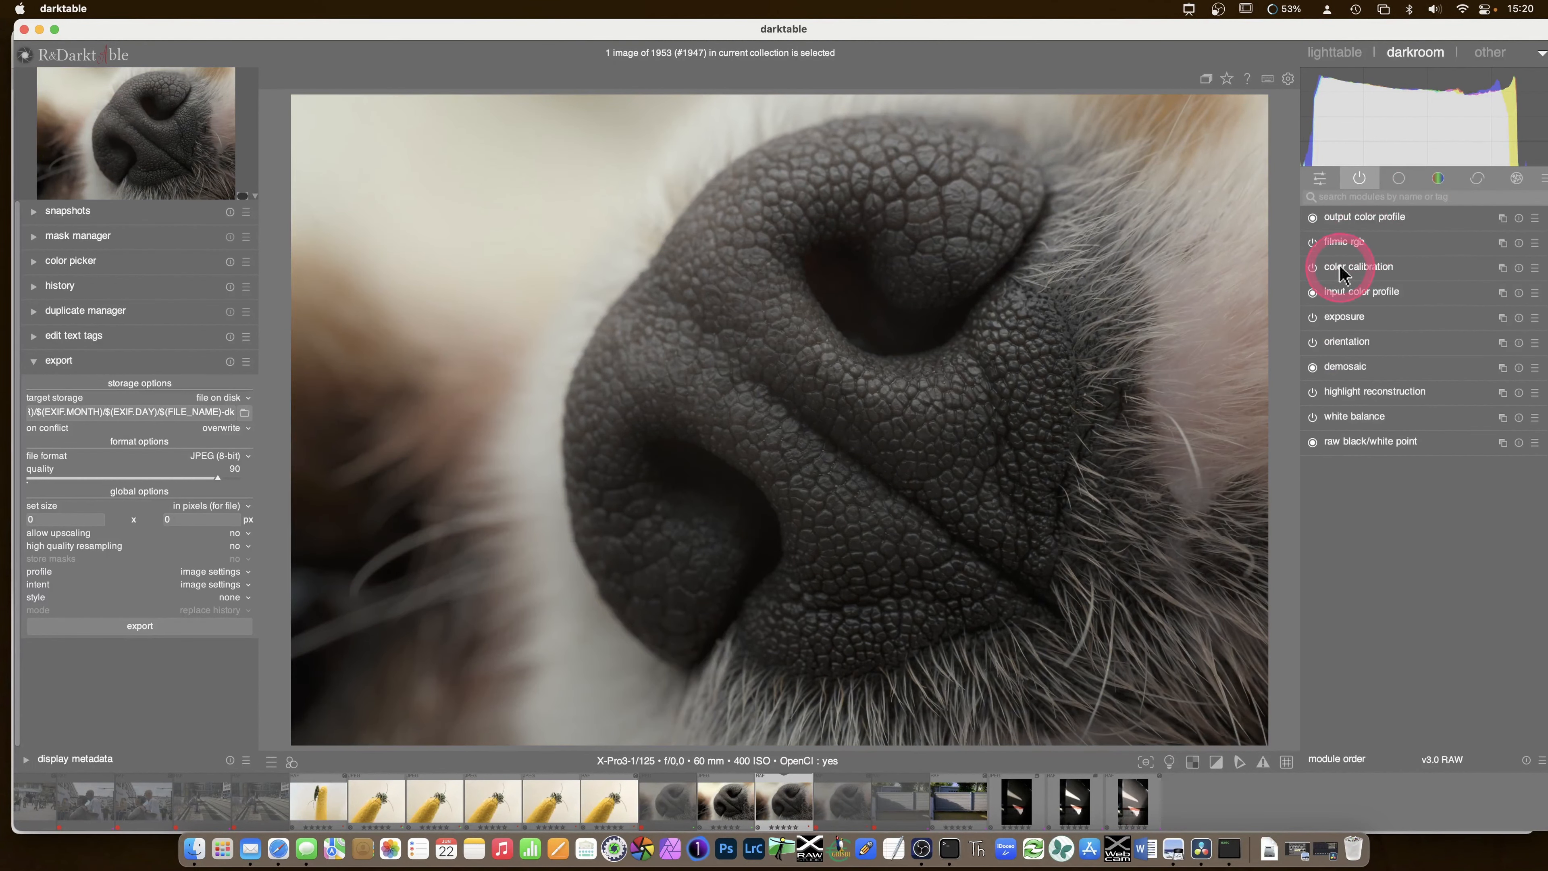
mouse_move(1516, 469)
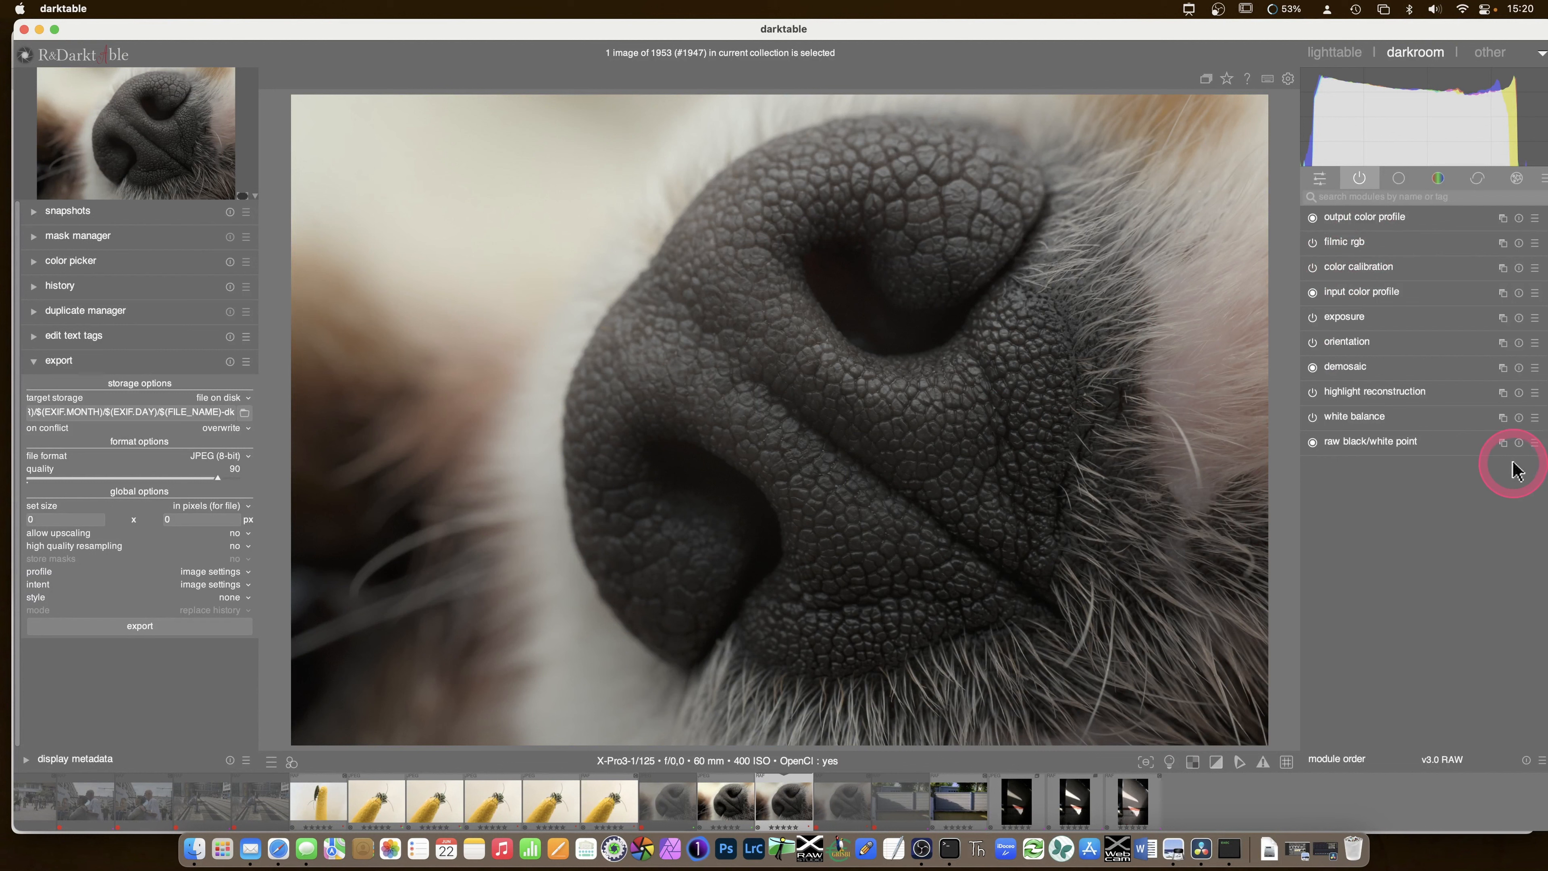
mouse_move(1478, 177)
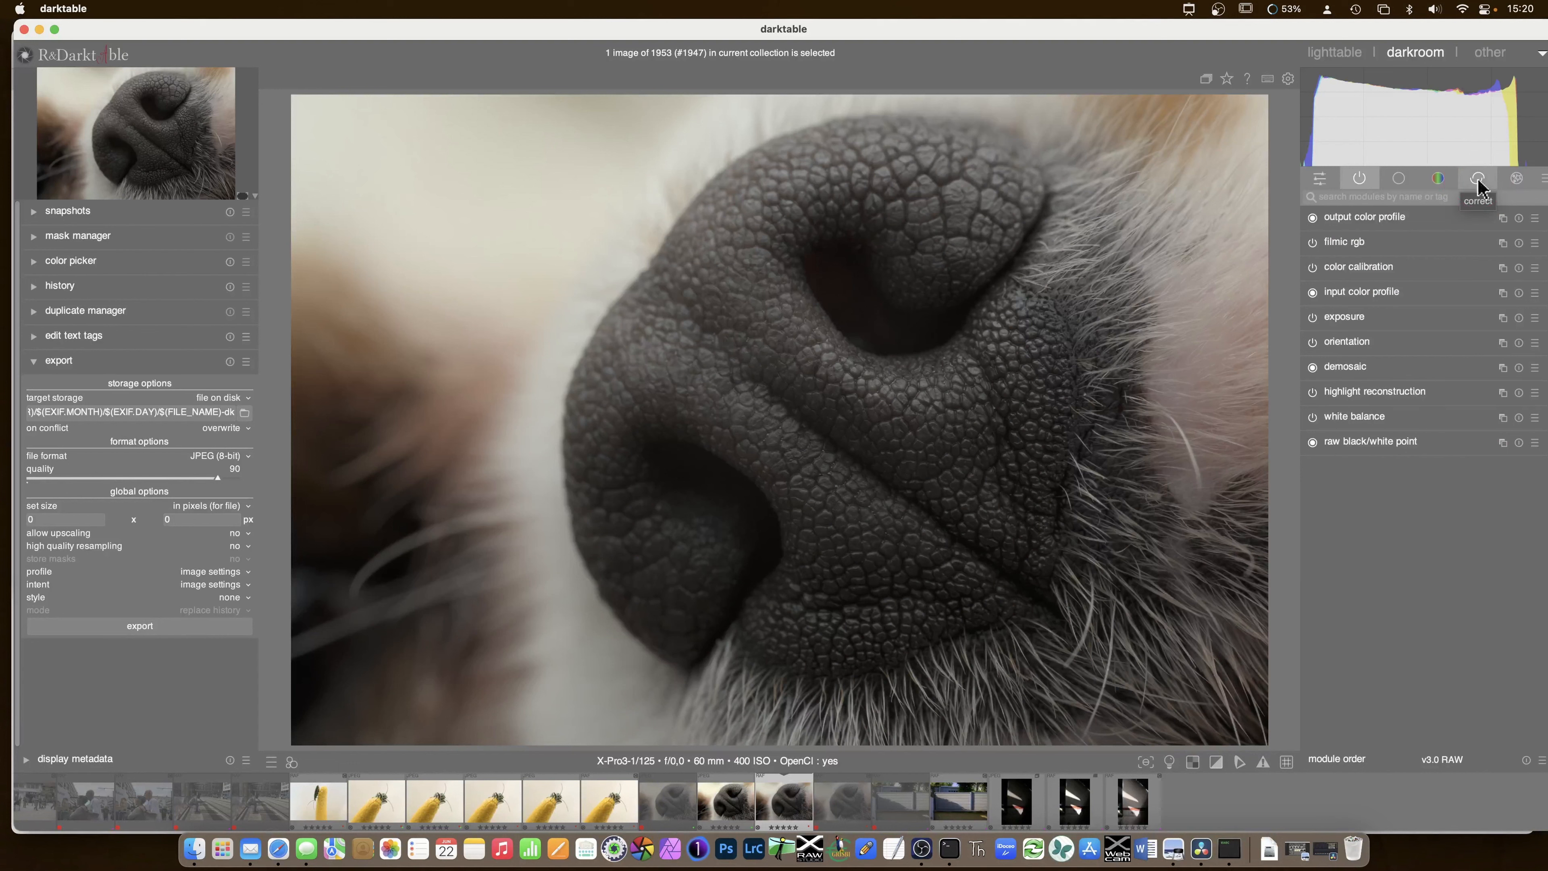
click(1478, 179)
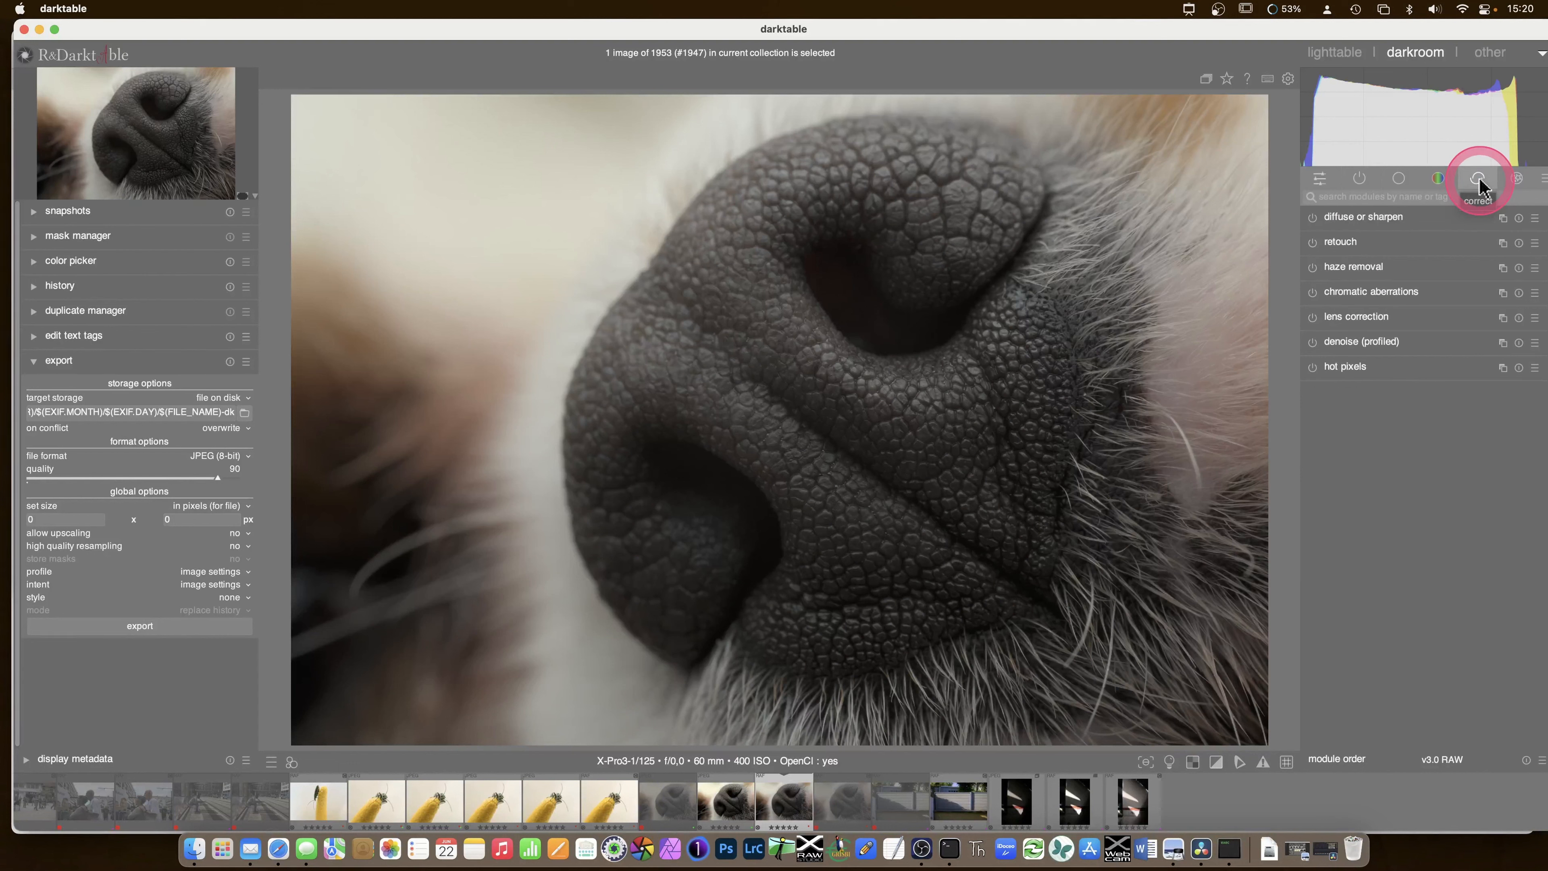
mouse_move(1472, 186)
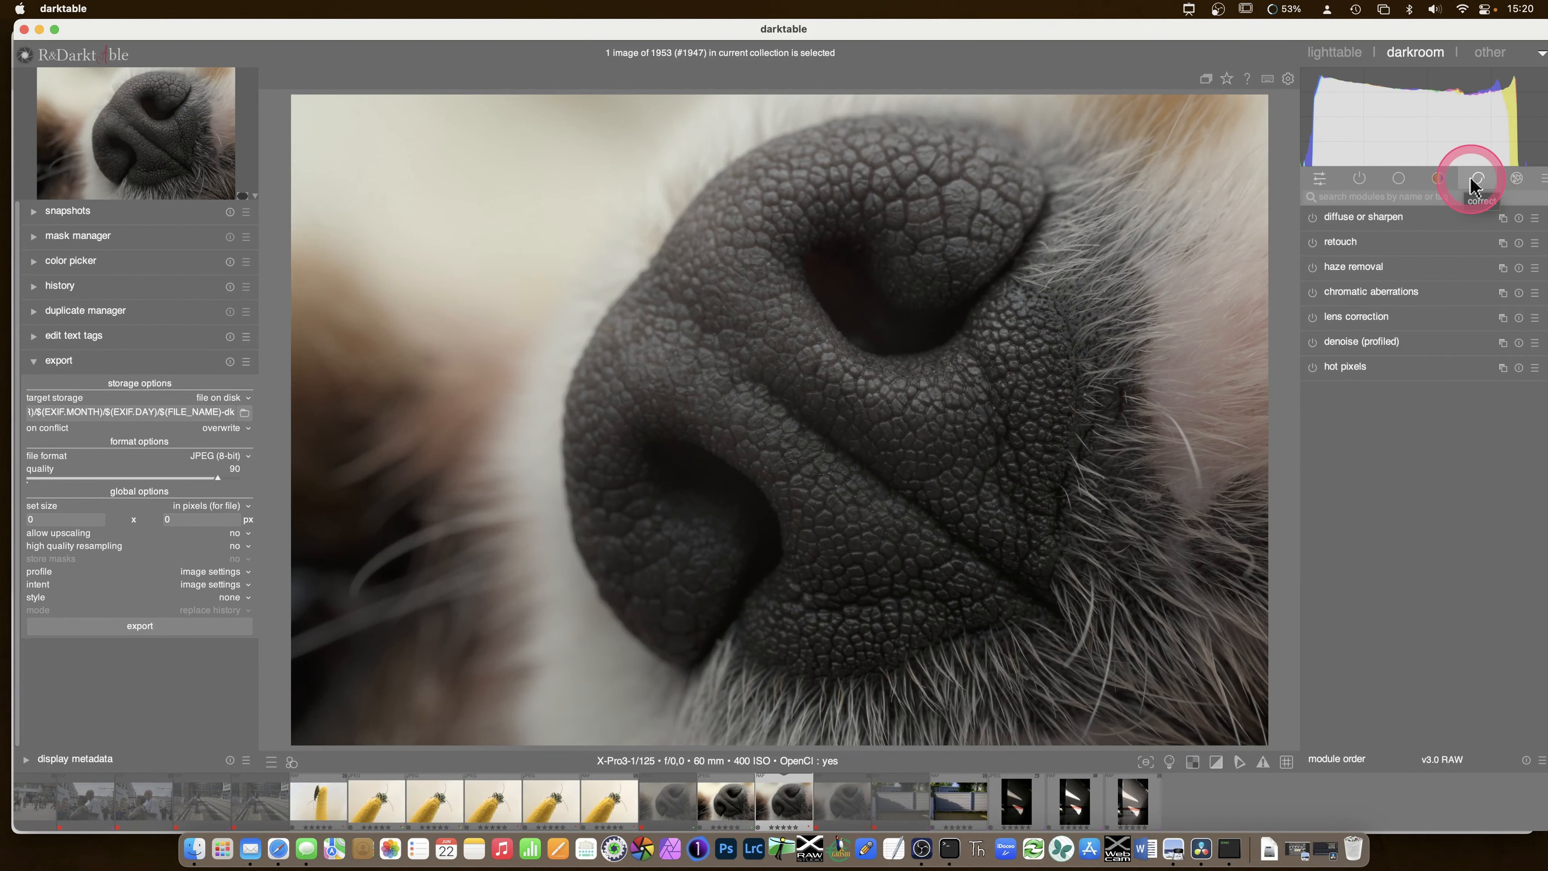
mouse_move(1517, 179)
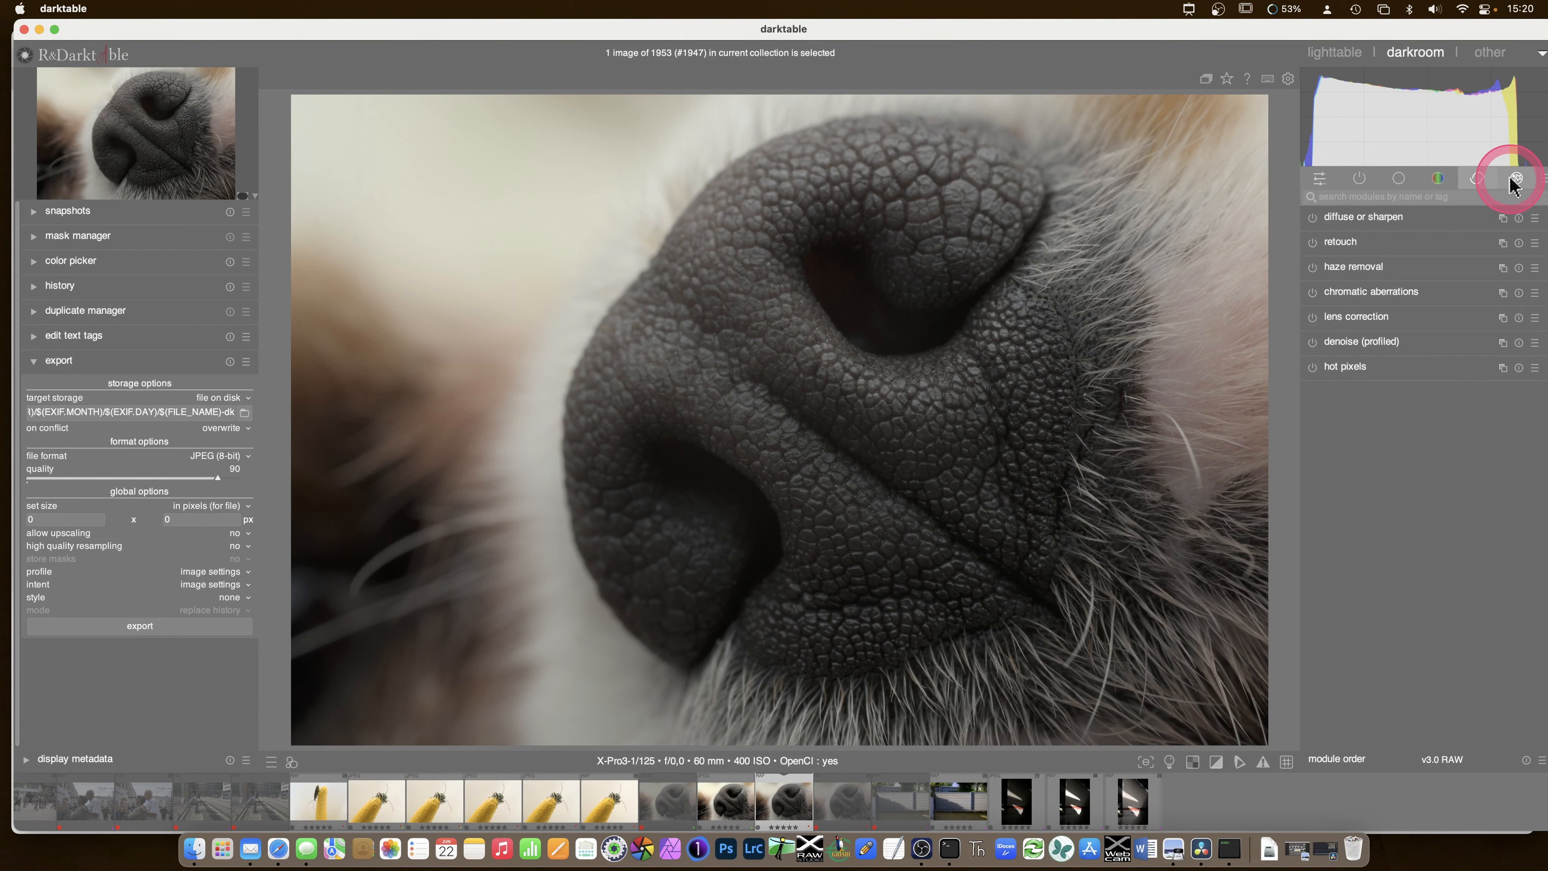
mouse_move(1539, 179)
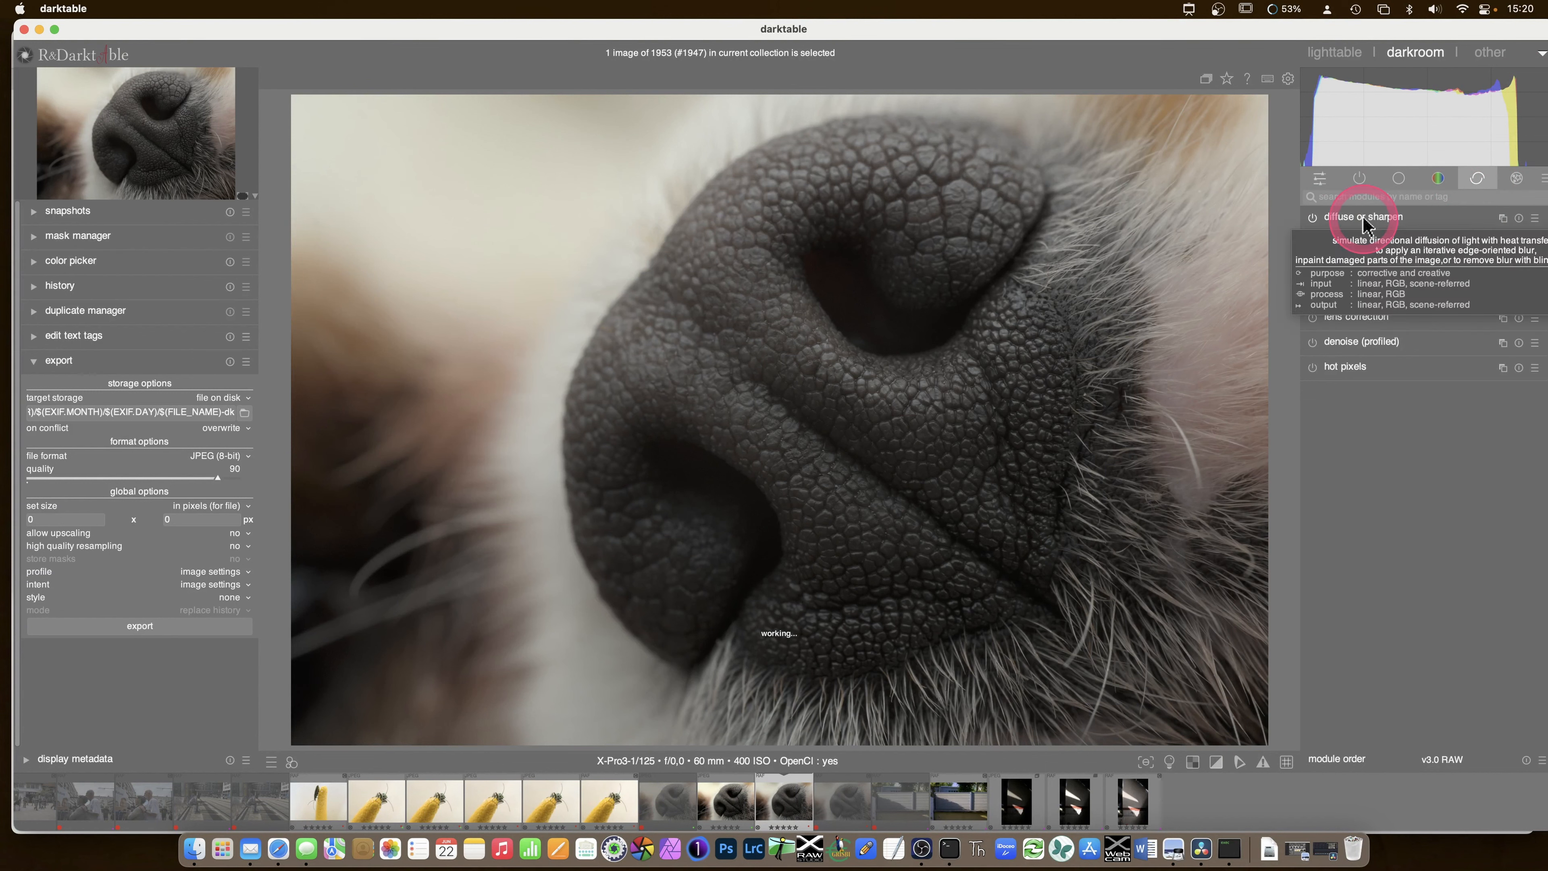
click(1534, 217)
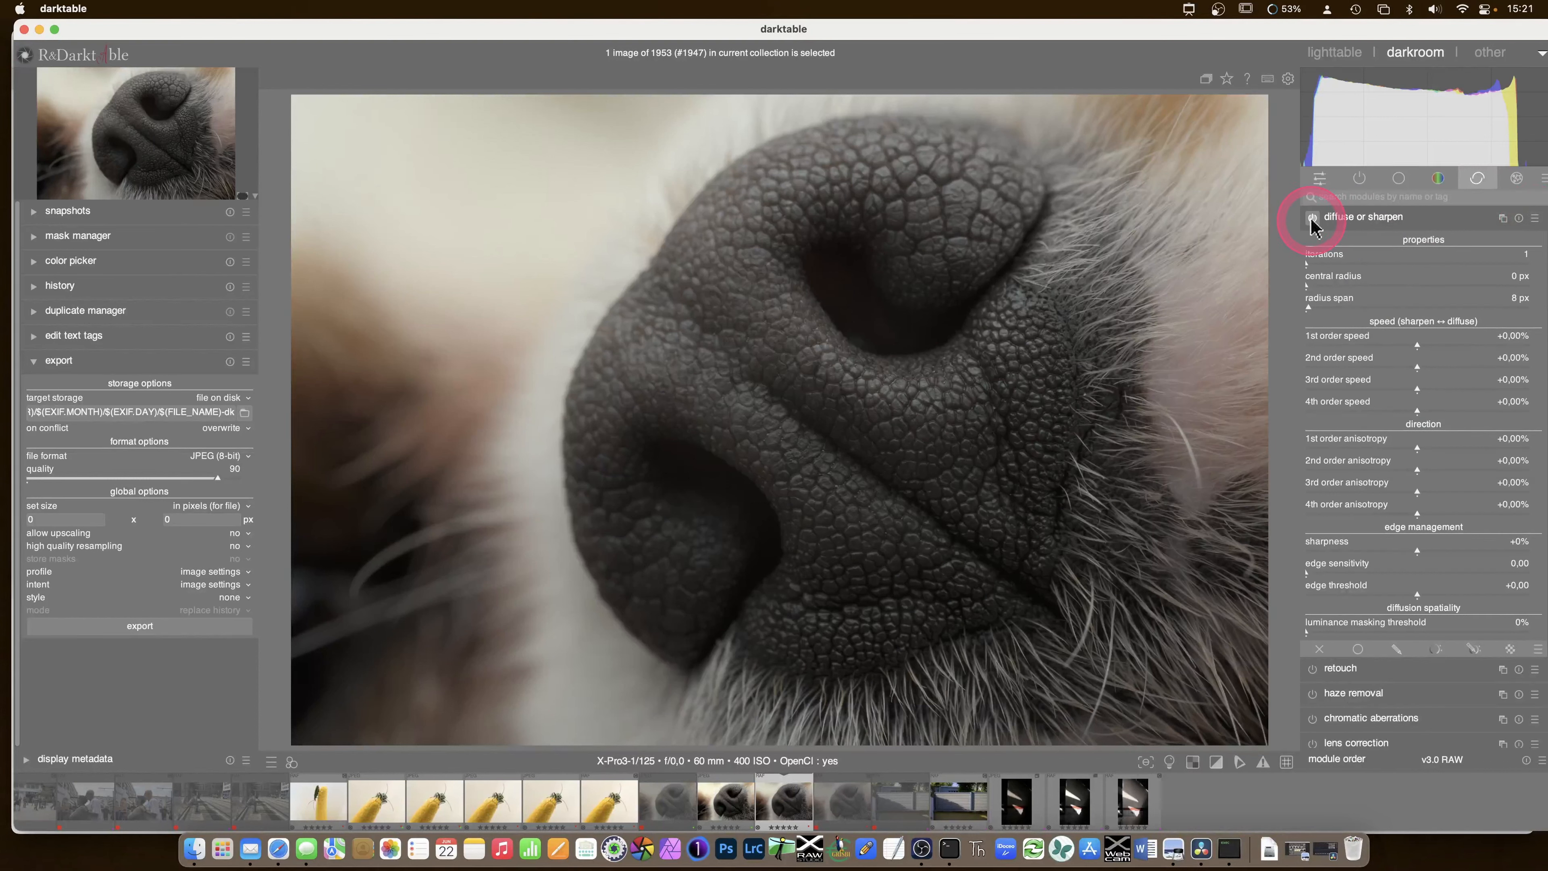
mouse_move(1333, 329)
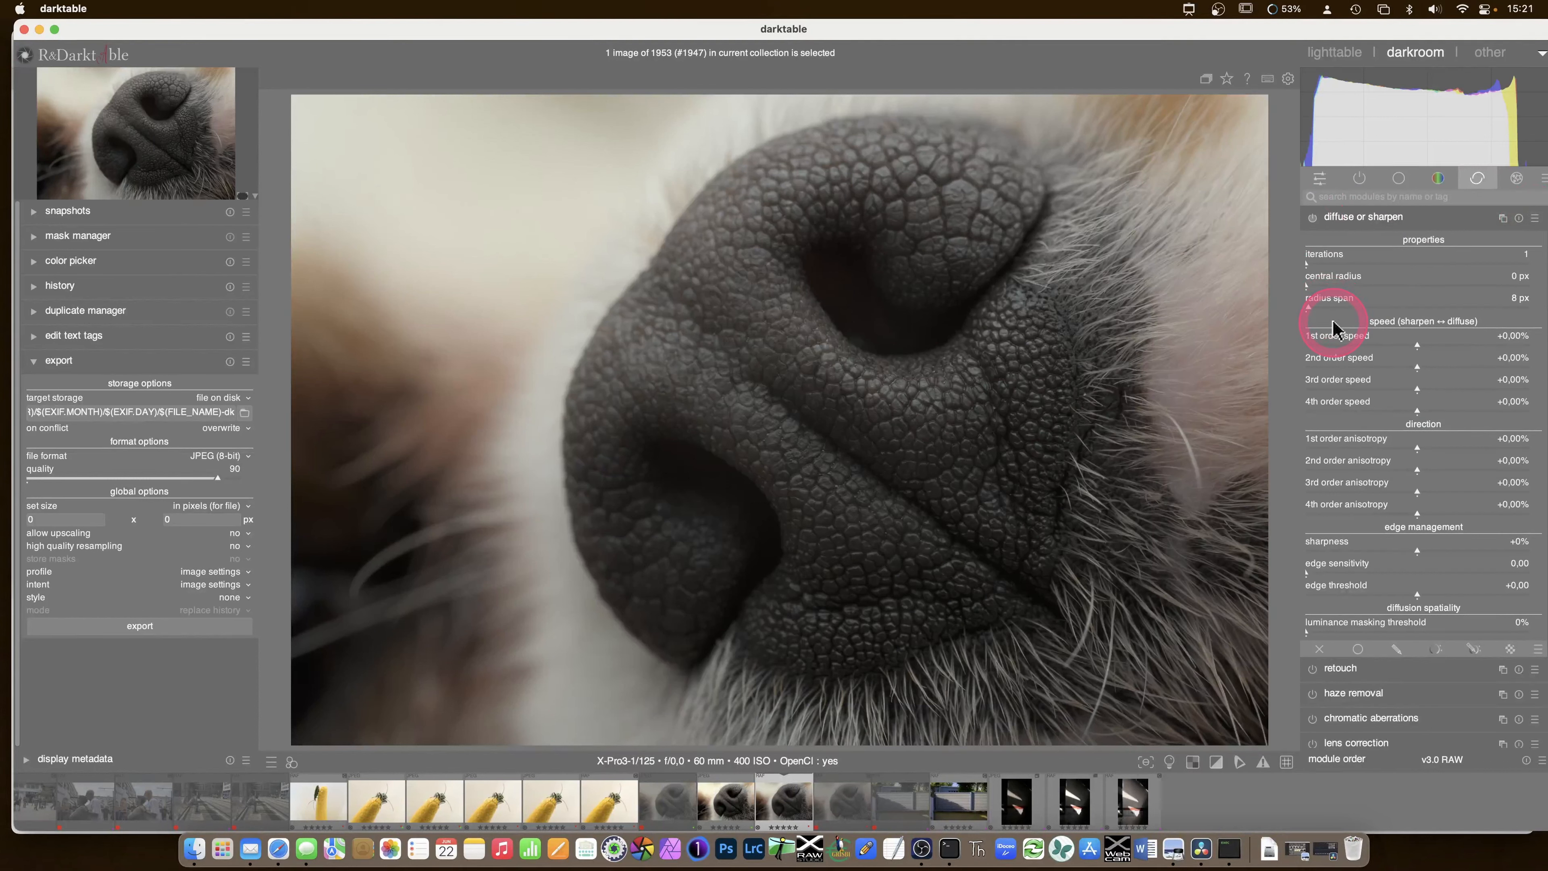
mouse_move(740, 494)
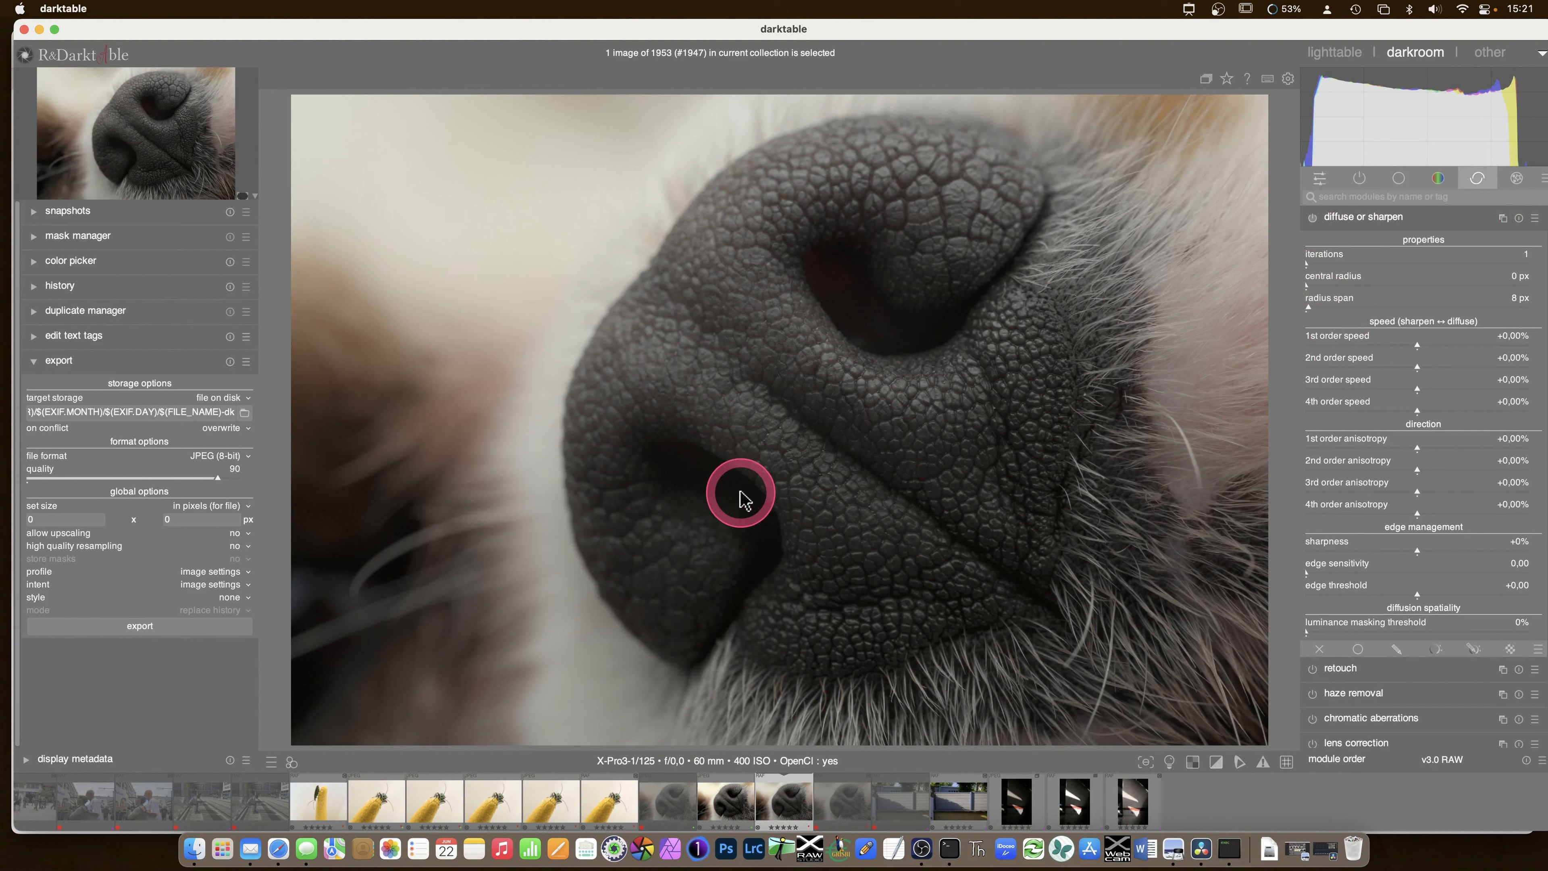
click(740, 493)
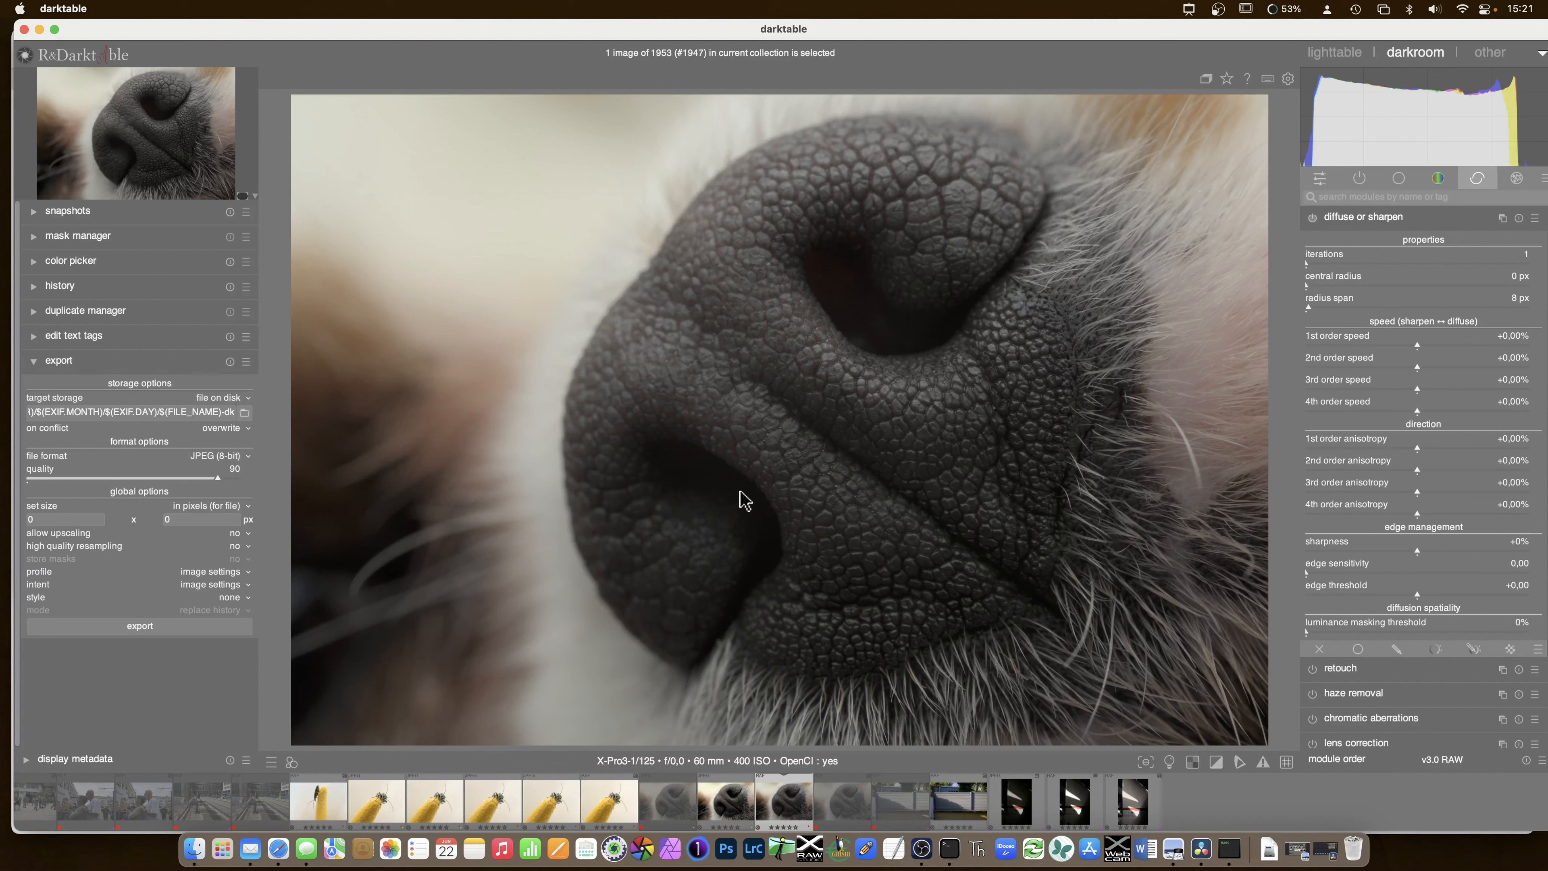
click(533, 626)
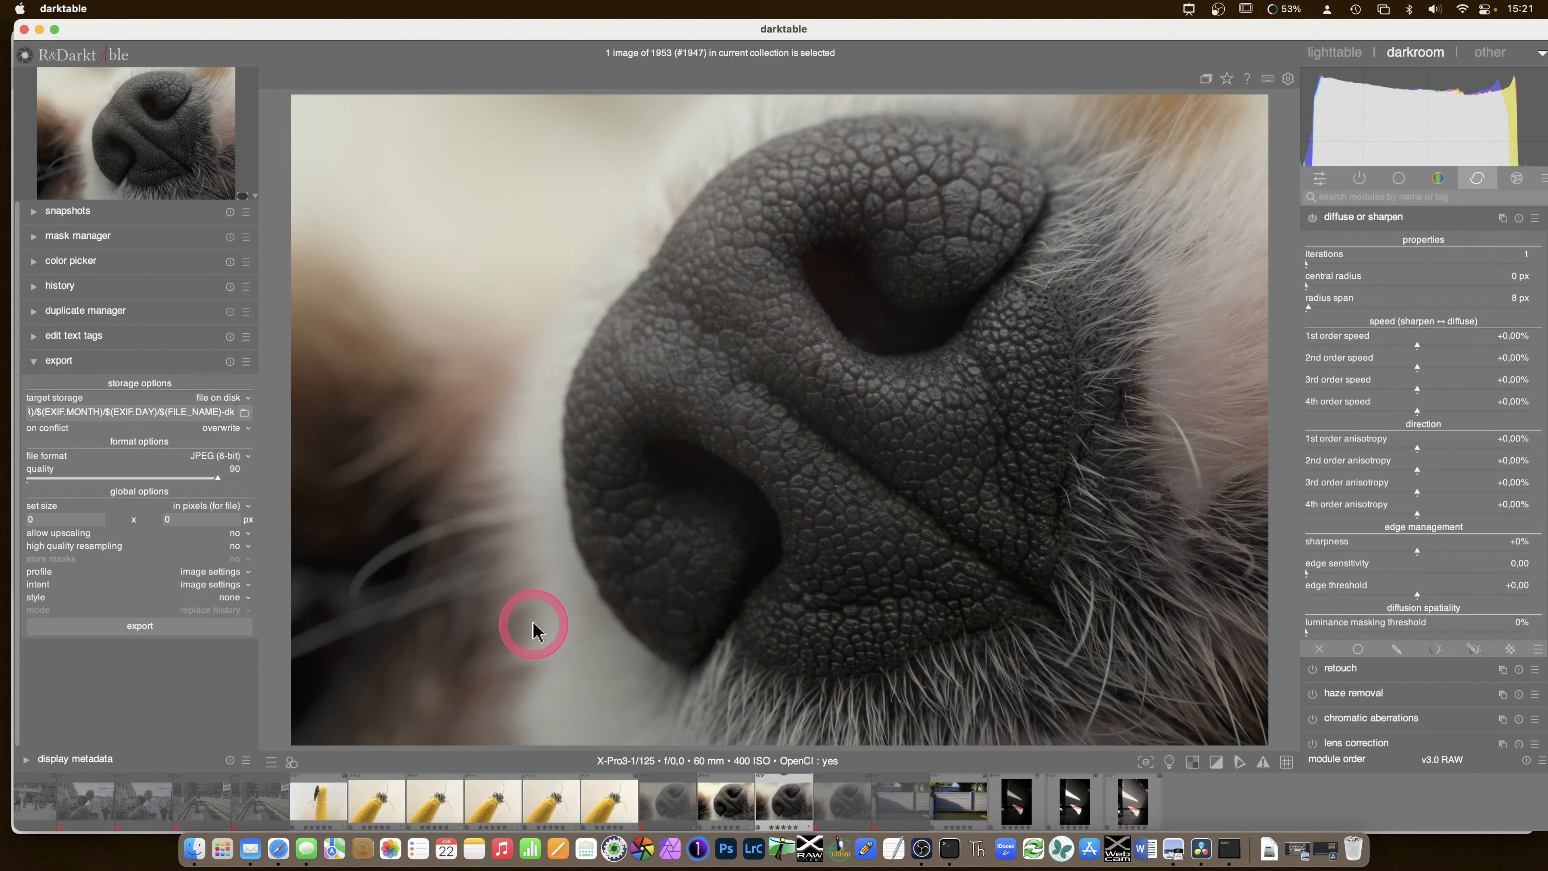
mouse_move(620, 581)
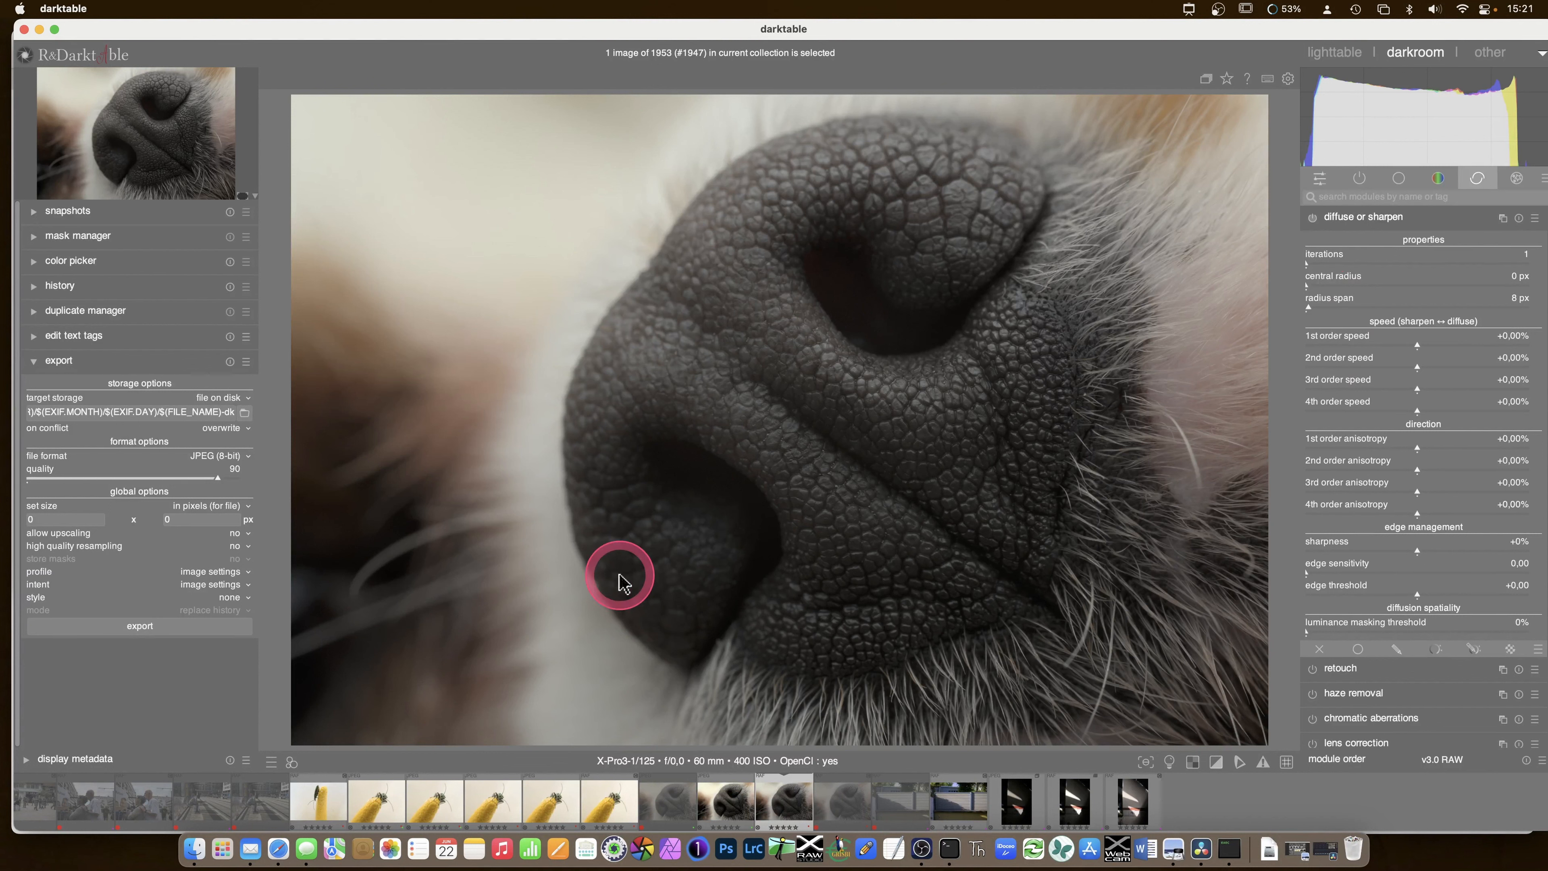
click(620, 576)
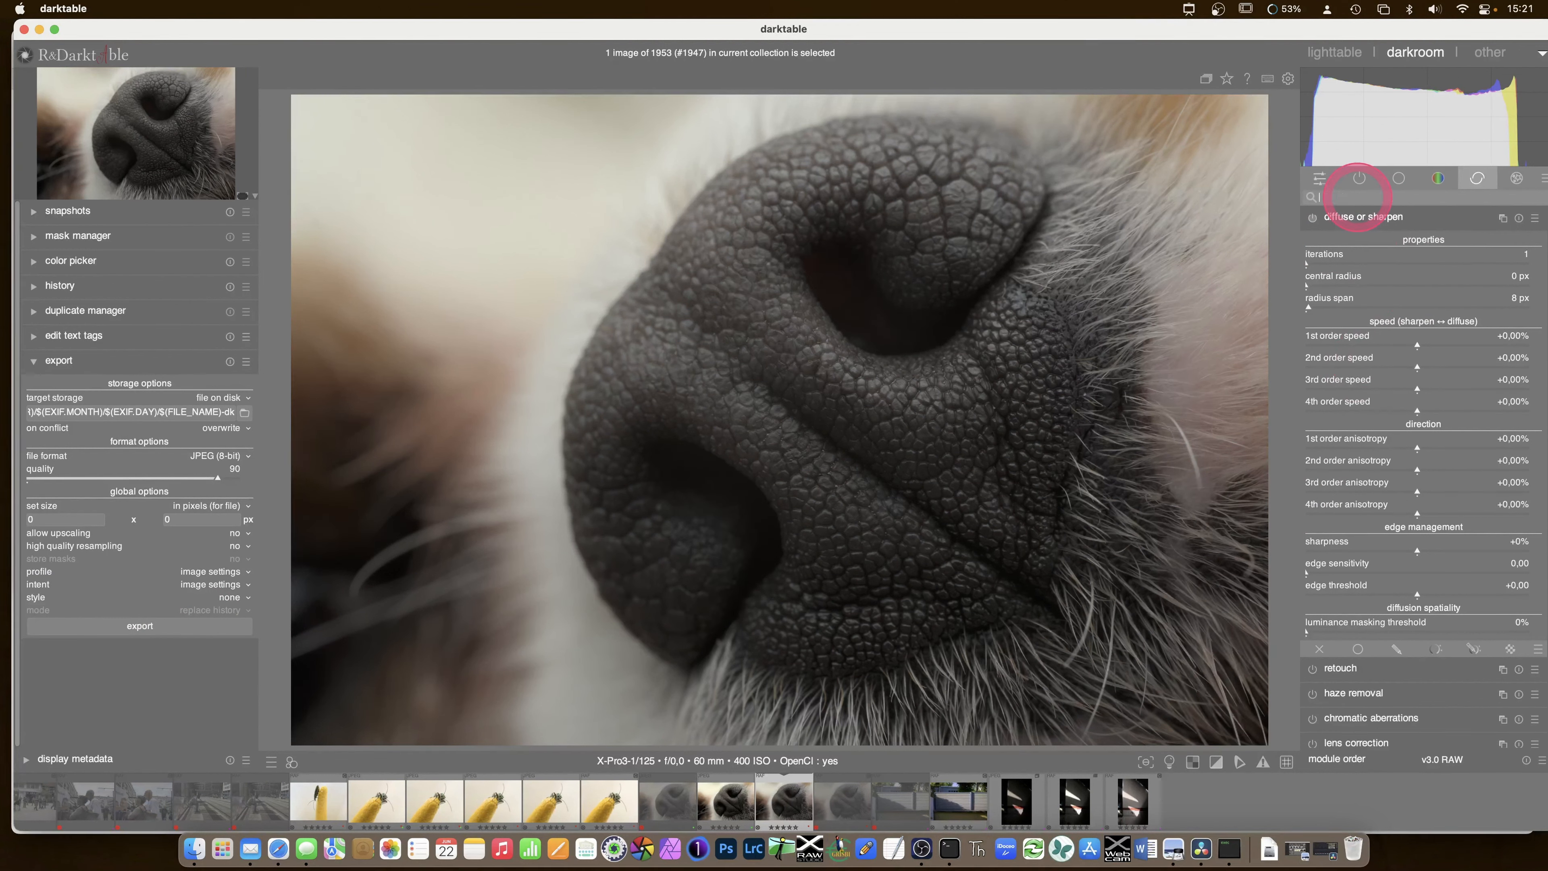
- Search the darkroom modules for 'velvia', finding nothing, then return to the lighttable
text(velvia)
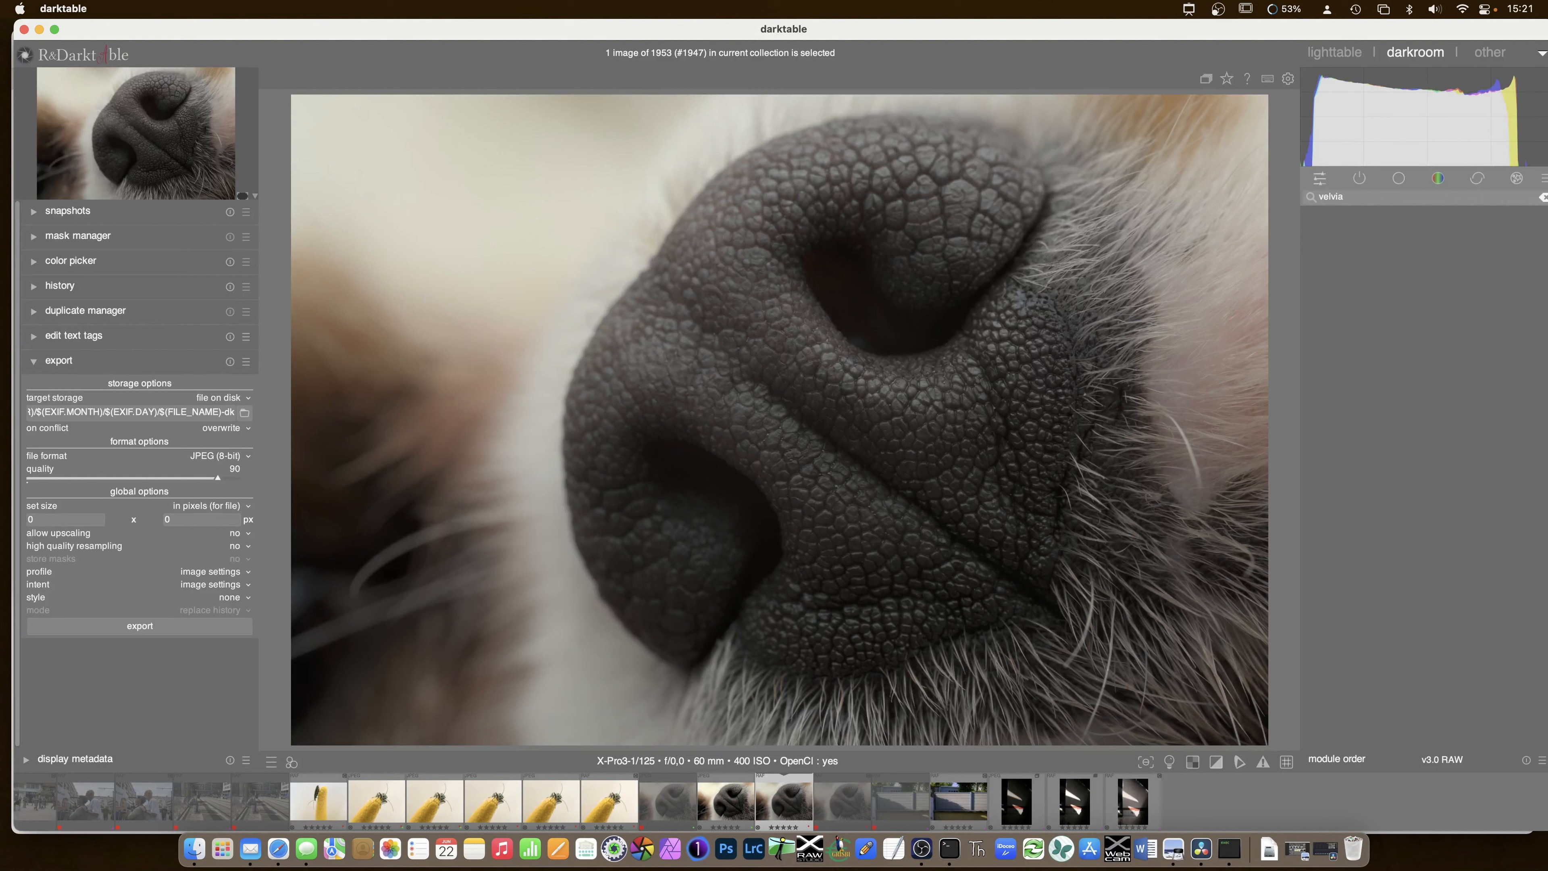
click(1337, 197)
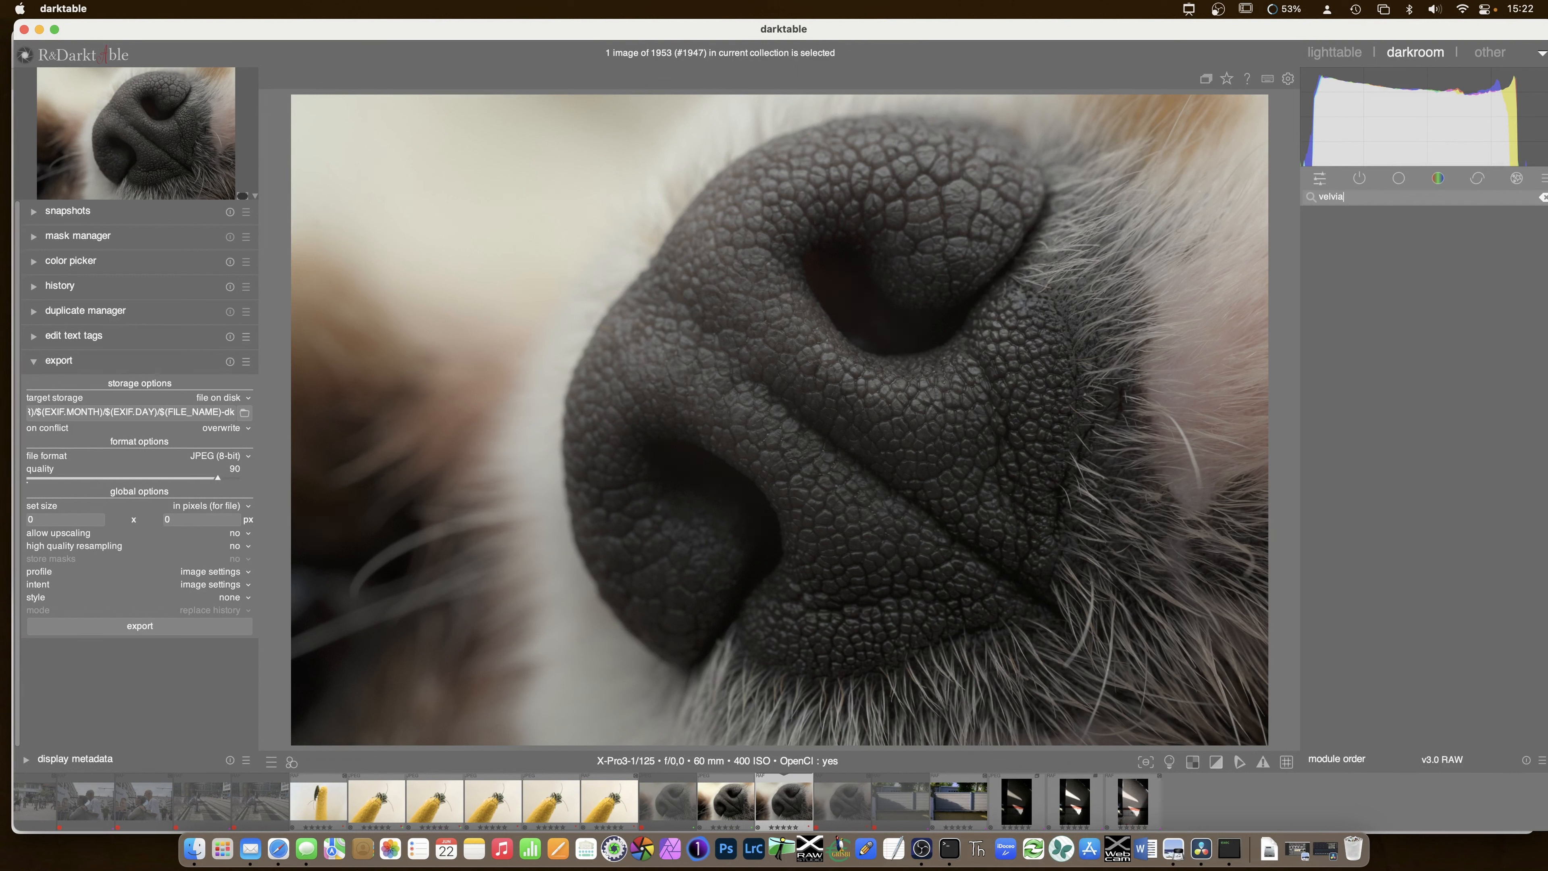
mouse_move(1478, 10)
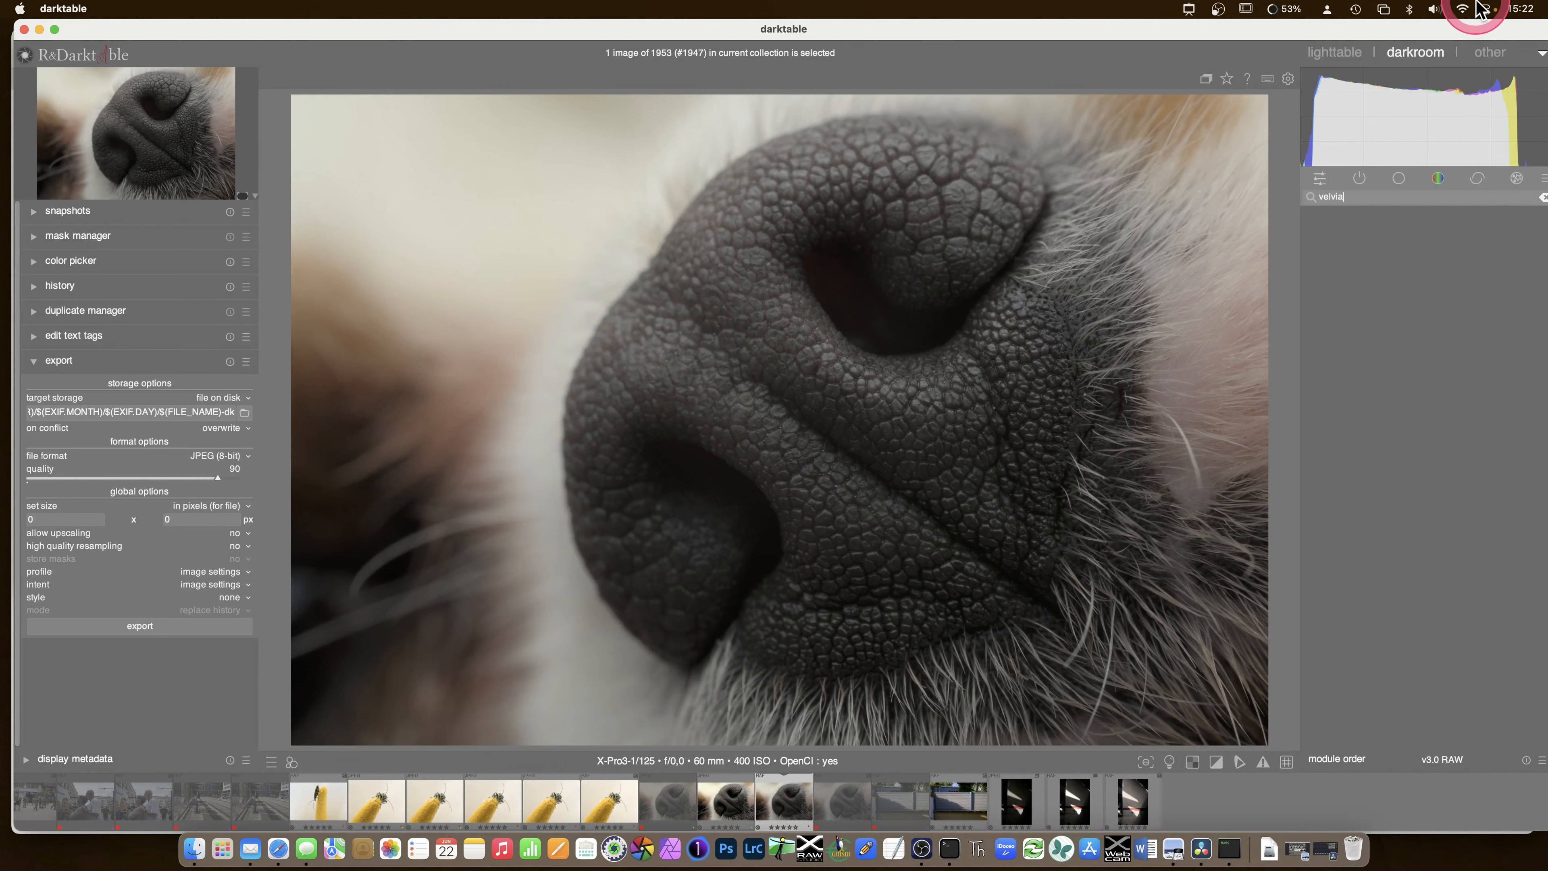
click(1334, 51)
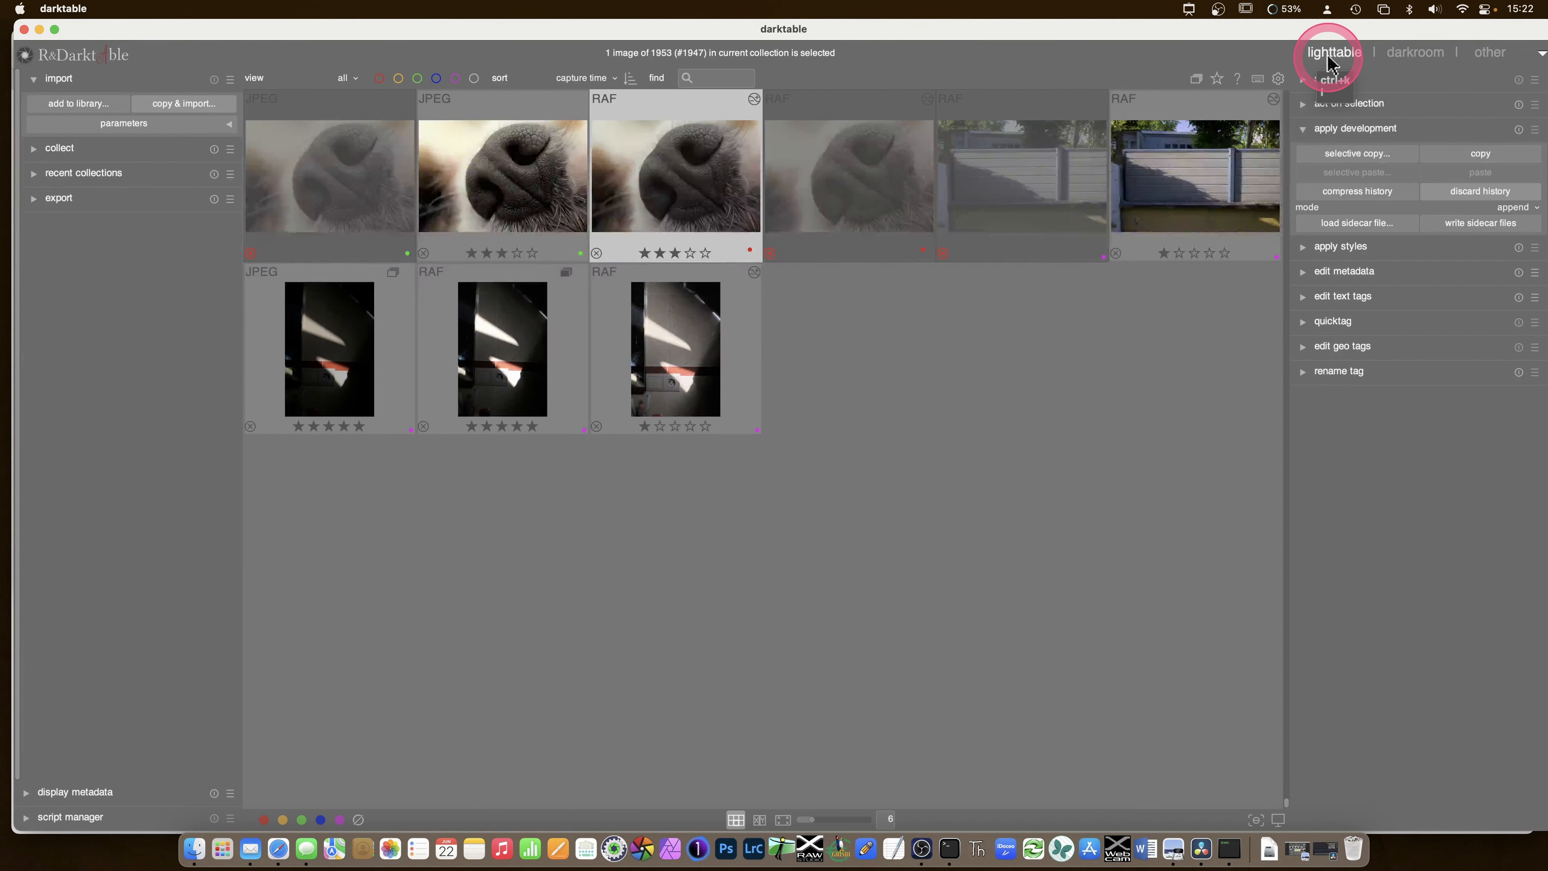
- Scroll the lighttable grid up to the street, insect and dog-nose thumbnails
scroll(up, 3)
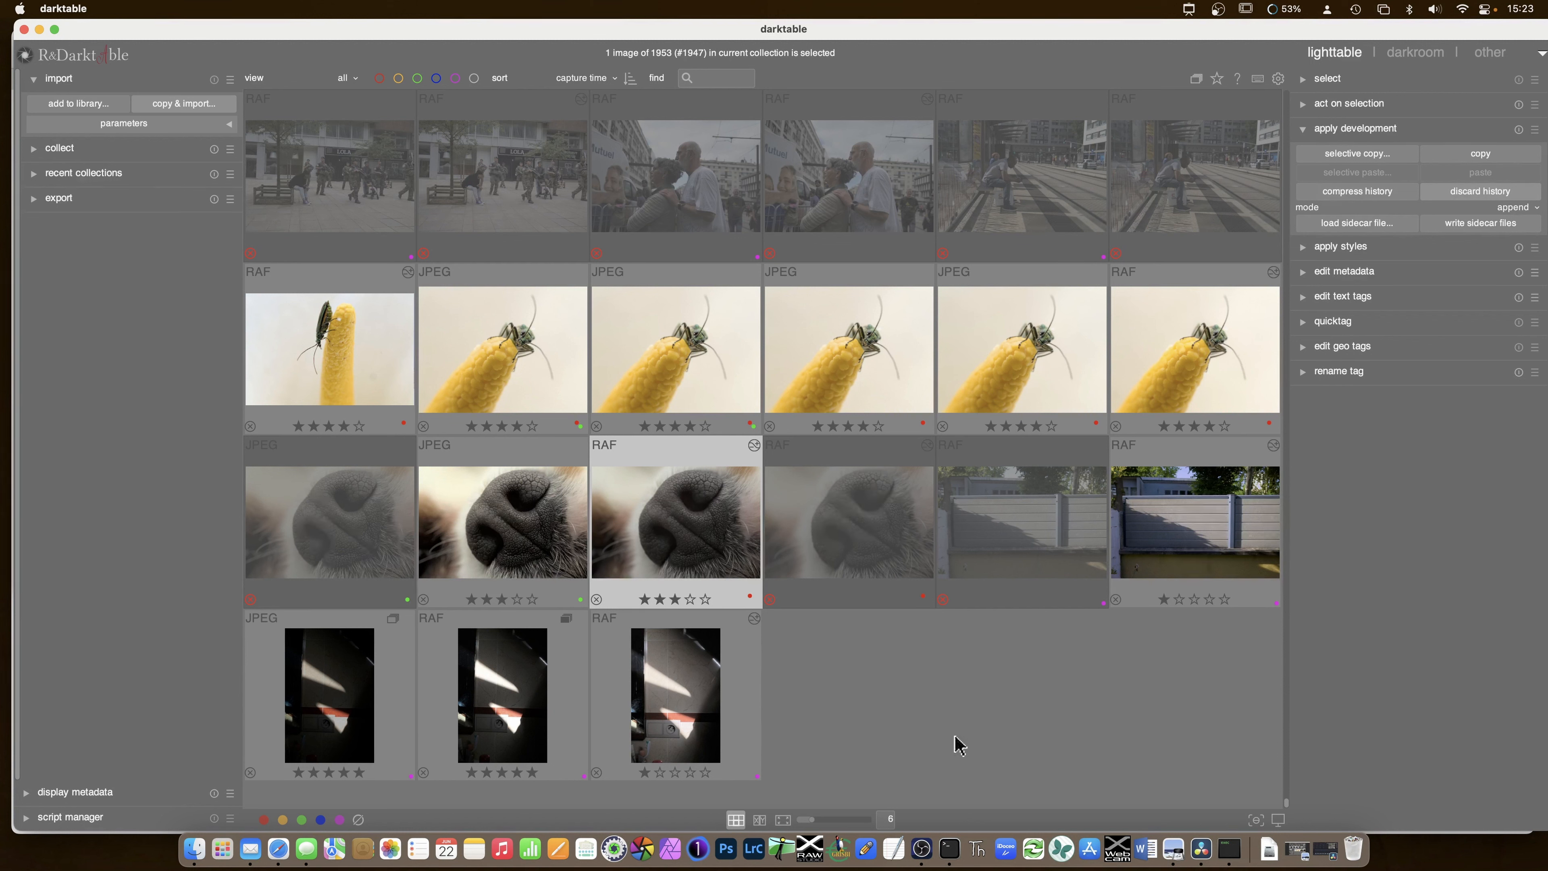
mouse_move(283, 848)
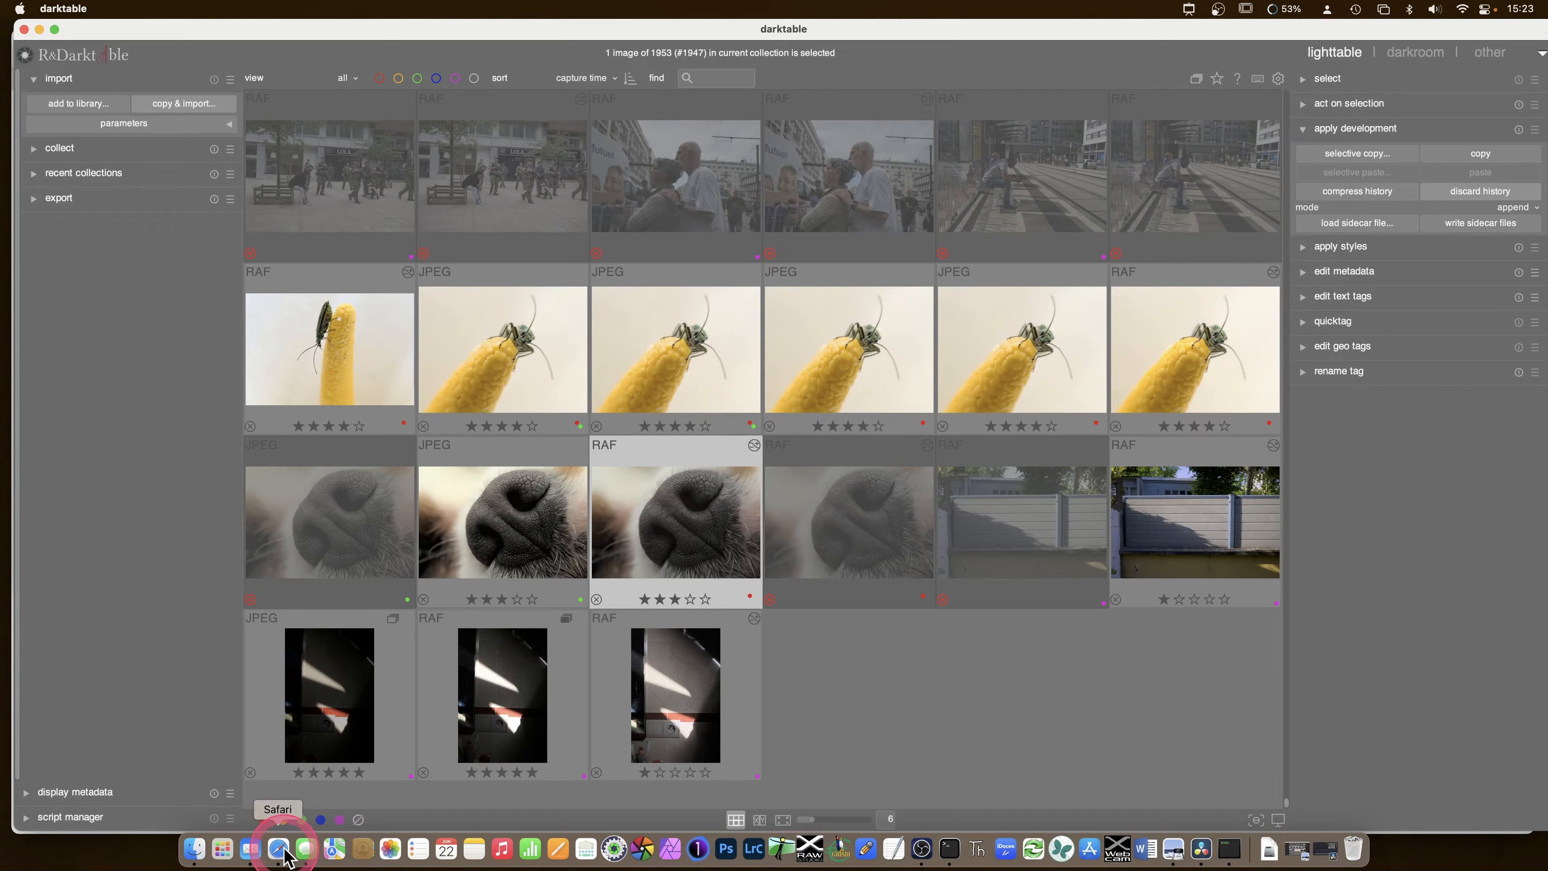
- Switch to Safari's hanatos/vkdt GitHub page and read the README down to the FAQ and back to the top
click(283, 849)
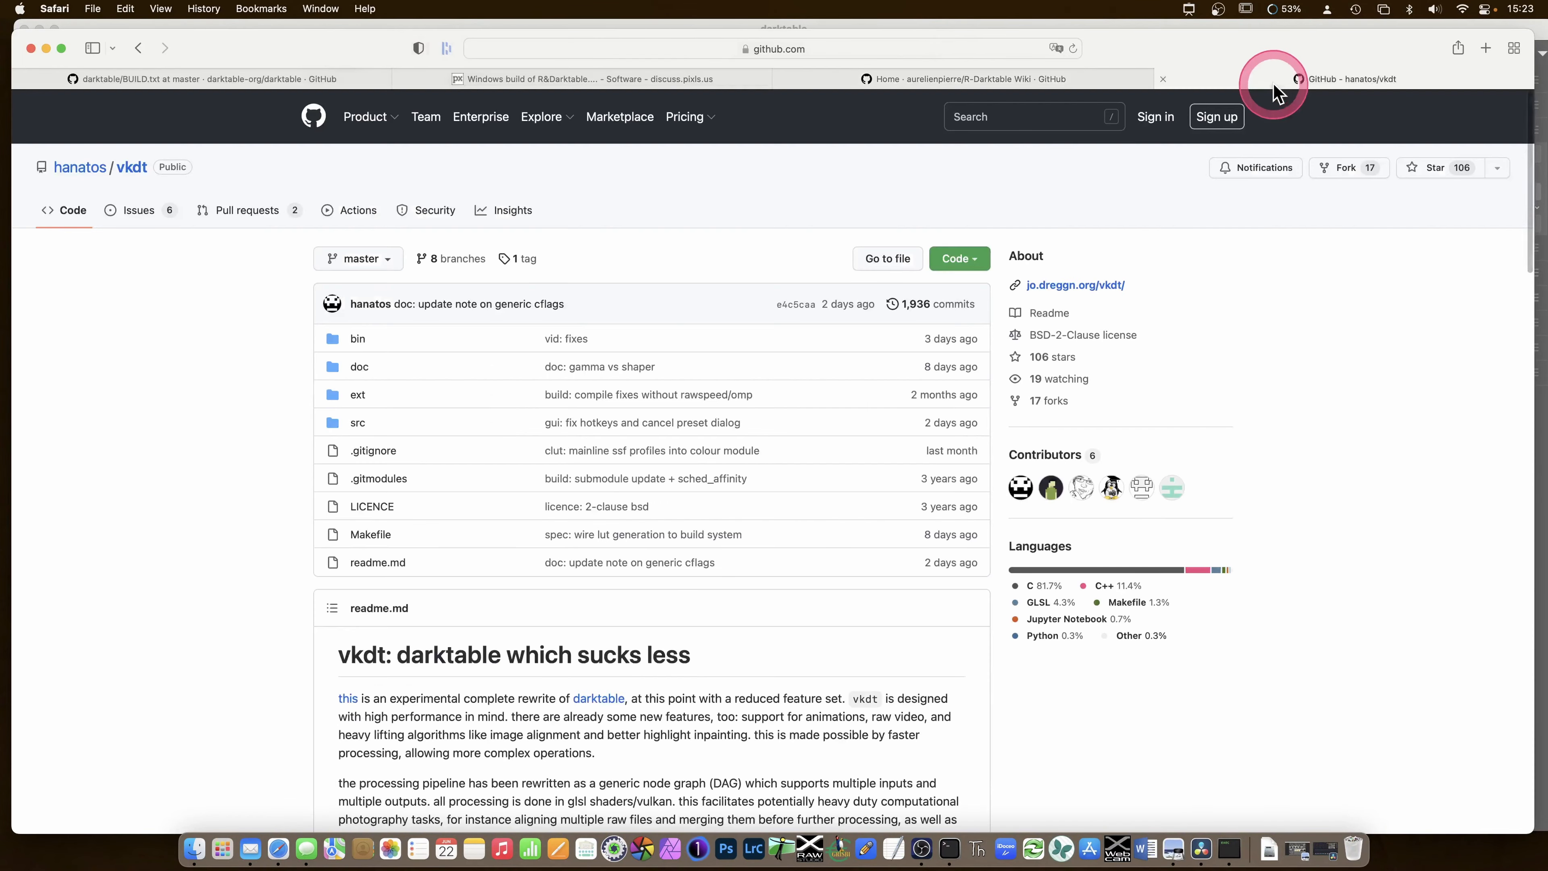
mouse_move(607, 350)
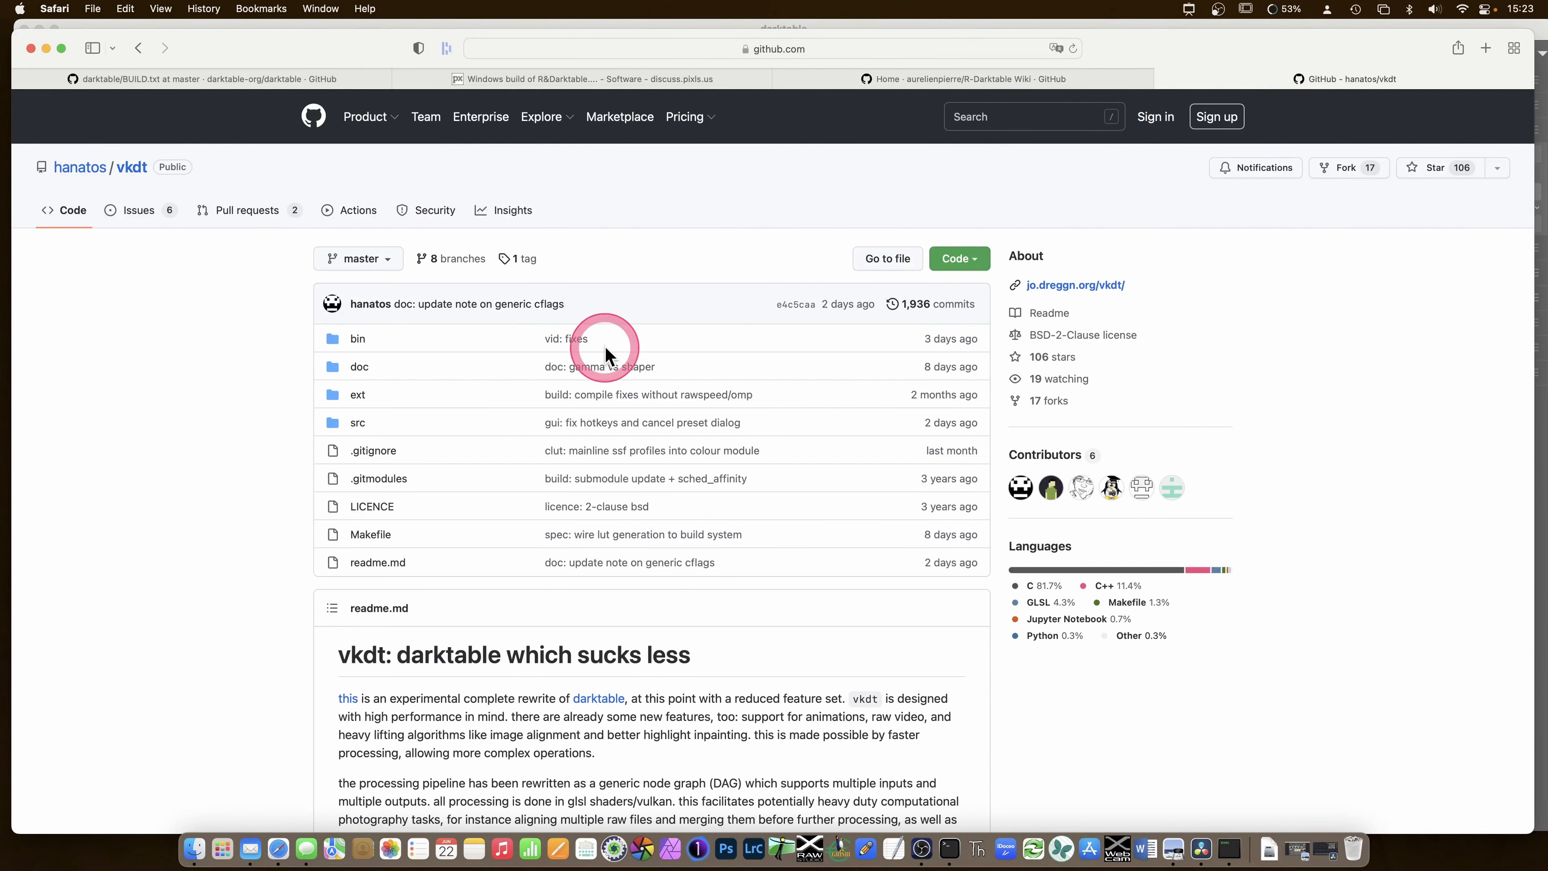
scroll(down, 3)
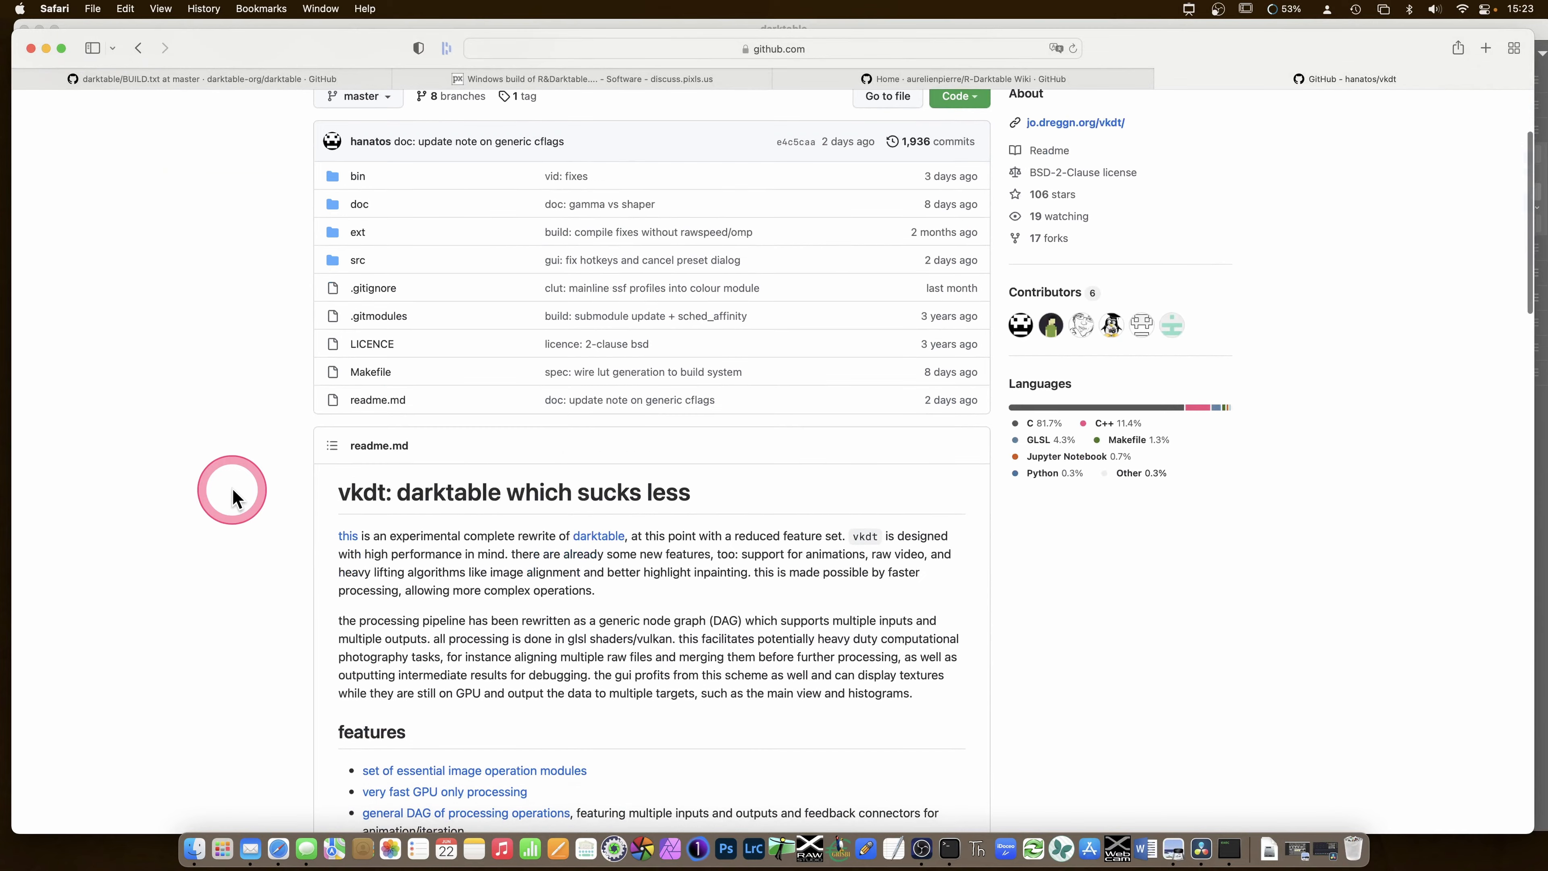
scroll(down, 3)
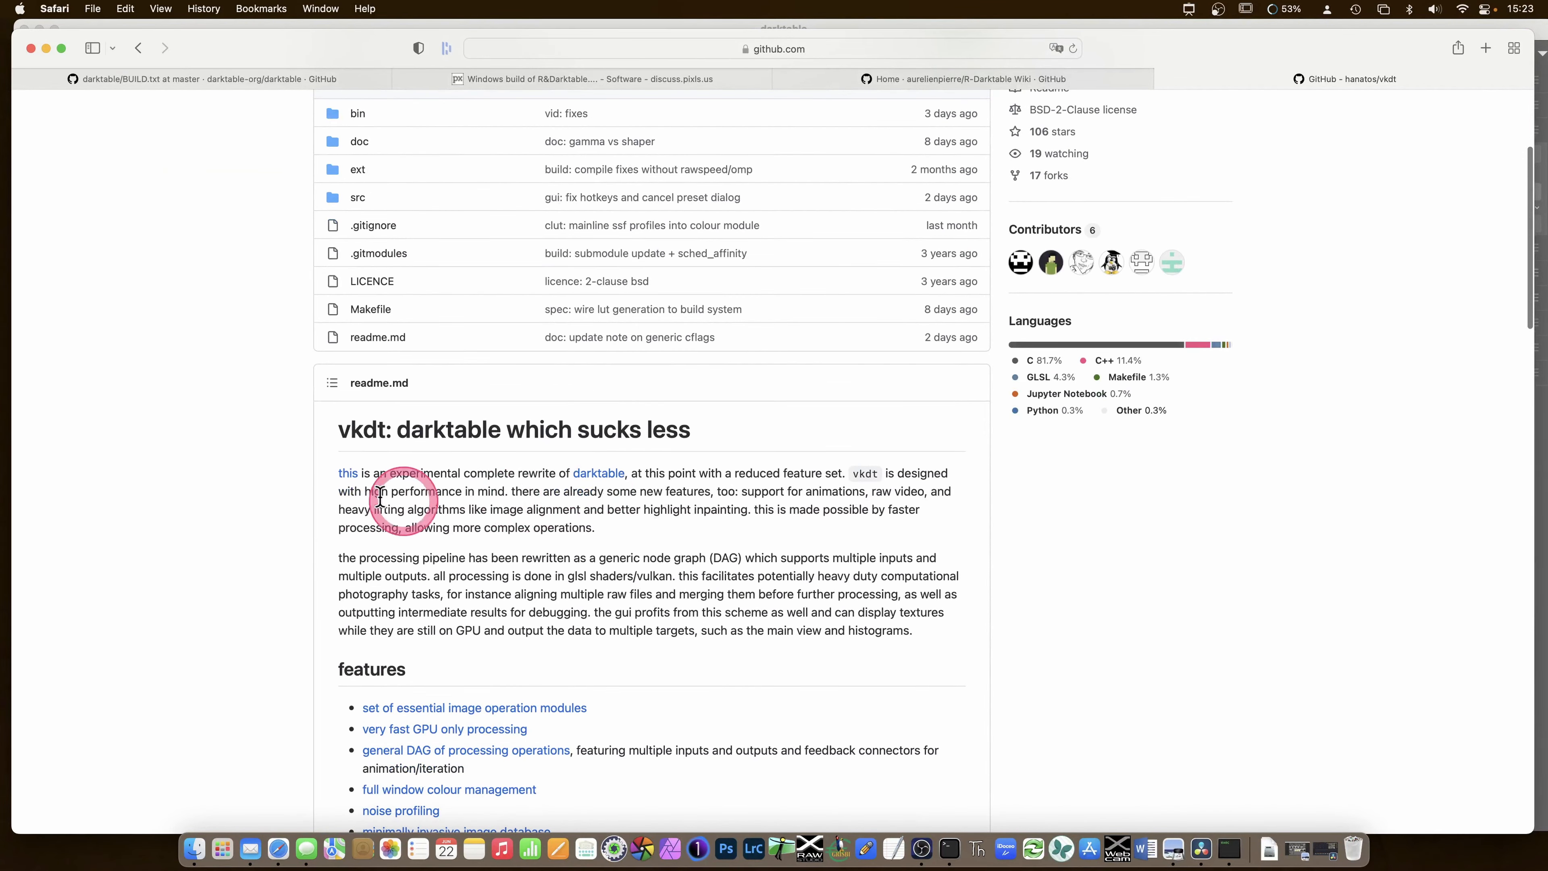
scroll(up, 3)
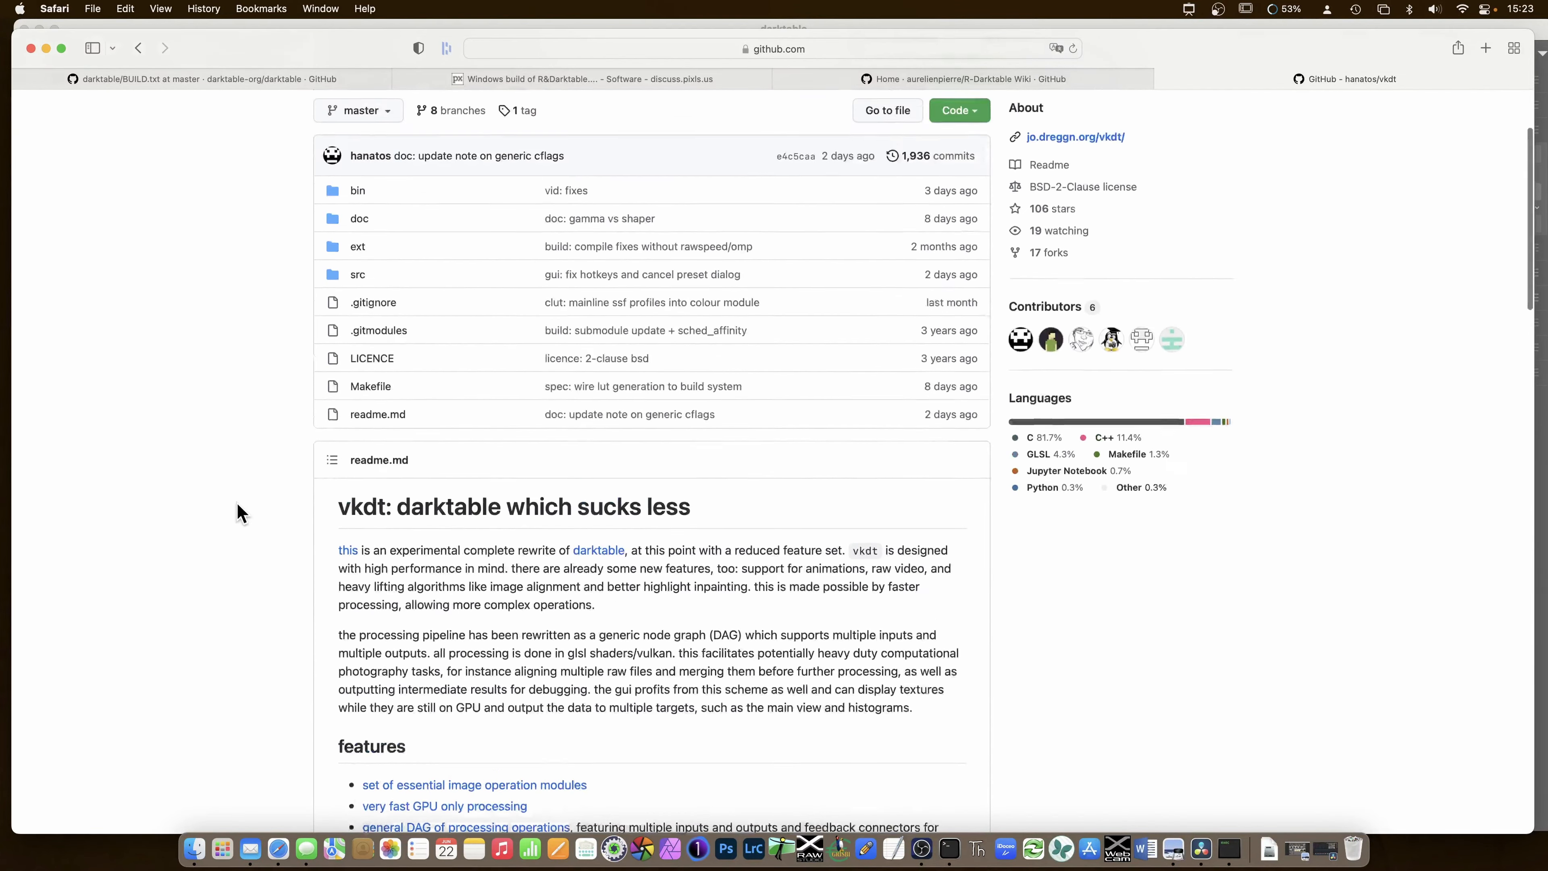
scroll(down, 3)
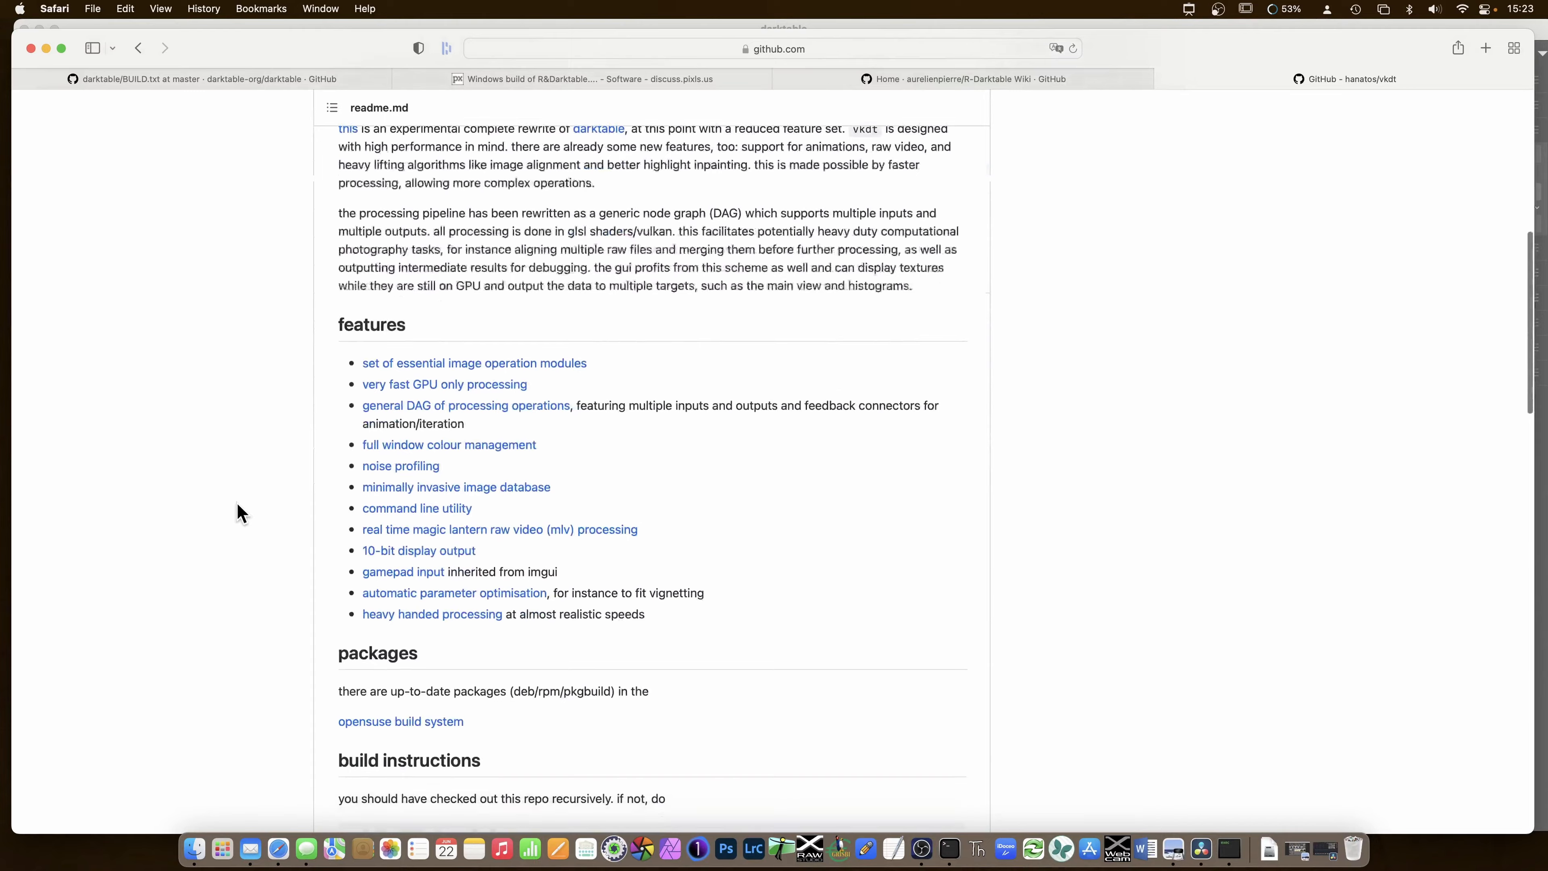
scroll(down, 3)
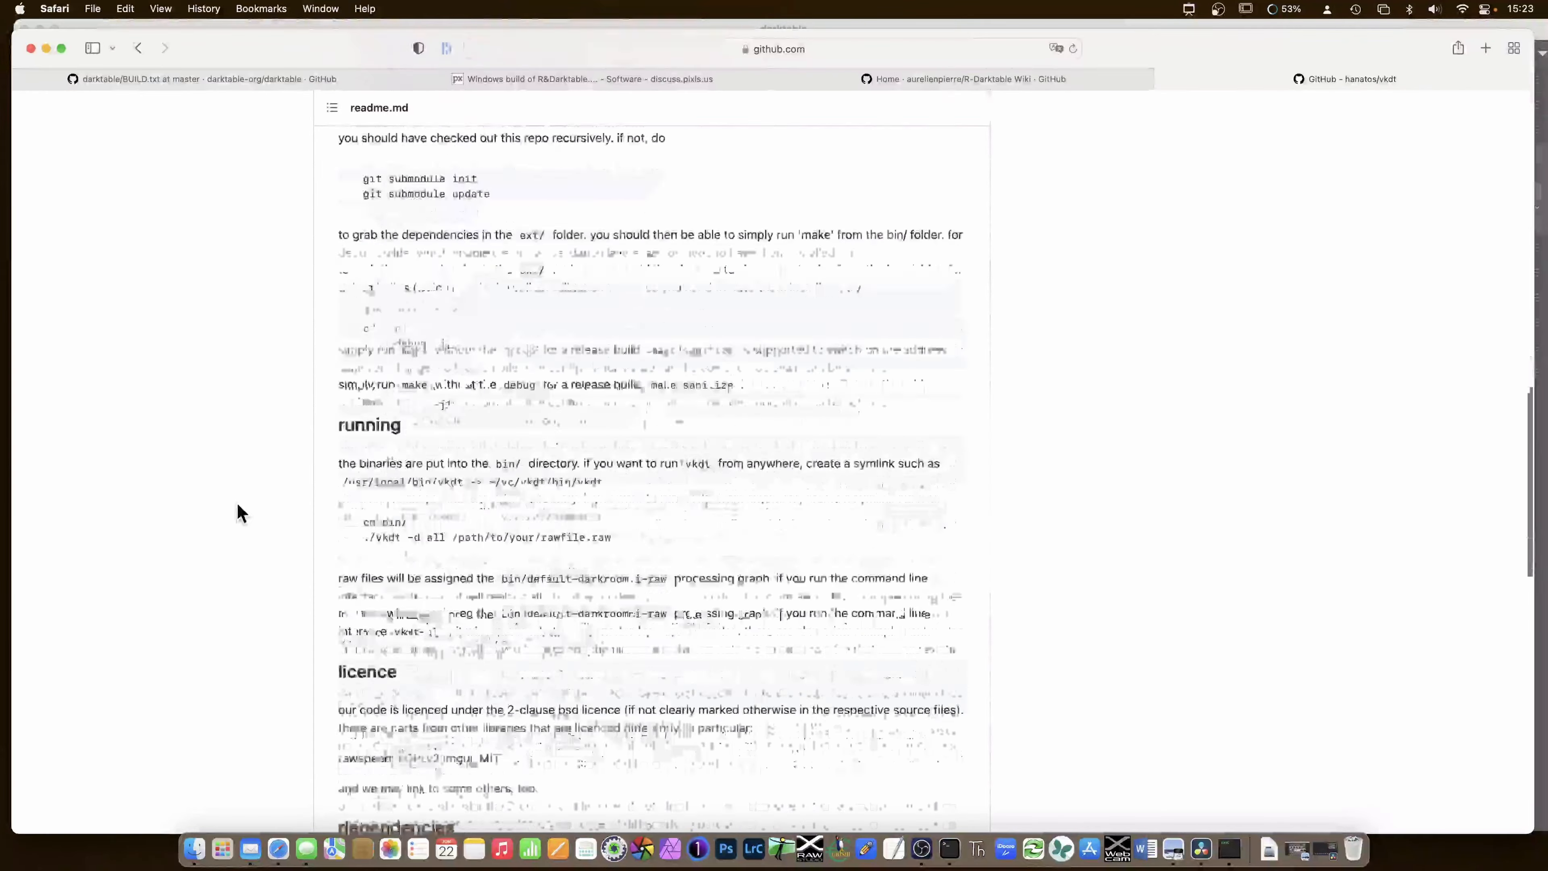
scroll(up, 3)
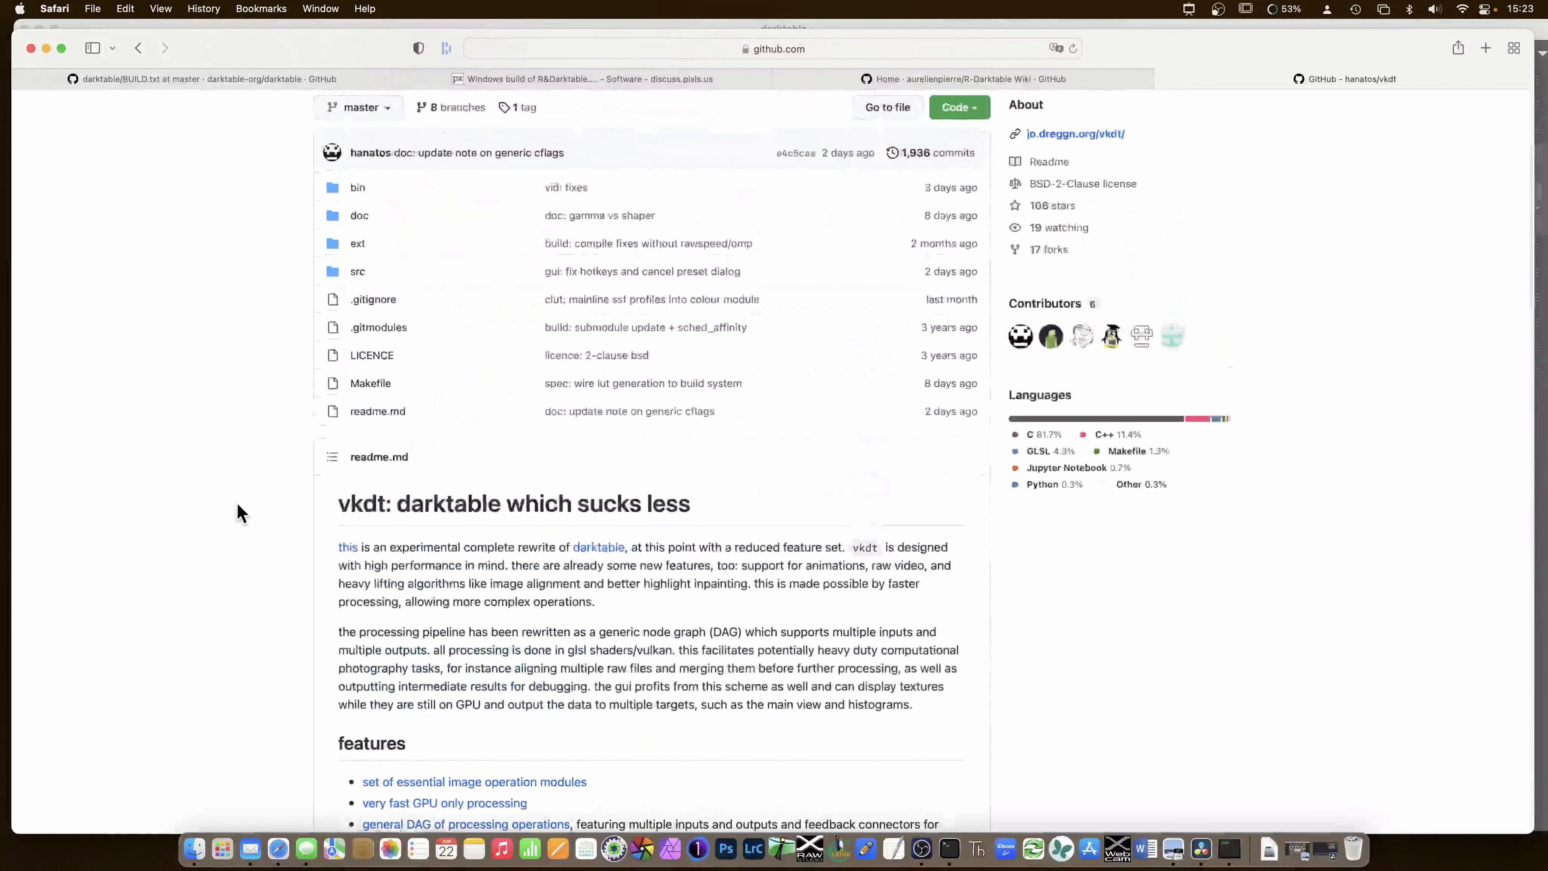
scroll(up, 3)
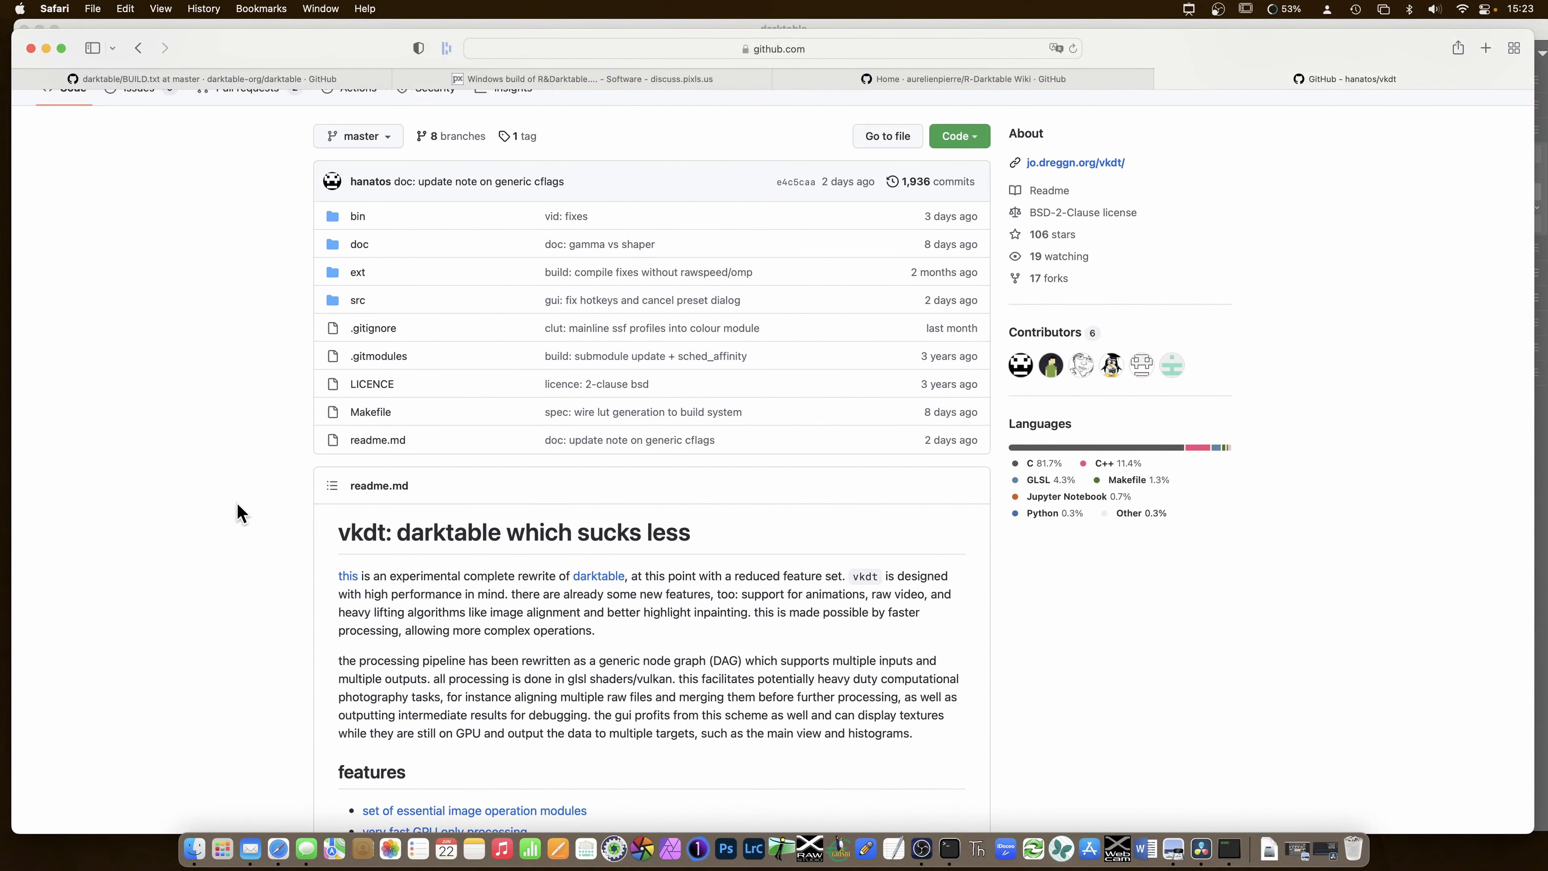
scroll(down, 3)
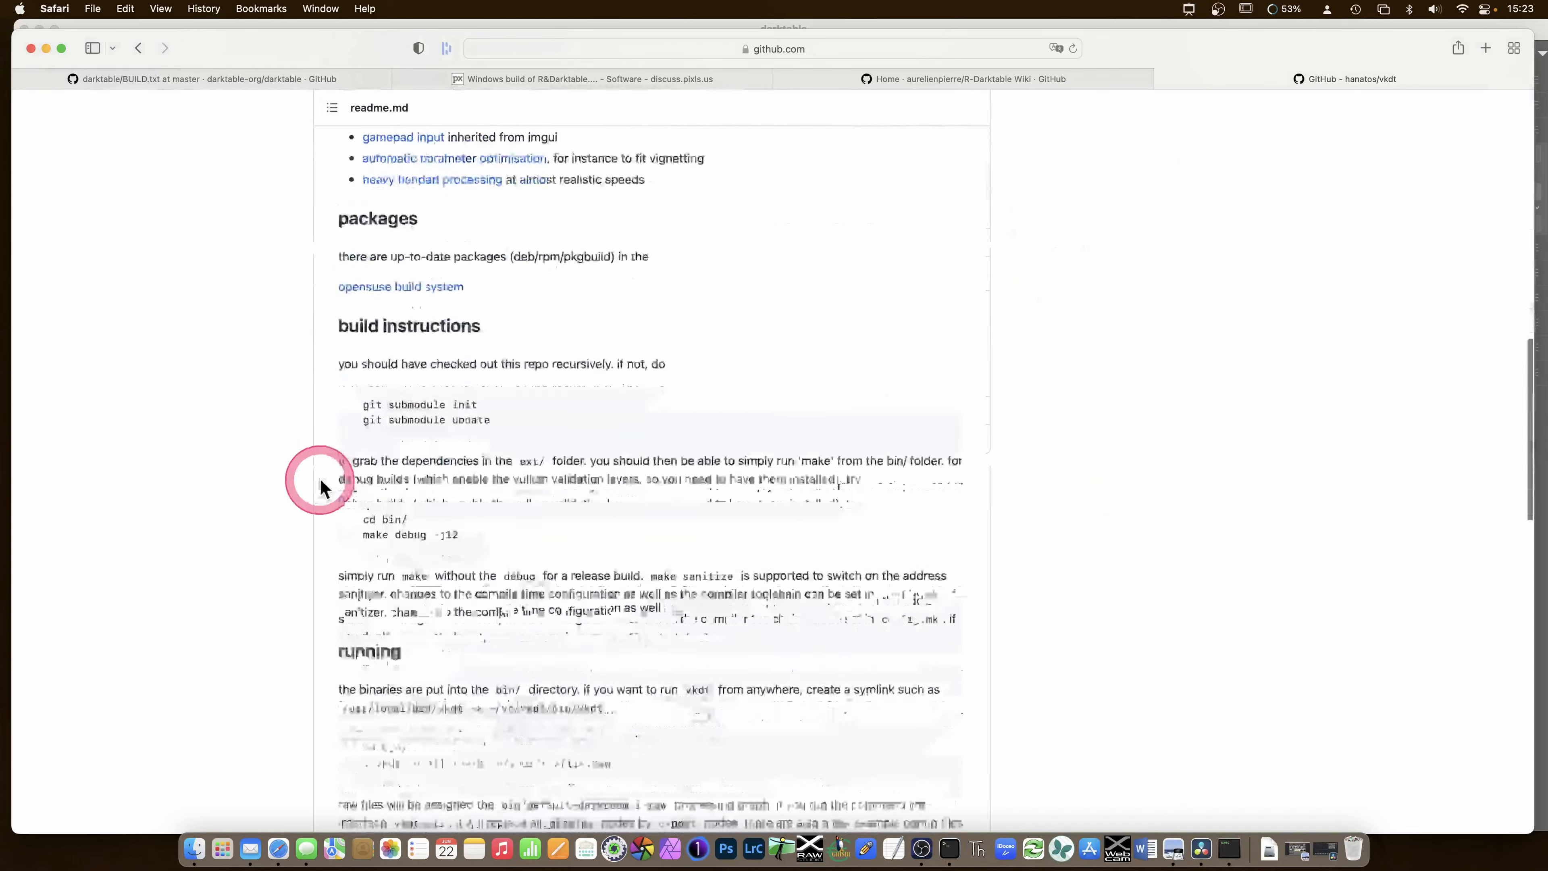
scroll(down, 3)
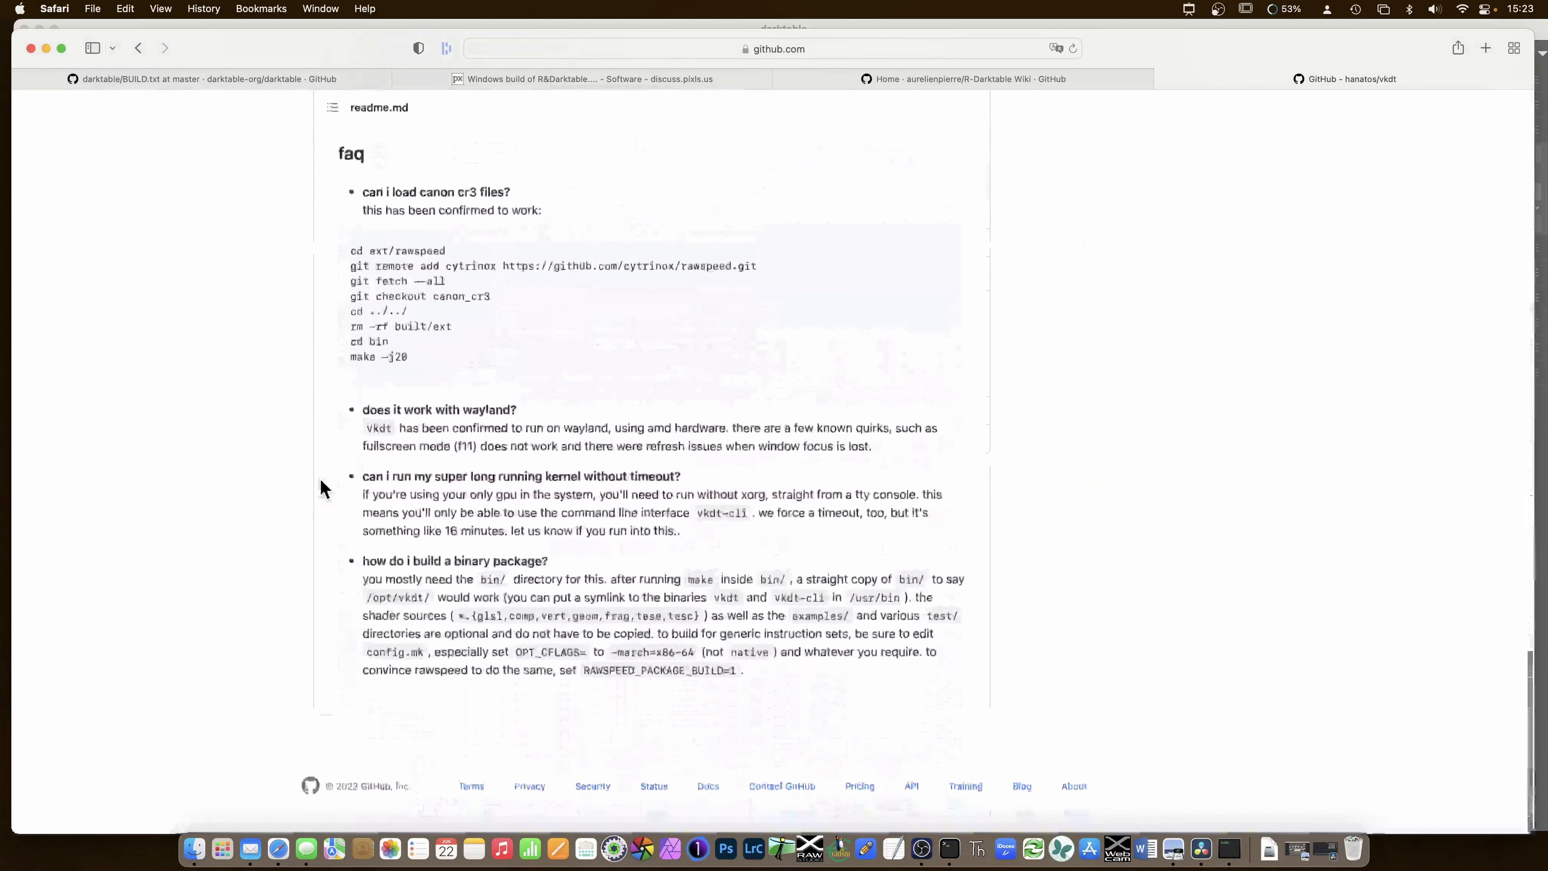
scroll(up, 3)
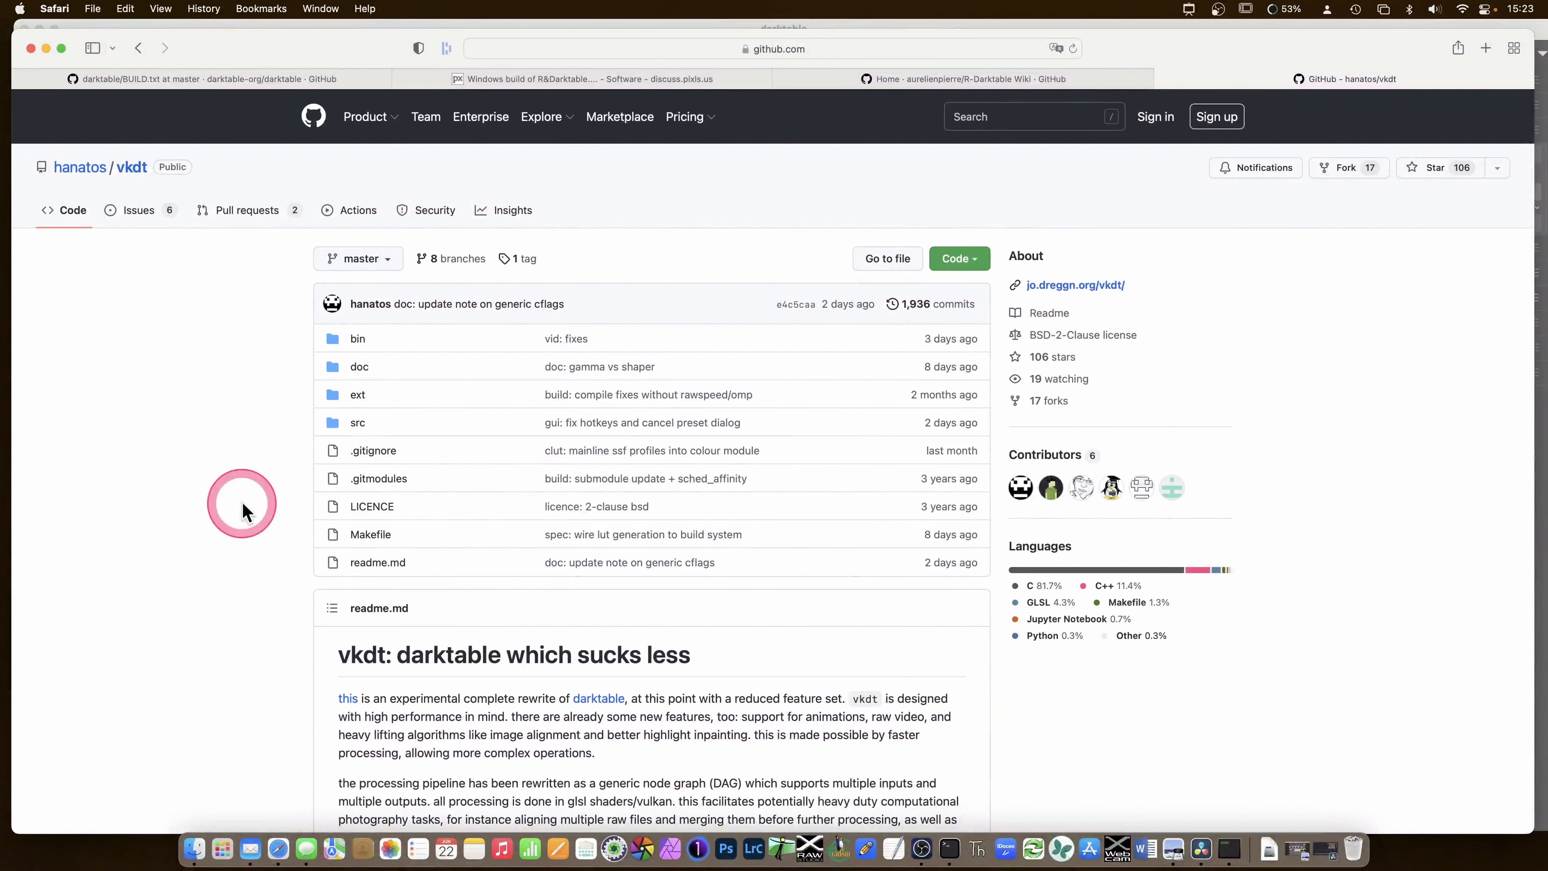
mouse_move(245, 511)
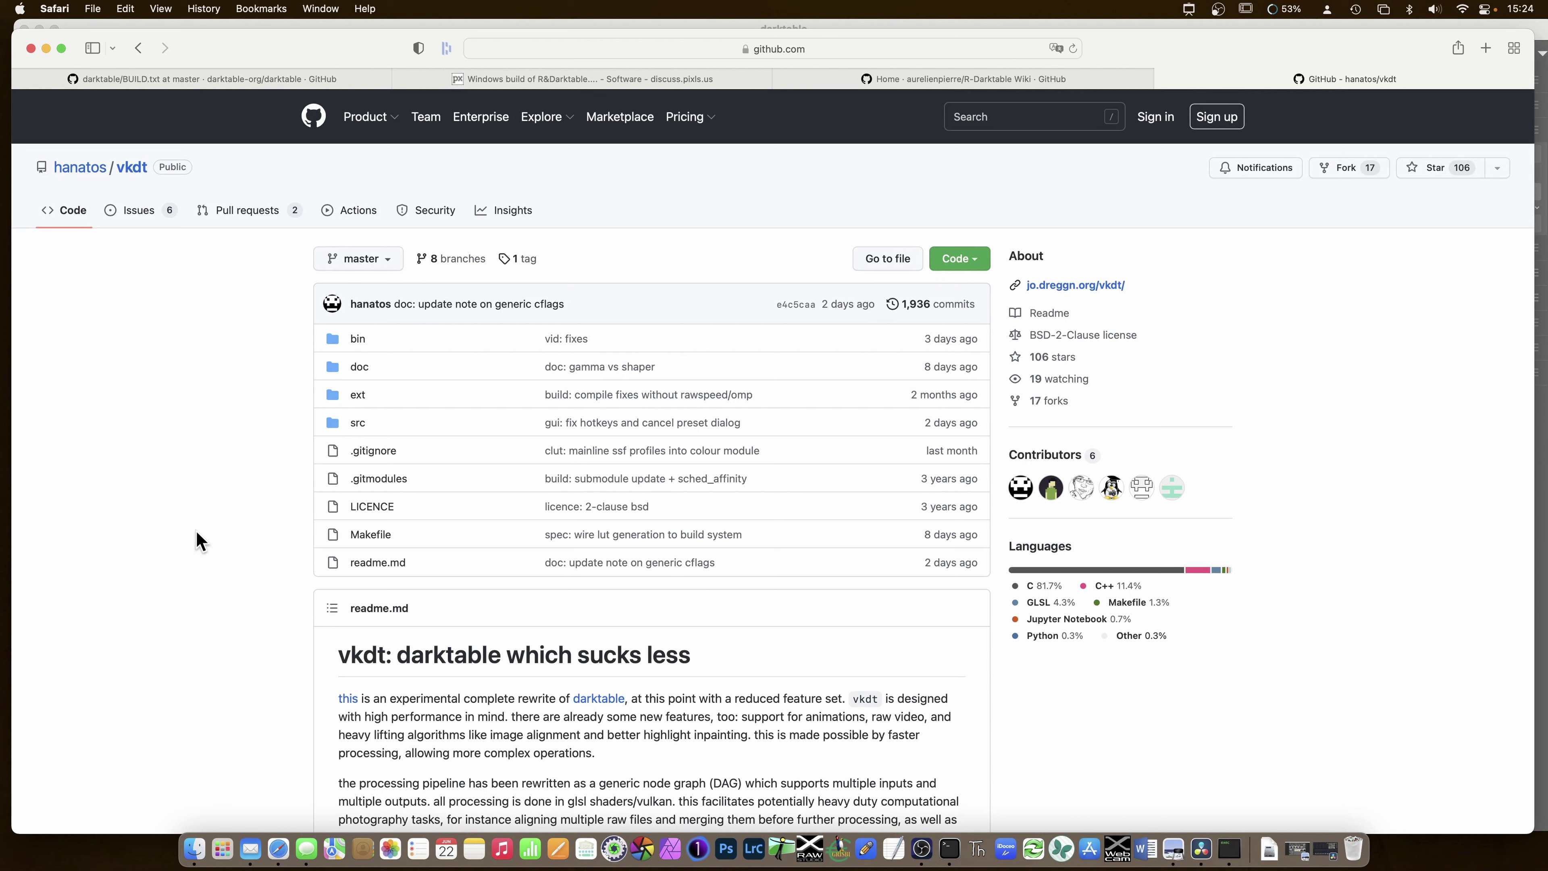
click(207, 498)
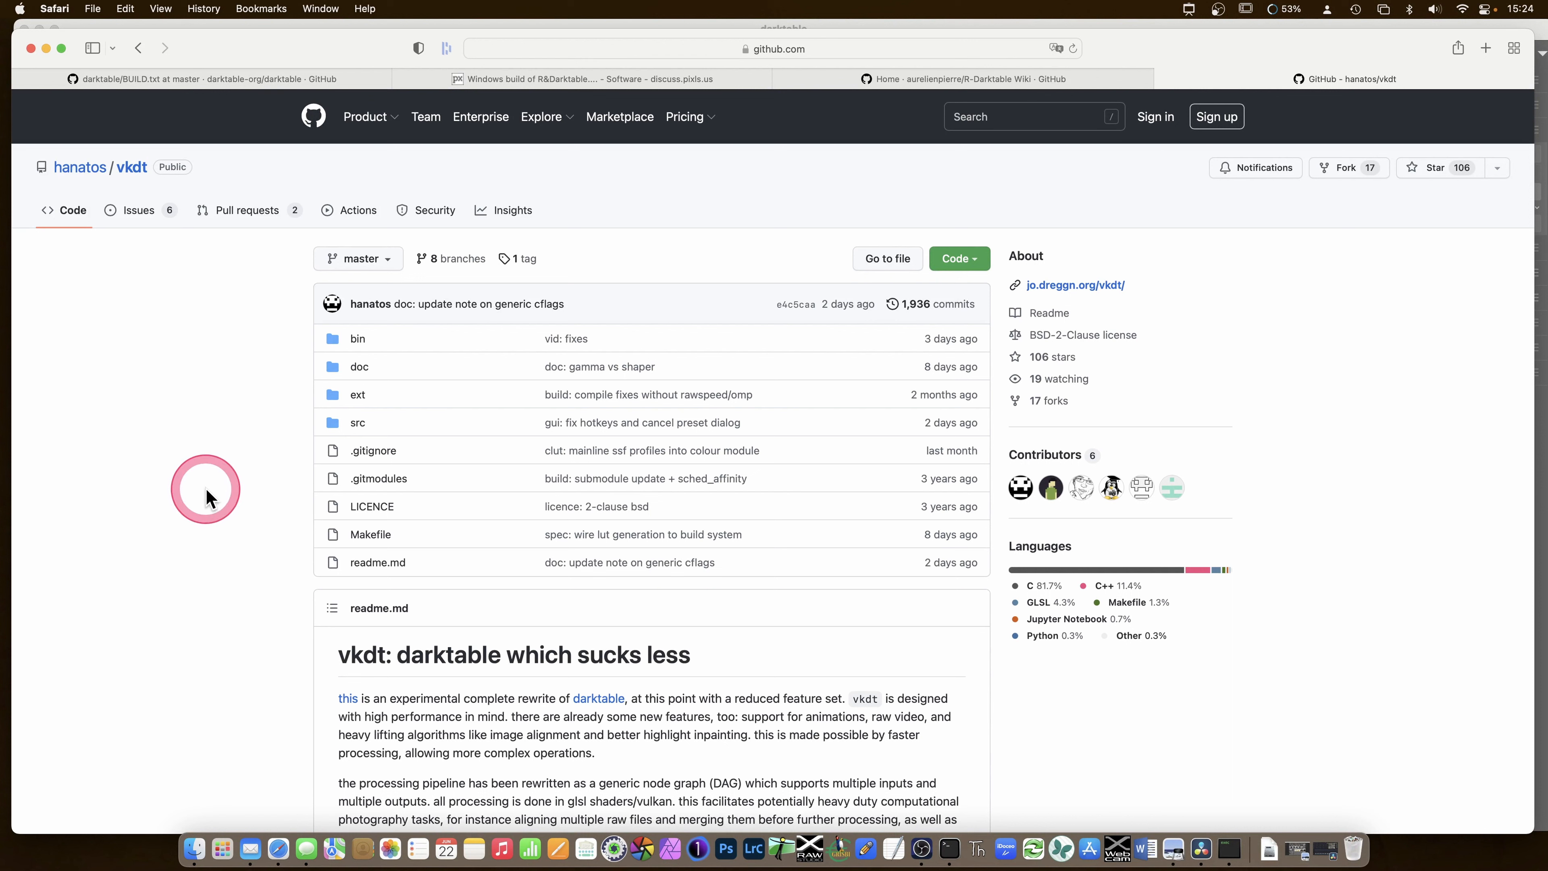
mouse_move(207, 498)
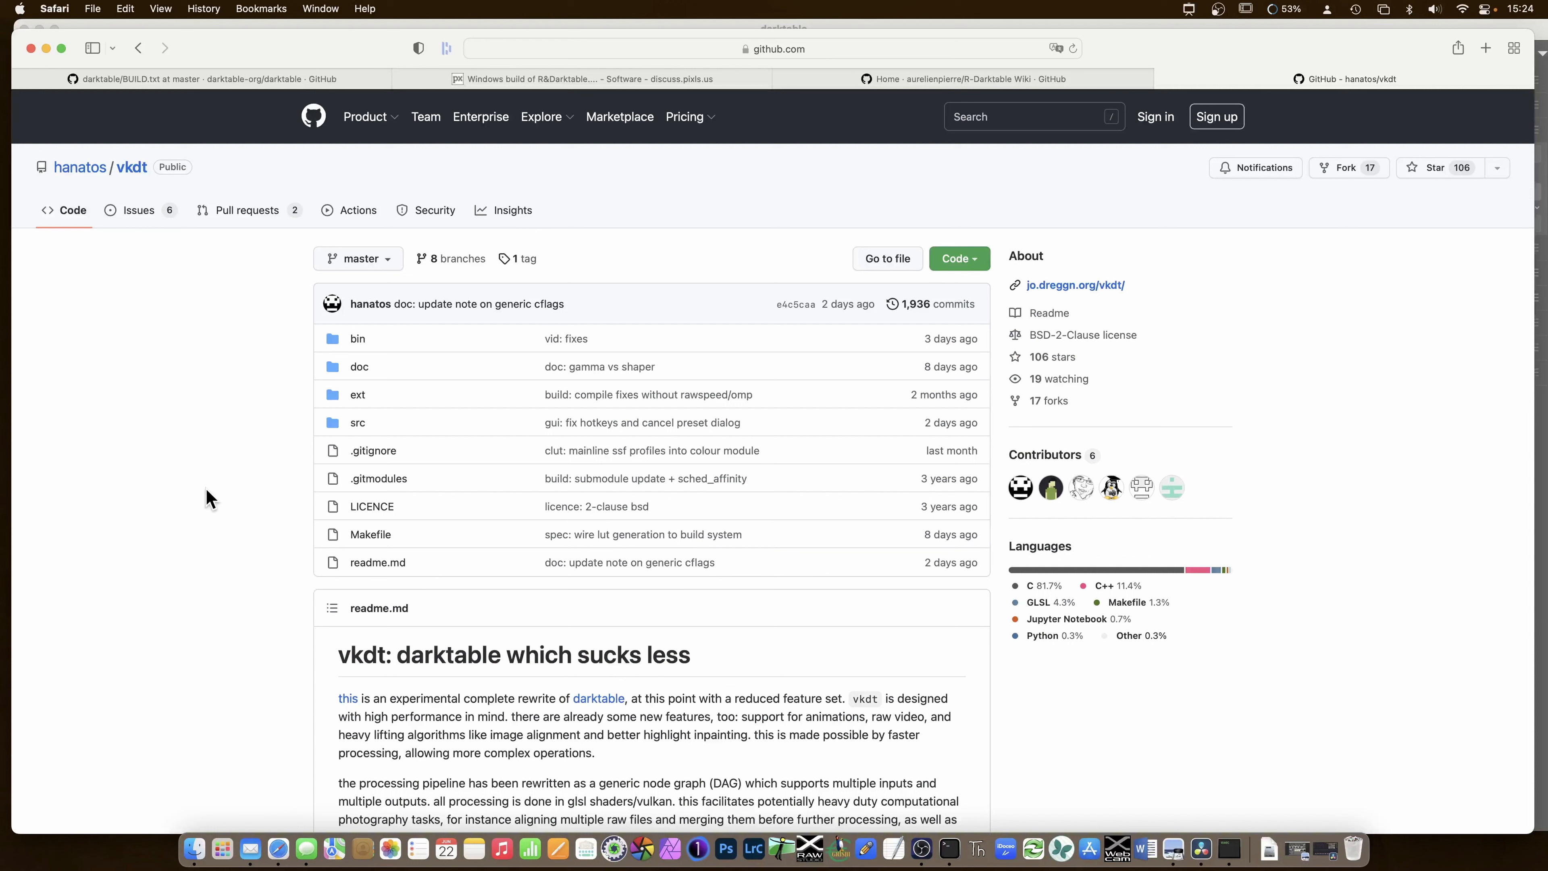
click(208, 491)
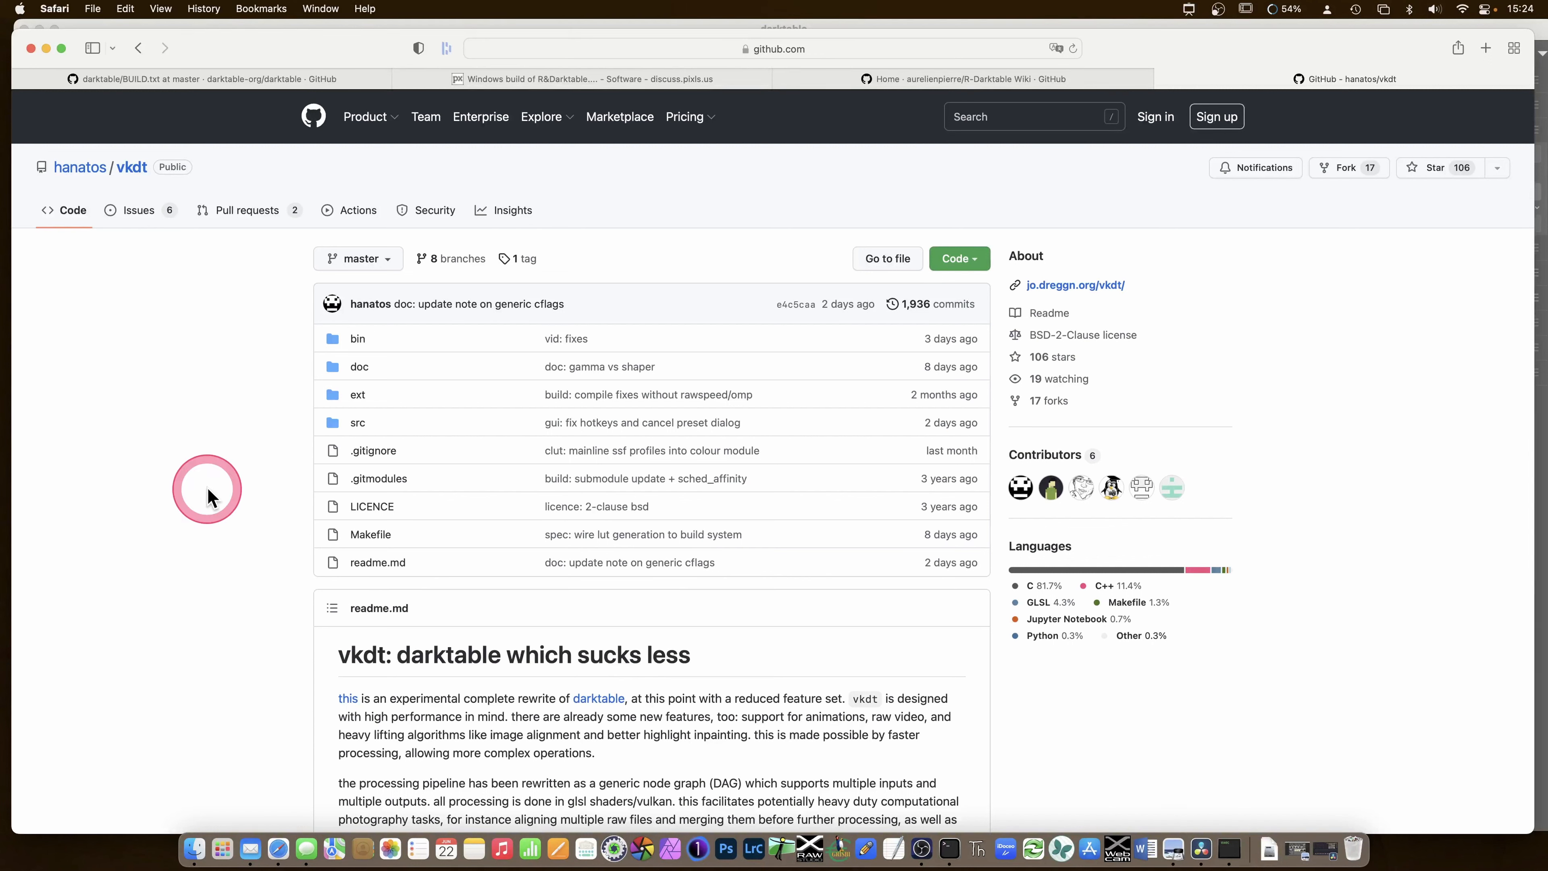